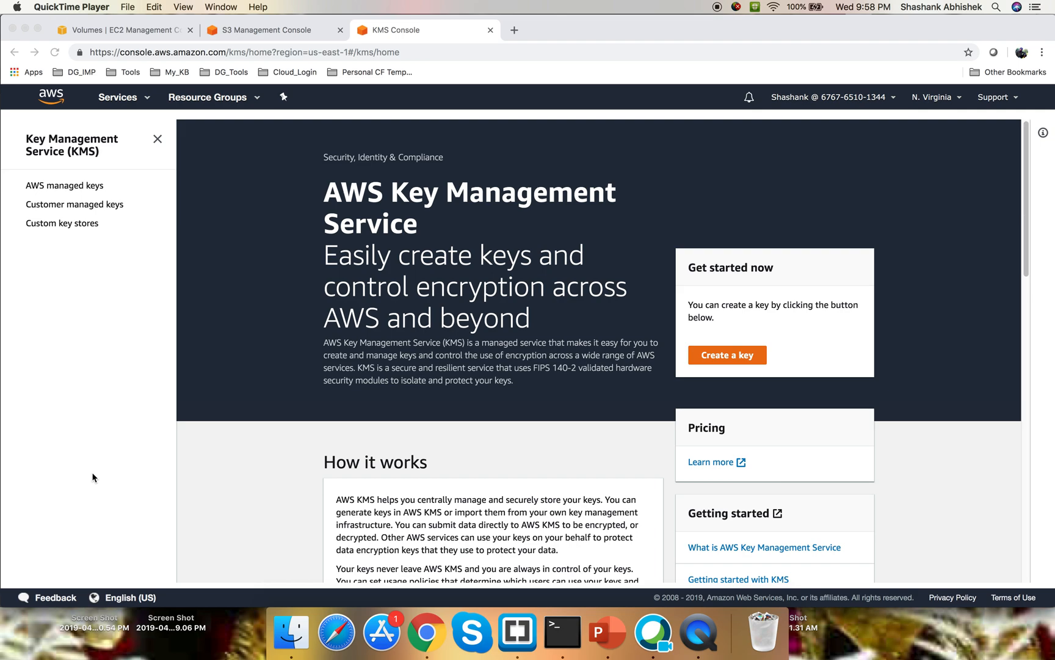
mouse_move(361, 161)
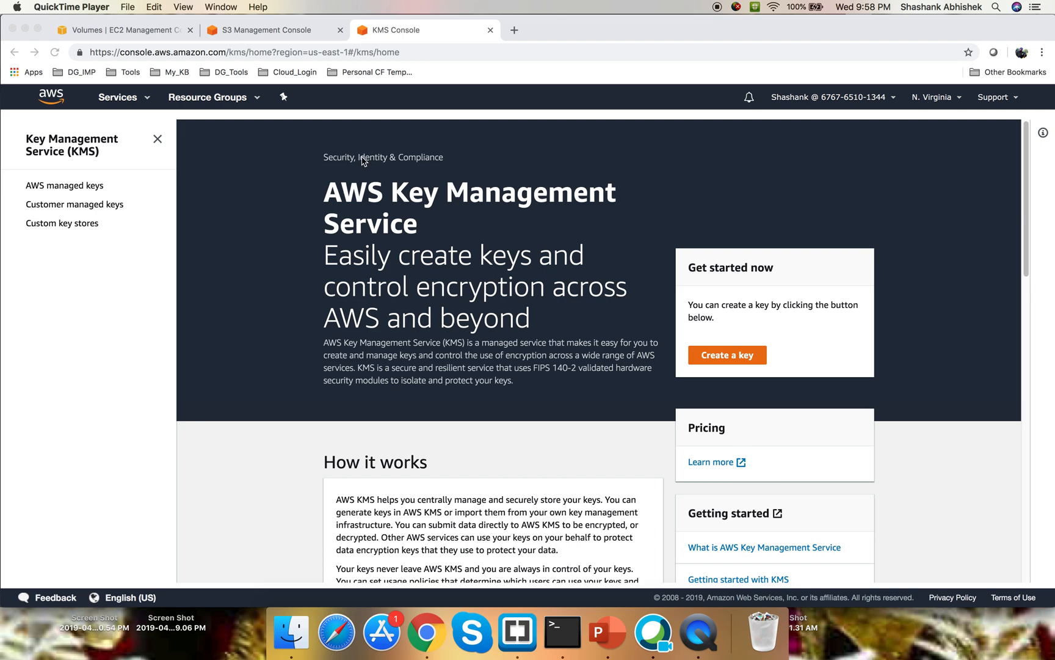
mouse_move(380, 223)
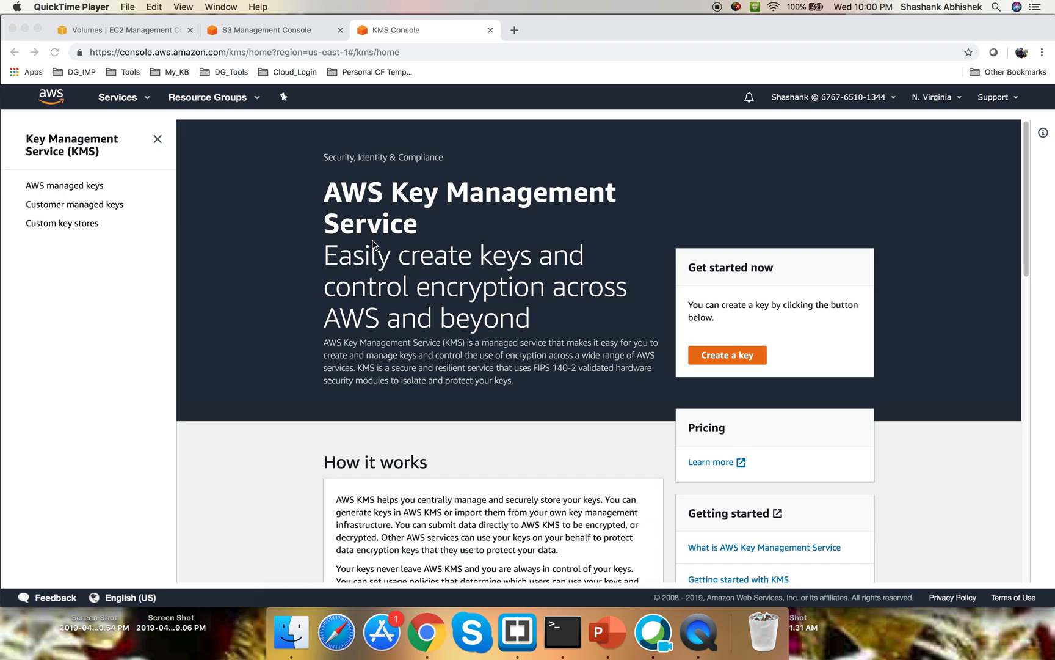
mouse_move(149, 335)
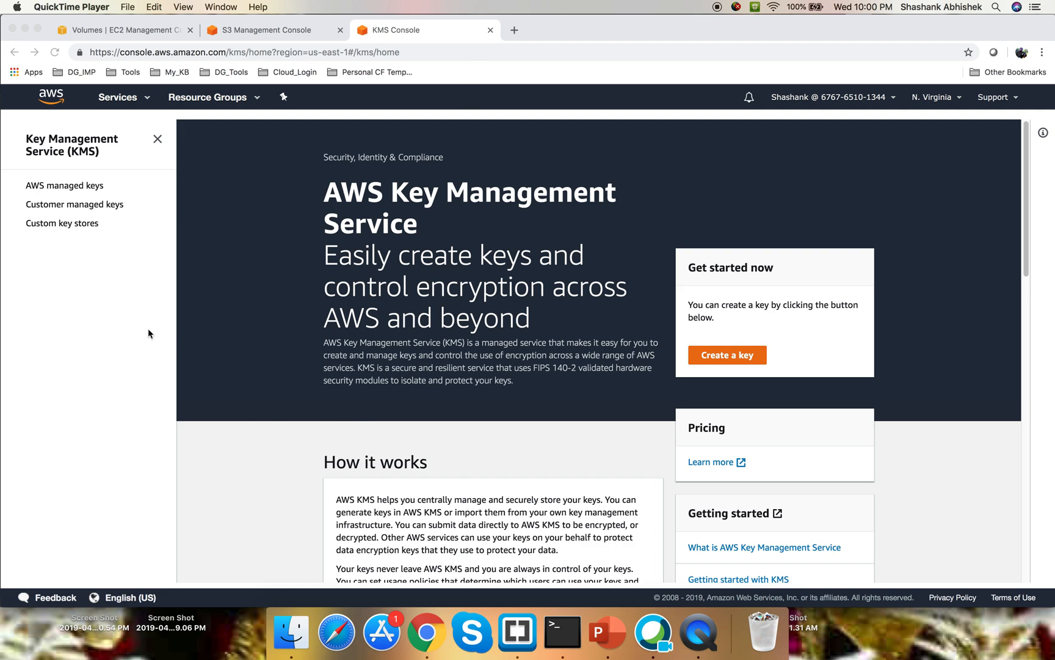
mouse_move(155, 337)
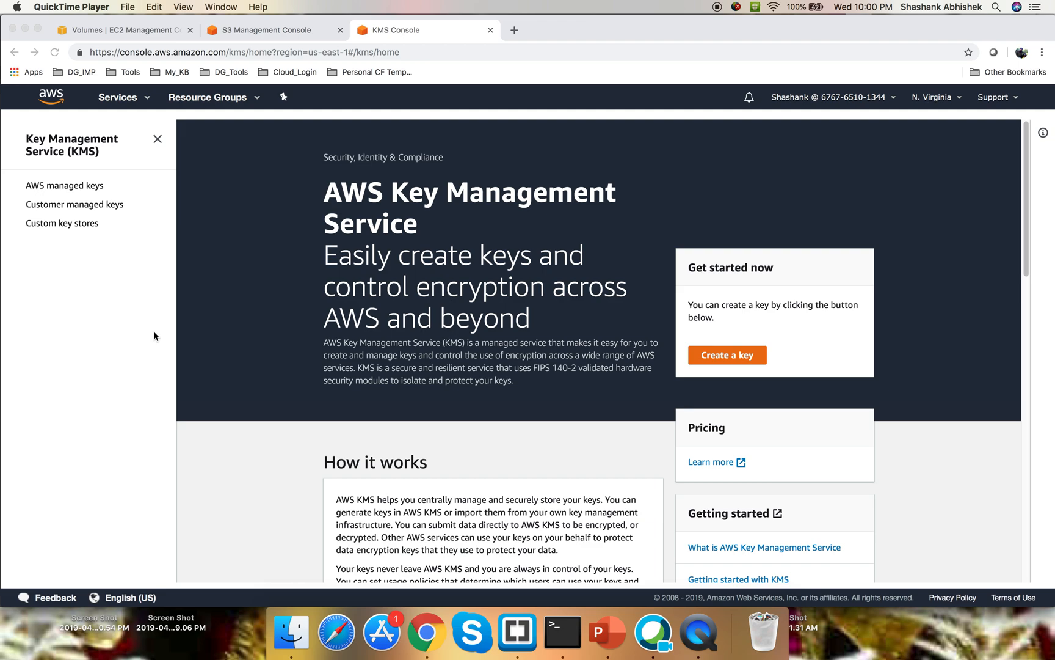
mouse_move(9, 176)
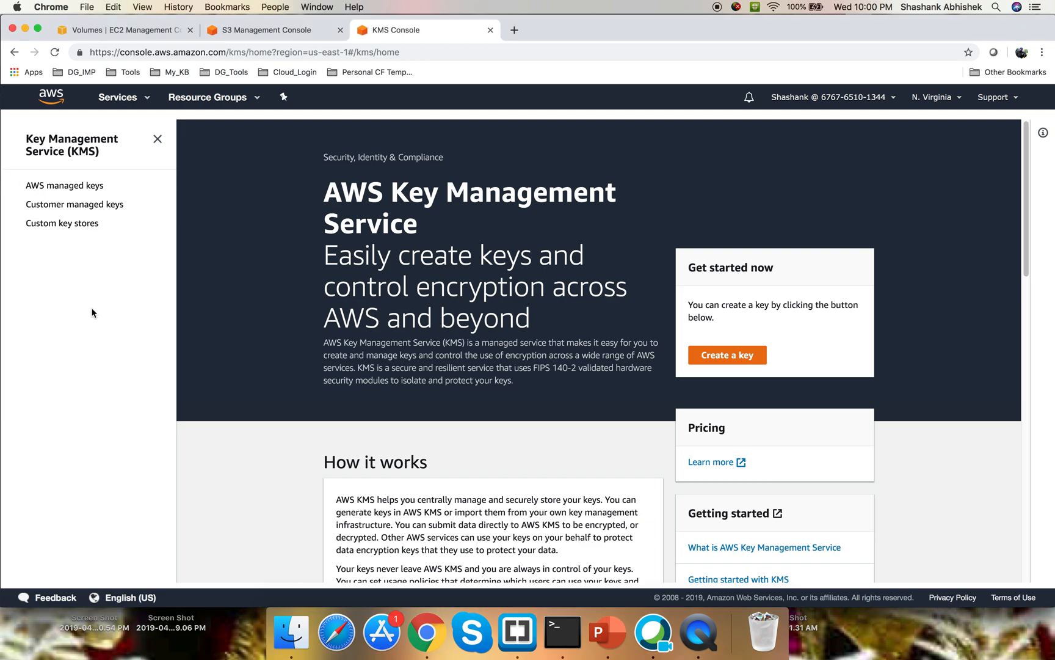
mouse_move(58, 295)
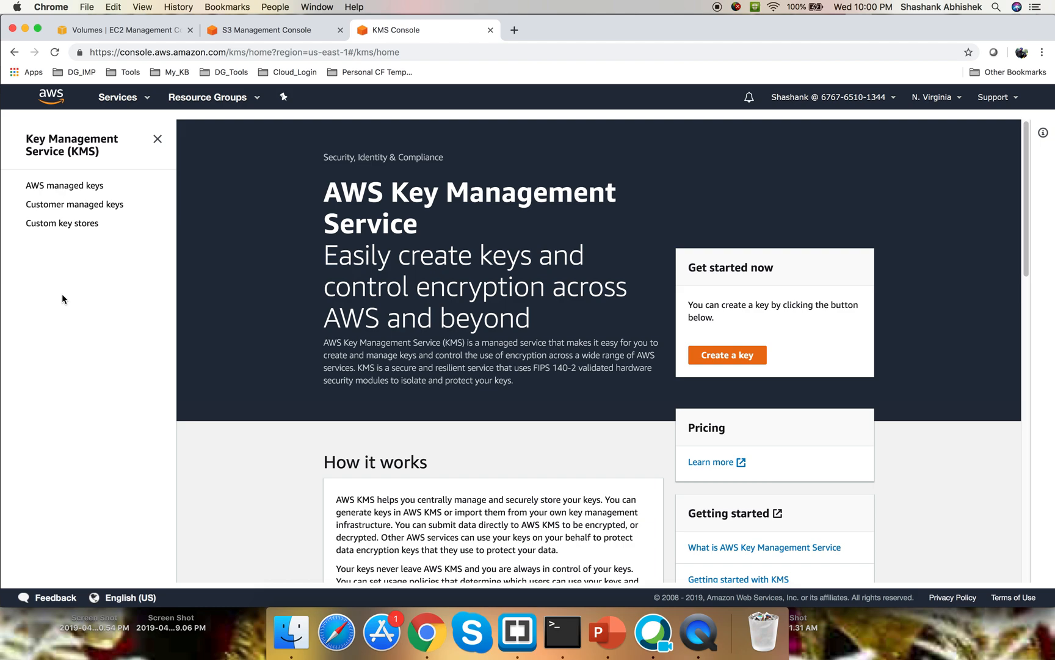
mouse_move(651, 631)
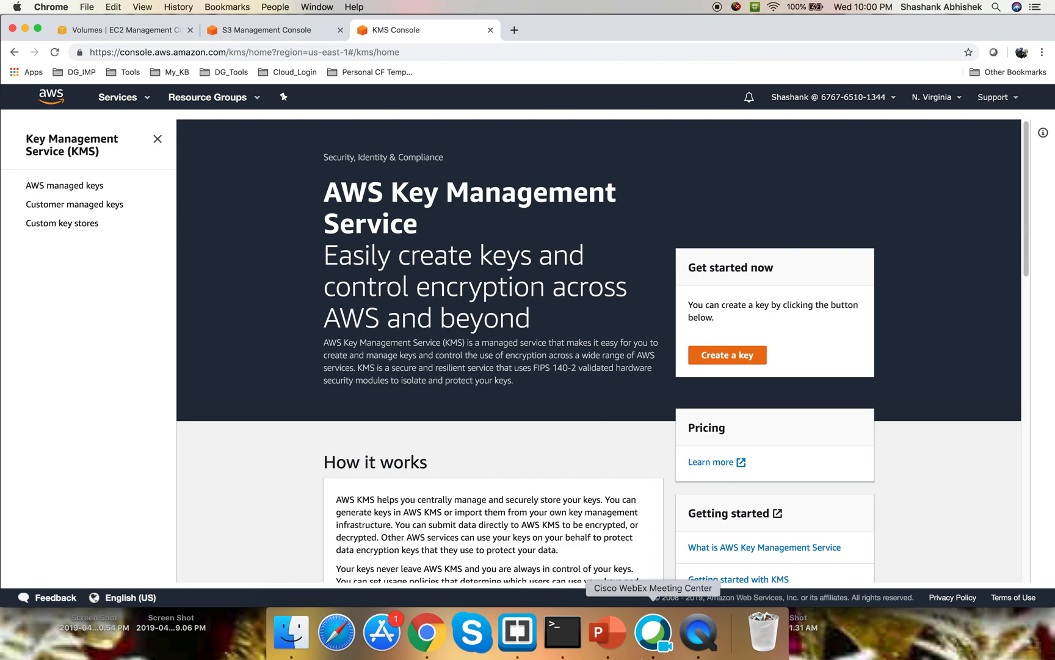
- Fix 'Mecahnism' to 'Mechanism' on slide 2 via spelling suggestions, then show slide 1 again
left_click(605, 633)
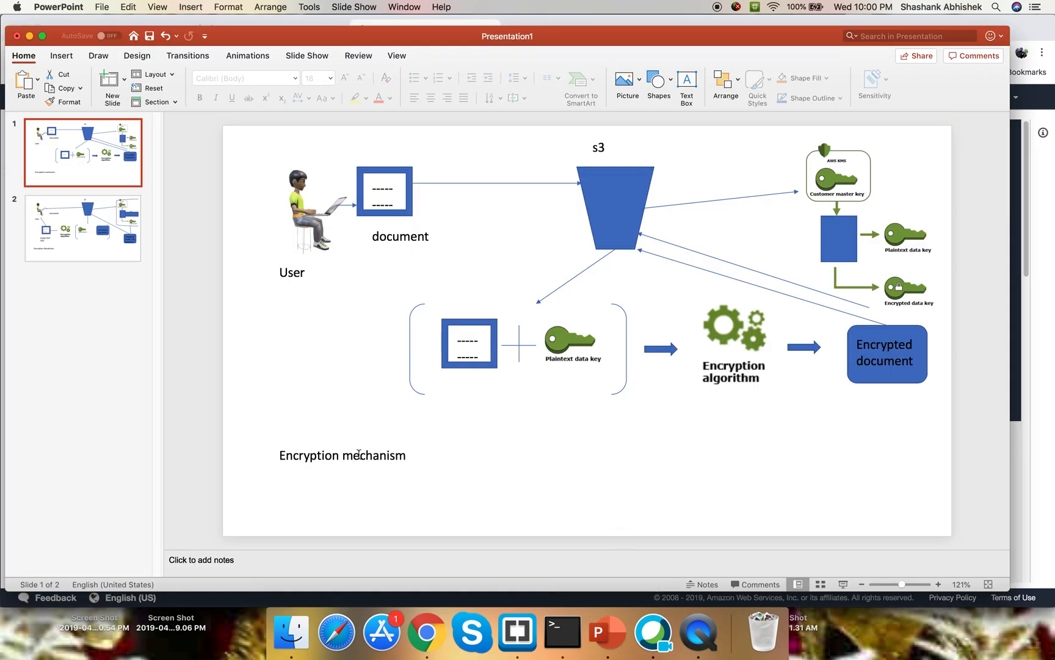
left_click(83, 227)
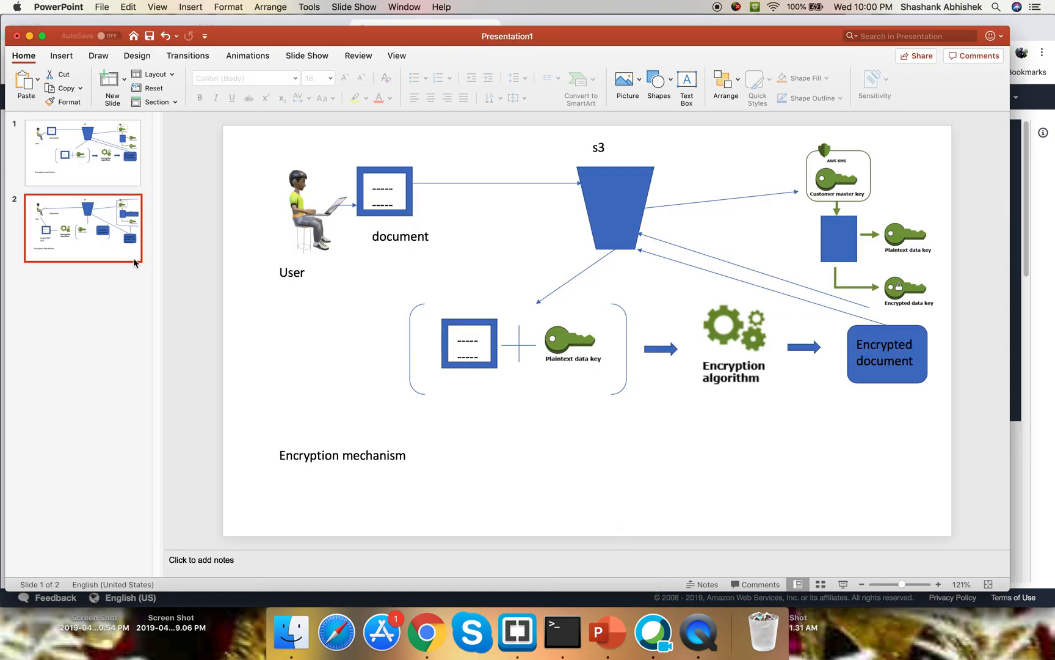
left_click(83, 227)
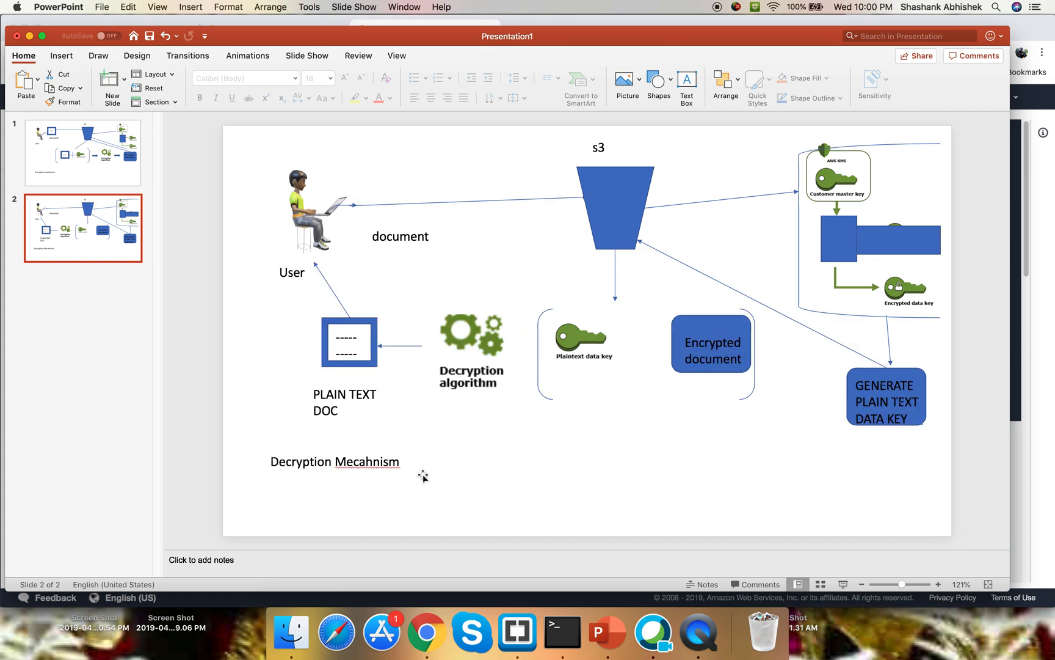
right_click(364, 461)
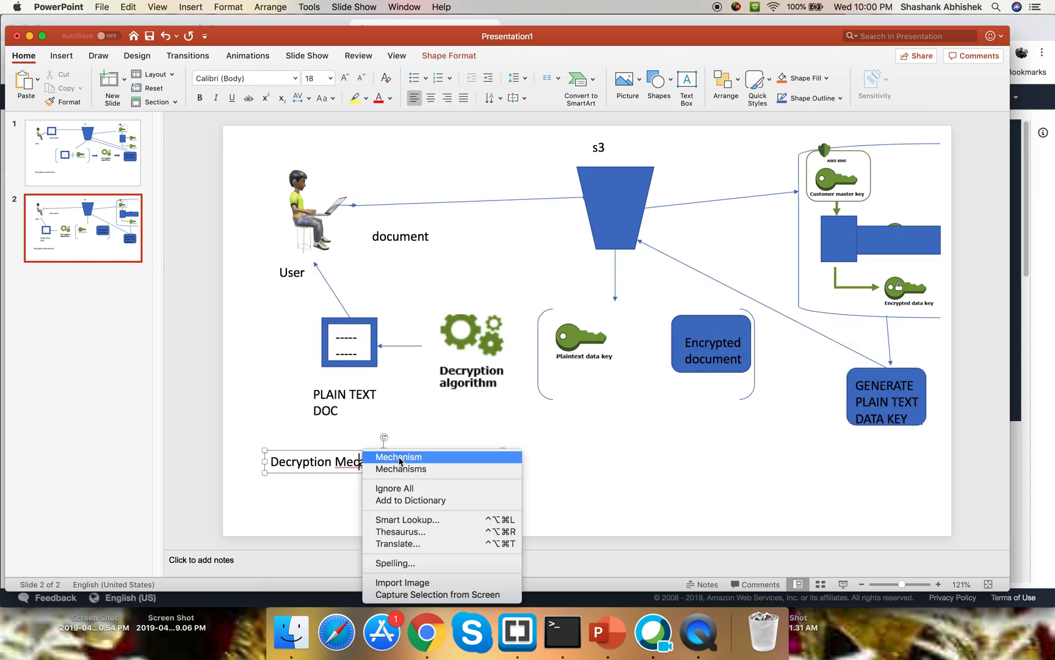
left_click(398, 457)
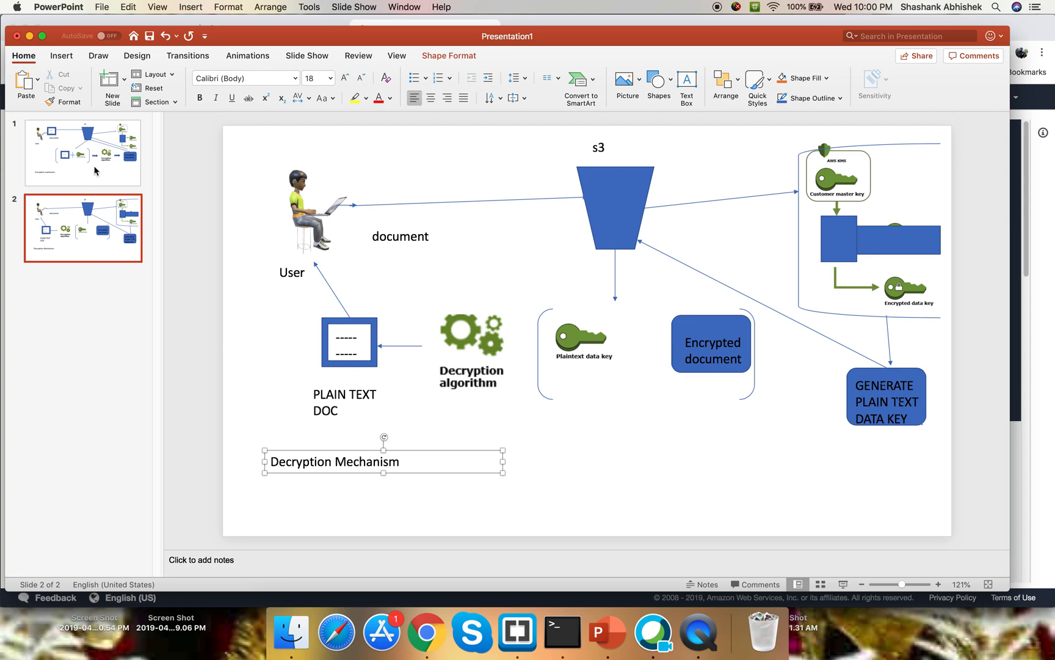
left_click(82, 153)
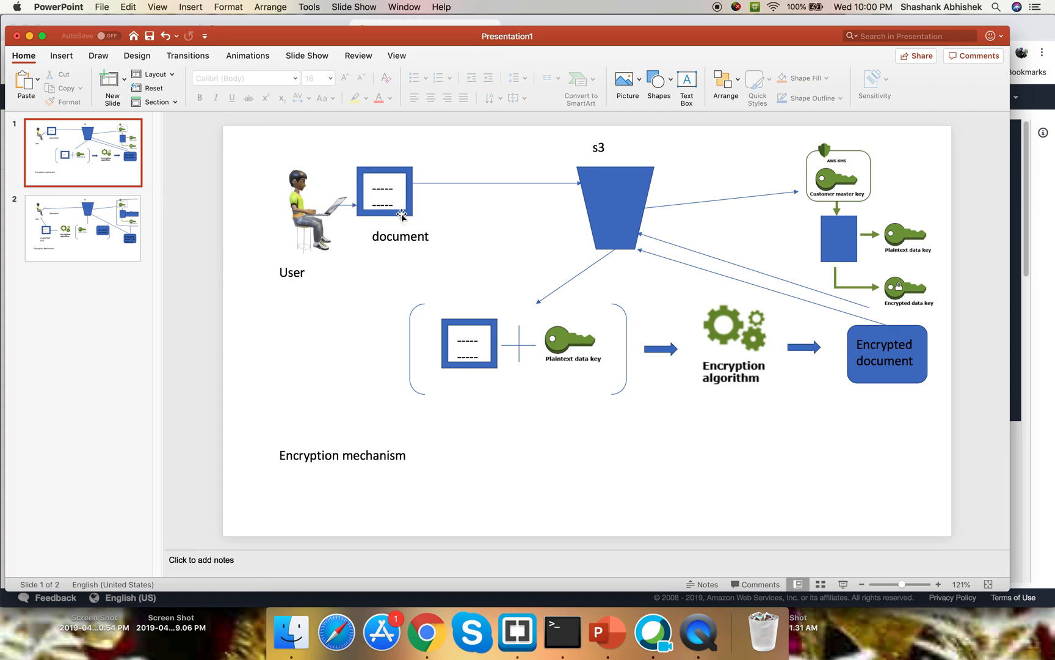
left_click(614, 205)
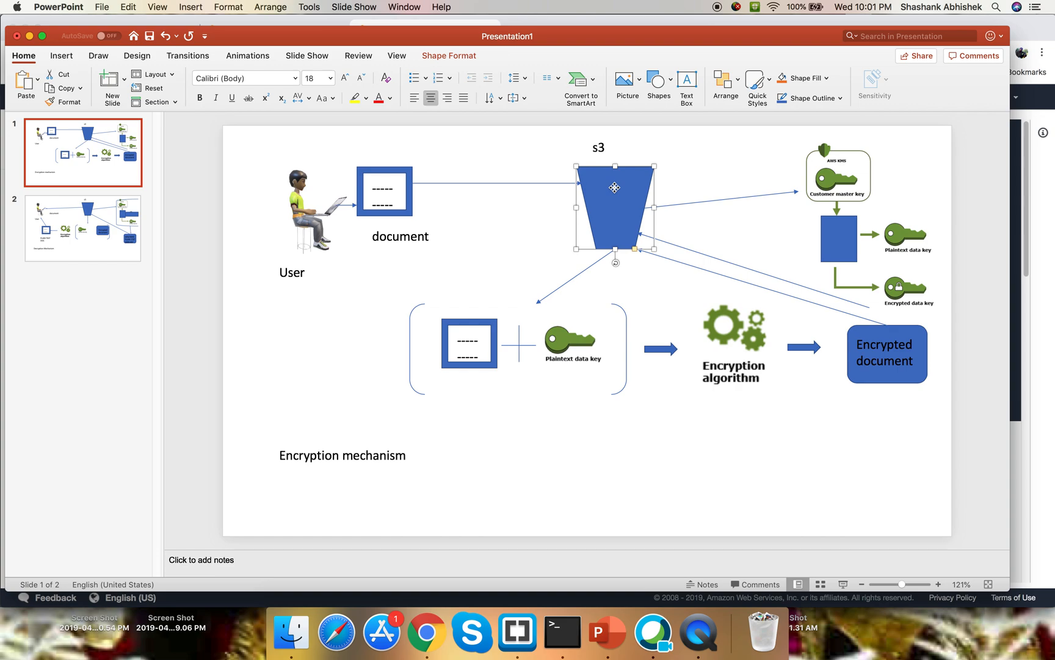
mouse_move(618, 189)
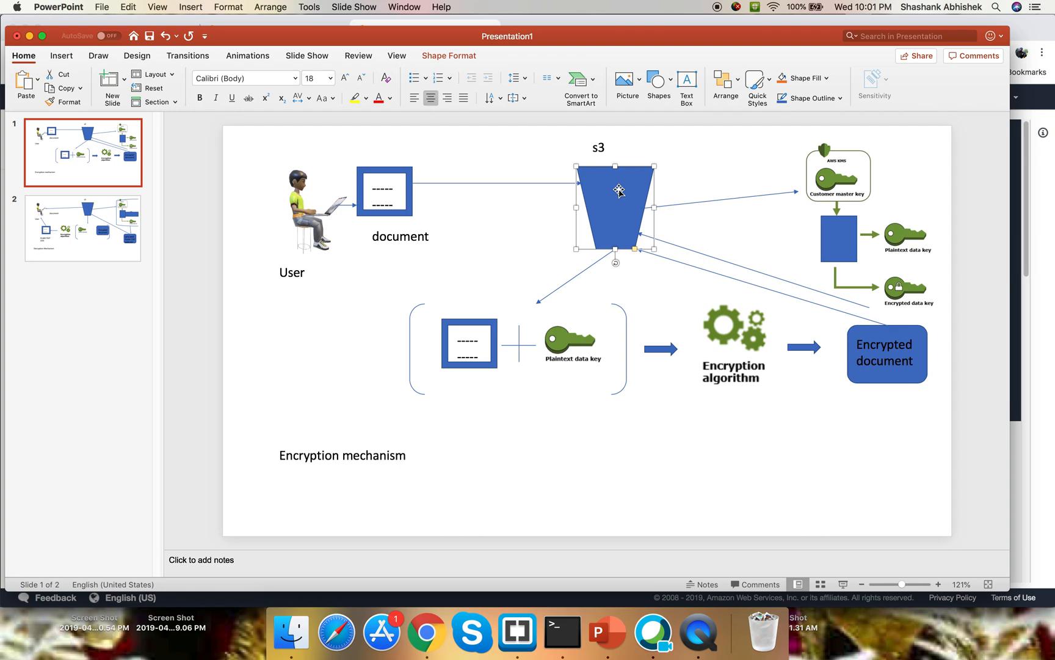
mouse_move(338, 285)
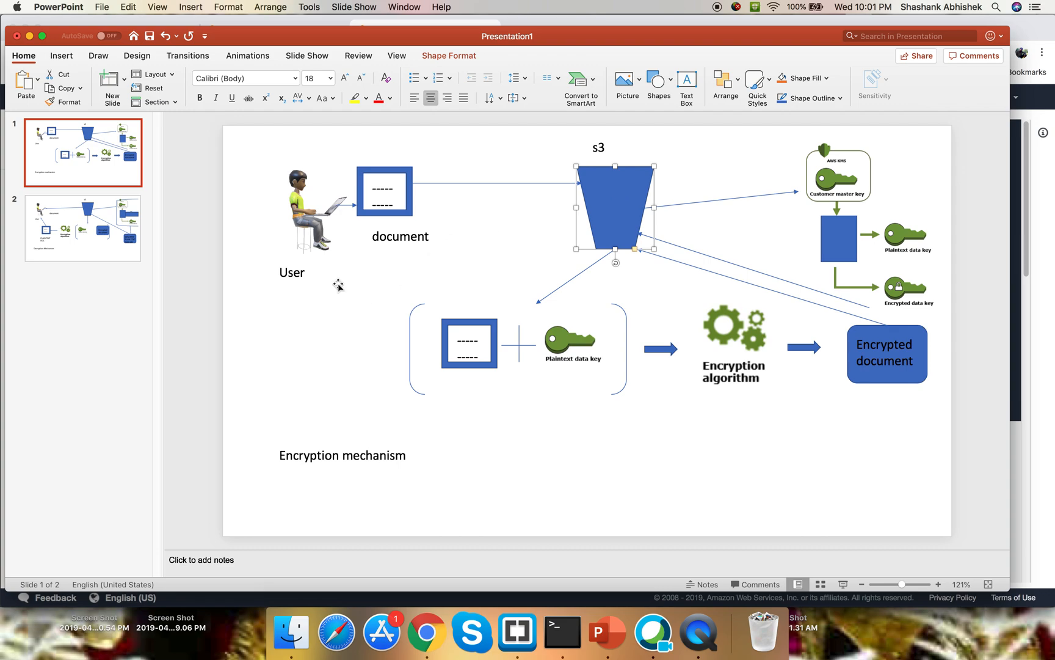
mouse_move(393, 166)
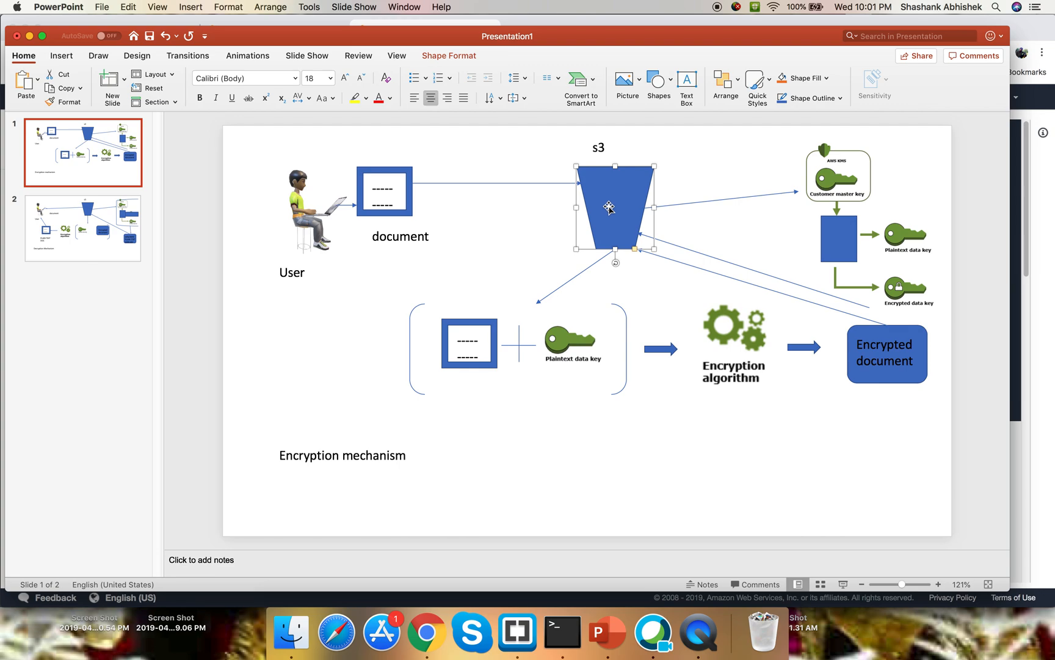
mouse_move(603, 213)
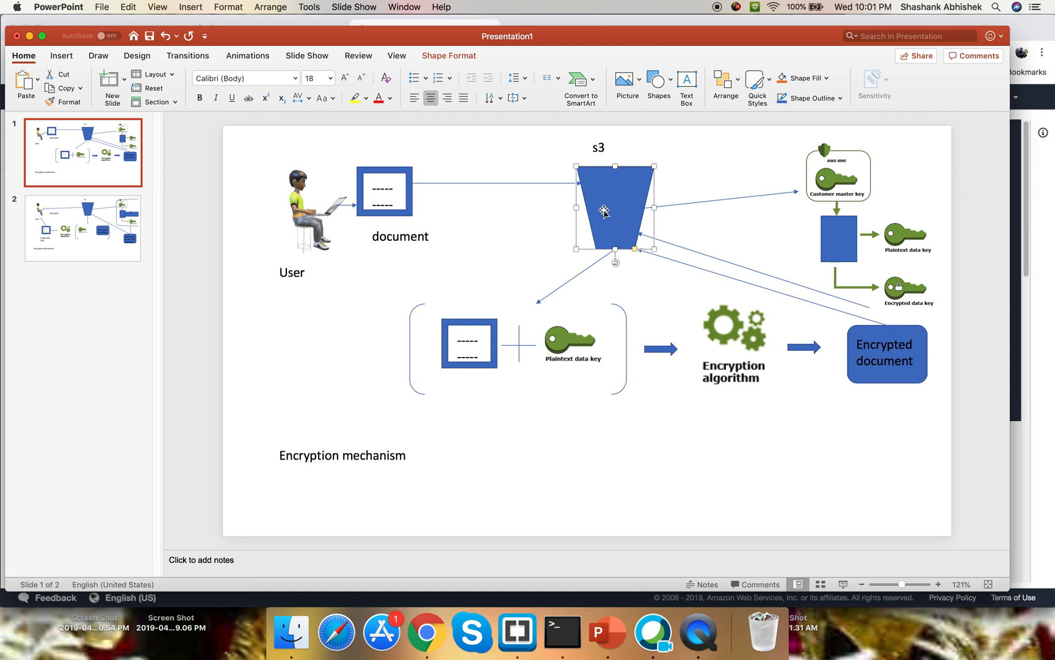
mouse_move(604, 201)
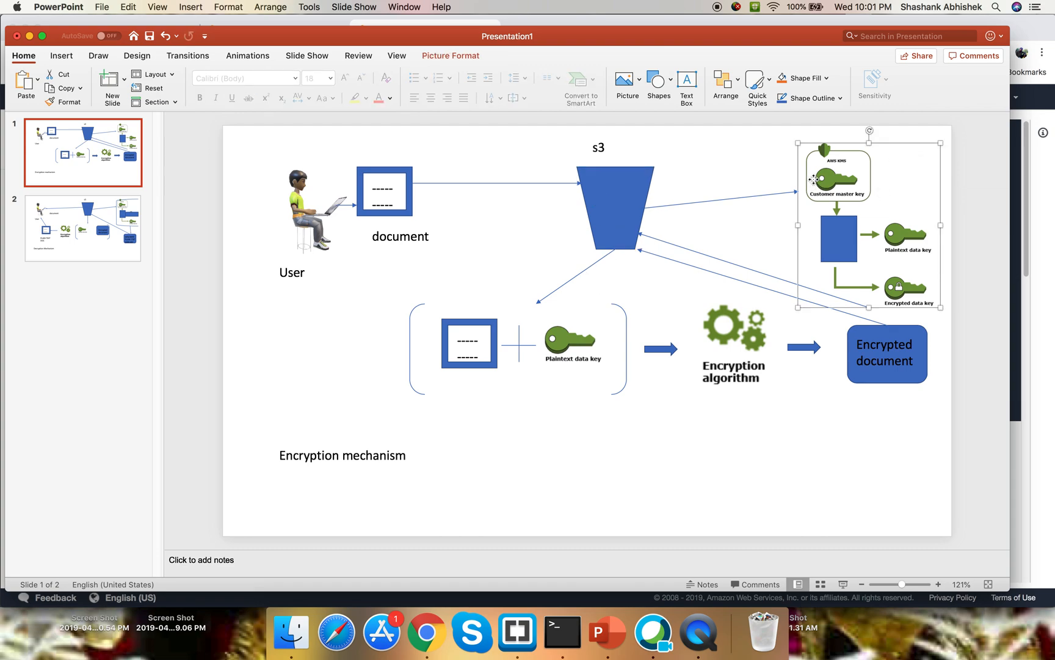
mouse_move(810, 200)
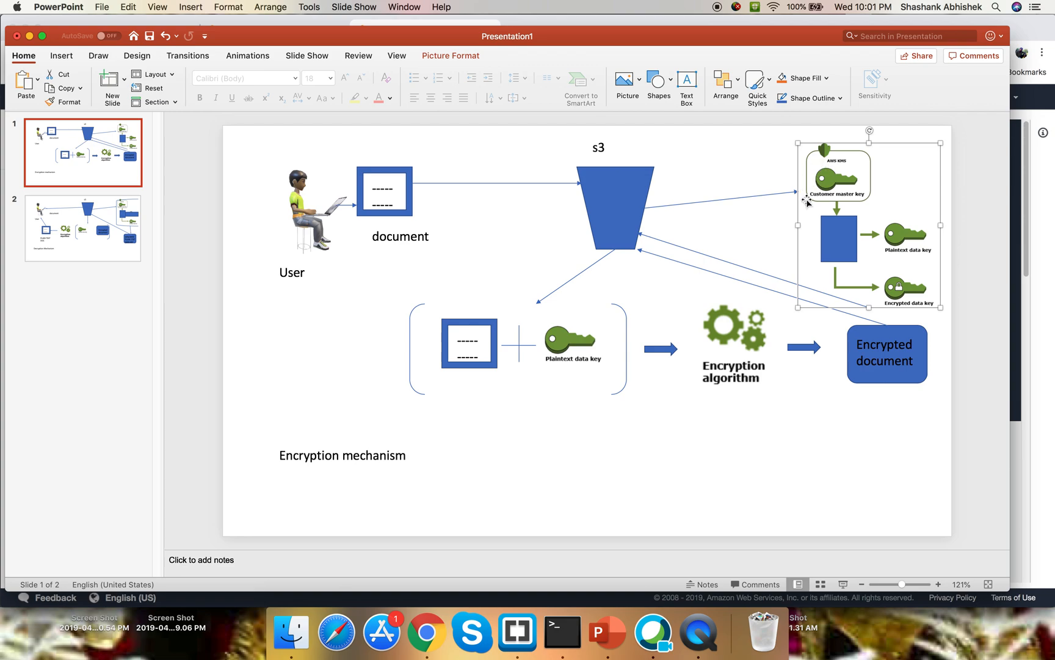
mouse_move(817, 204)
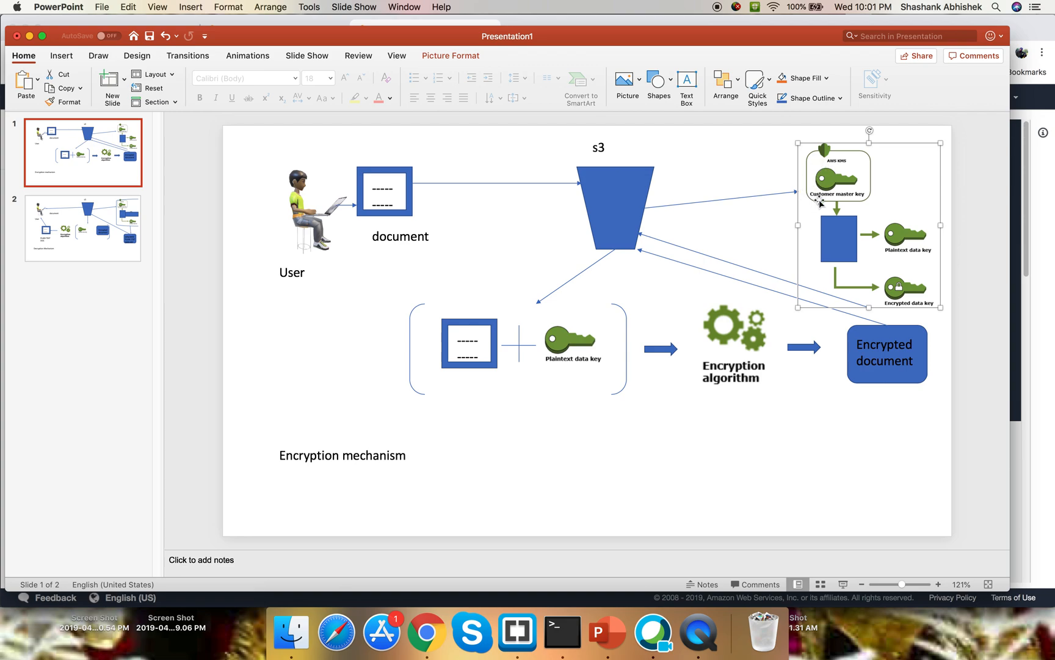
mouse_move(826, 198)
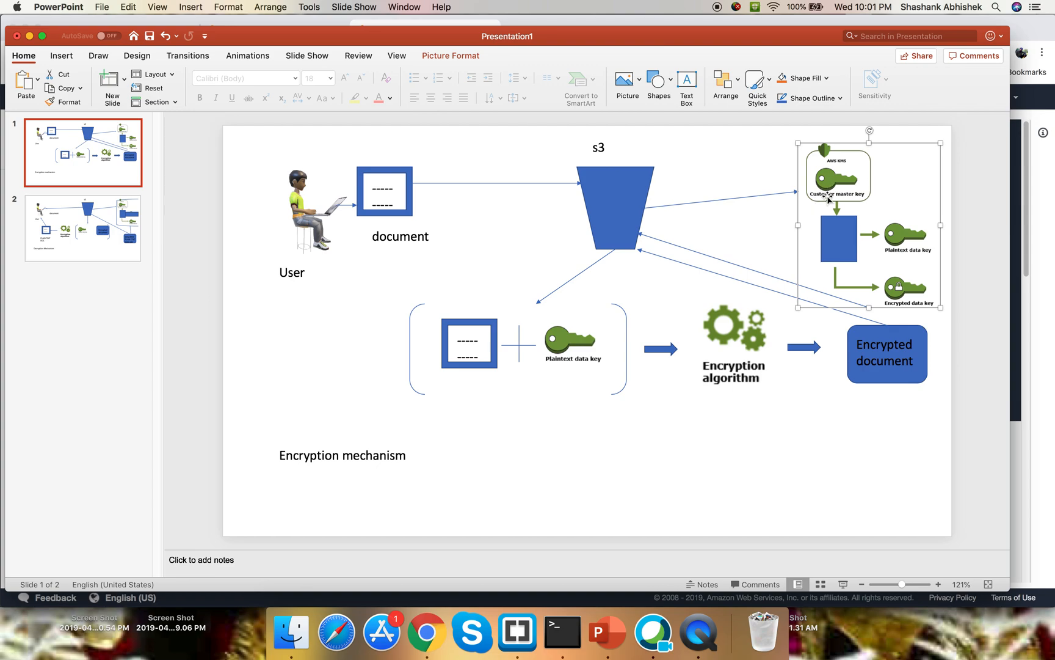
mouse_move(833, 237)
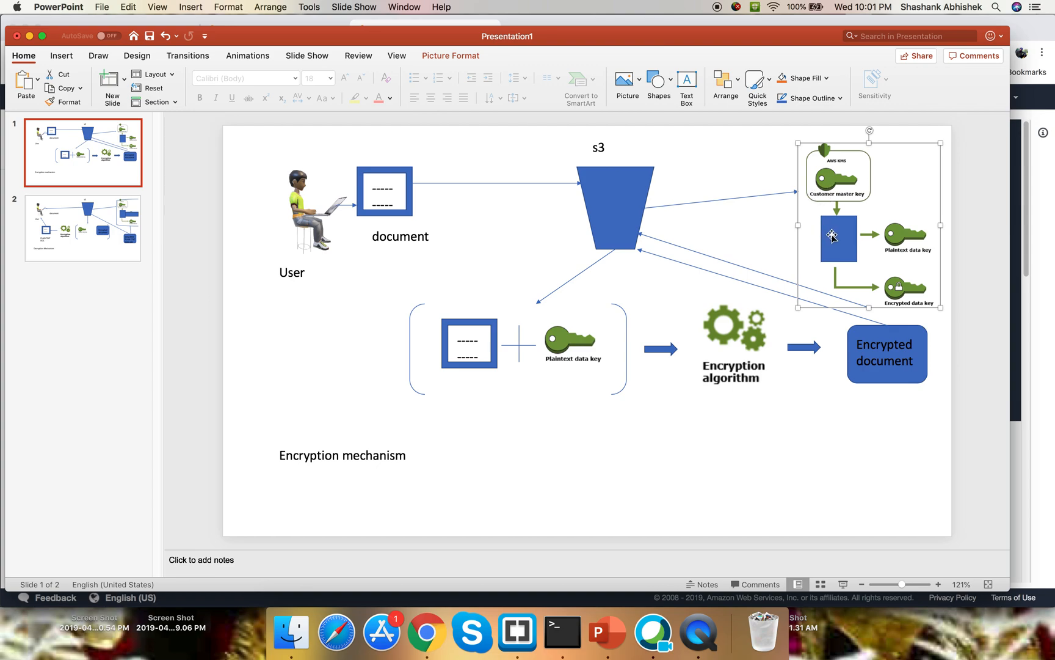
mouse_move(925, 247)
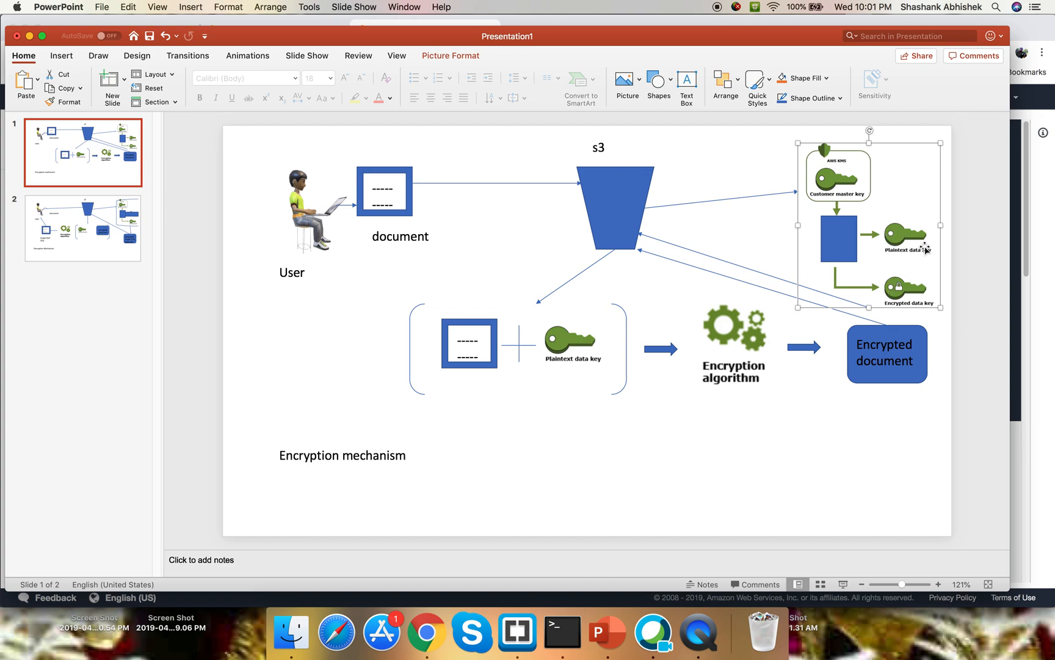
mouse_move(931, 306)
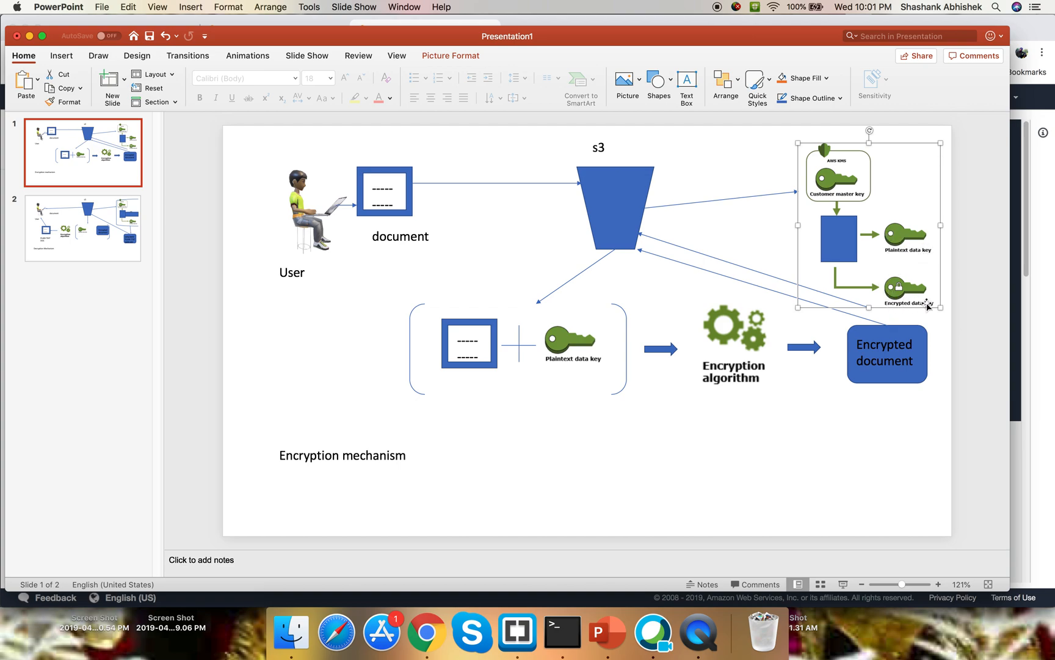
mouse_move(908, 290)
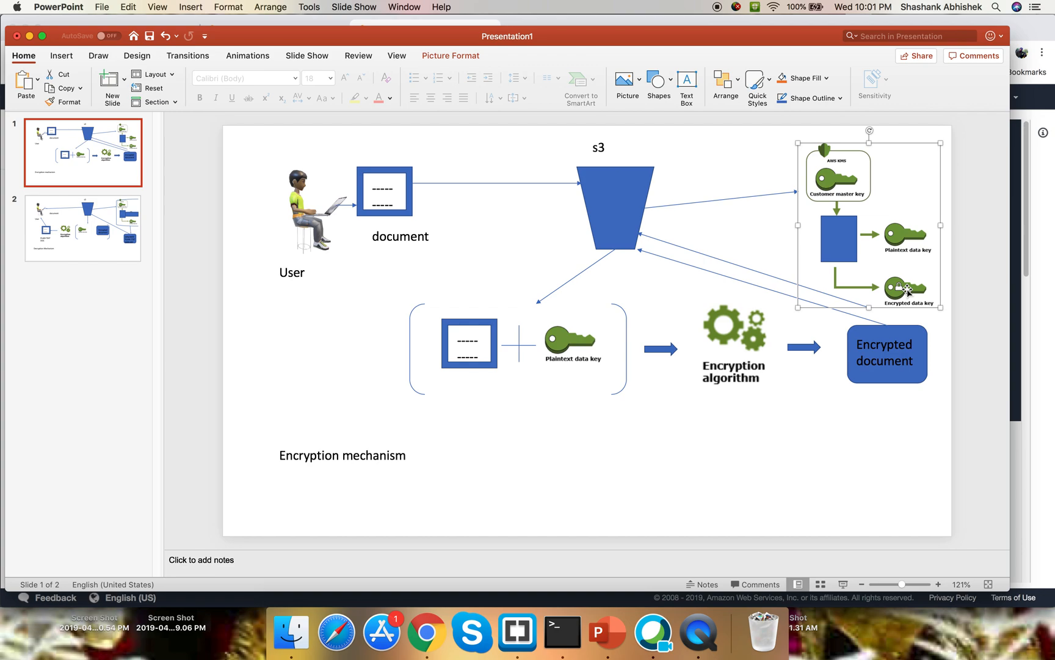
mouse_move(880, 276)
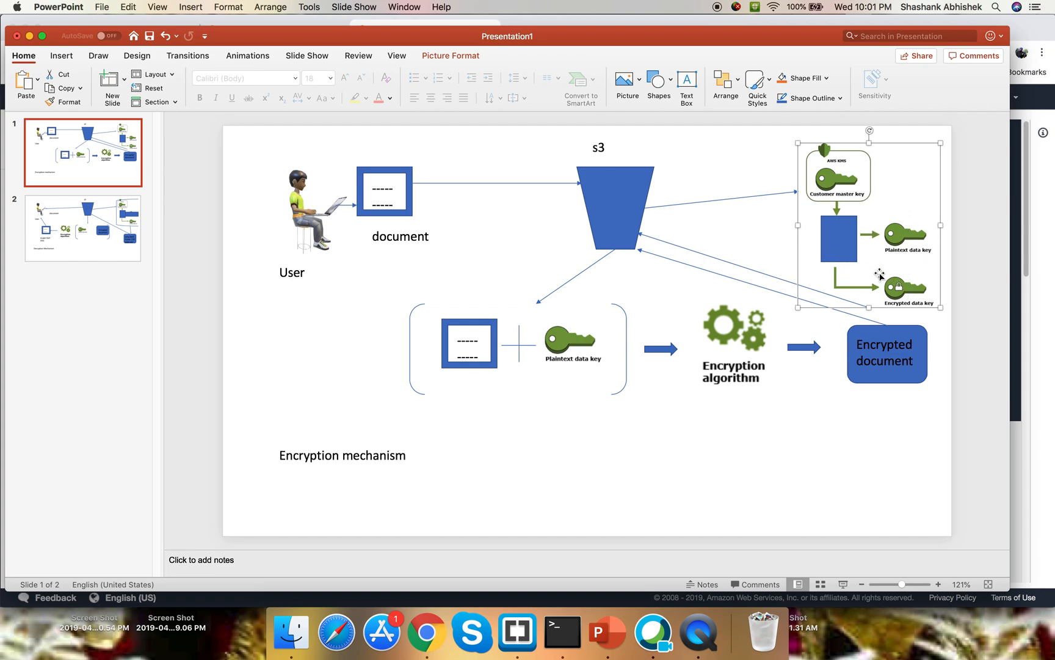
mouse_move(638, 196)
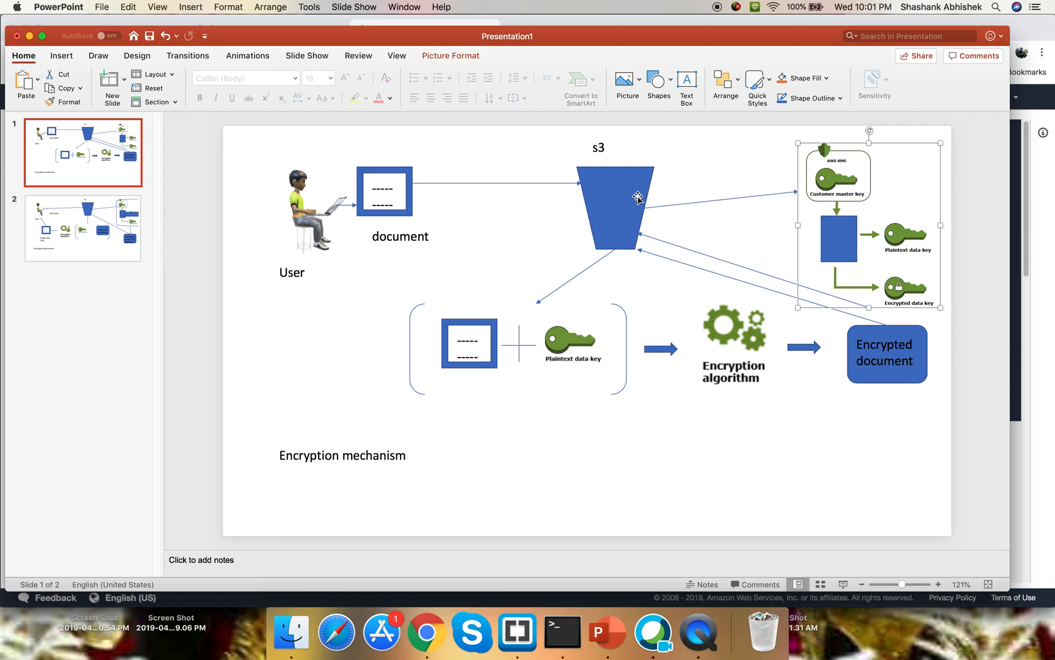
mouse_move(625, 200)
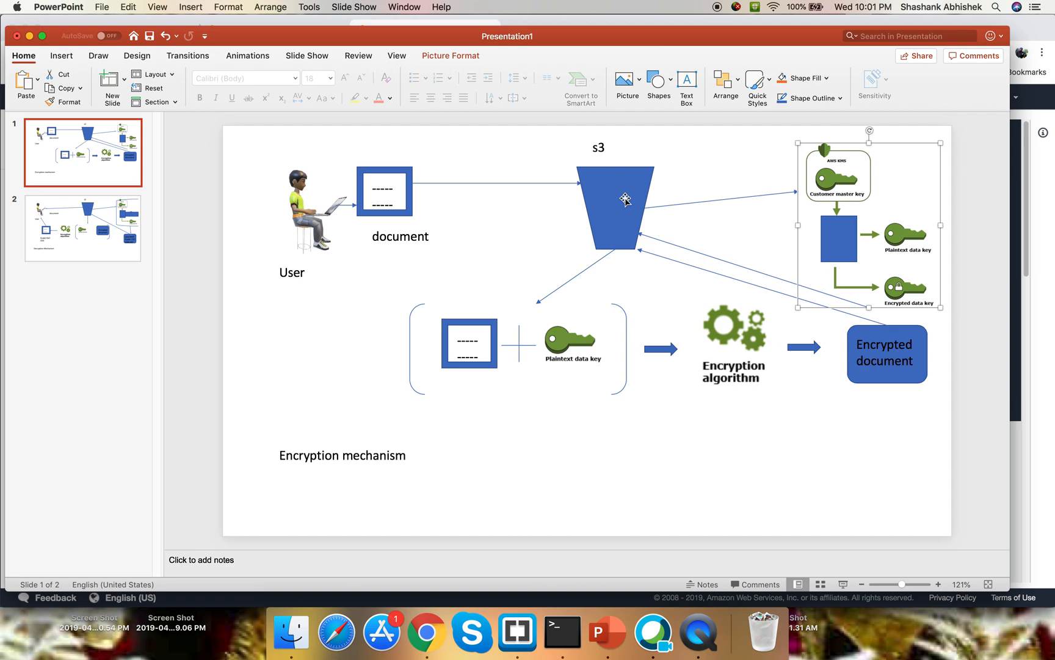
left_click(614, 205)
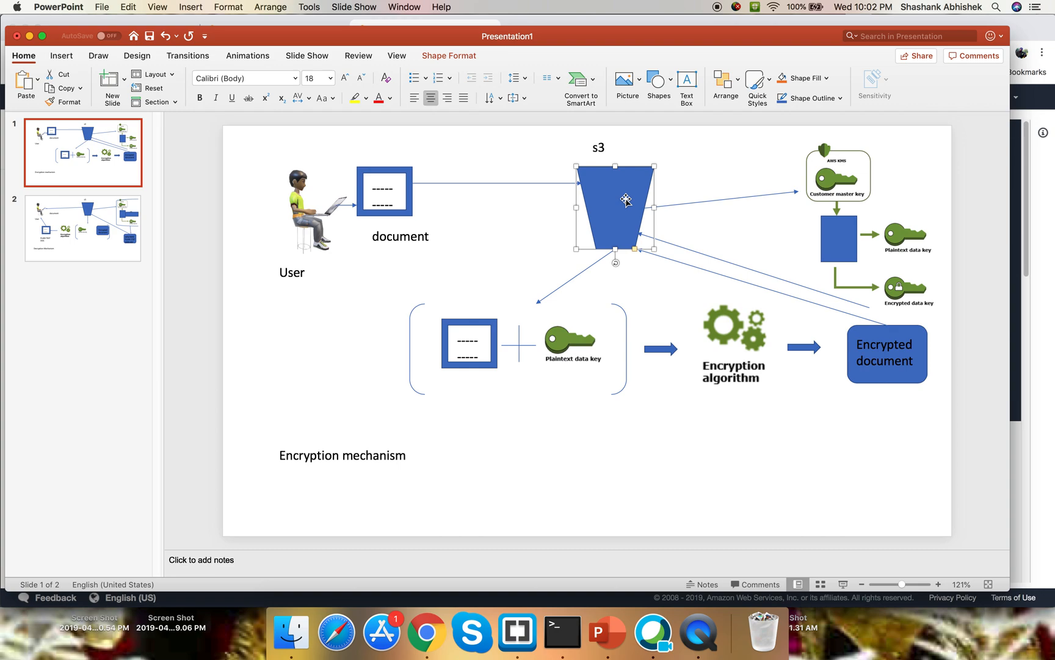
mouse_move(468, 324)
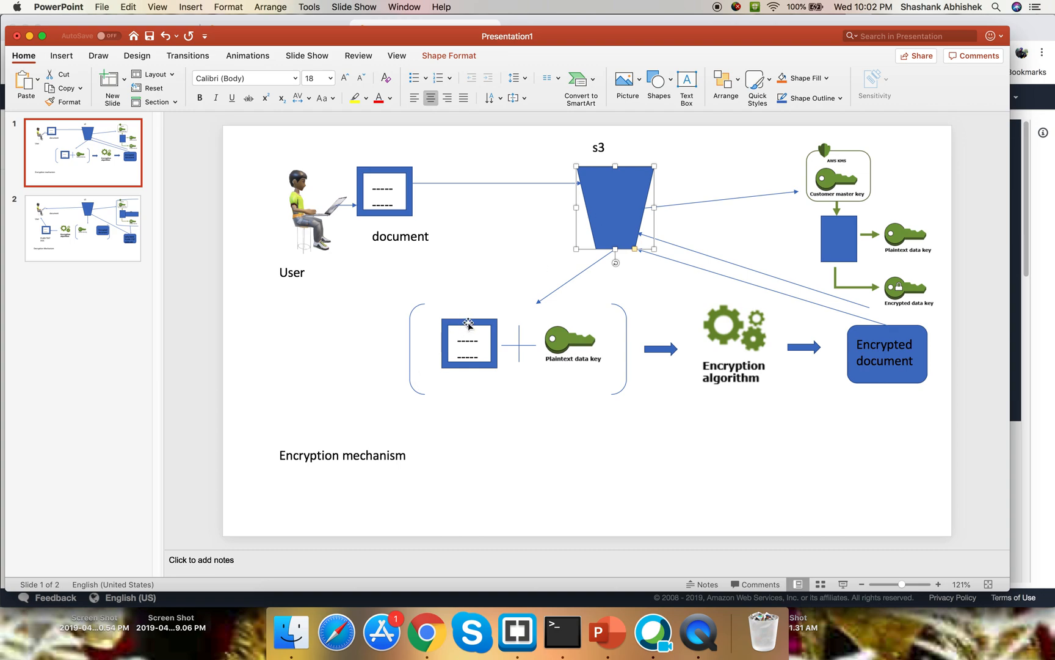
left_click(469, 342)
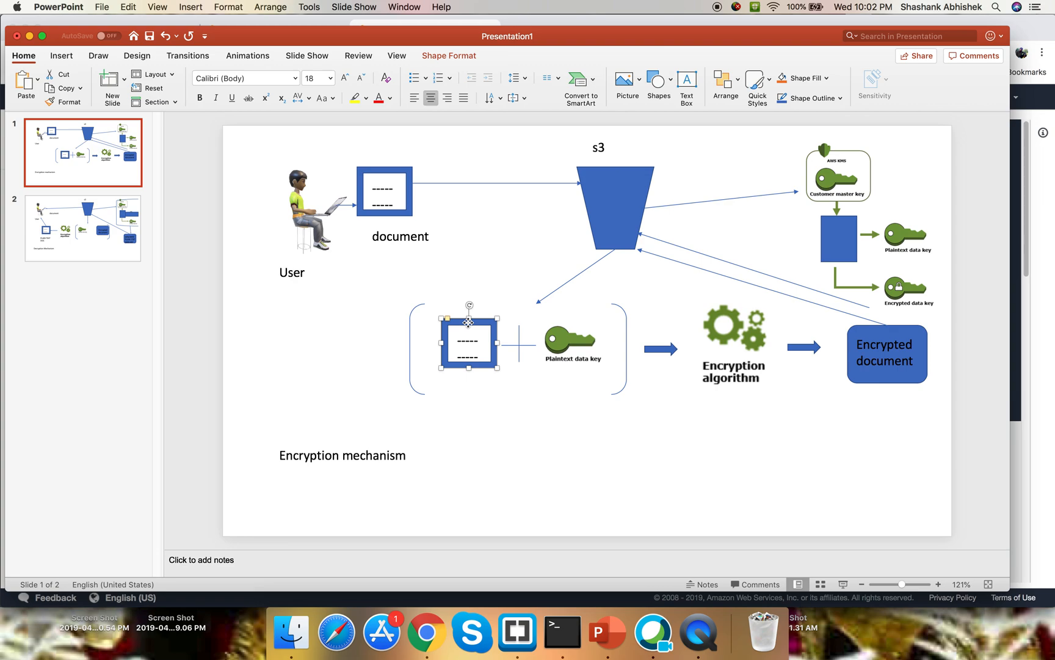
left_click(573, 337)
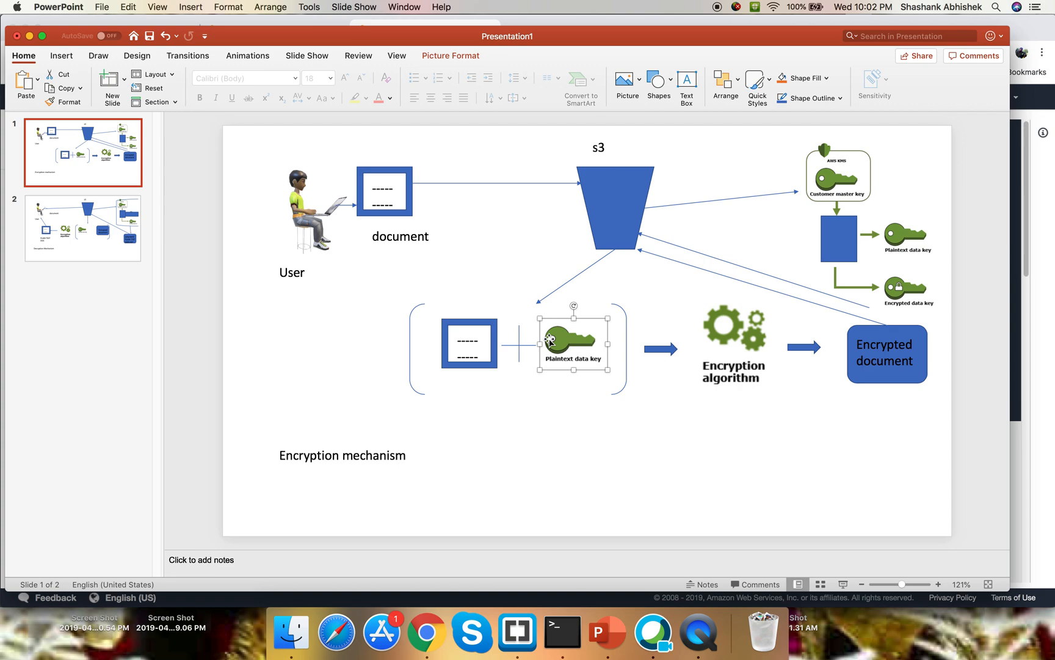
mouse_move(845, 215)
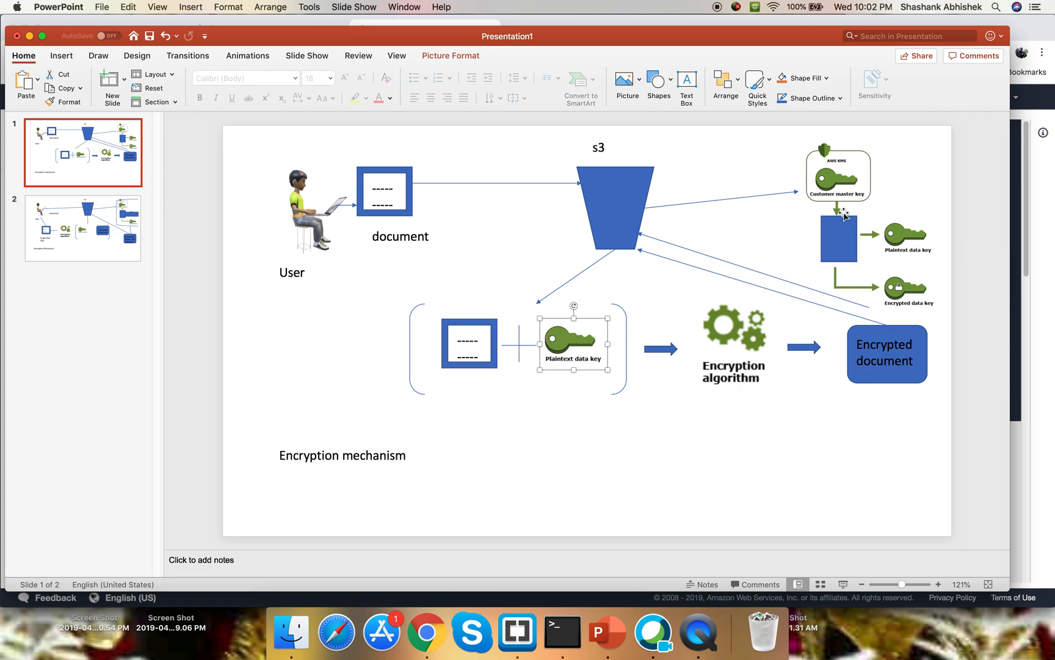
mouse_move(765, 272)
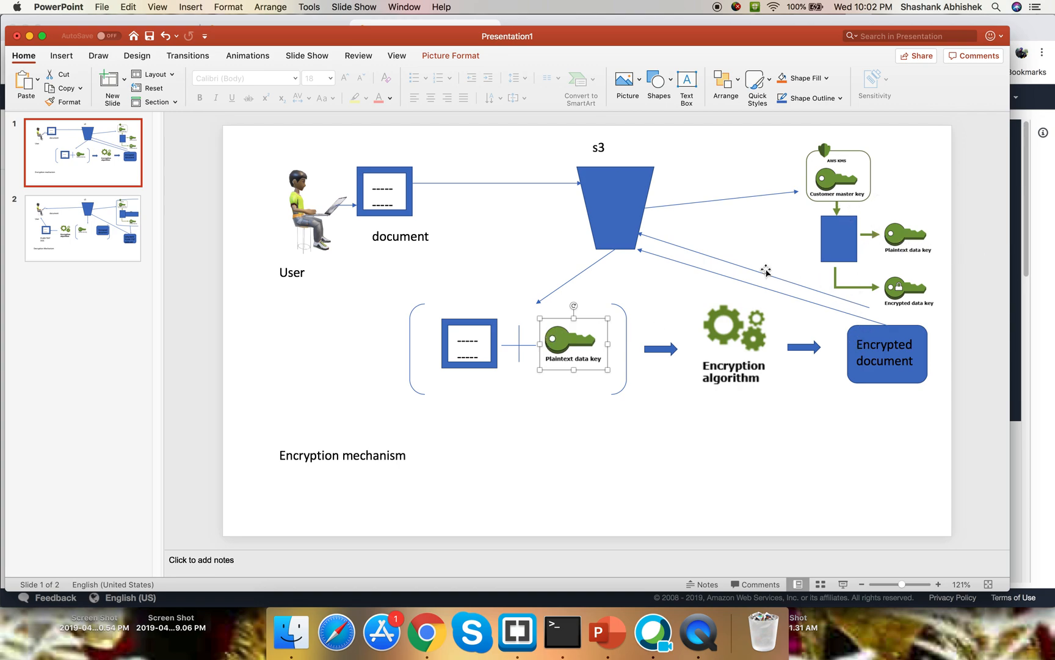
mouse_move(734, 369)
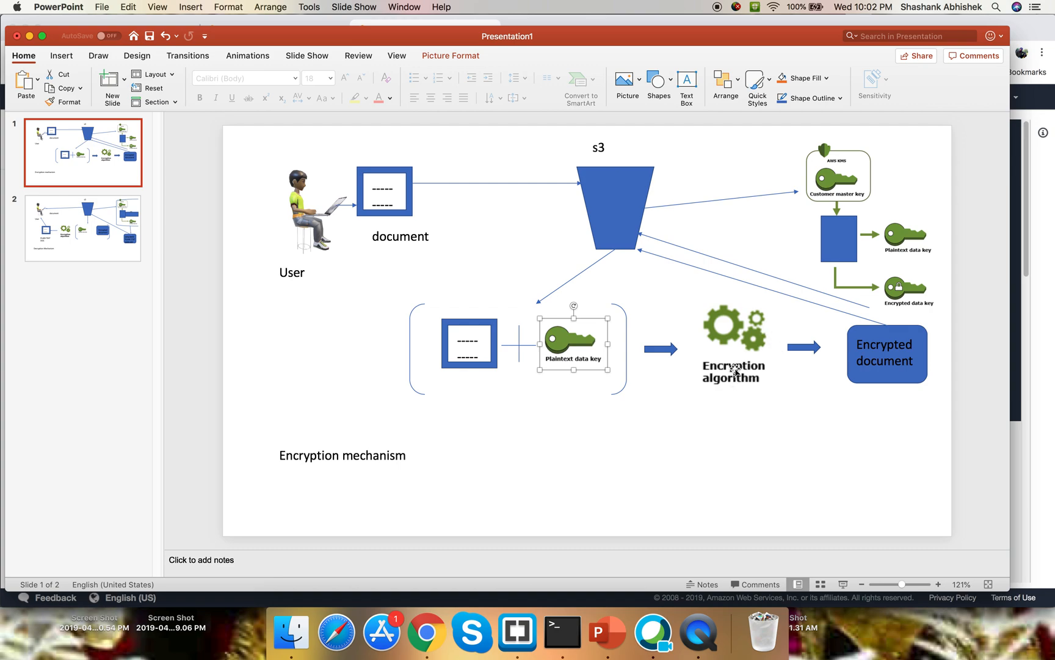
left_click(886, 353)
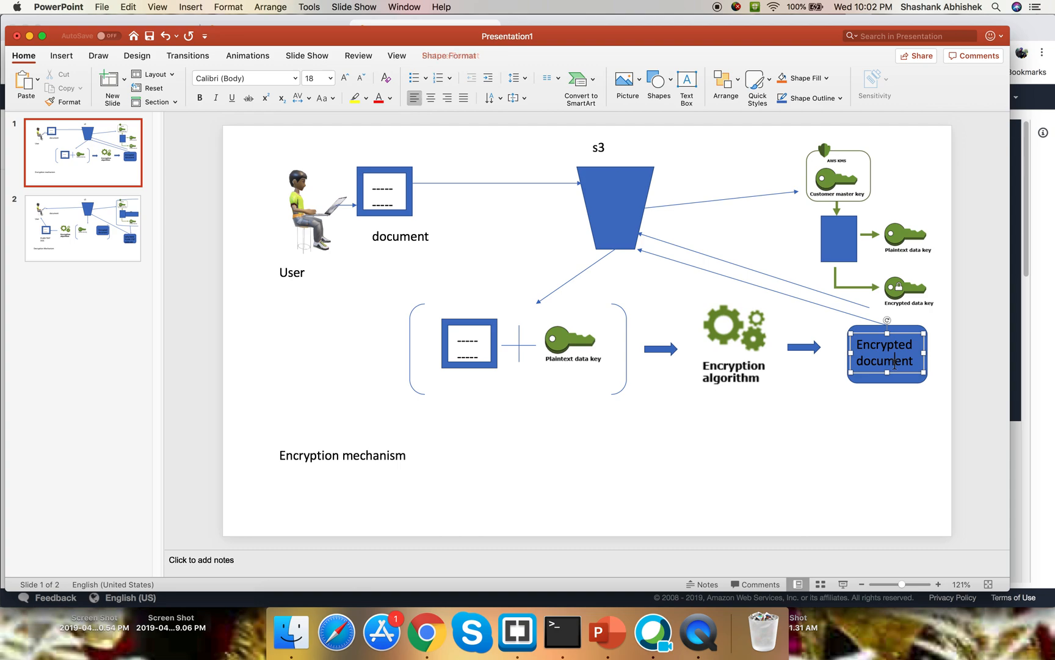
mouse_move(866, 433)
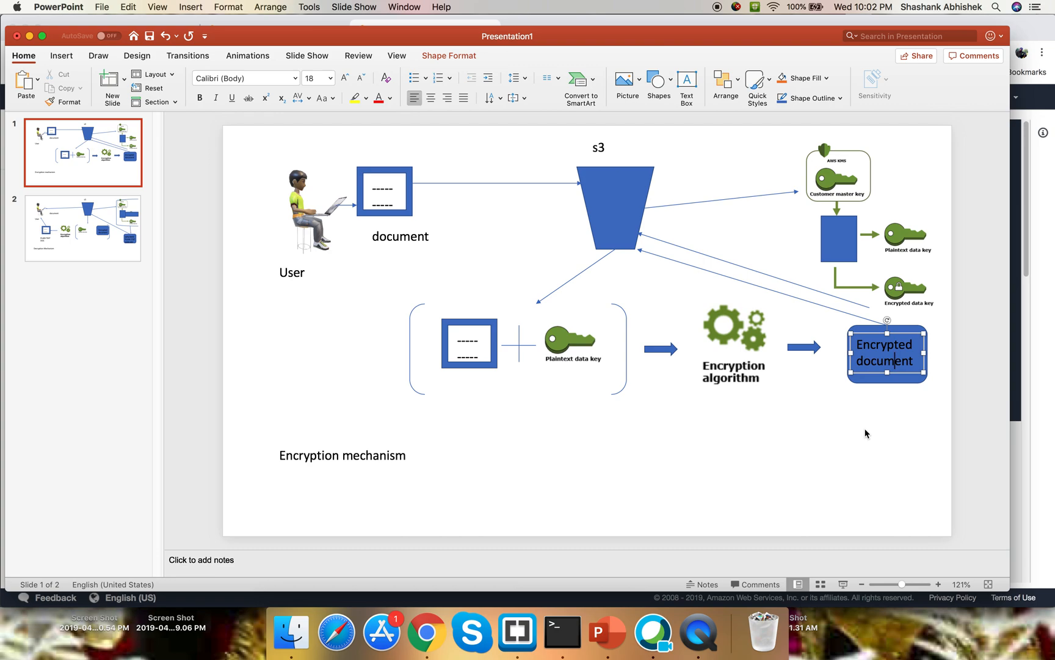
mouse_move(49, 271)
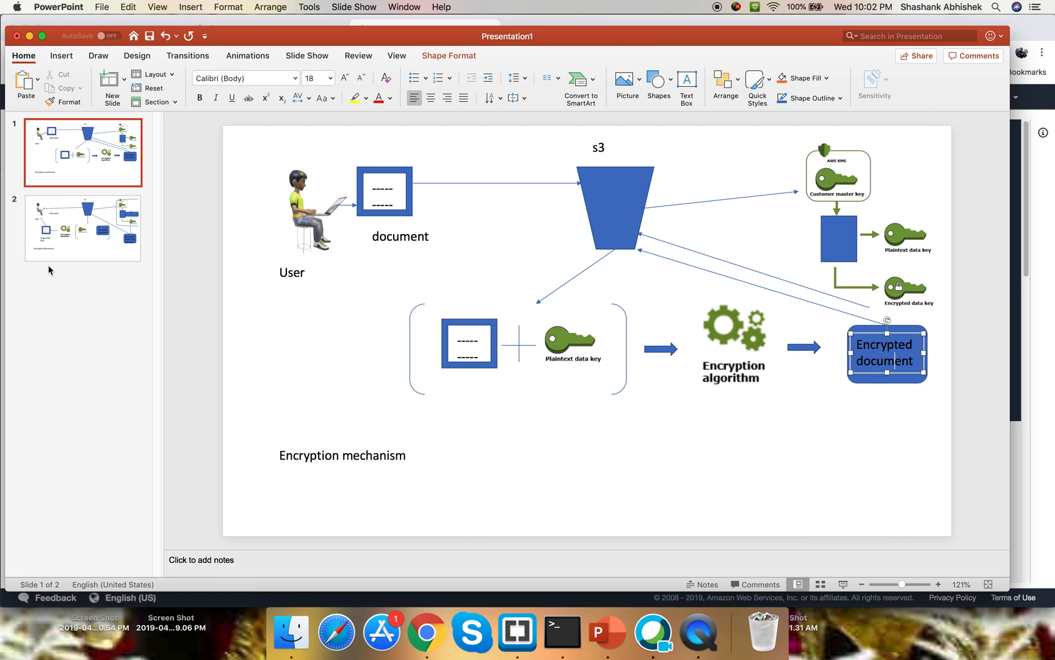
- Show slide 2 and highlight the caption, user figure and s3 bucket shape while explaining
left_click(81, 227)
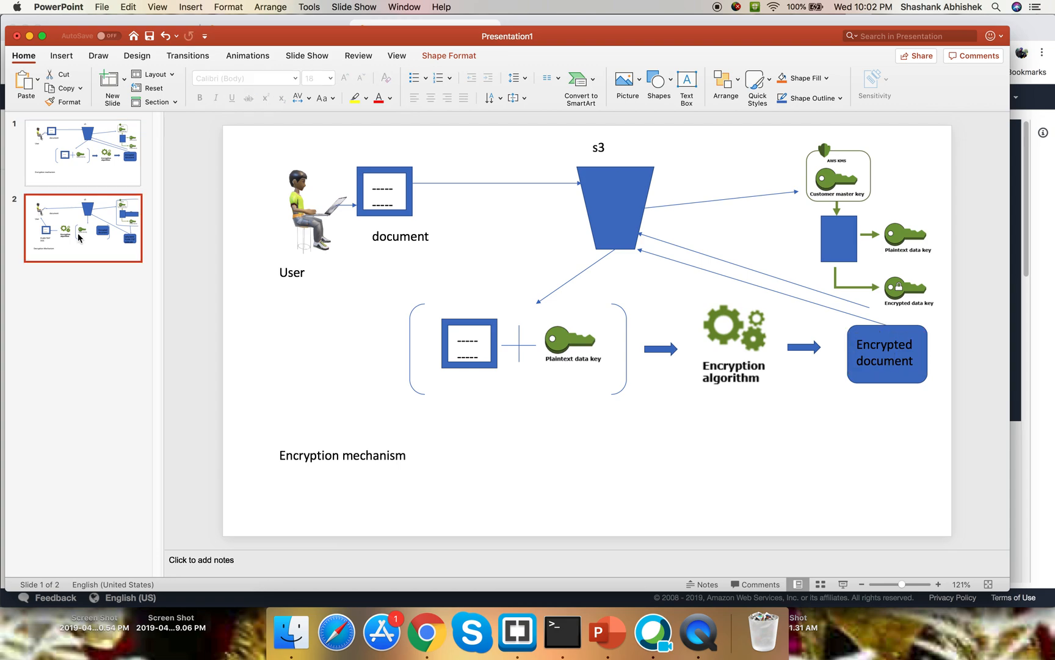
left_click(82, 228)
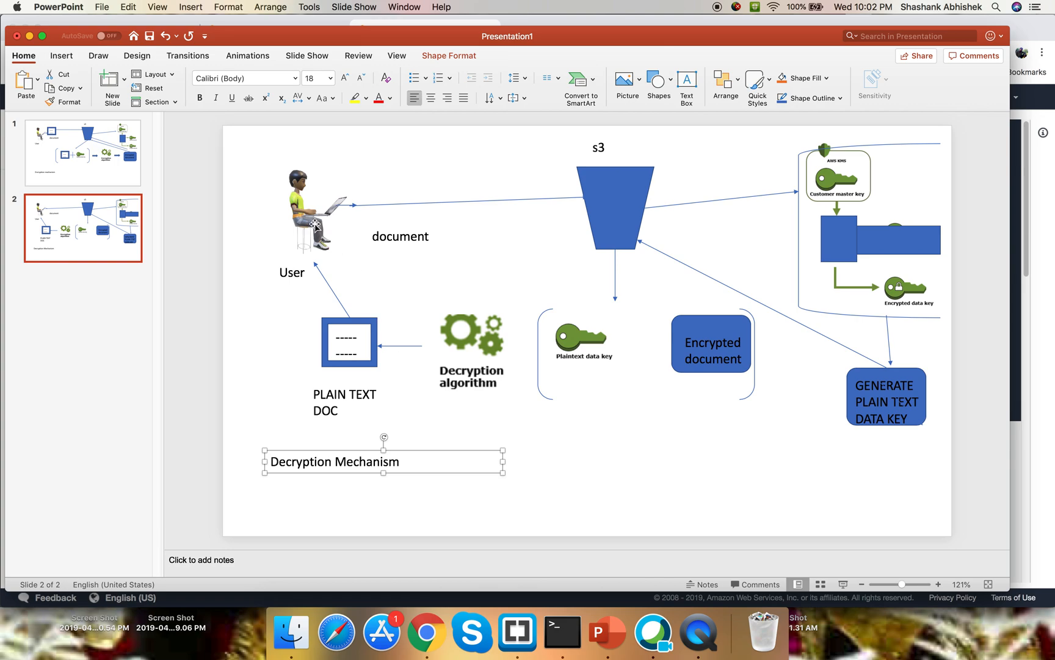
left_click(314, 209)
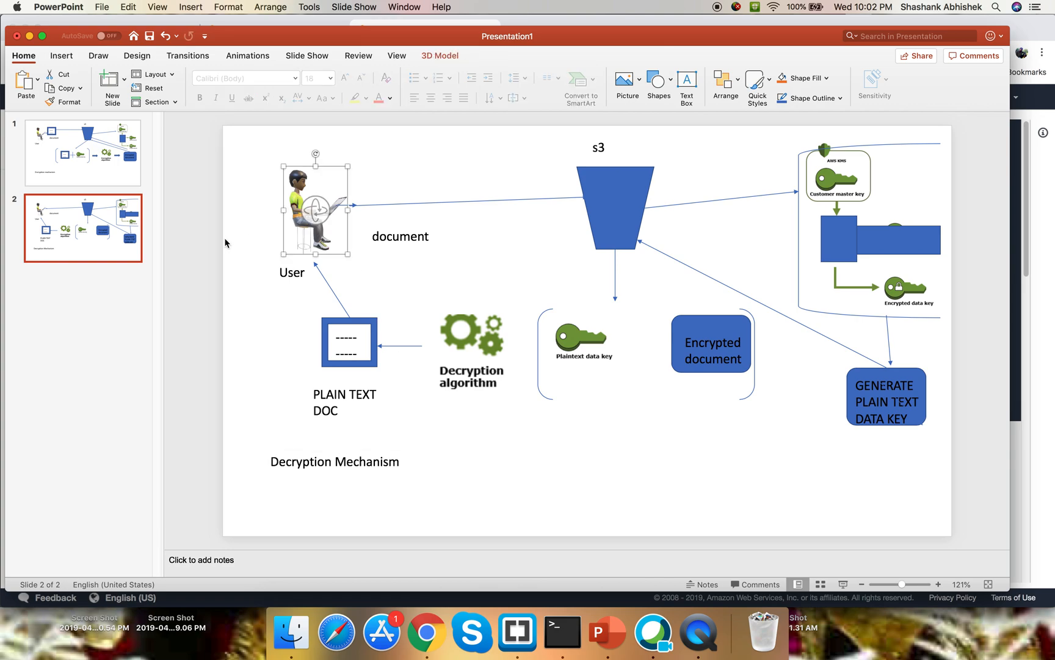
left_click(256, 246)
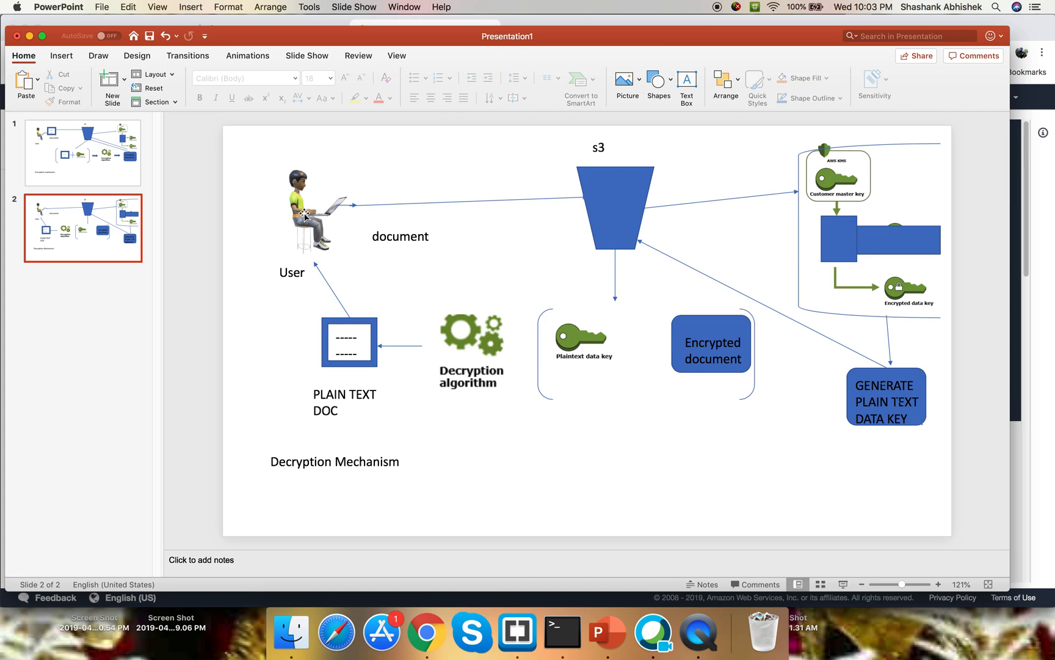
mouse_move(321, 218)
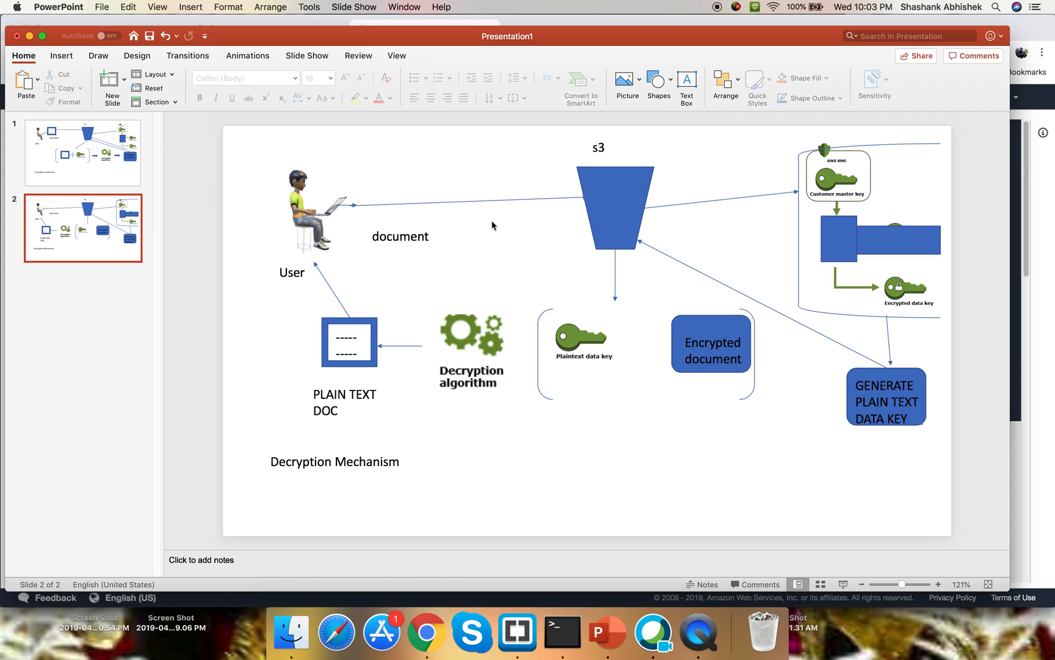
mouse_move(685, 187)
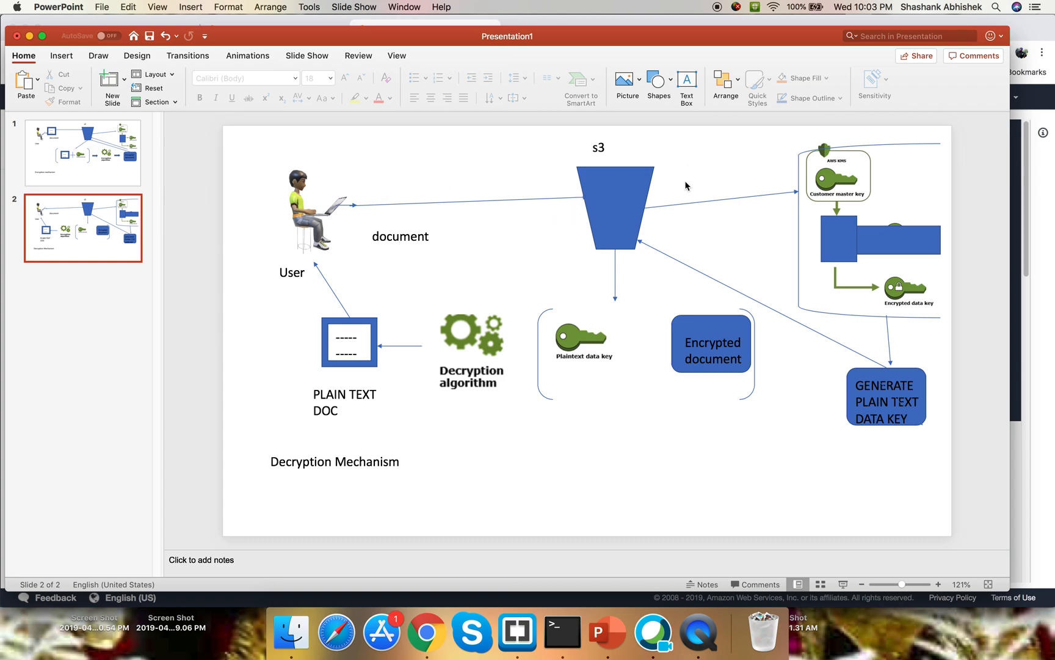
left_click(615, 205)
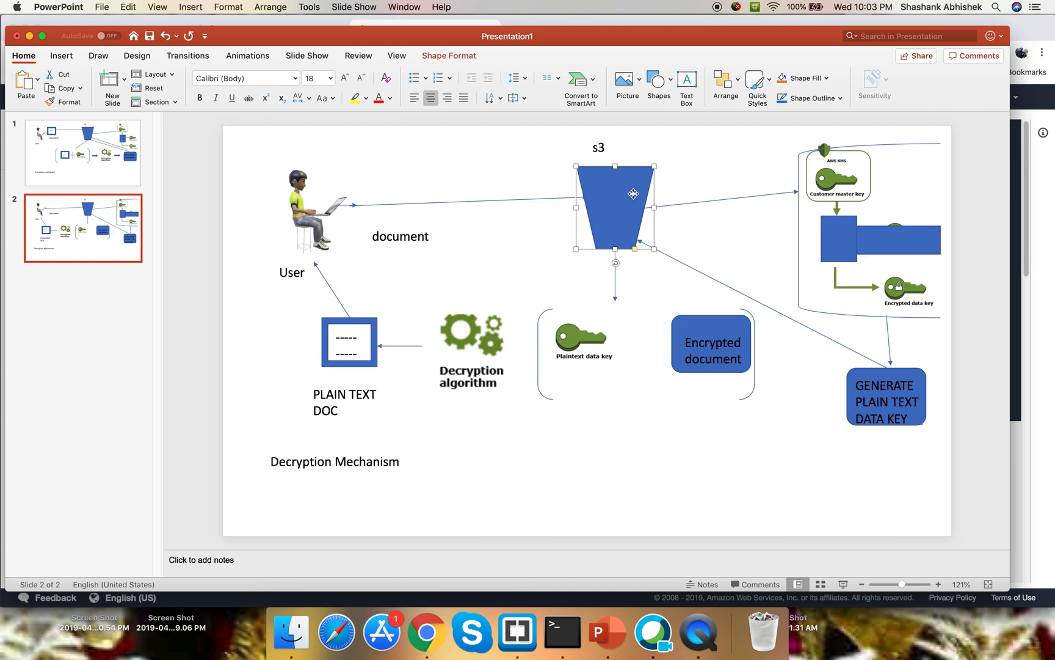
mouse_move(621, 189)
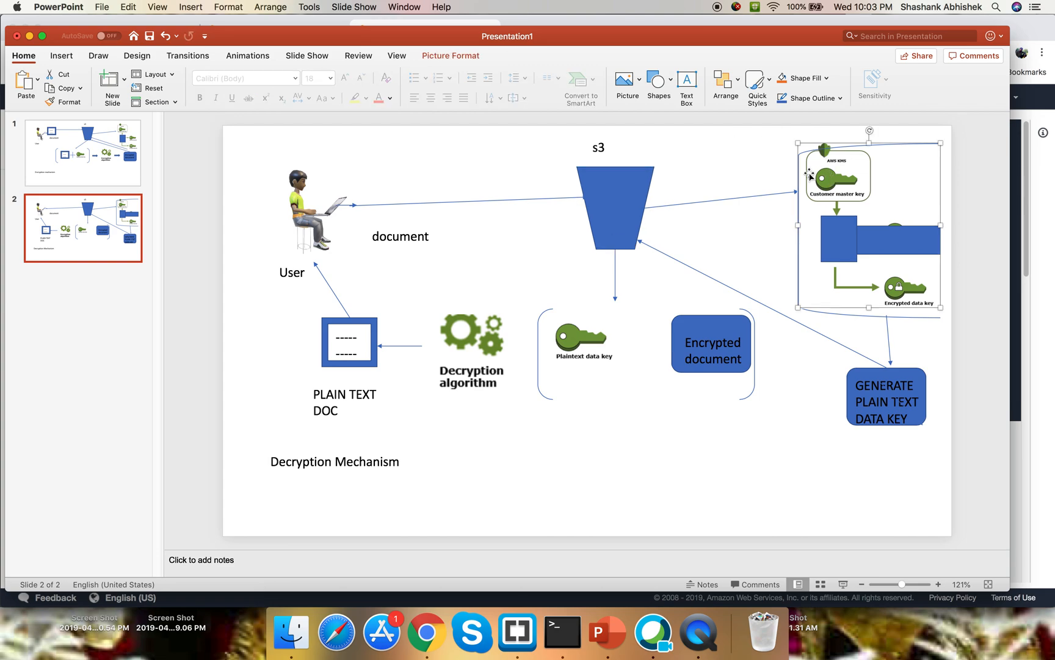
mouse_move(817, 176)
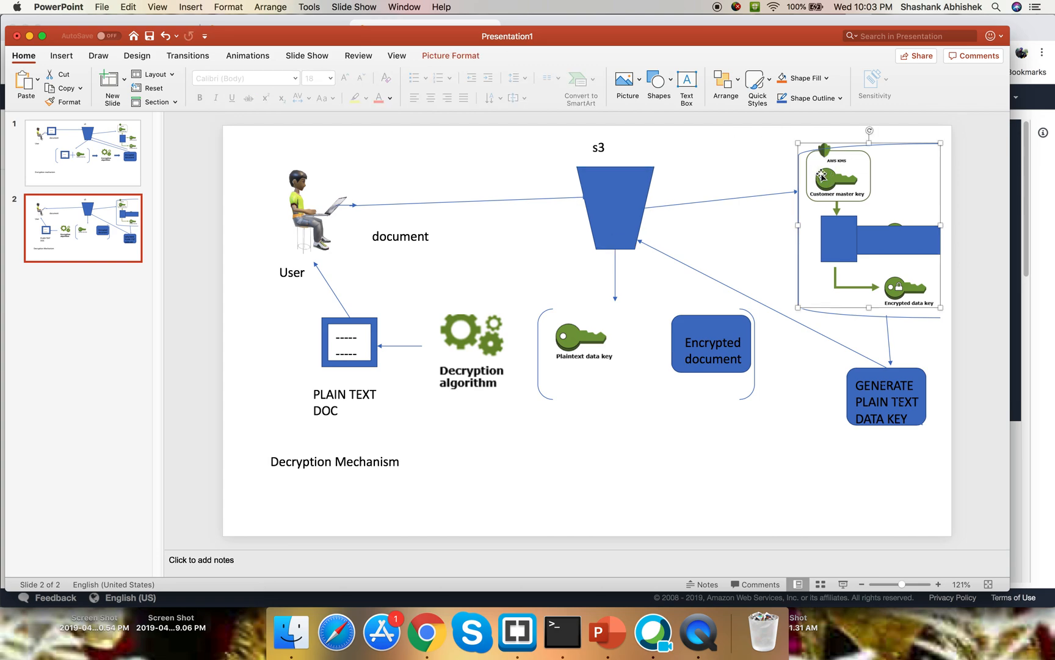
mouse_move(838, 205)
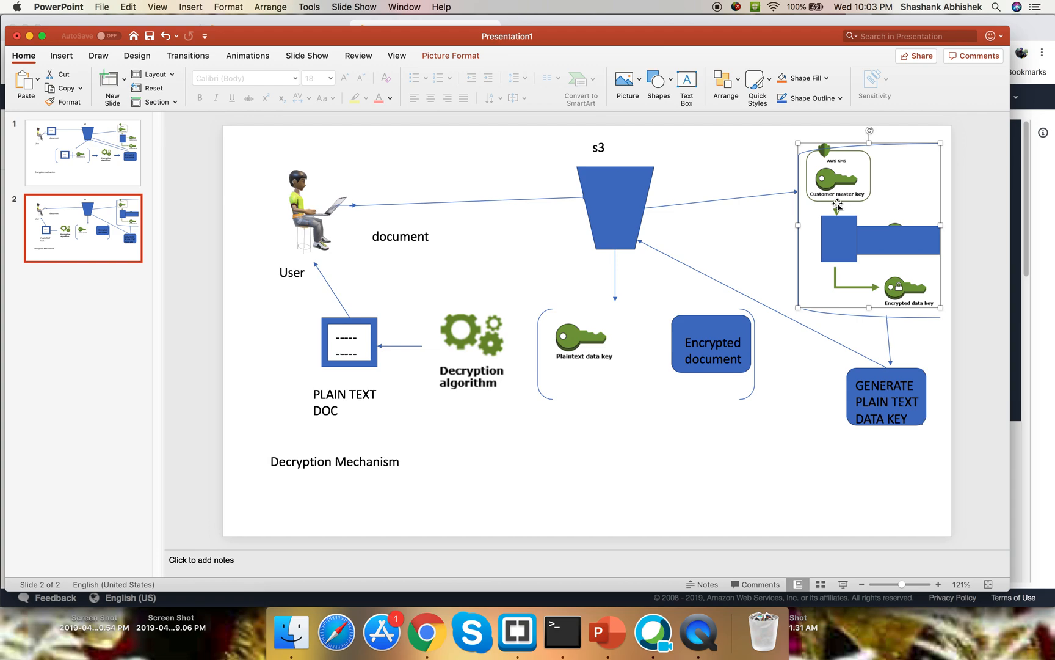
mouse_move(835, 205)
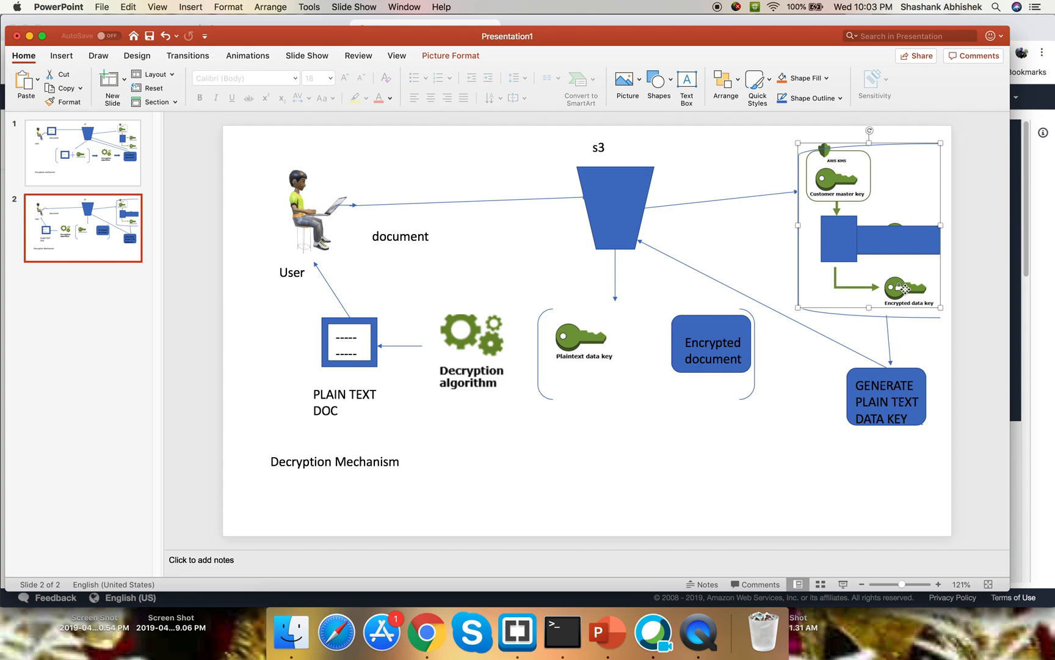
mouse_move(874, 264)
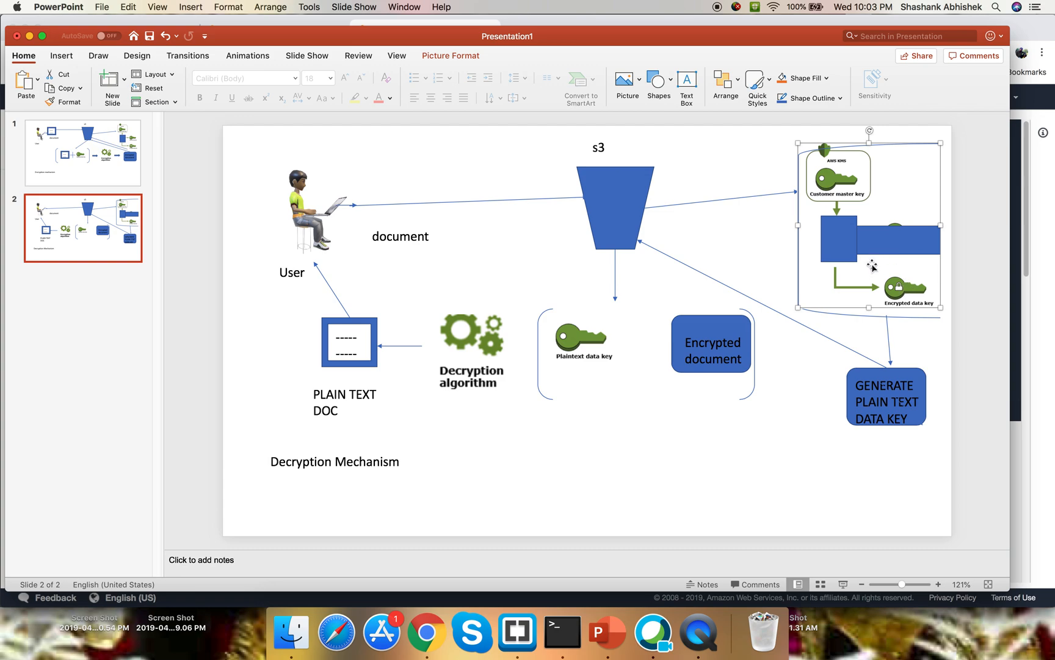
mouse_move(861, 407)
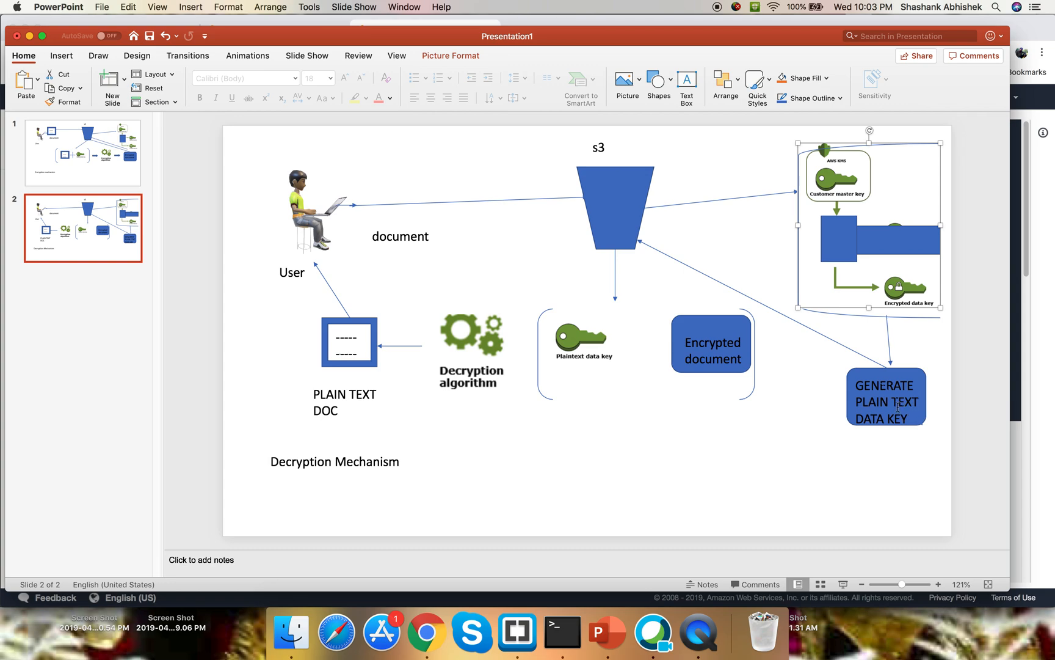
- Highlight the s3 bucket, encrypted document, plaintext key and gears, then switch to the KMS console in Chrome
left_click(613, 202)
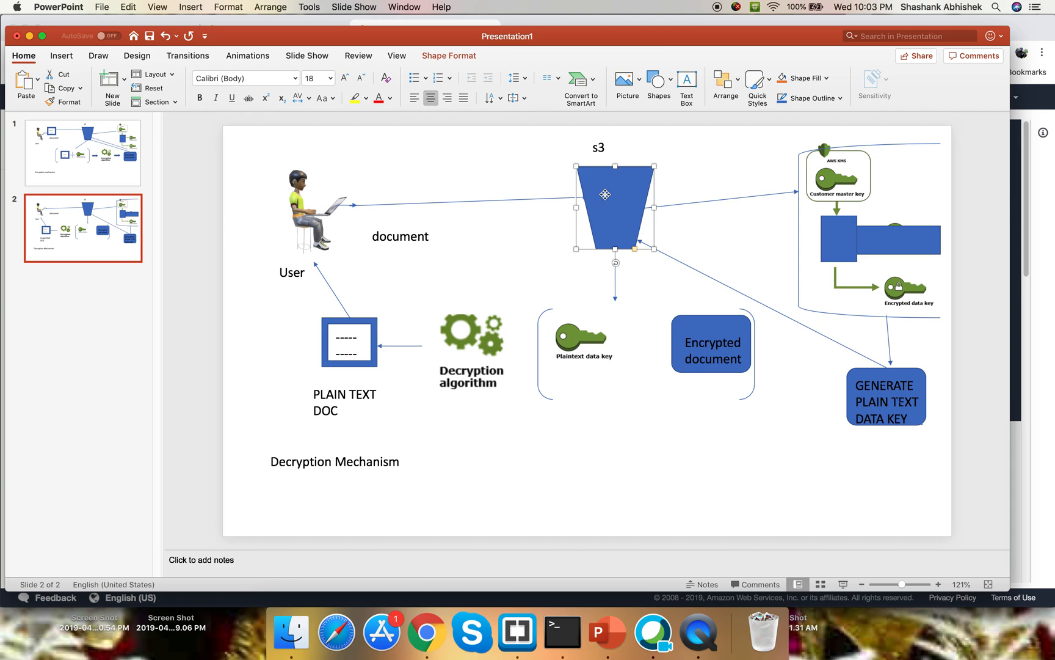
mouse_move(613, 196)
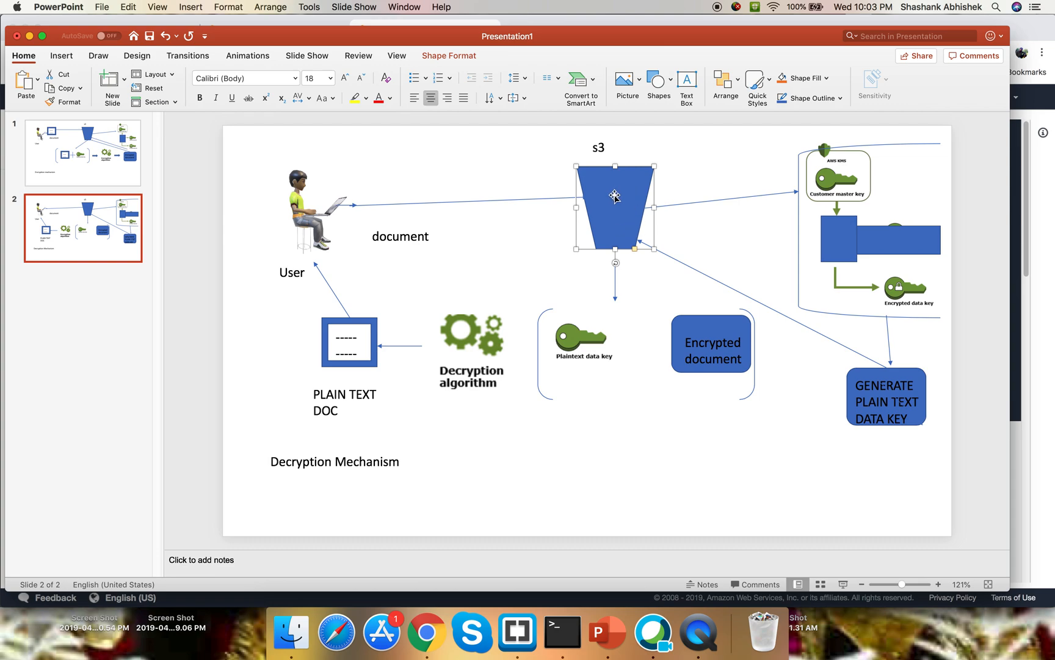
mouse_move(619, 203)
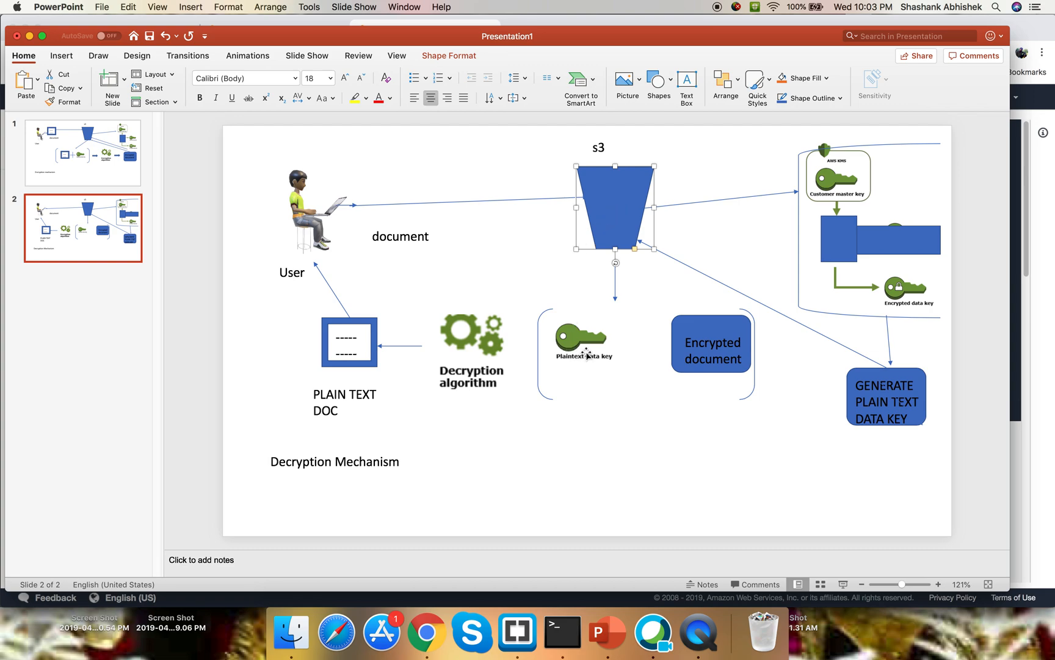
mouse_move(723, 333)
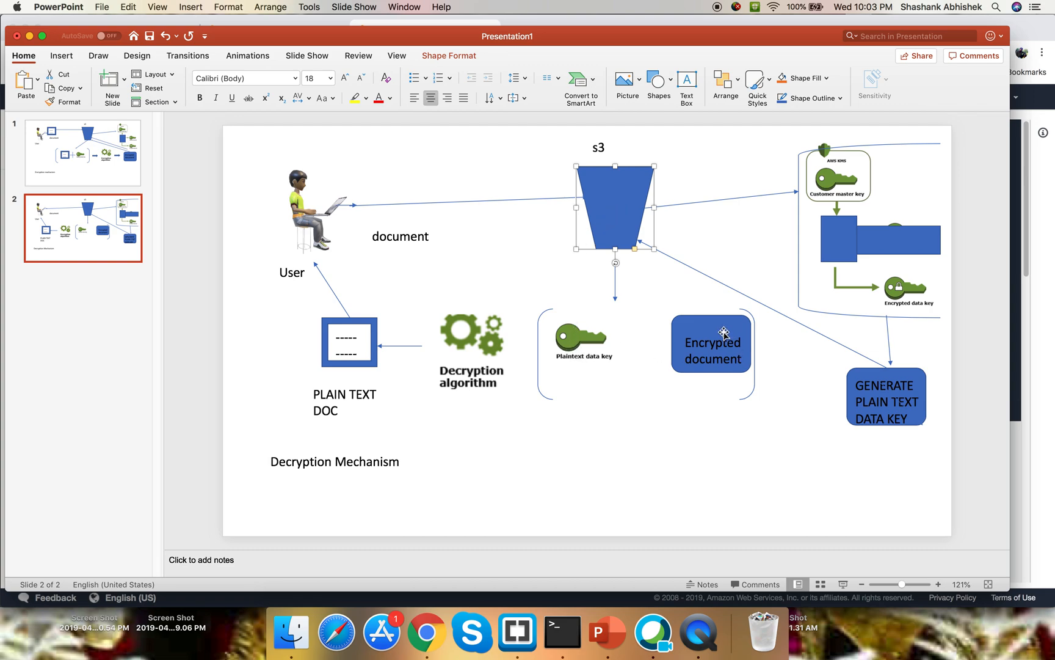
left_click(710, 342)
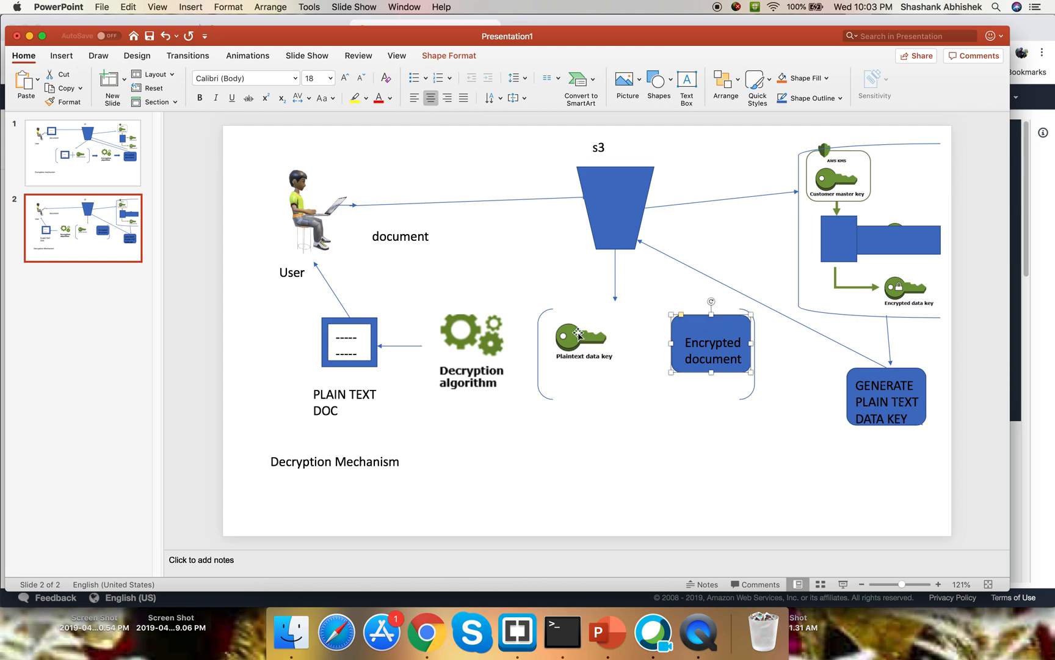
left_click(580, 335)
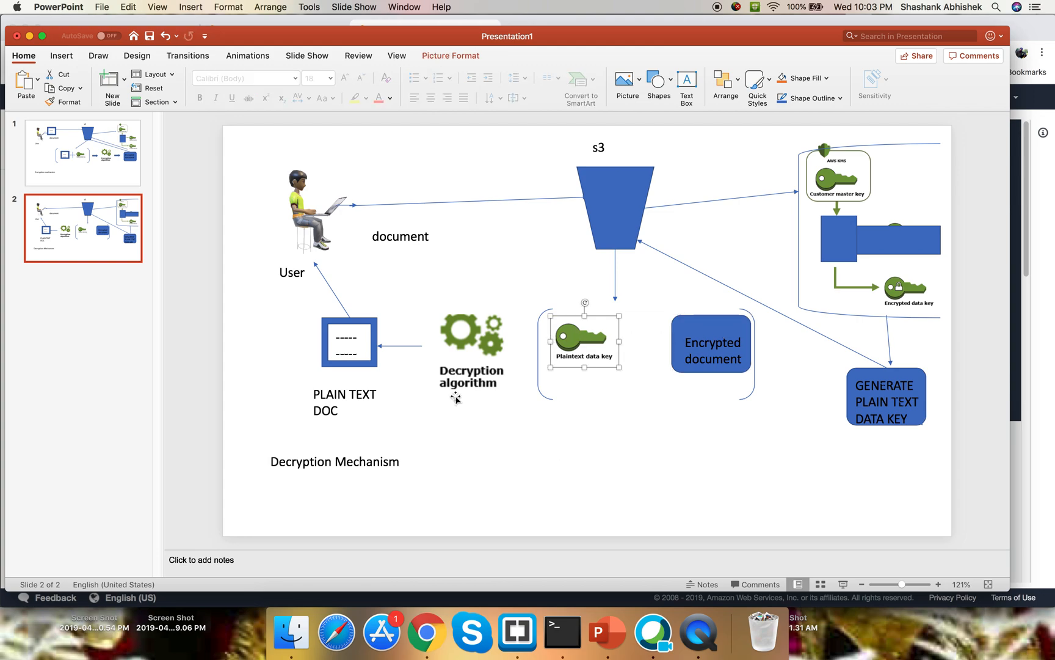
left_click(472, 335)
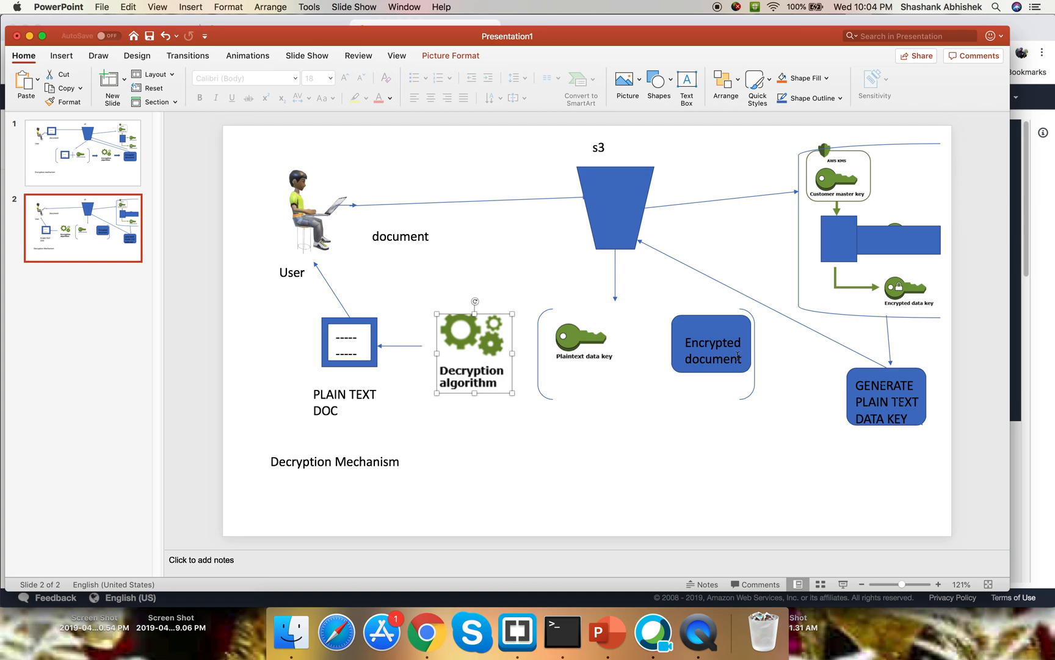
left_click(711, 351)
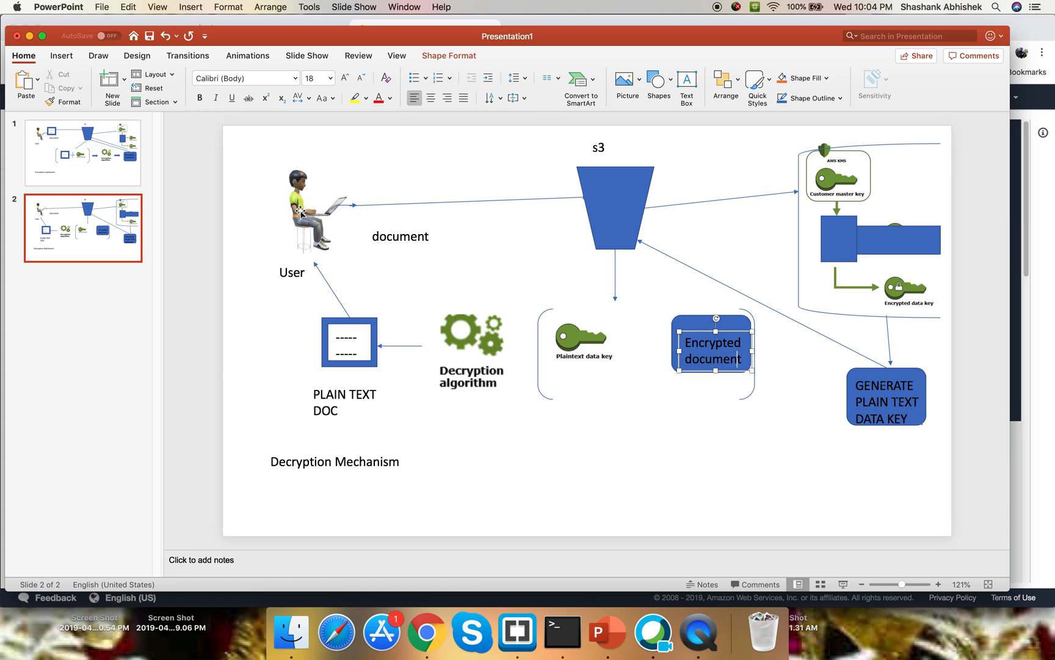
mouse_move(384, 209)
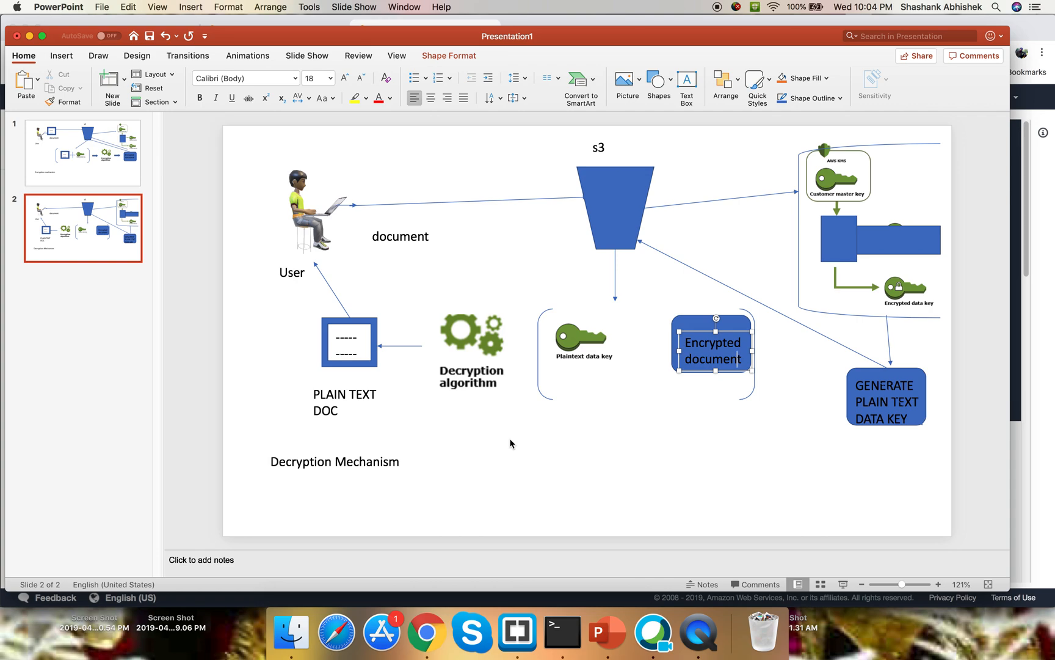
left_click(428, 632)
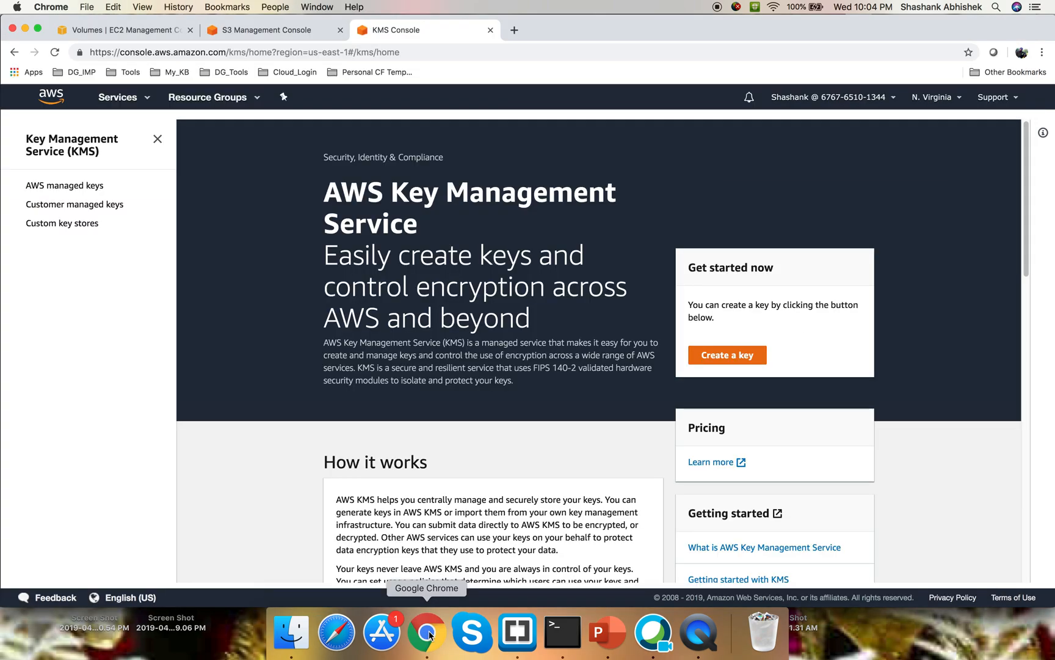
mouse_move(212, 353)
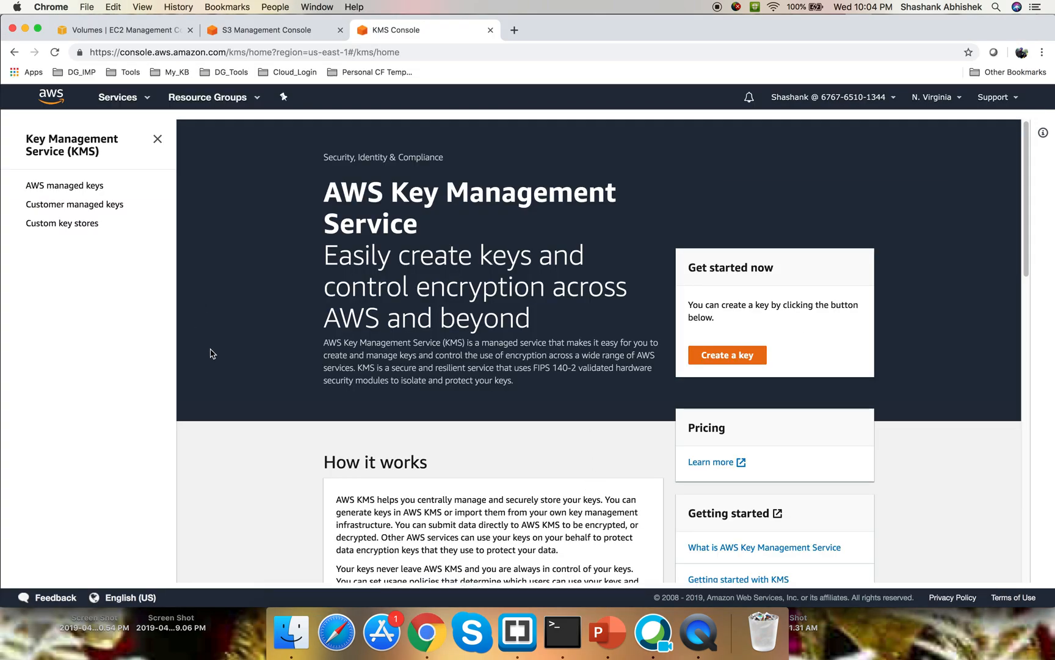
mouse_move(65, 185)
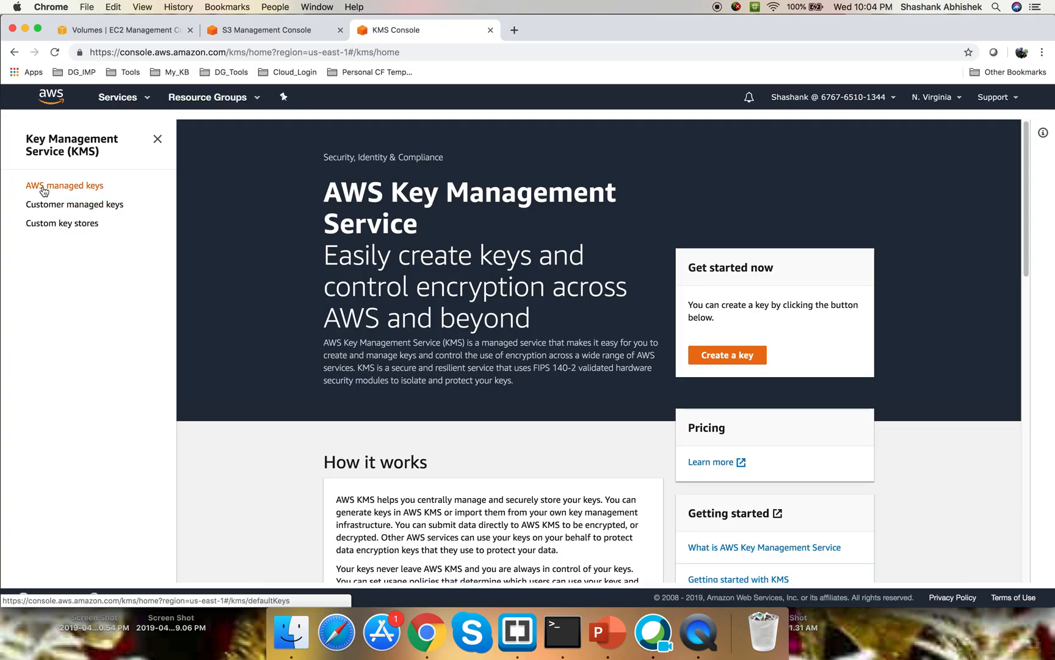
- Show the AWS managed keys list in the KMS sidebar
left_click(65, 185)
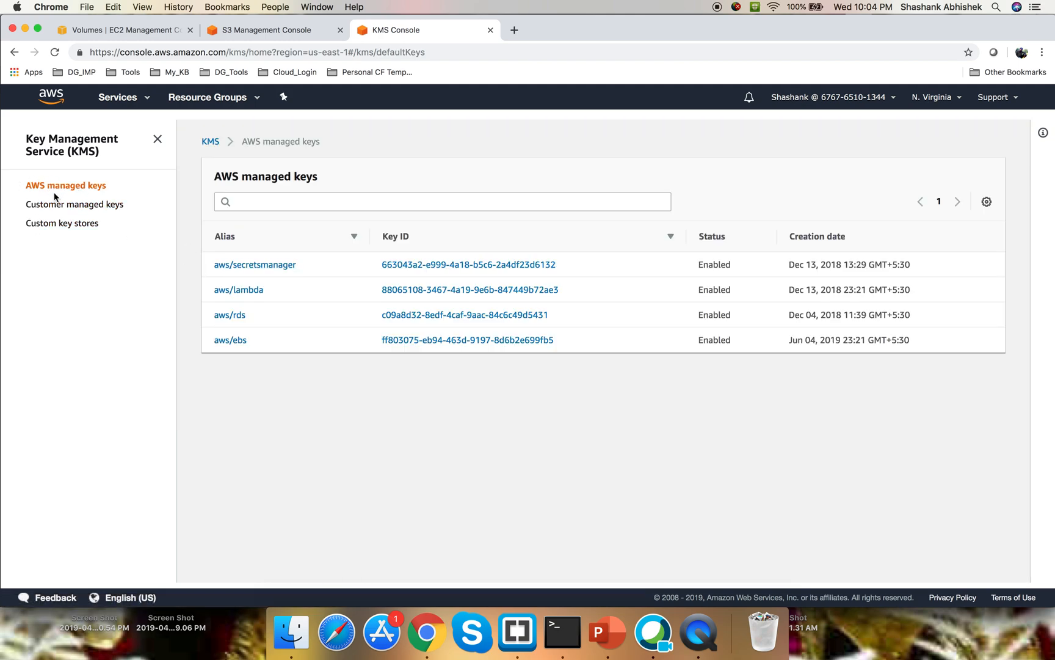
mouse_move(229, 340)
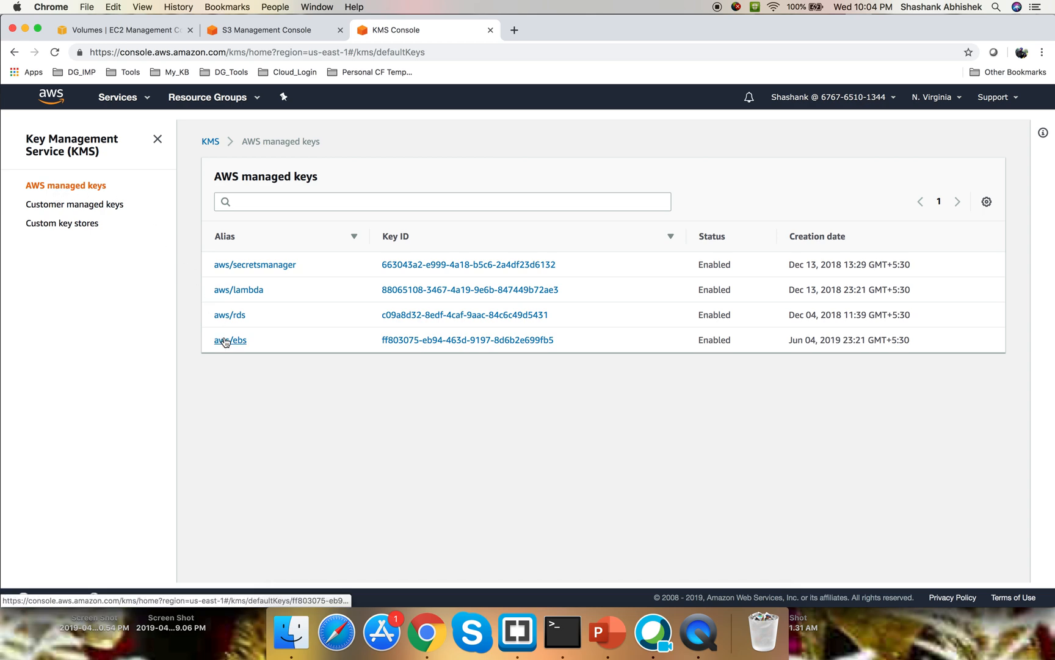
mouse_move(234, 439)
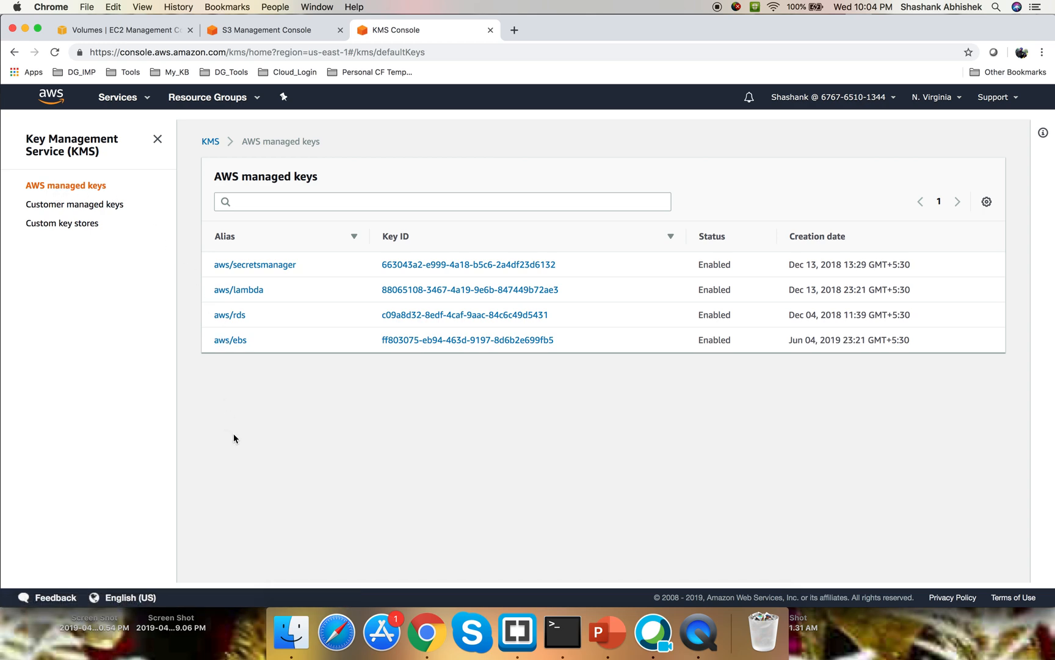
mouse_move(229, 314)
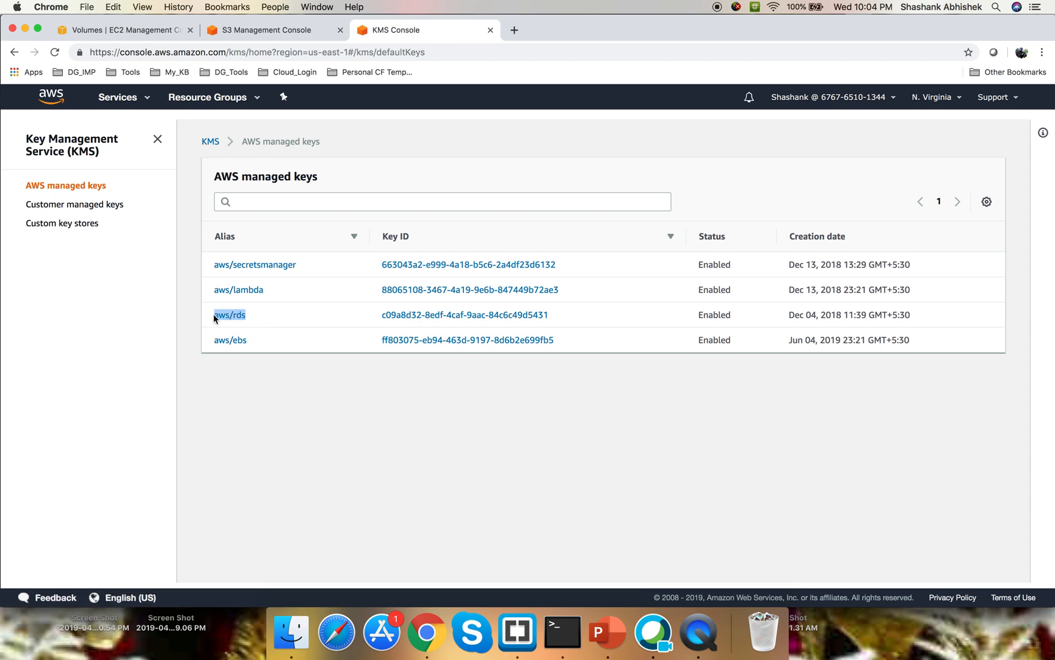
mouse_move(268, 442)
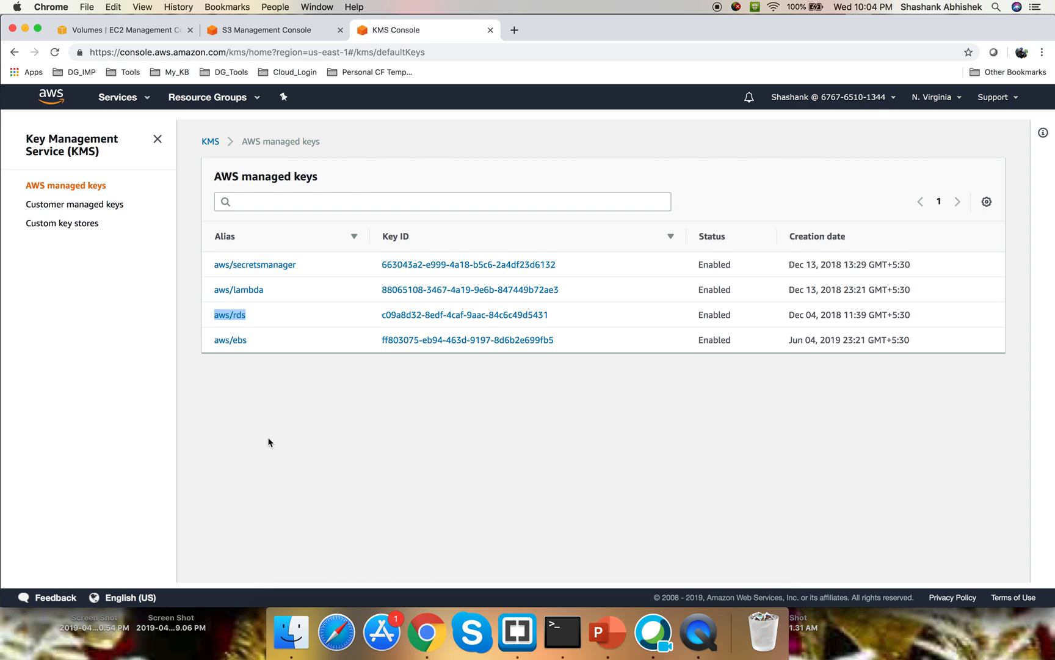
mouse_move(287, 413)
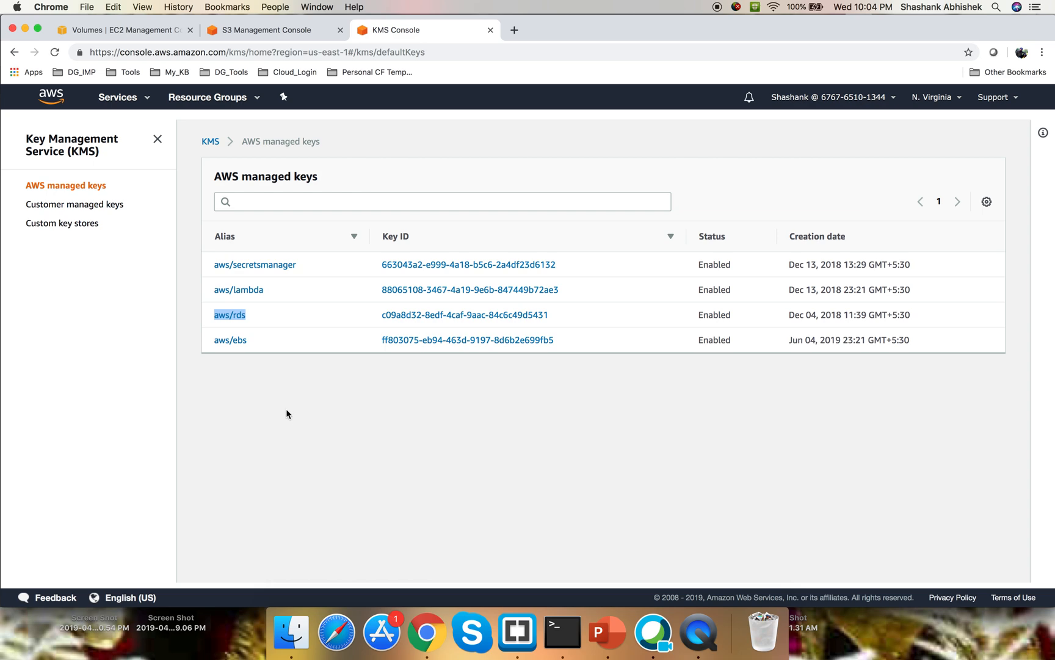
mouse_move(270, 436)
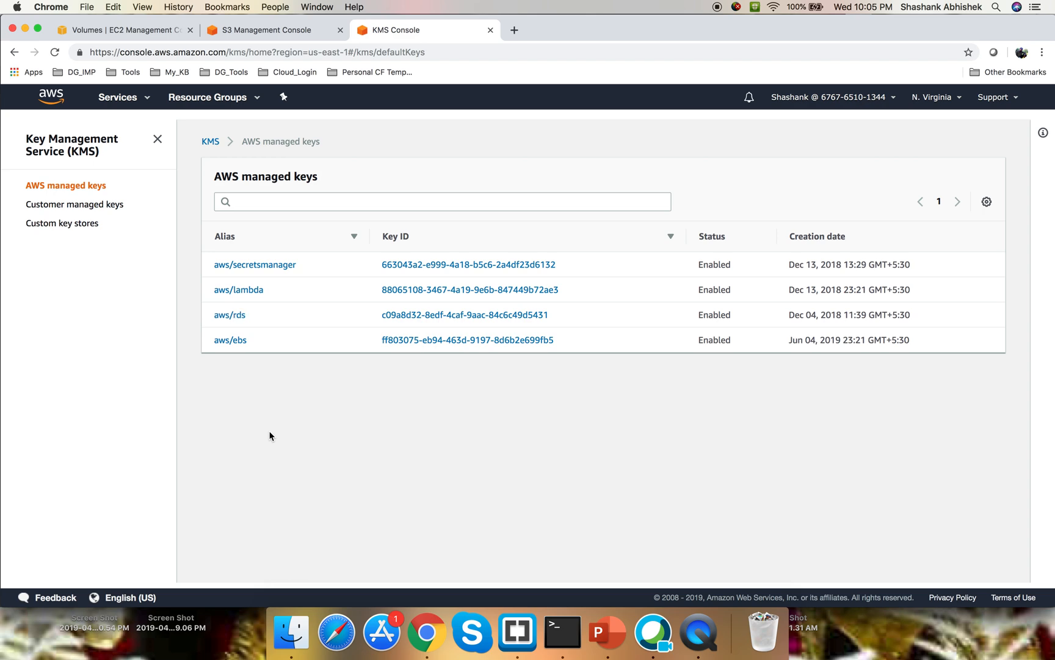
mouse_move(281, 414)
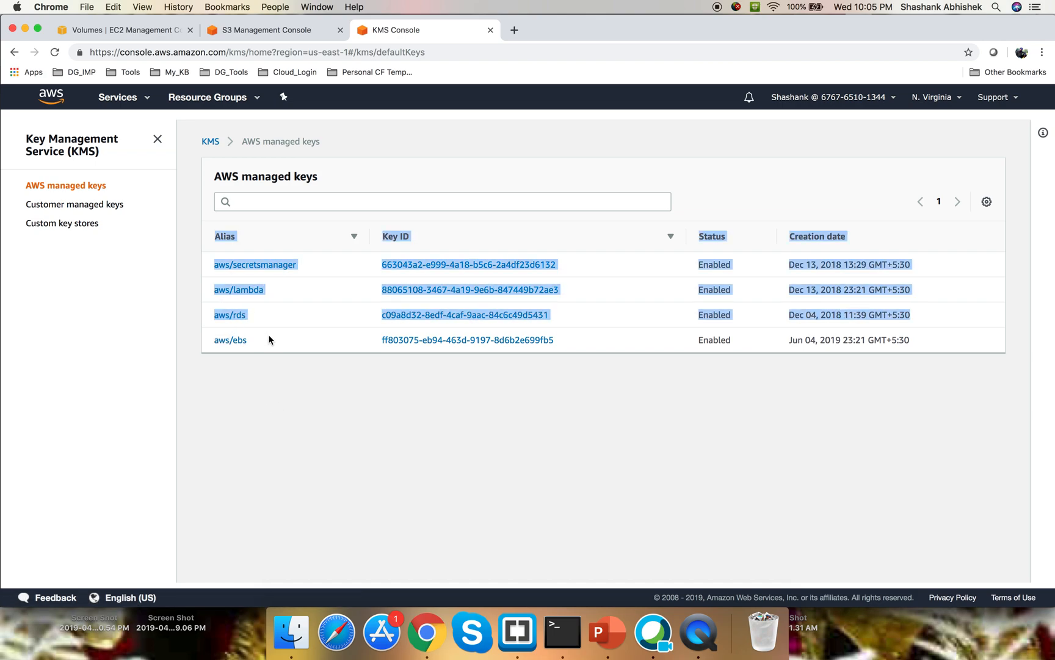
mouse_move(935, 343)
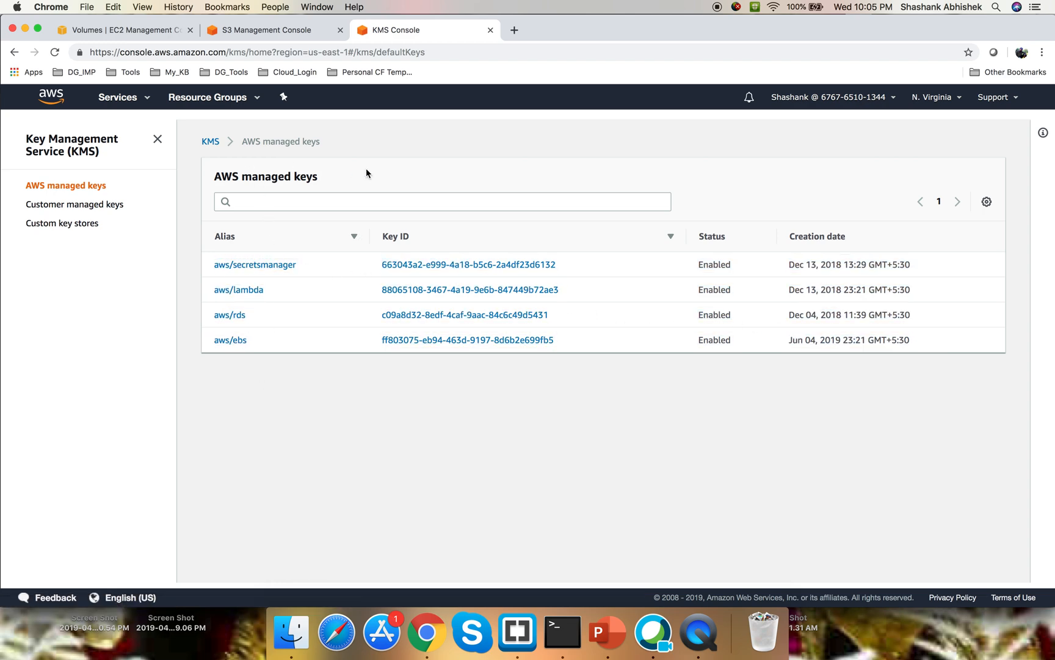
- Show the customer managed keys list, glance at the S3 bucket tab, and return to KMS
left_click(74, 204)
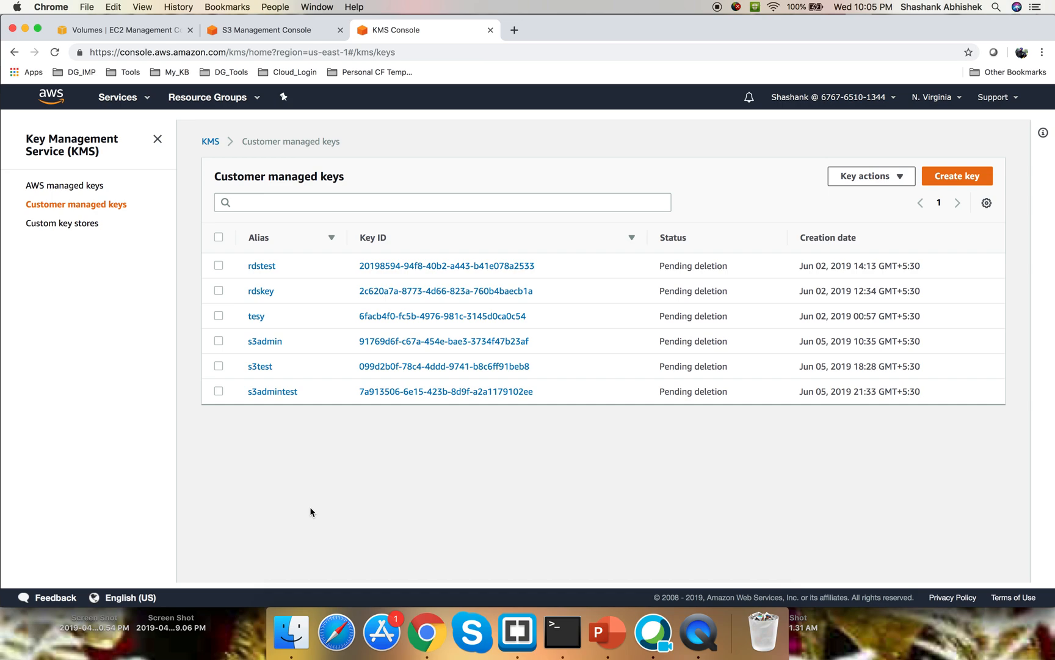
mouse_move(300, 47)
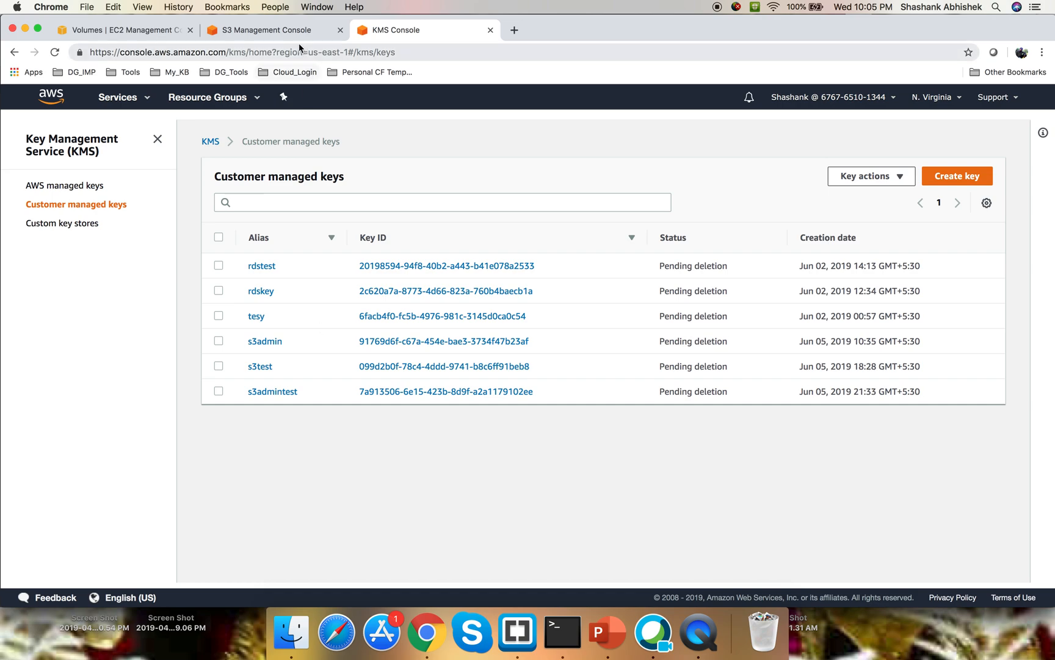
left_click(268, 29)
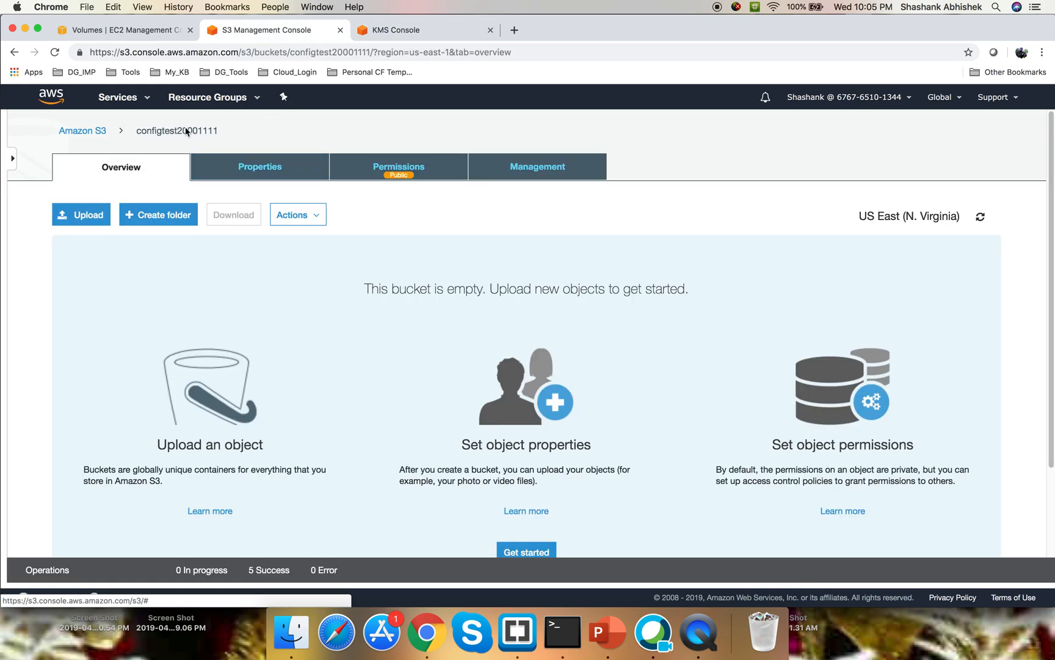
mouse_move(187, 134)
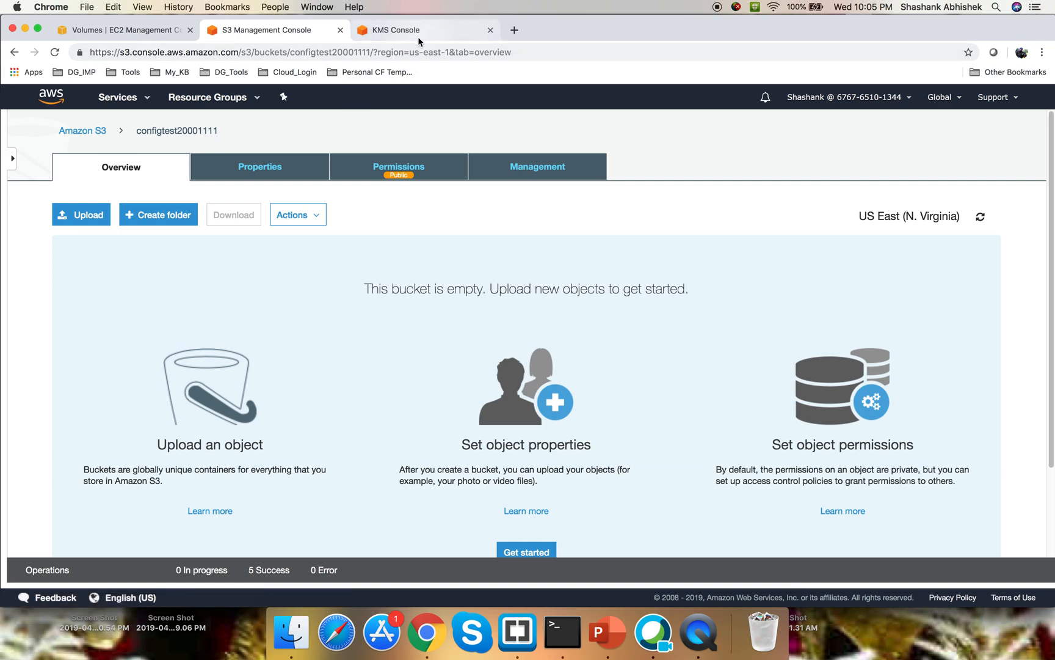
mouse_move(392, 29)
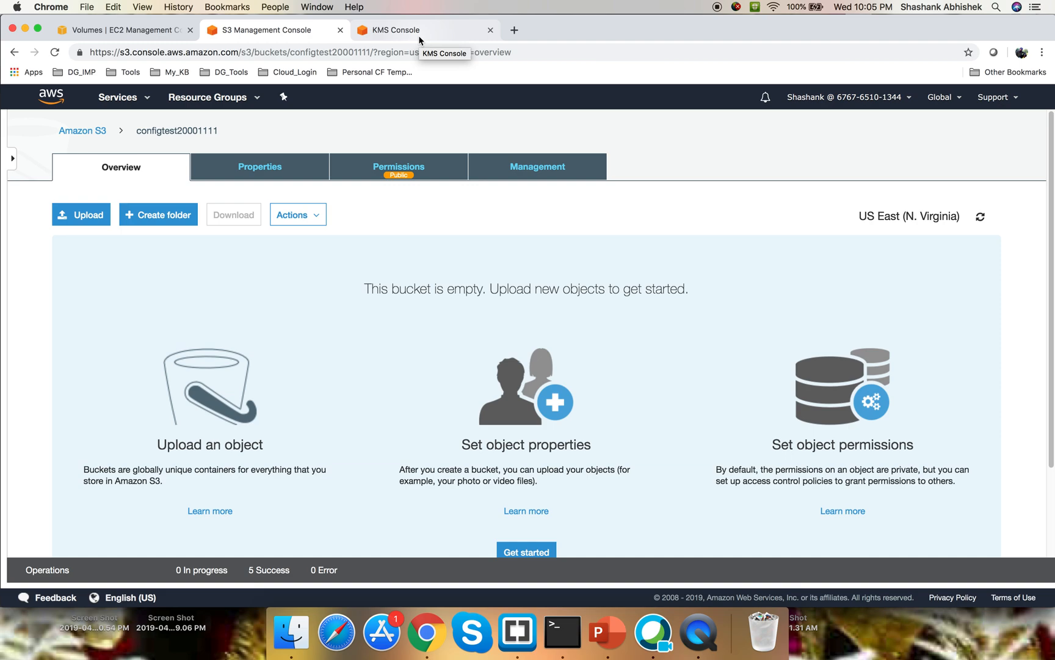
left_click(394, 29)
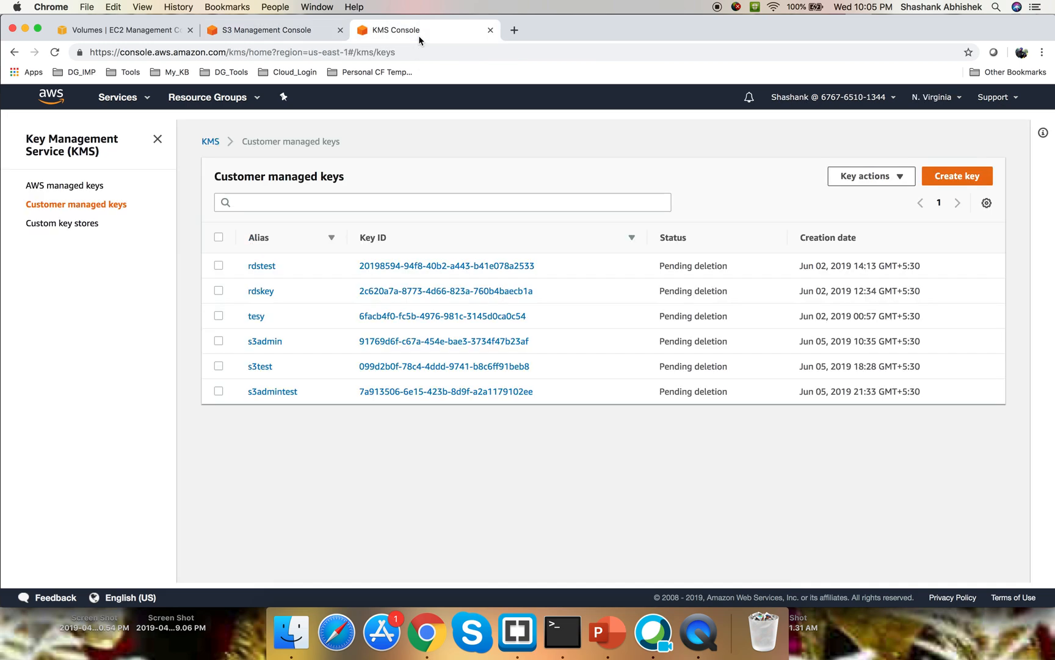
mouse_move(347, 463)
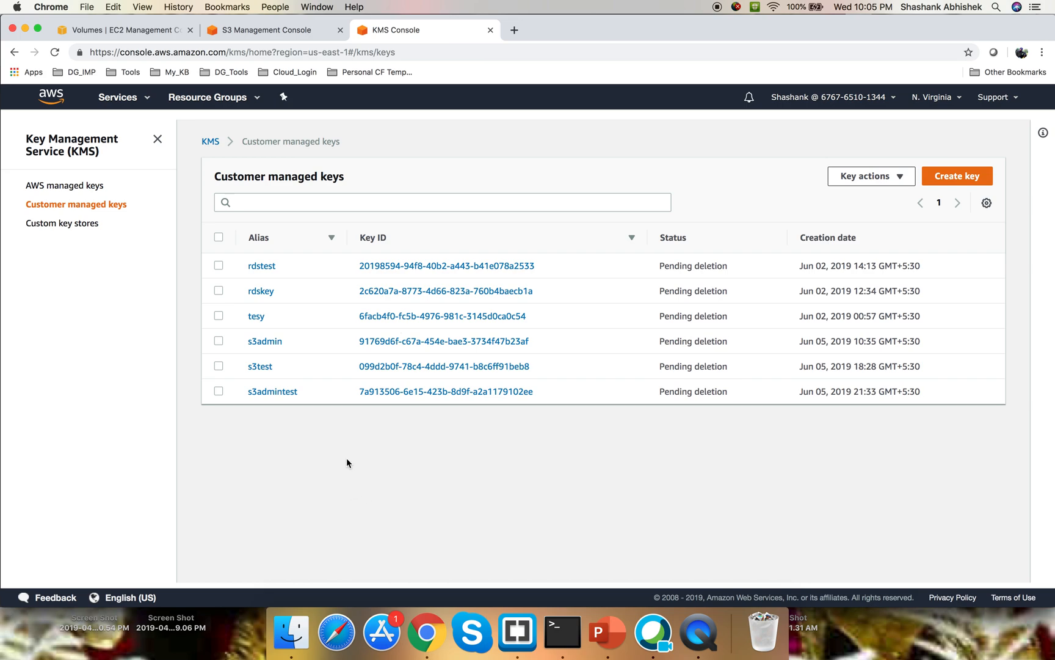
mouse_move(956, 175)
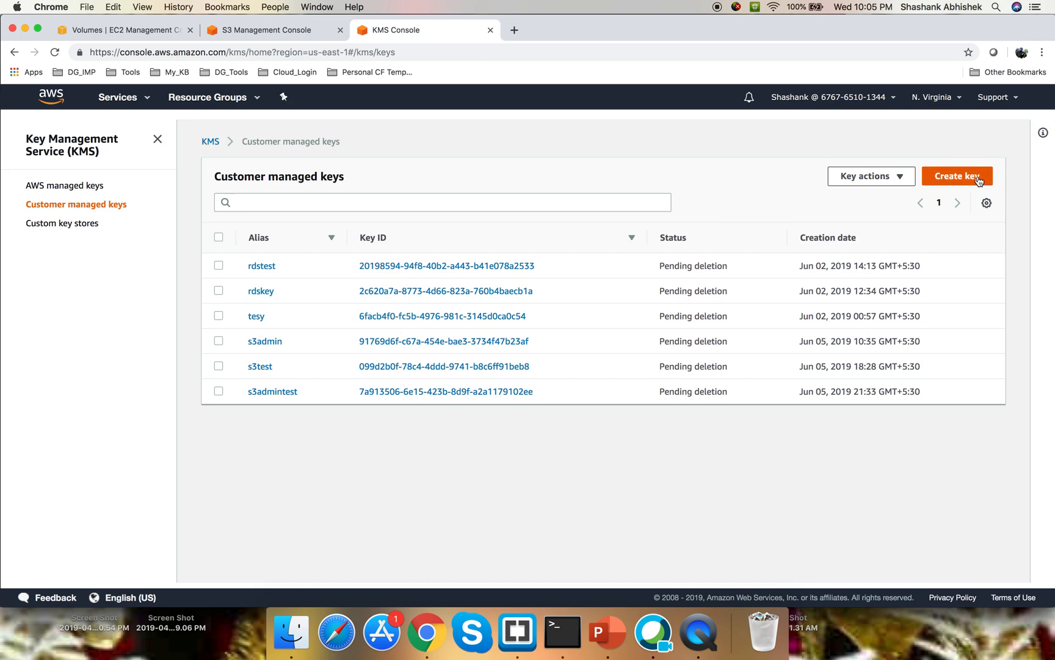
- Start a new key with alias s3sadmin, description test and KMS key material origin, then continue
left_click(956, 176)
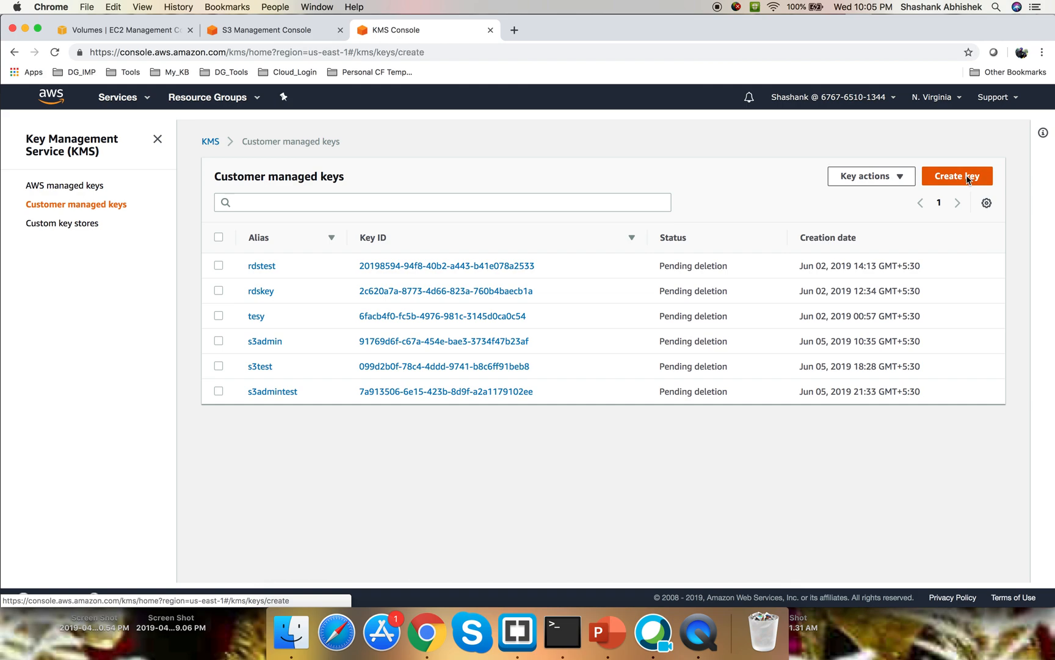
left_click(957, 176)
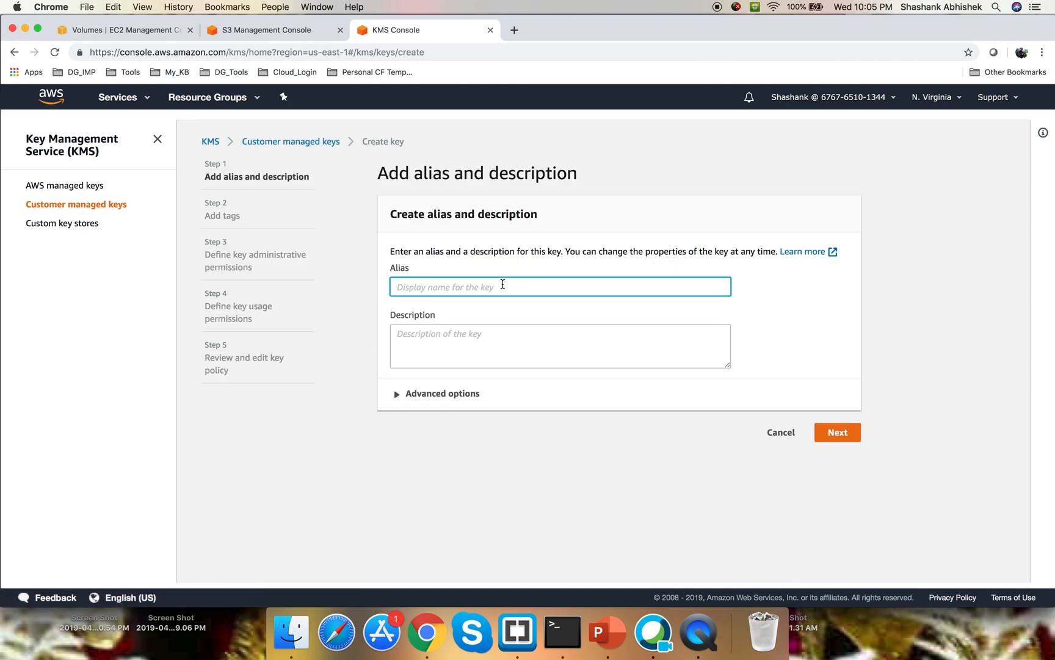
type("s3")
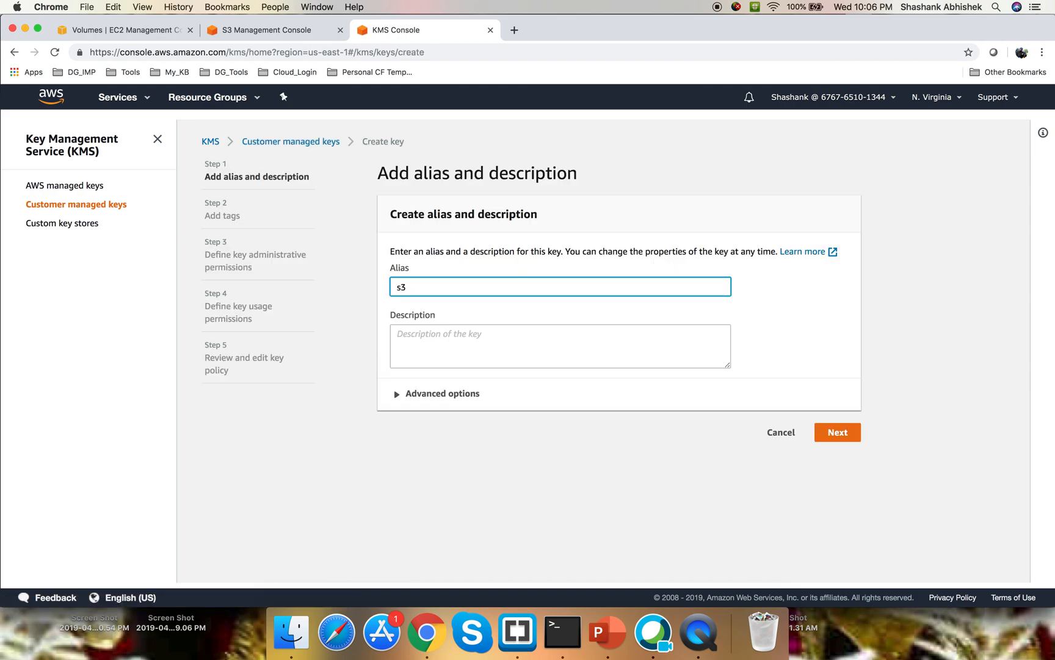
type("s")
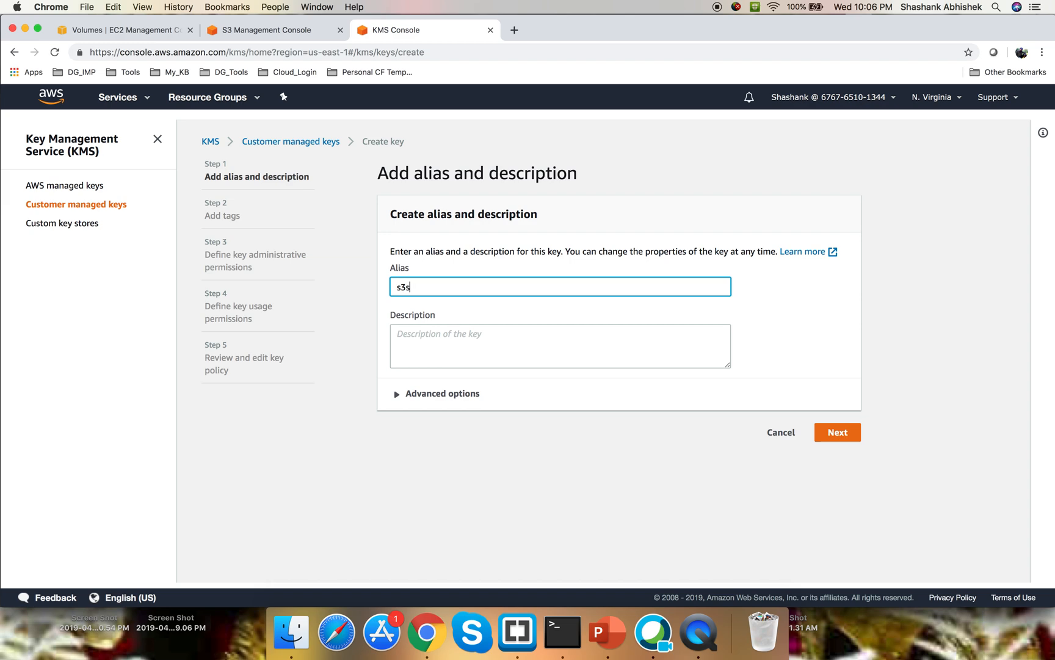
type("admin")
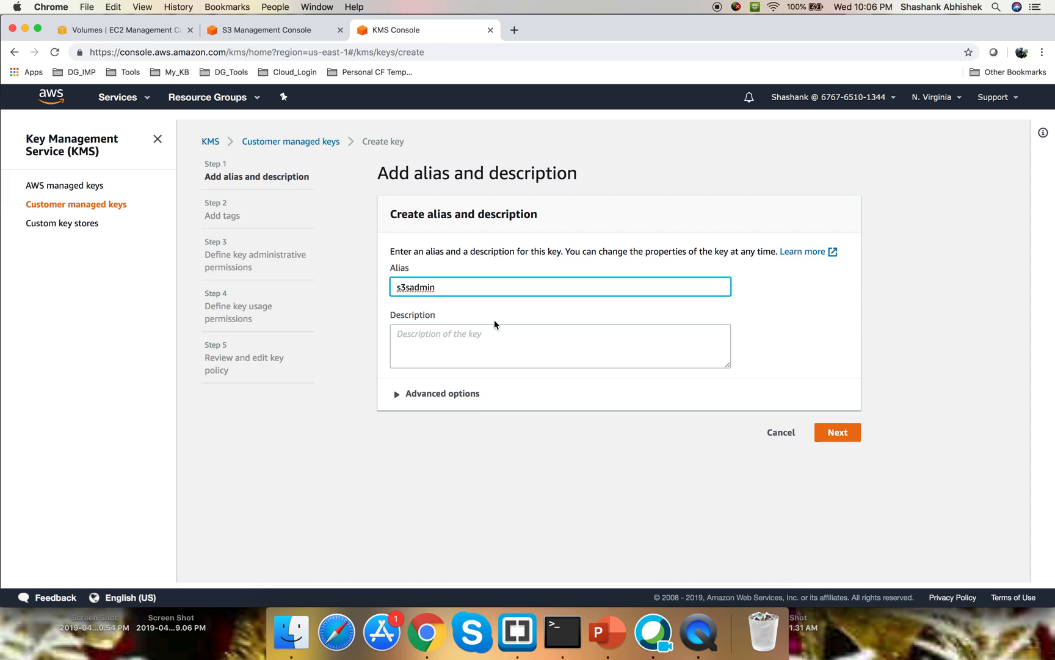
type("test")
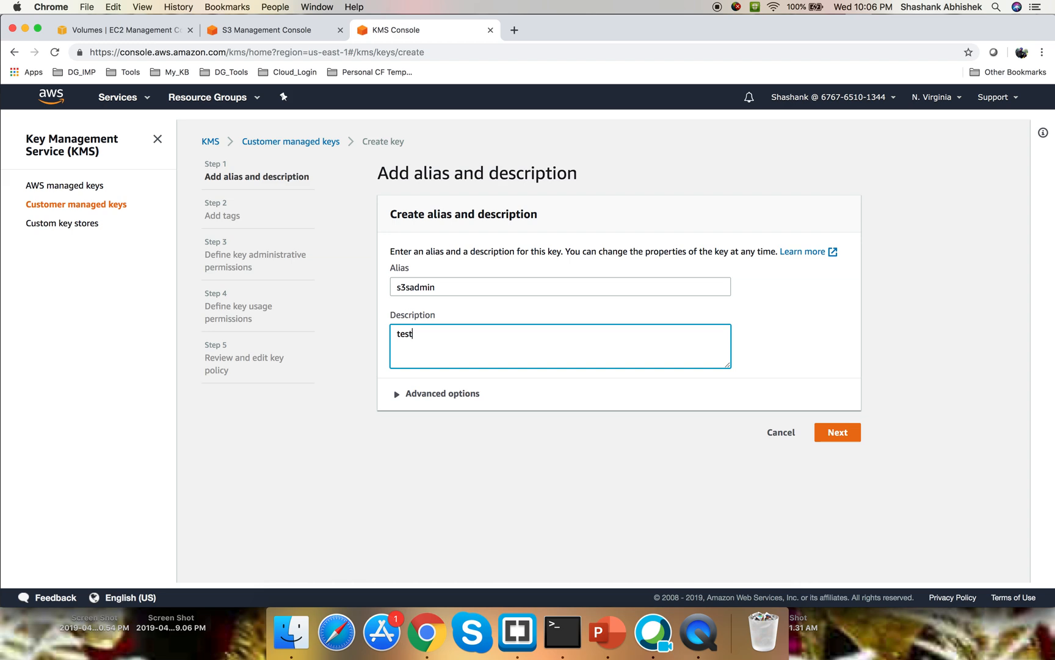
left_click(442, 393)
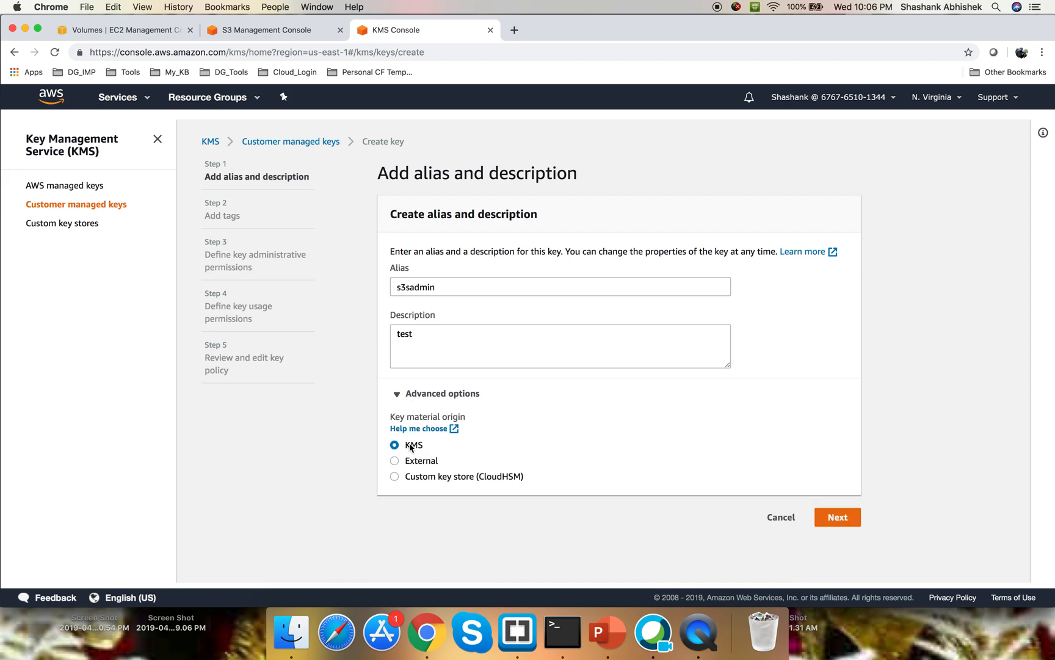
mouse_move(532, 491)
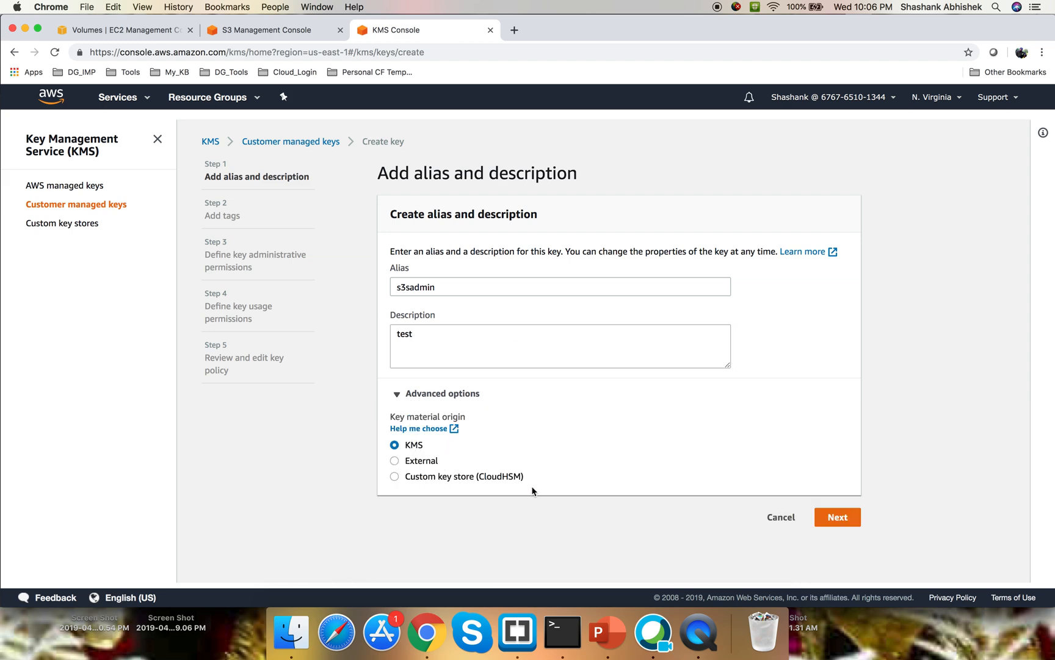
mouse_move(553, 482)
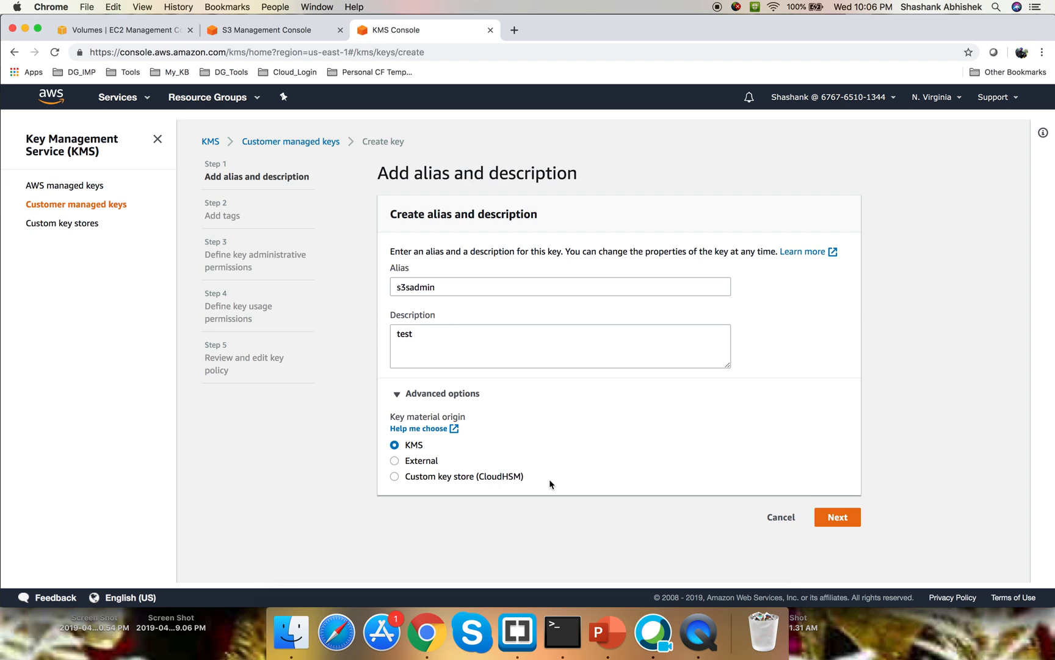
mouse_move(467, 467)
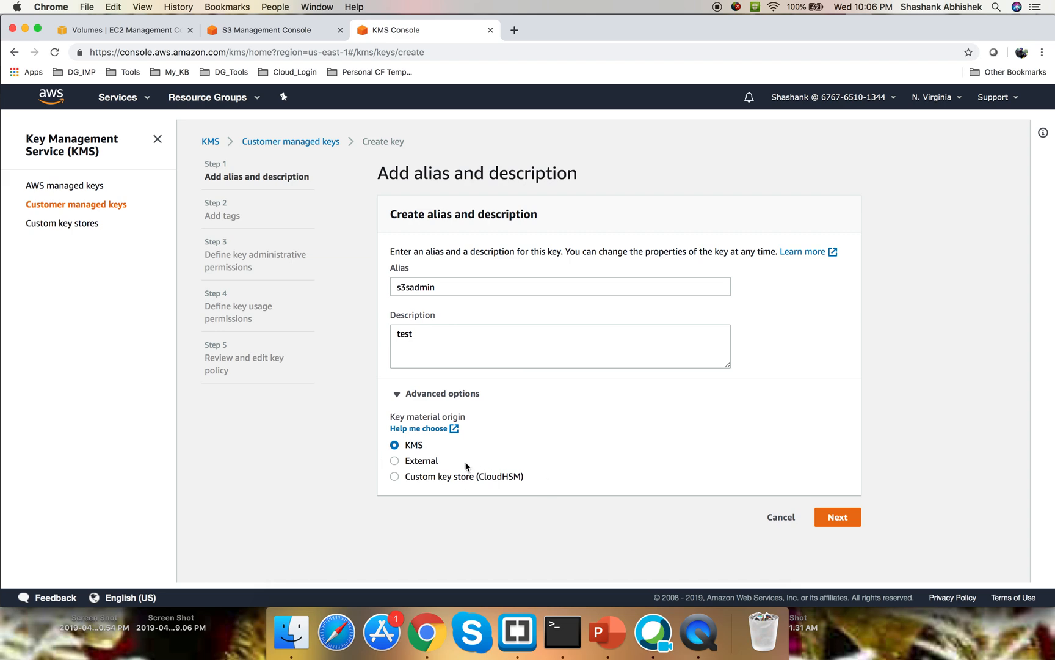
mouse_move(864, 492)
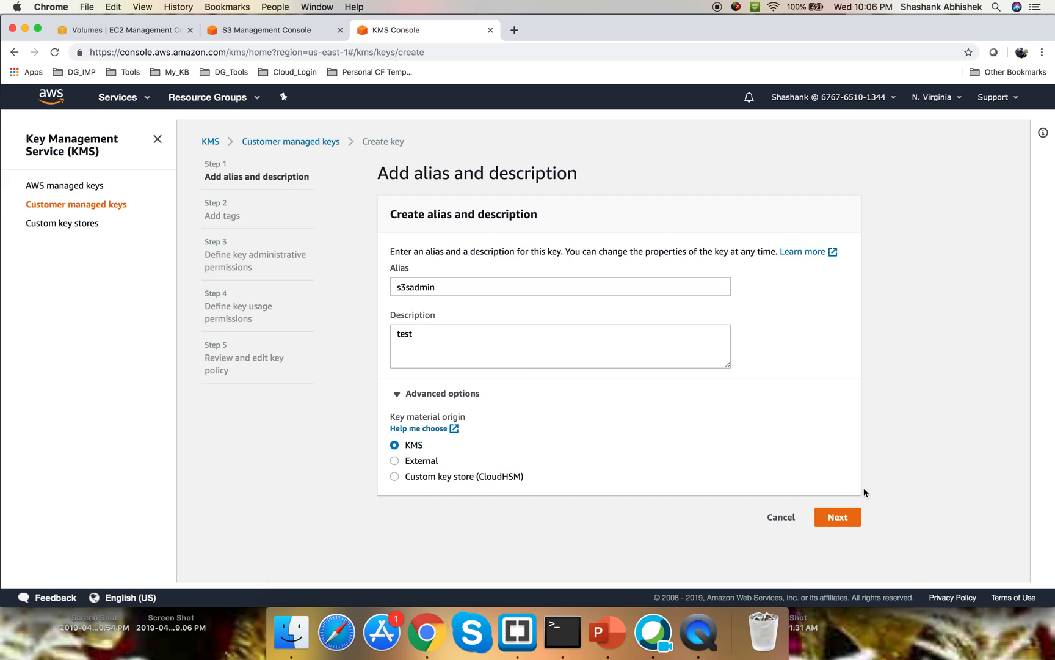
left_click(837, 517)
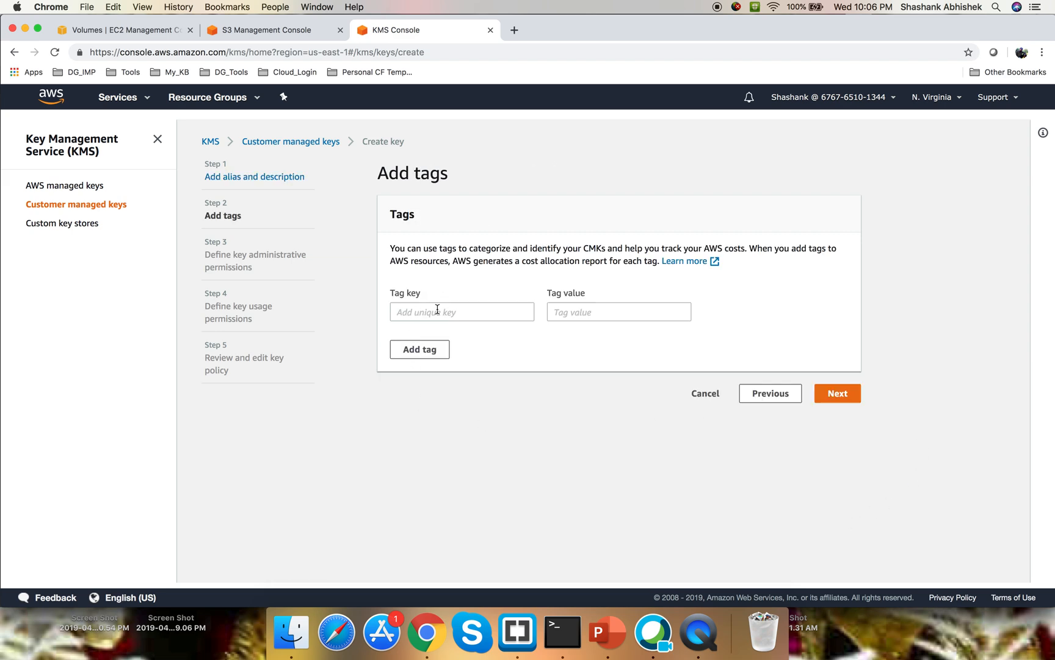
- Add a tag Name with value test and continue to key administrators
type("Name")
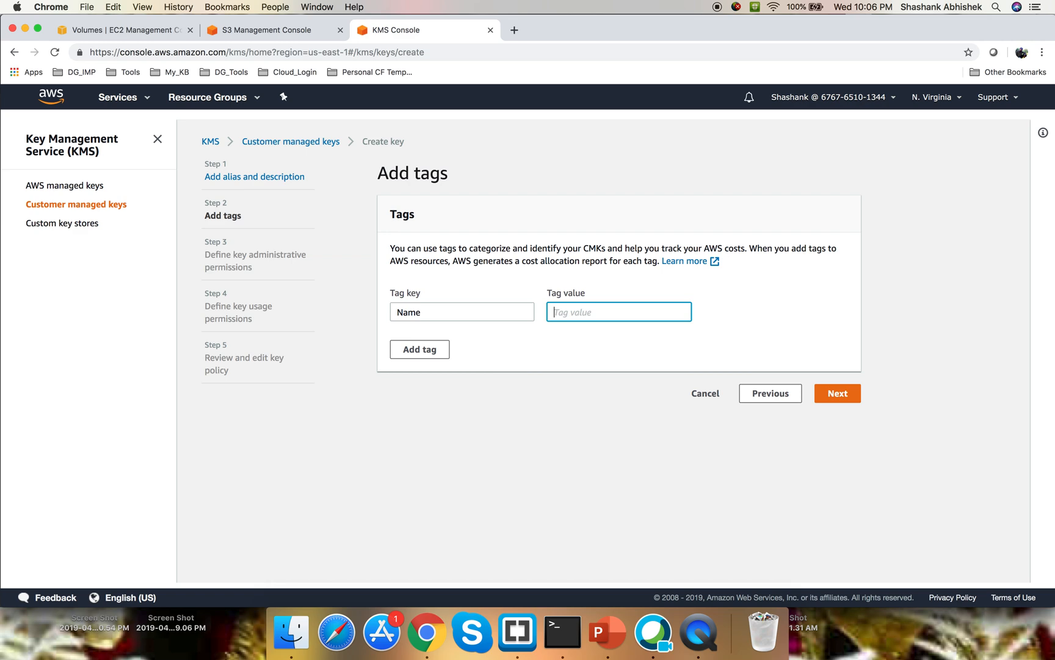
type("test")
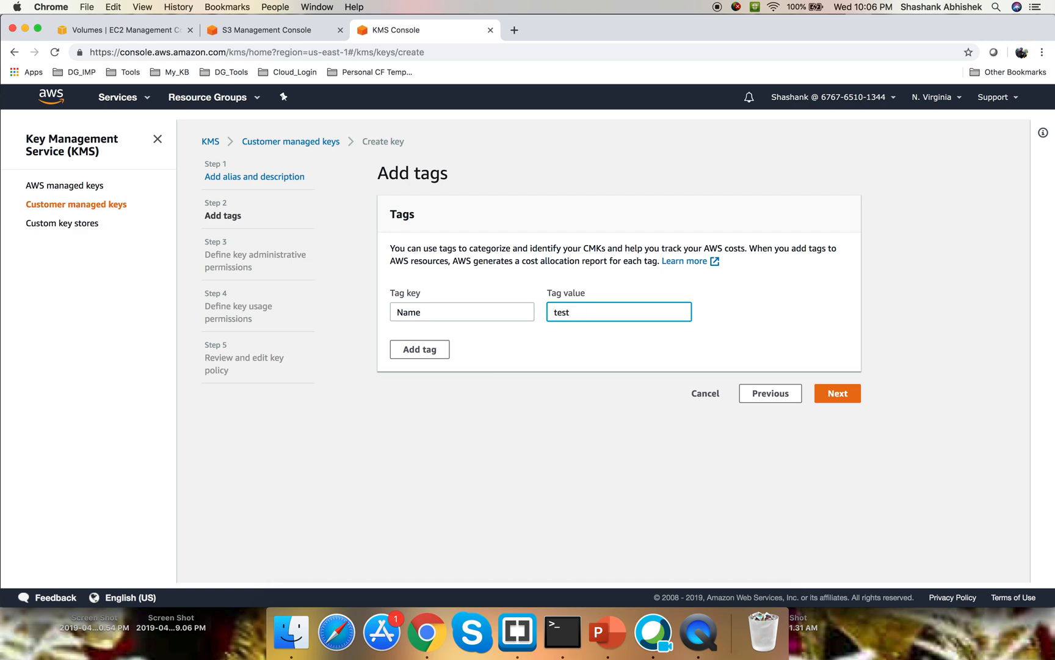
mouse_move(507, 300)
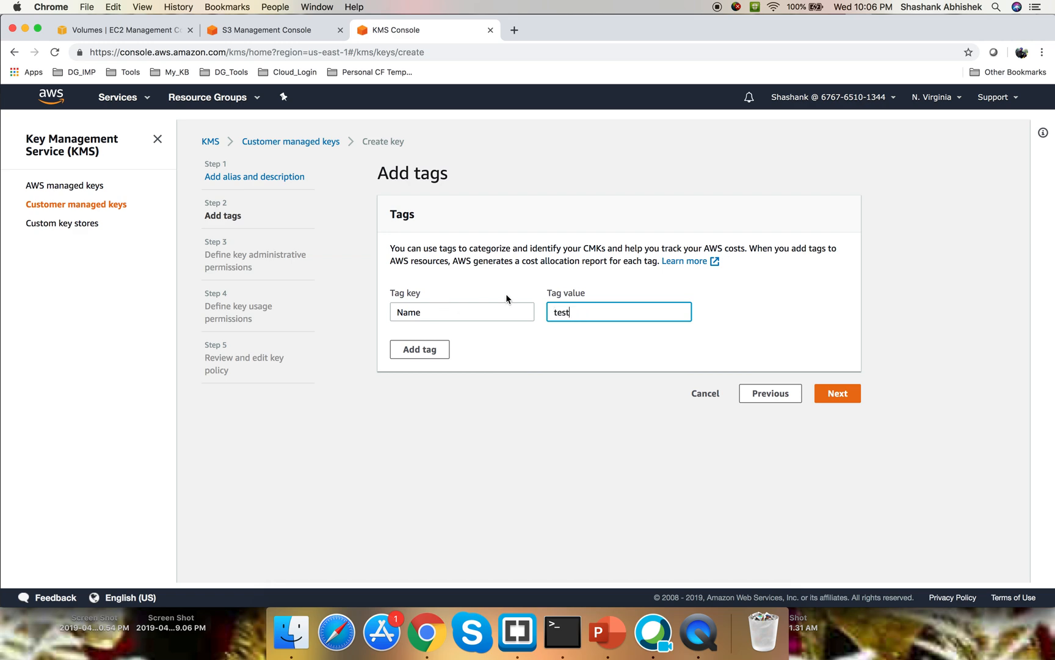
left_click(836, 393)
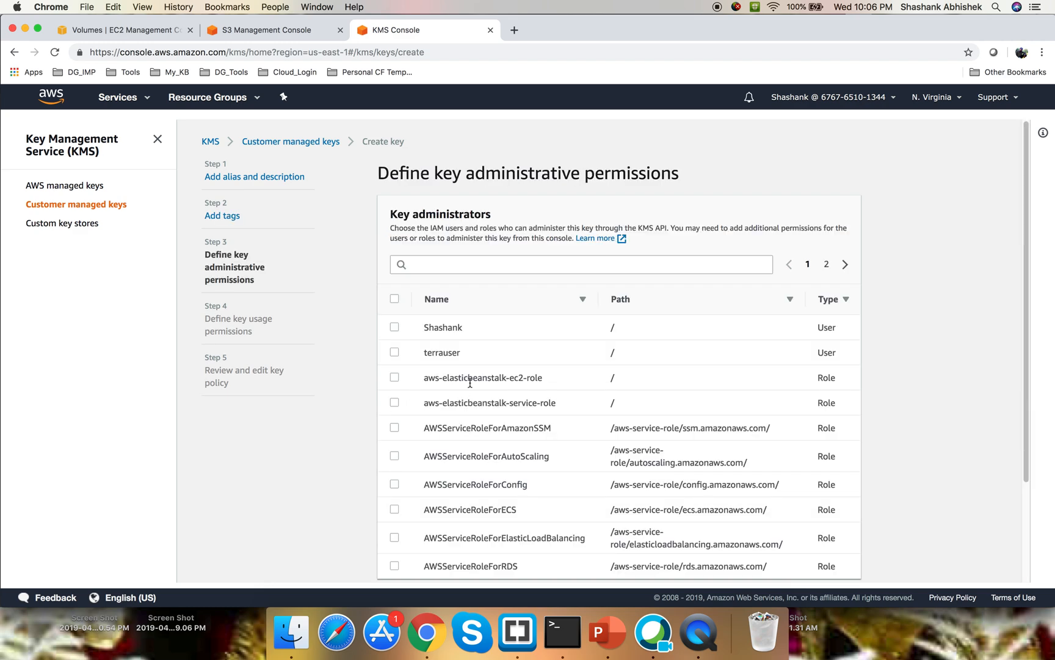
- Make the IAM user a key administrator with deletion allowed and continue to usage permissions
double_click(439, 214)
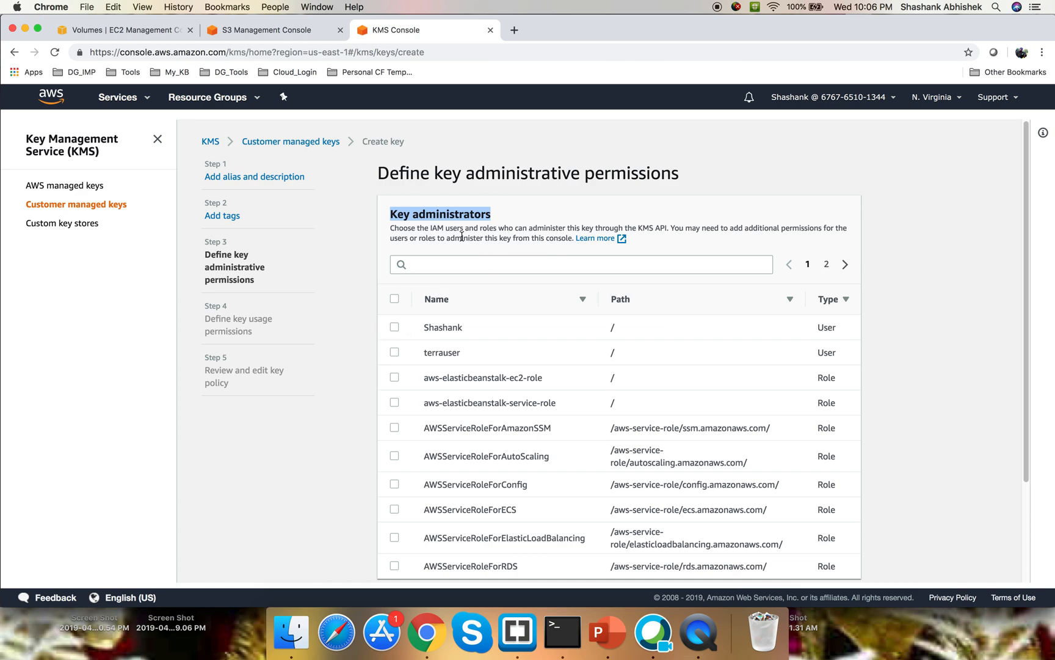
mouse_move(768, 107)
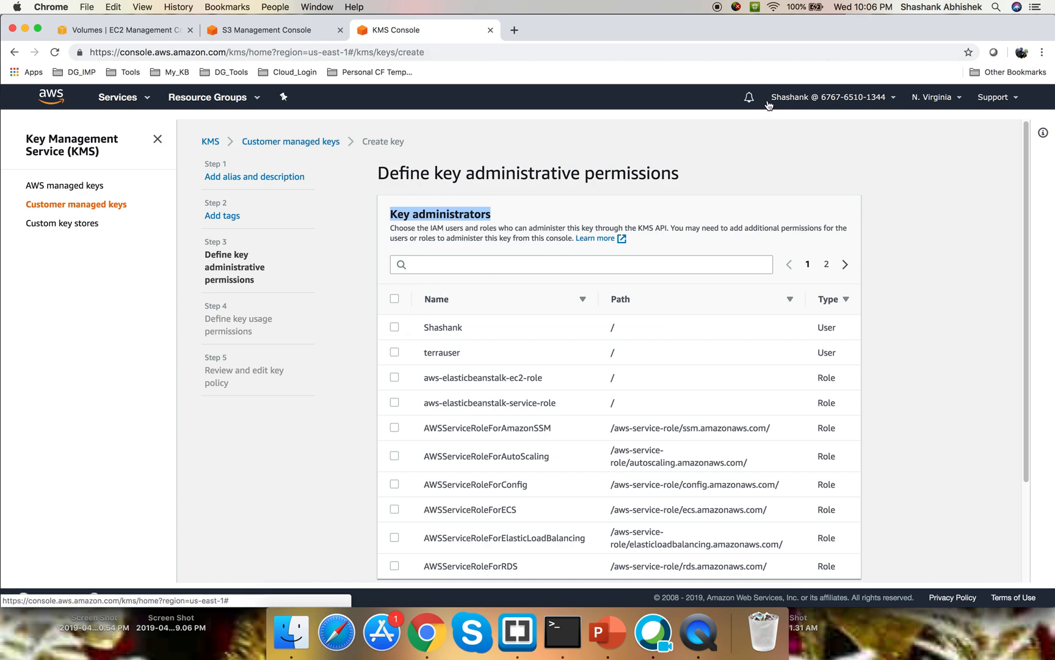
mouse_move(414, 344)
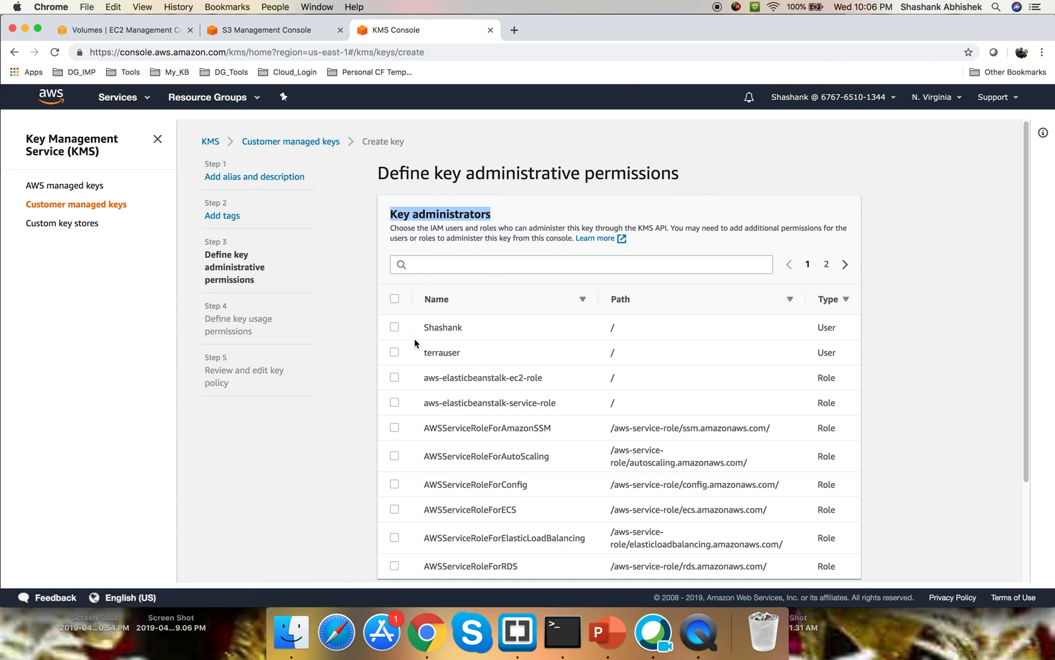
left_click(395, 326)
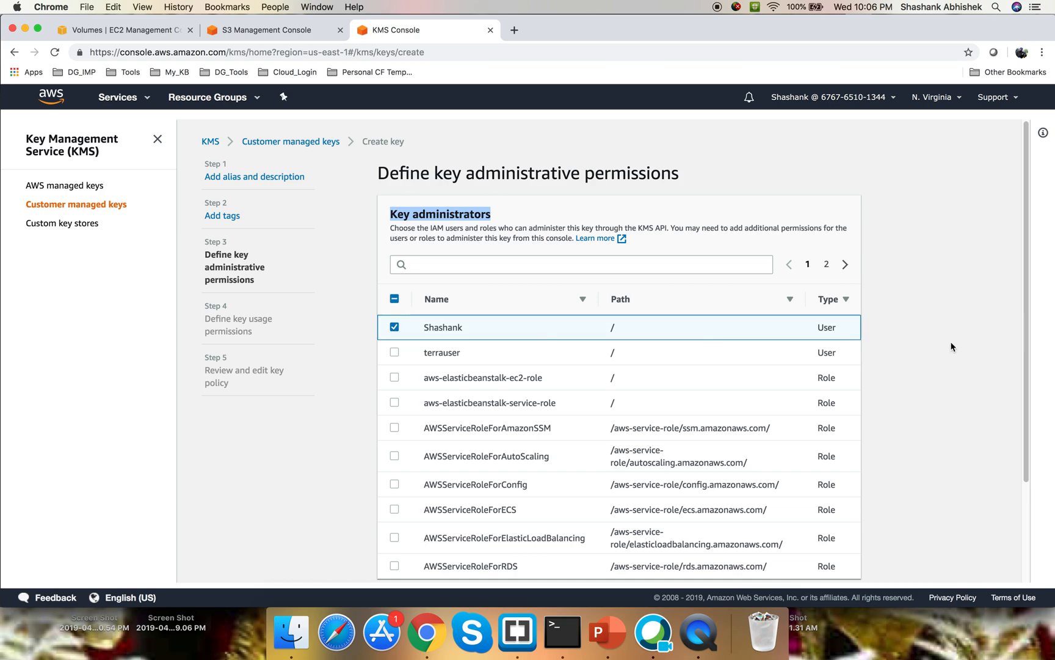
scroll("down", 3)
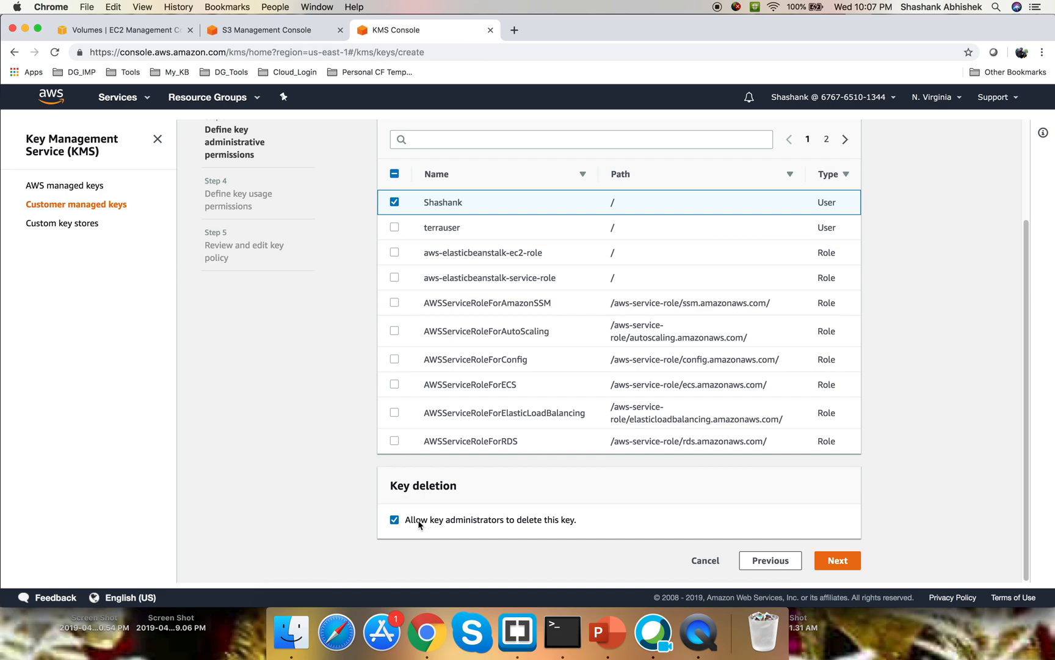
mouse_move(531, 525)
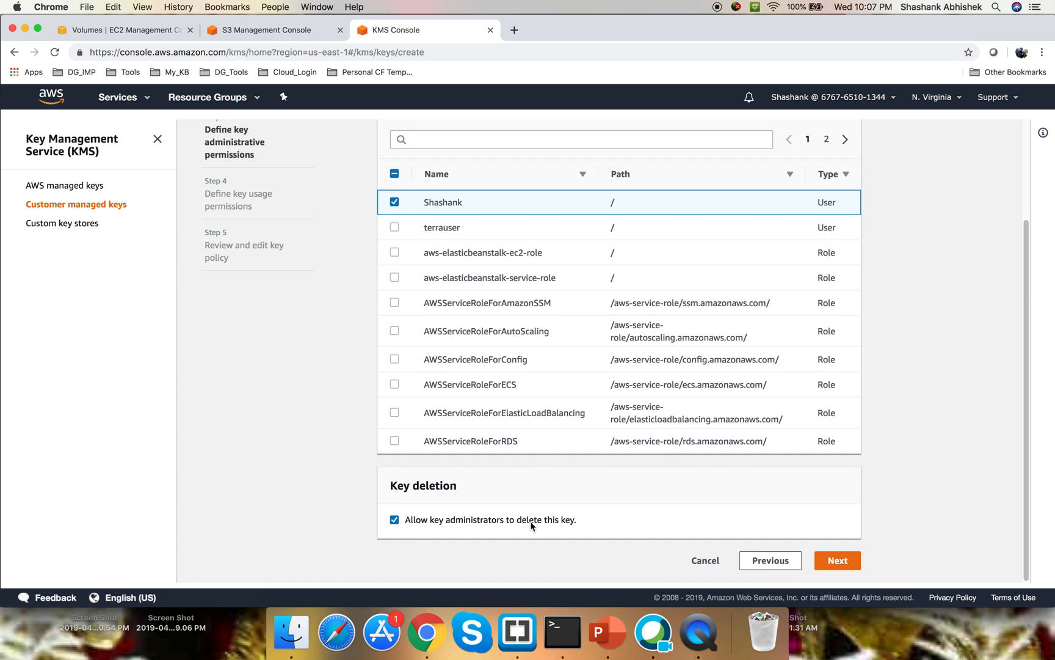
mouse_move(836, 559)
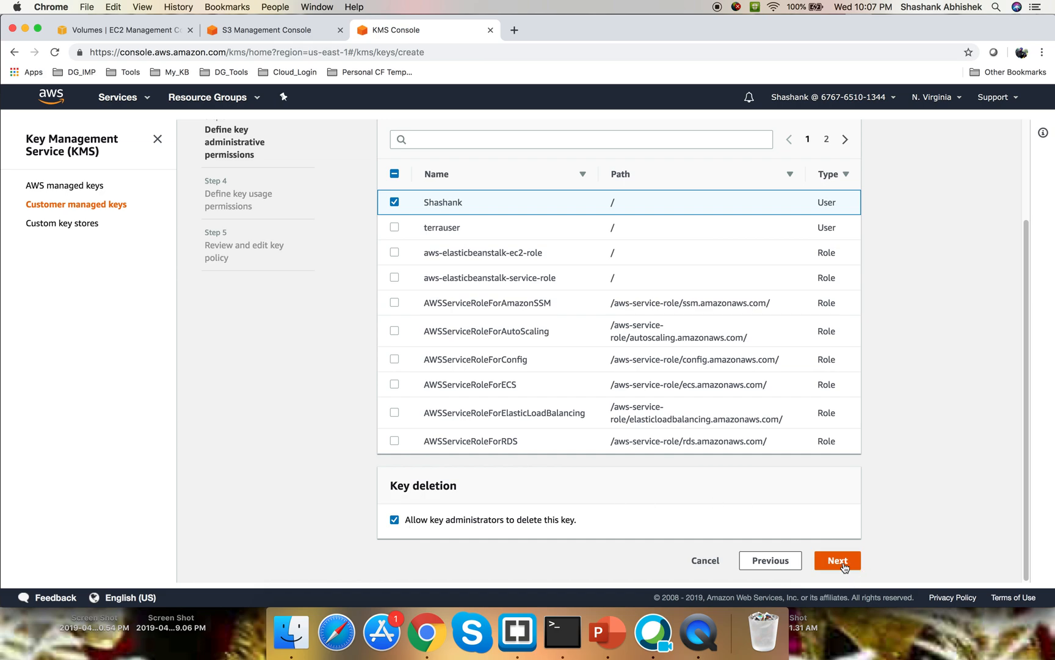
left_click(836, 559)
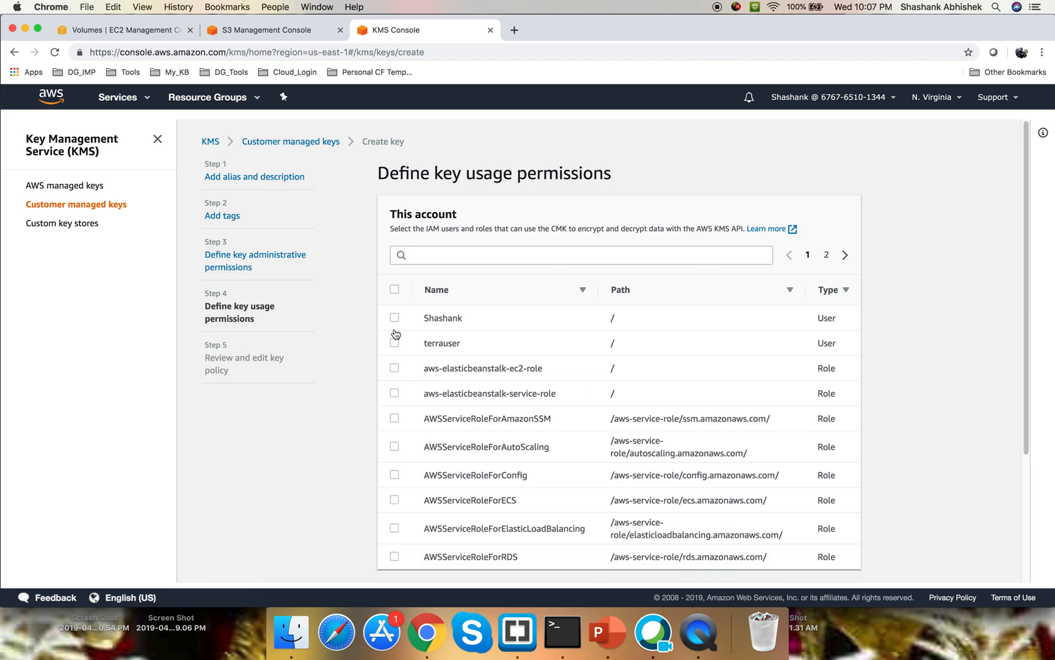
- Grant the IAM user key usage permissions and continue to the key policy review
left_click(394, 318)
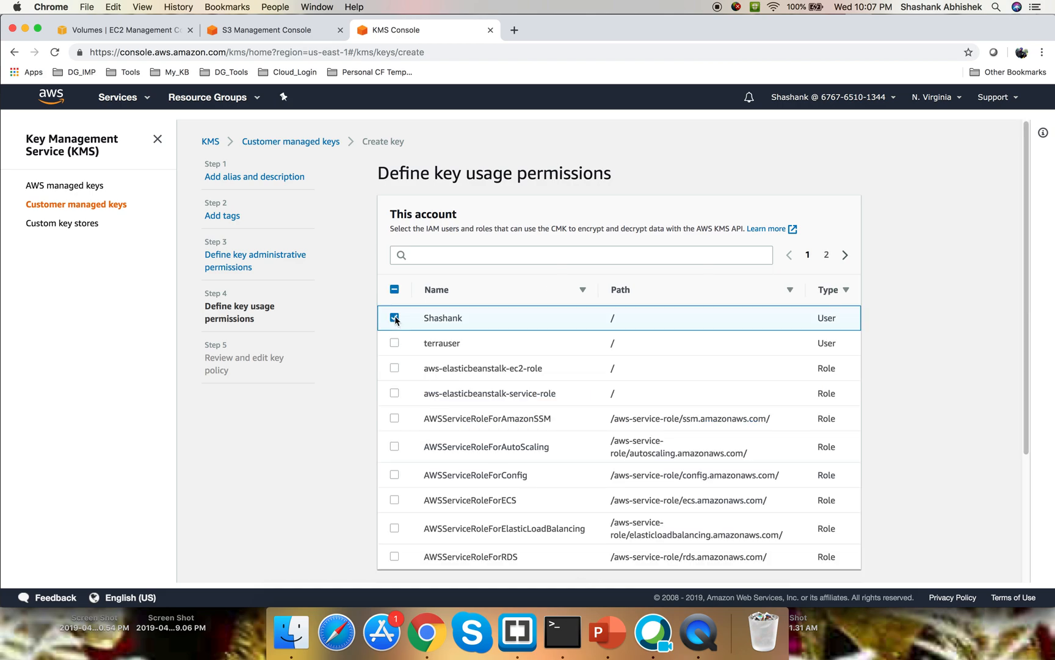
scroll("down", 3)
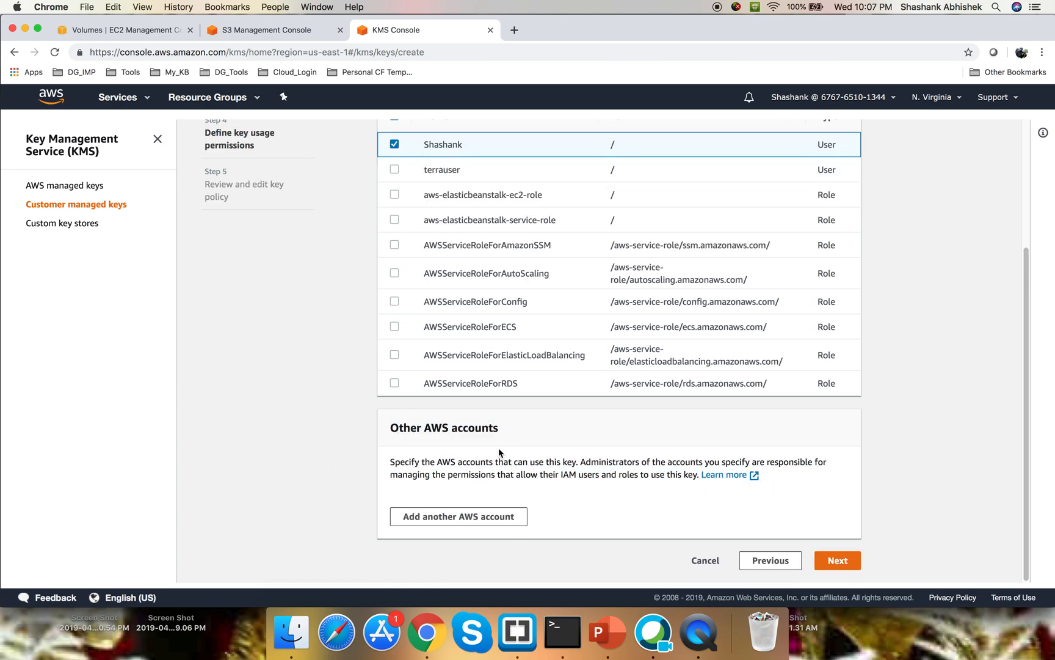
mouse_move(392, 425)
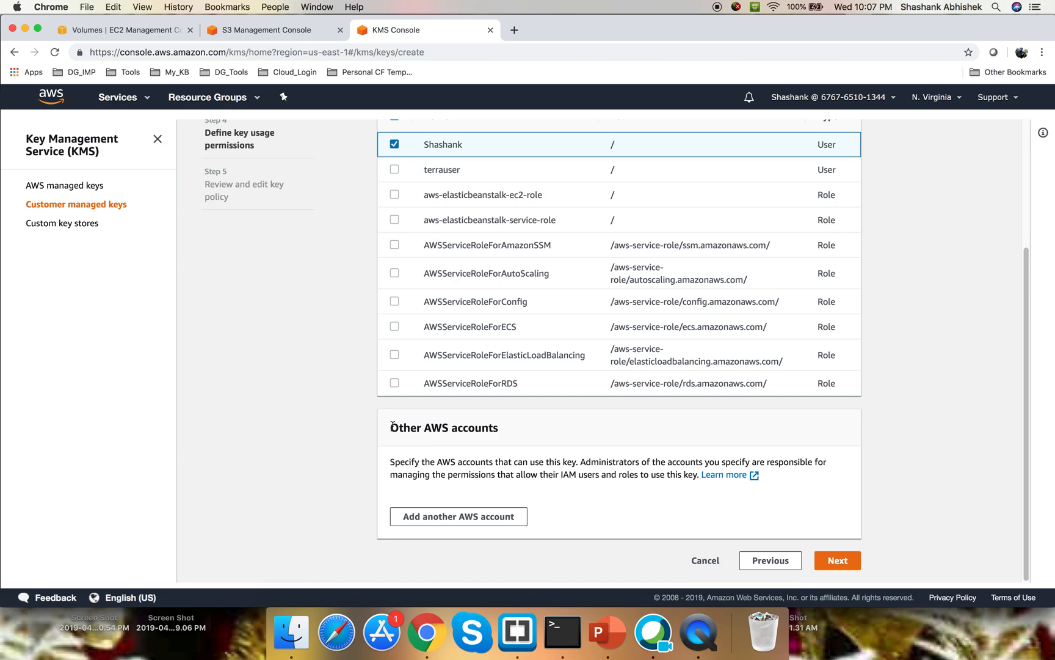
mouse_move(407, 484)
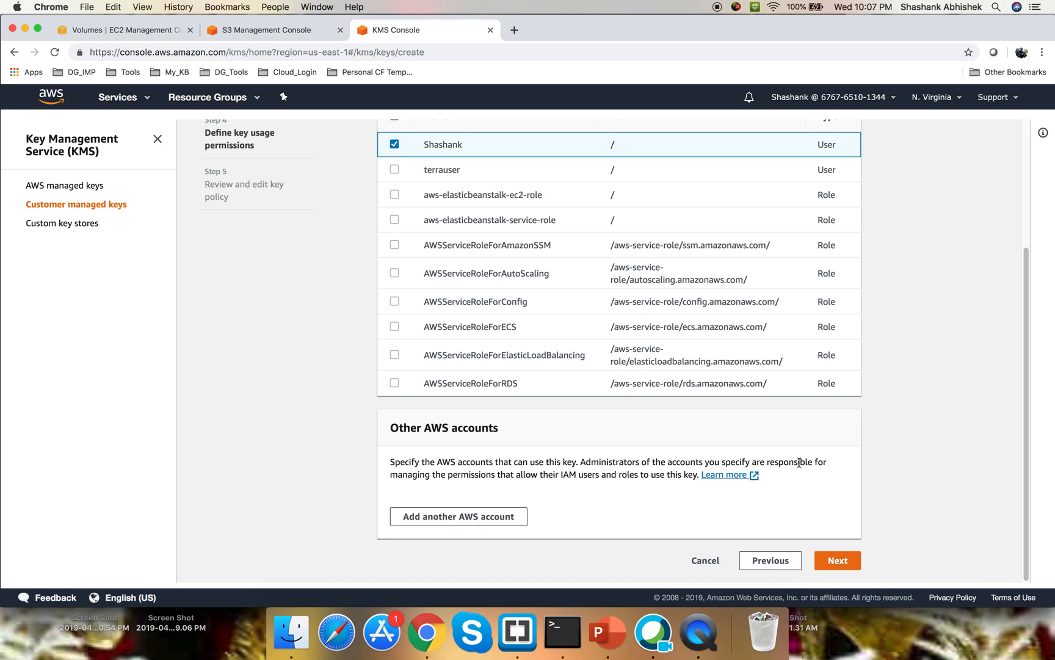
mouse_move(627, 480)
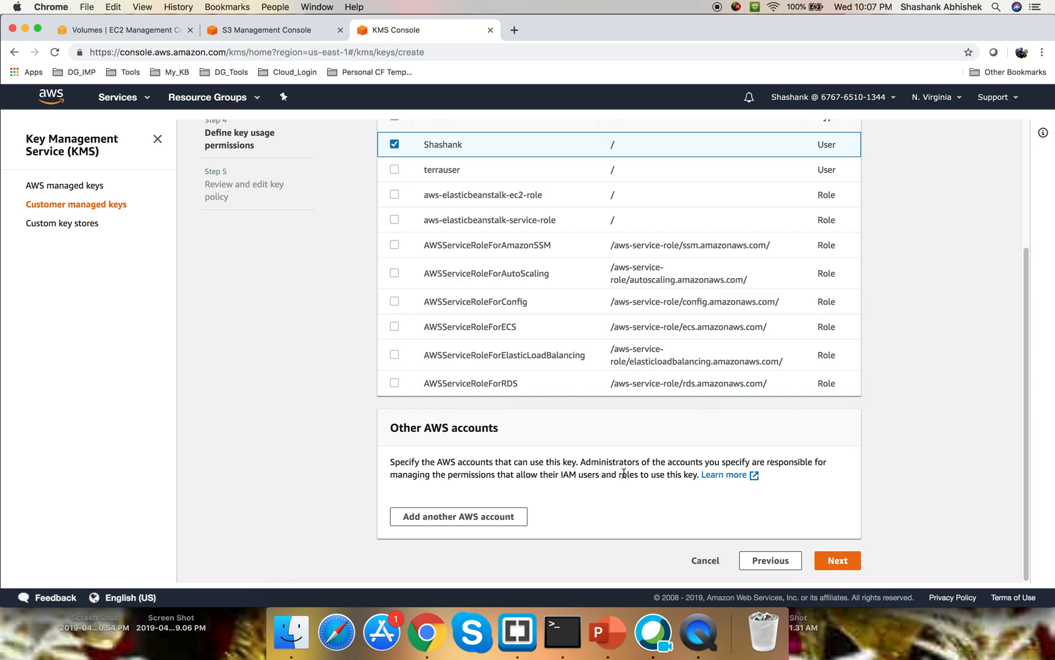
left_click(837, 559)
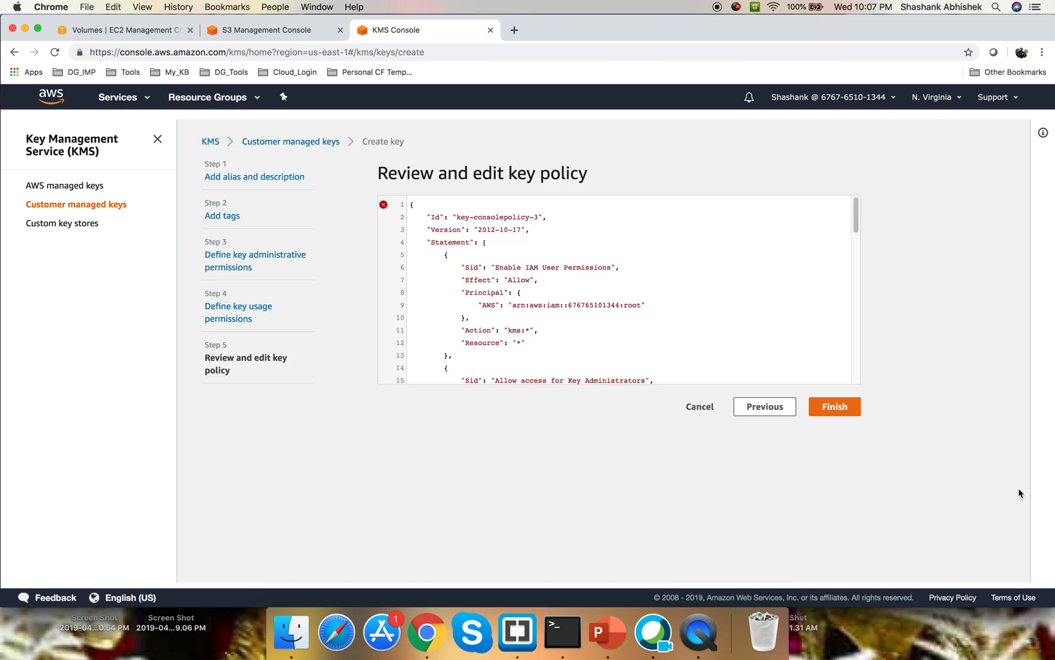
- Scroll through and review the generated key policy statements
left_click(599, 312)
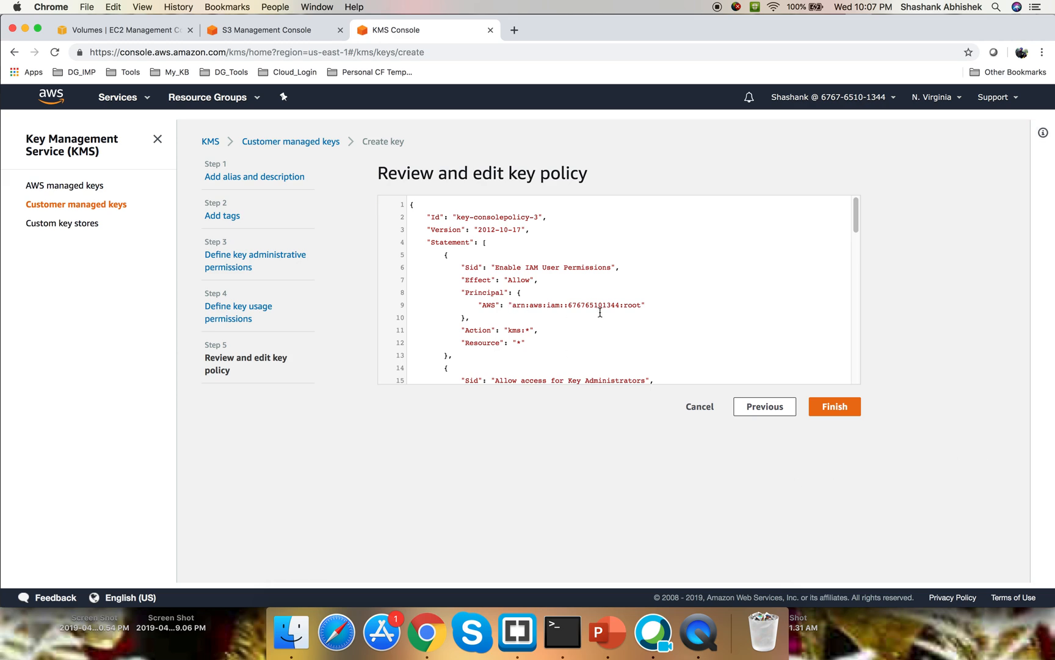
mouse_move(412, 203)
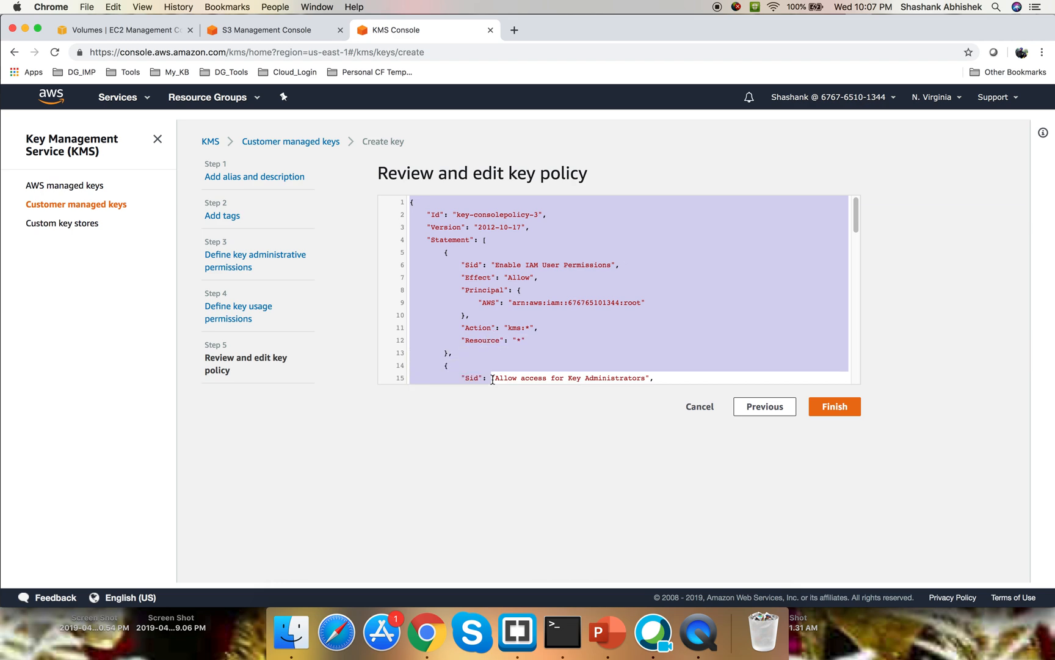
scroll("down", 3)
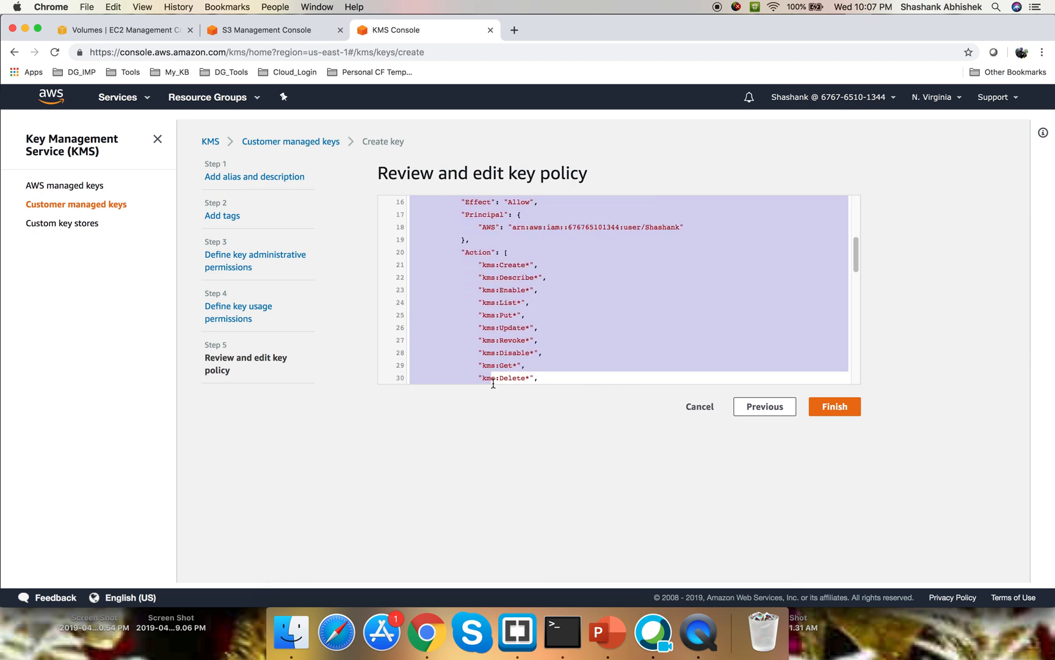
scroll("down", 3)
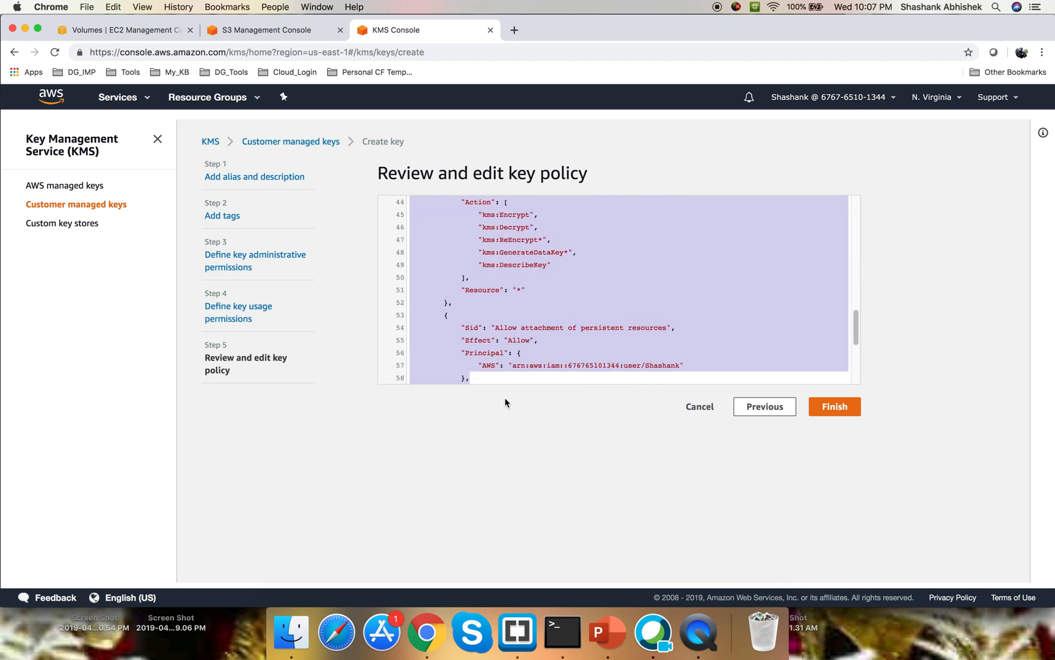
scroll("down", 3)
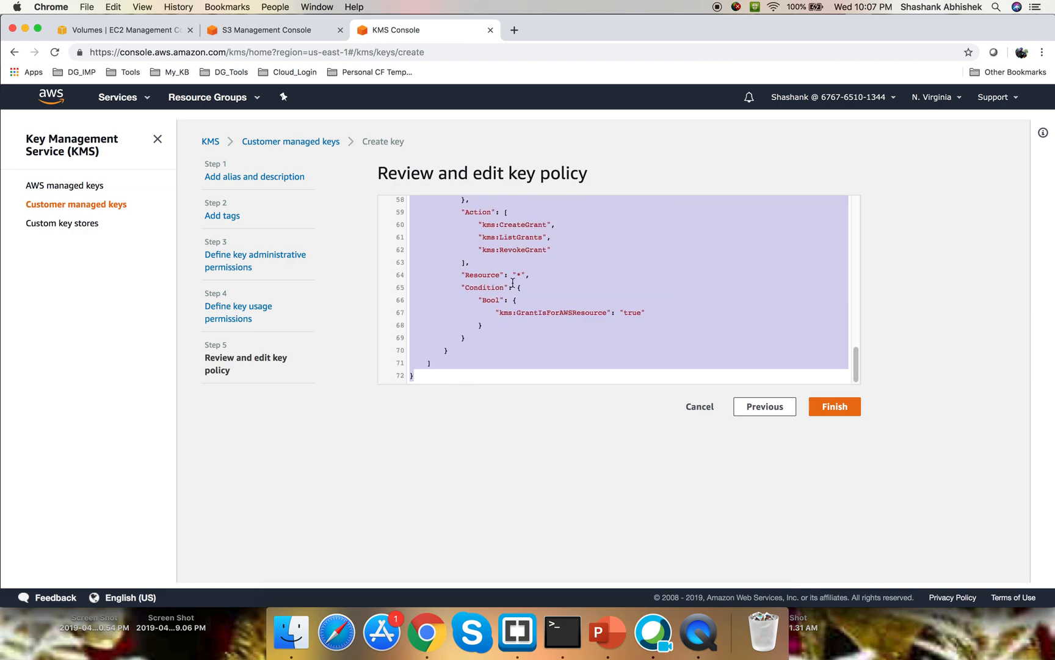
left_click(511, 282)
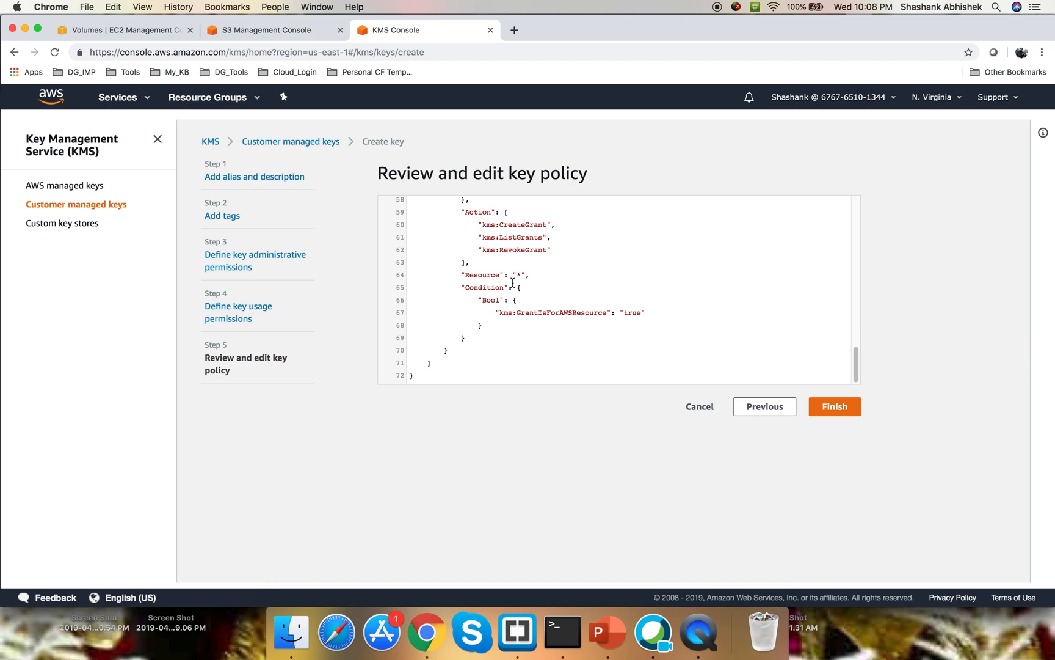
mouse_move(545, 285)
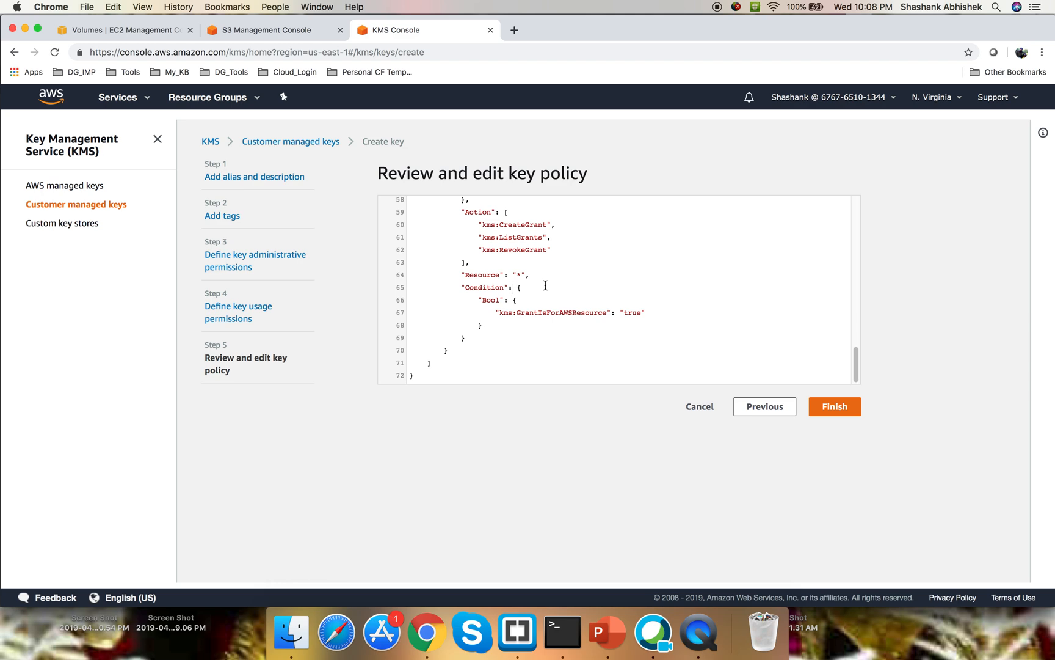
left_click(513, 287)
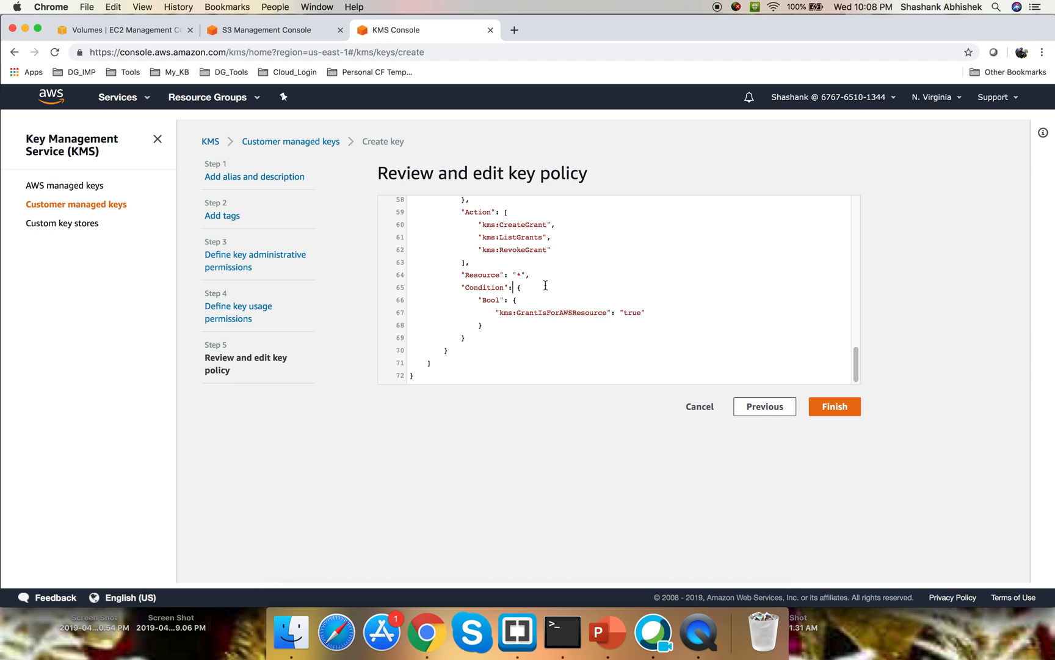
scroll("up", 3)
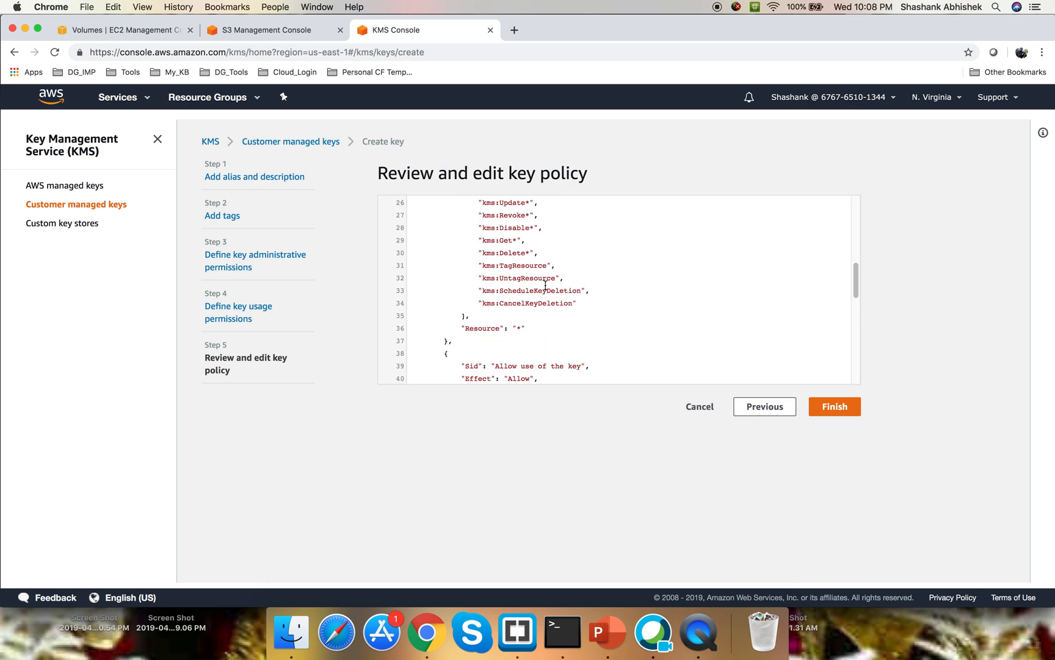
scroll("down", 3)
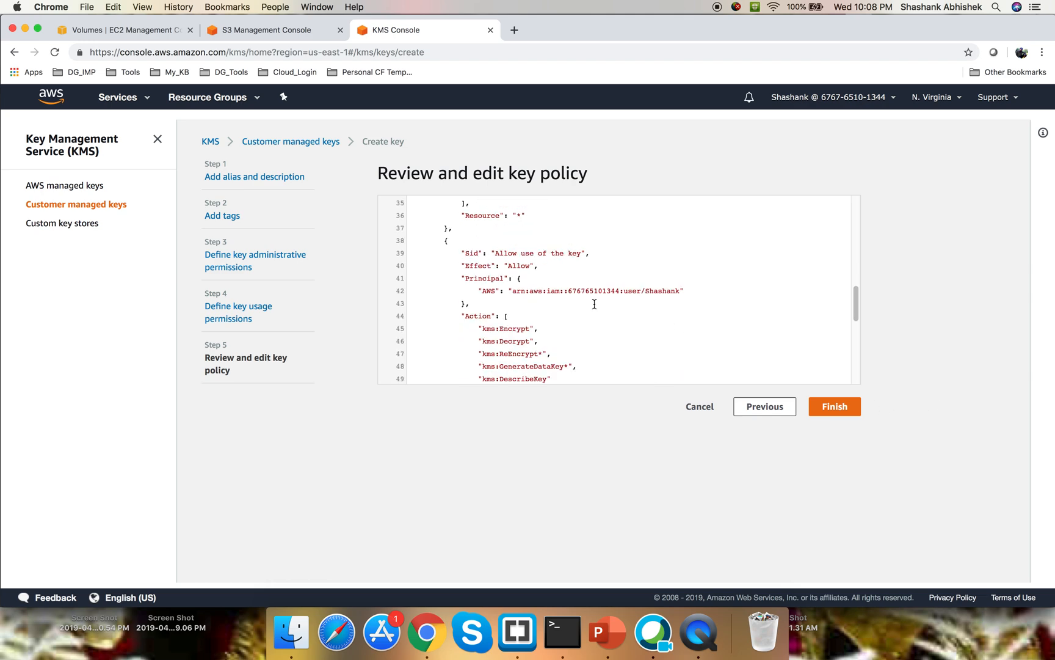
scroll("down", 3)
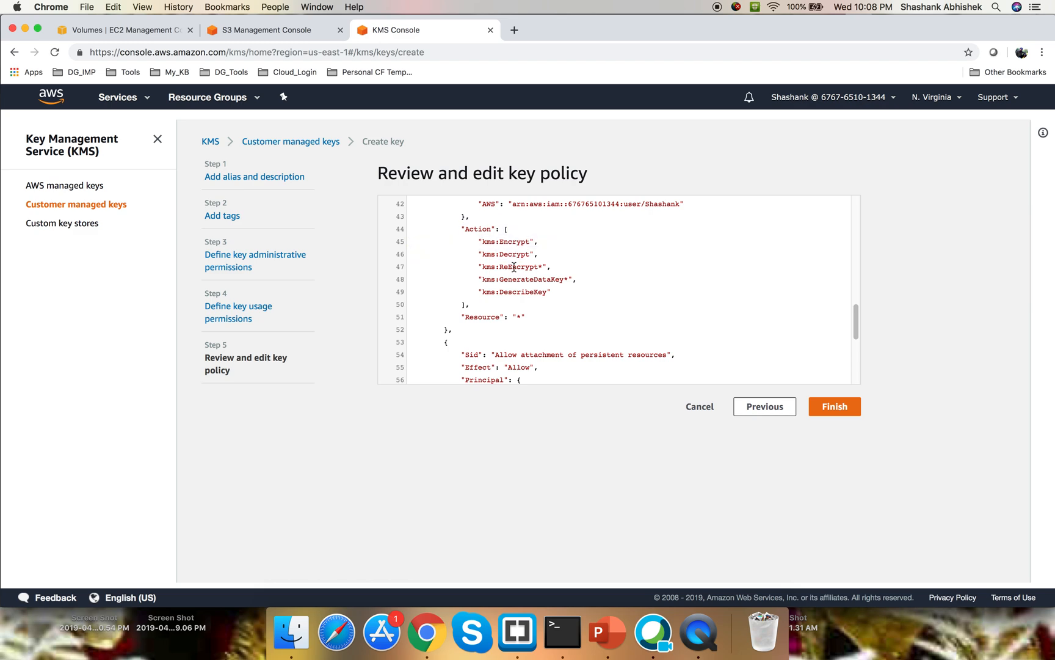
mouse_move(512, 292)
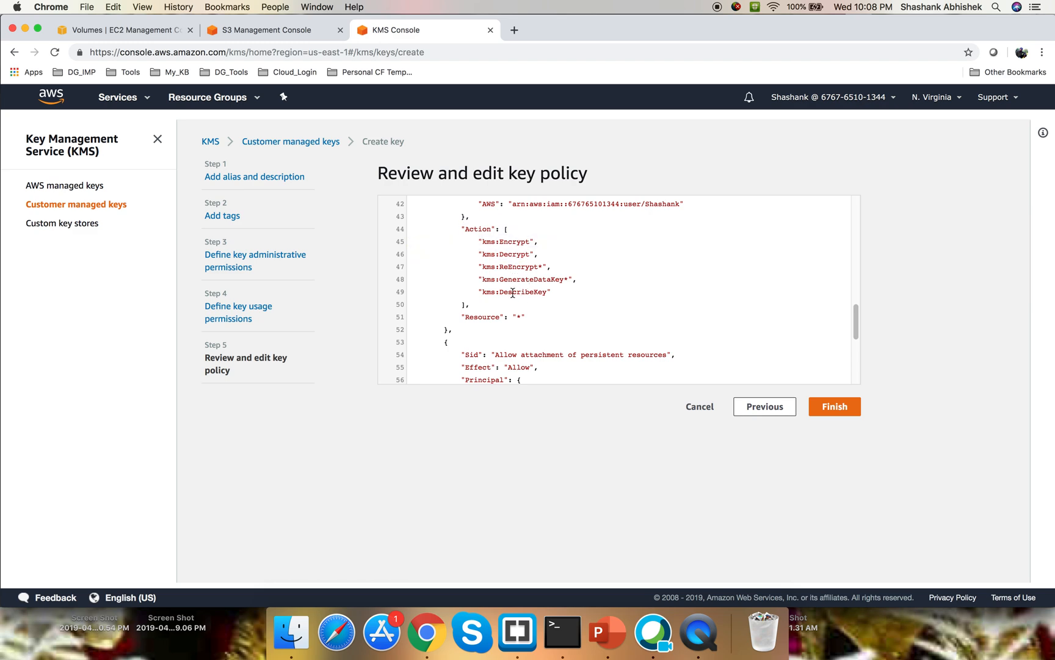
mouse_move(742, 311)
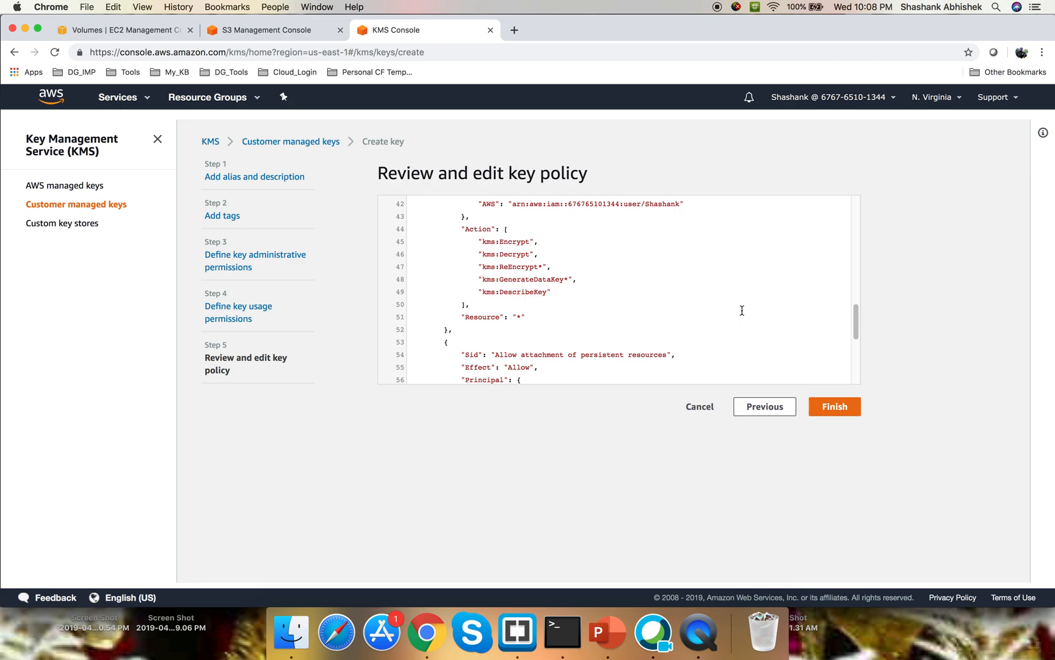
- Finish the wizard so the s3sadmin key appears enabled in the customer managed keys list
left_click(834, 405)
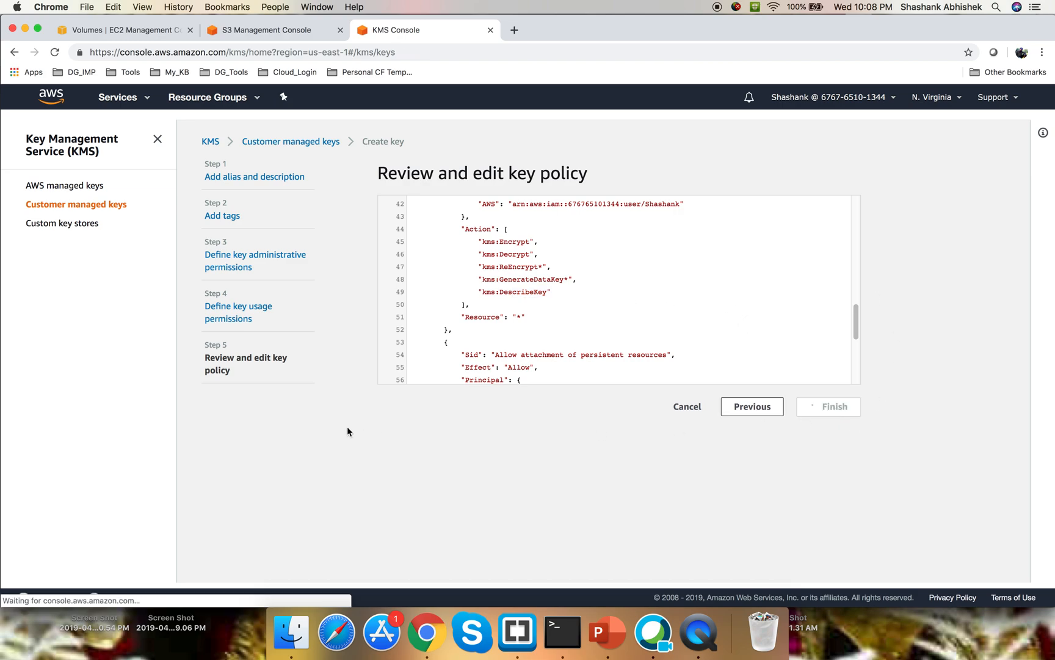
left_click(828, 405)
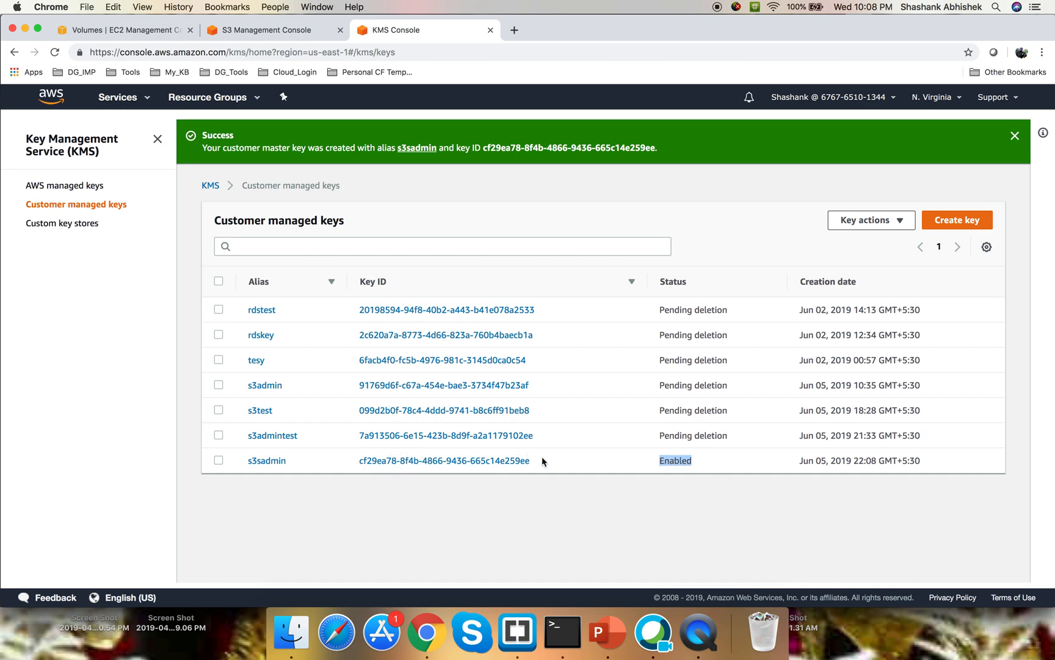
mouse_move(267, 460)
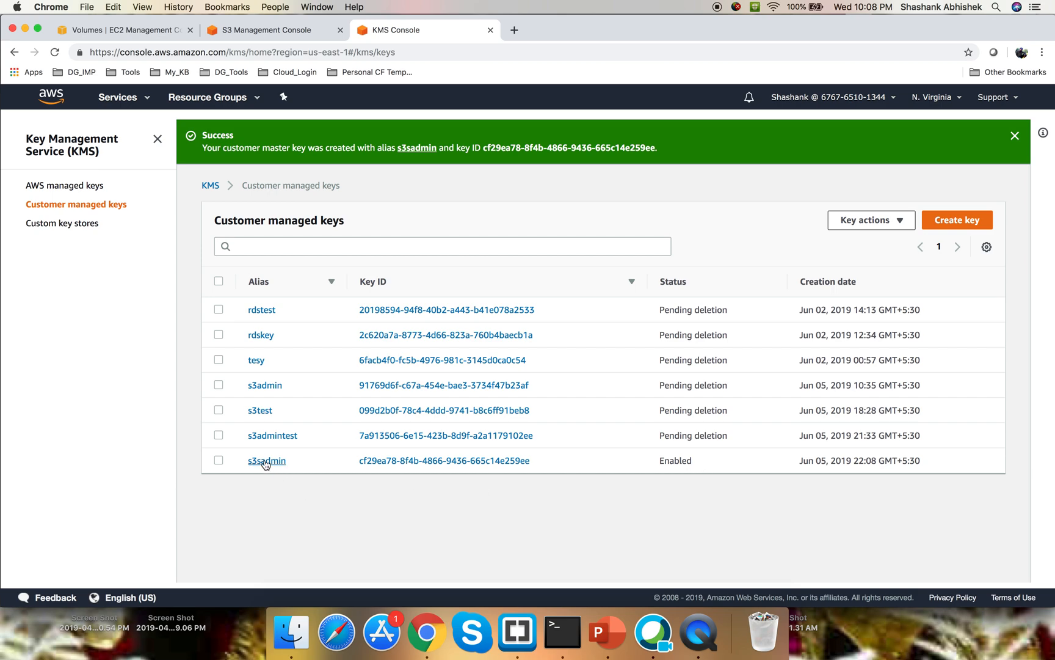
- Enable automatic yearly rotation on the s3sadmin key and go back to the customer managed keys list
left_click(266, 461)
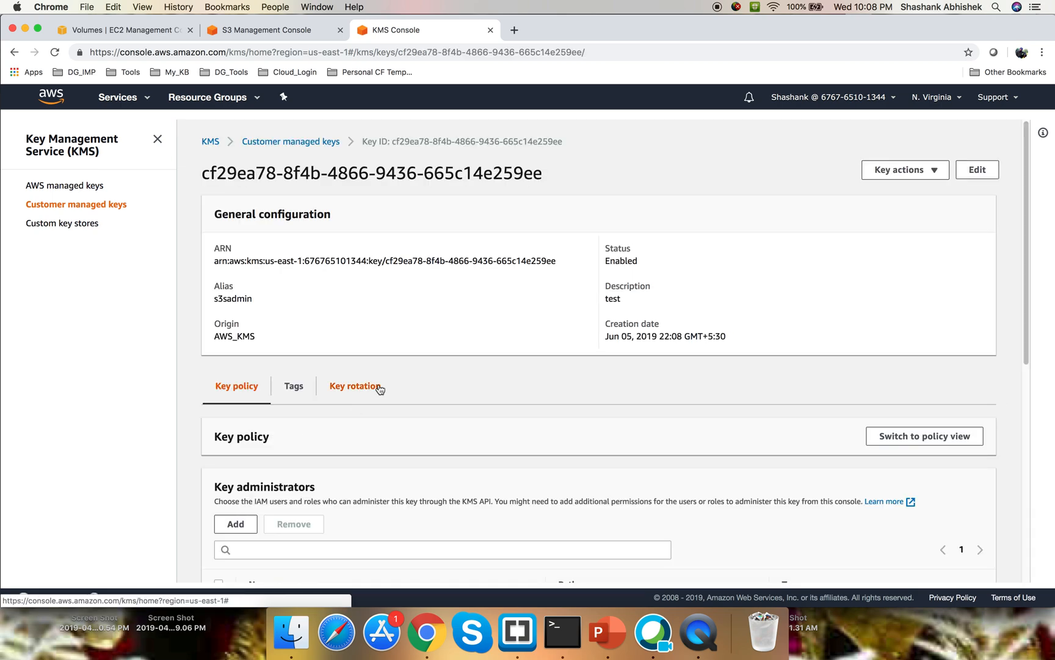
left_click(354, 386)
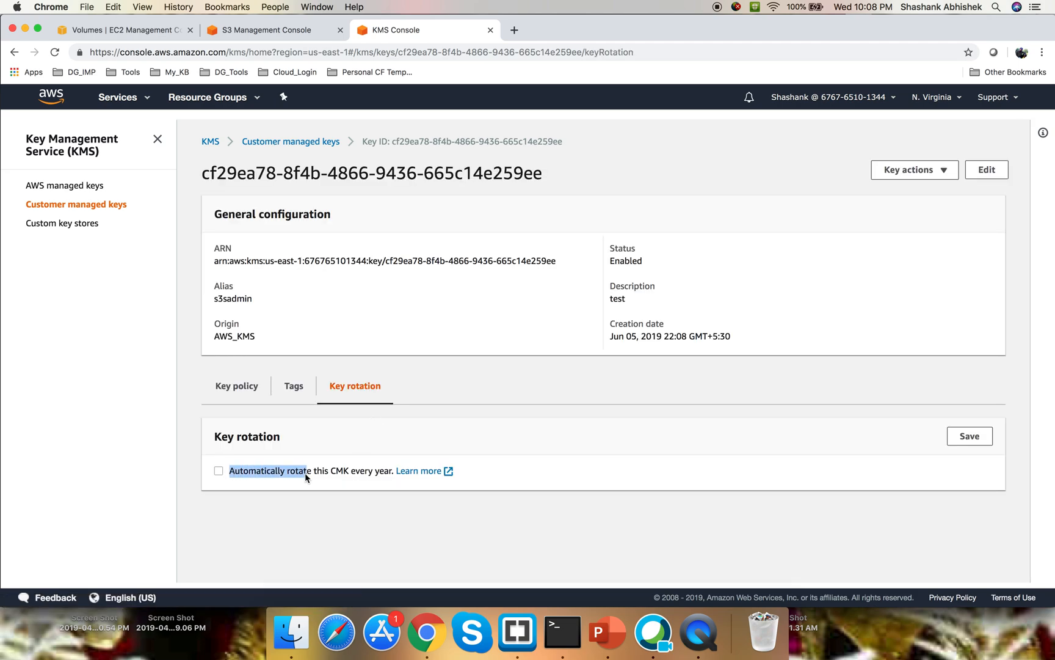
mouse_move(309, 497)
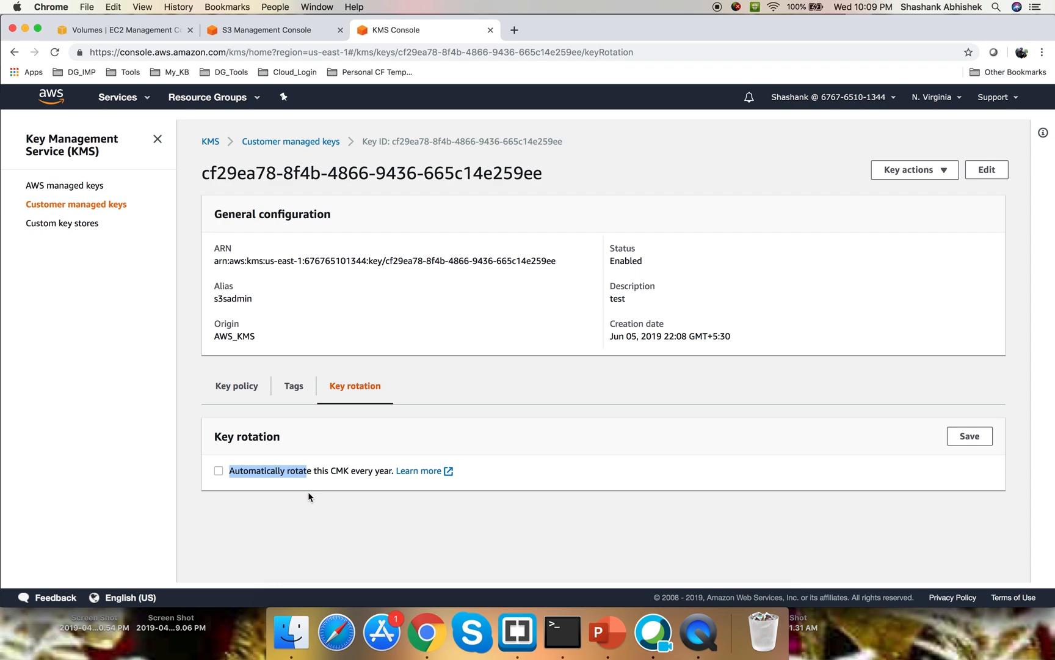
mouse_move(469, 120)
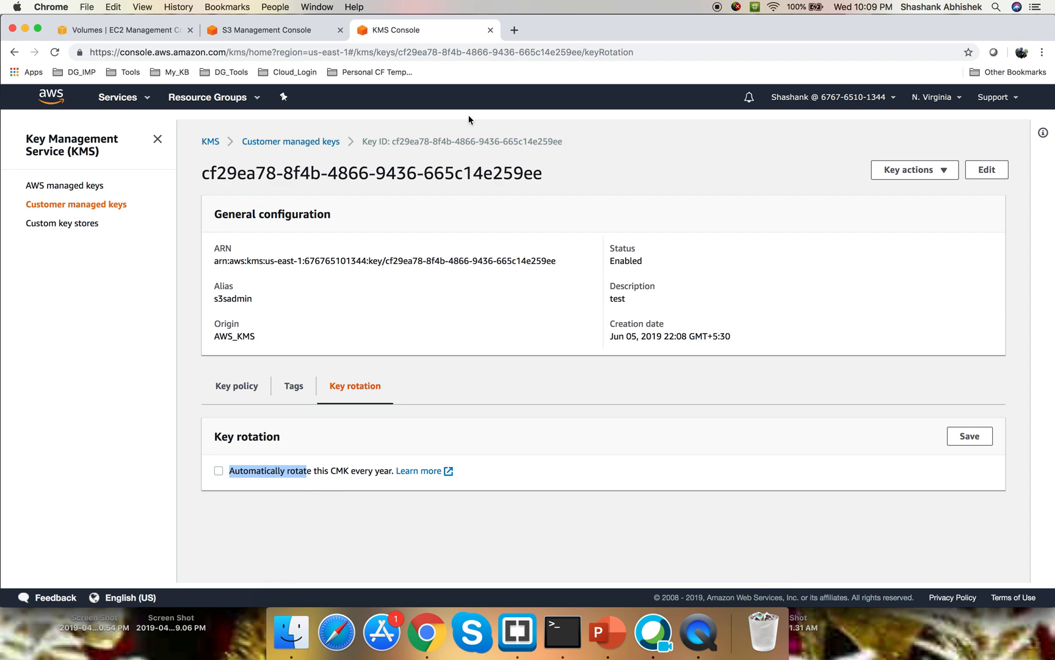
mouse_move(305, 487)
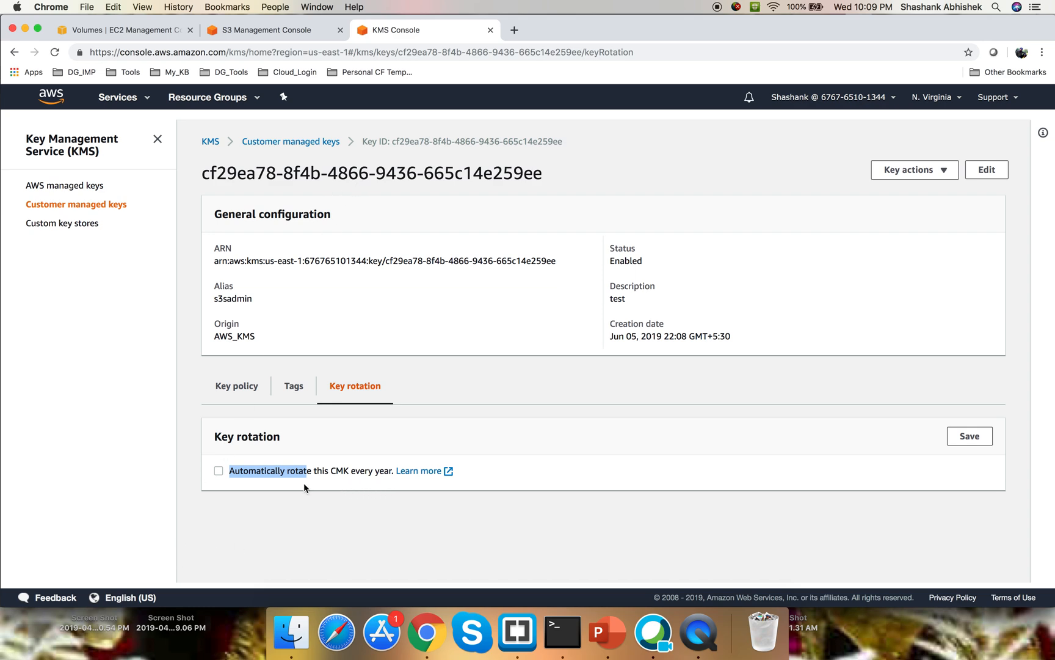
mouse_move(199, 544)
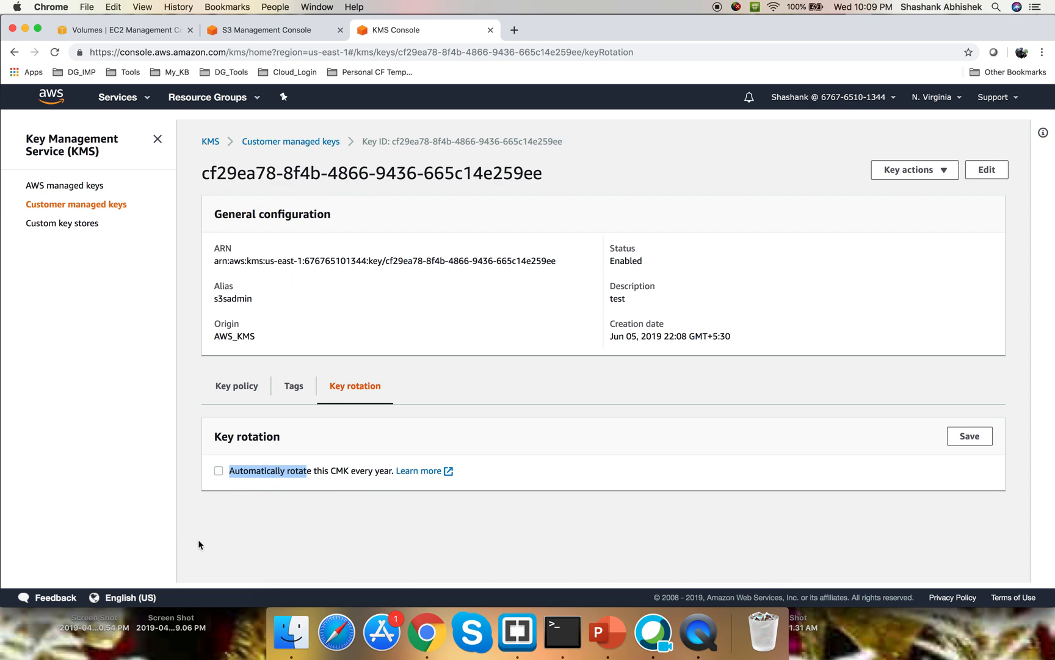
left_click(219, 470)
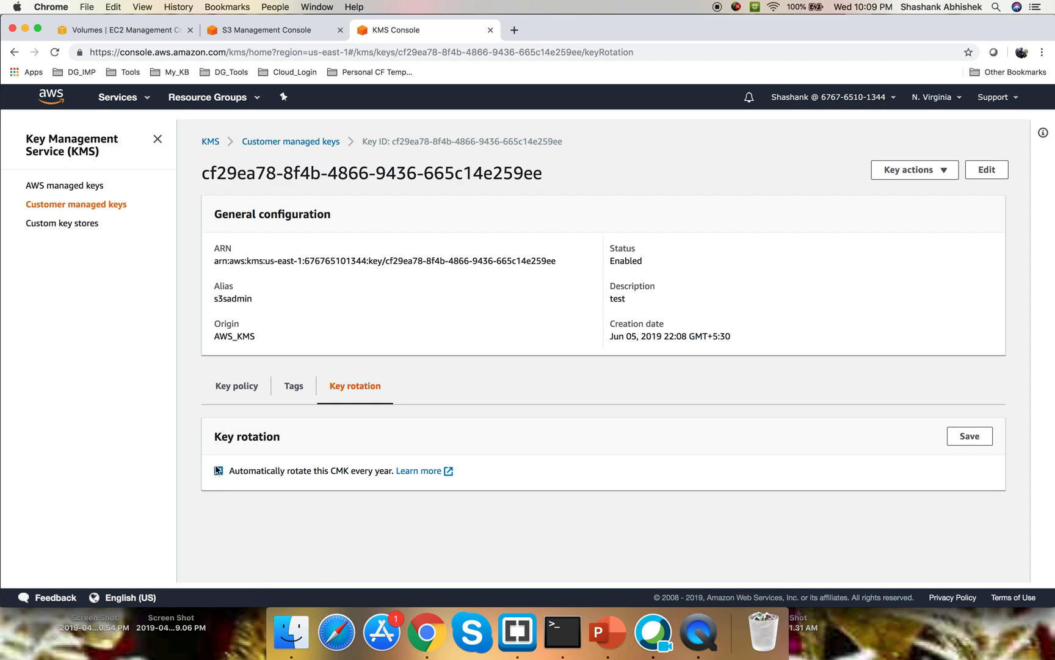
left_click(969, 436)
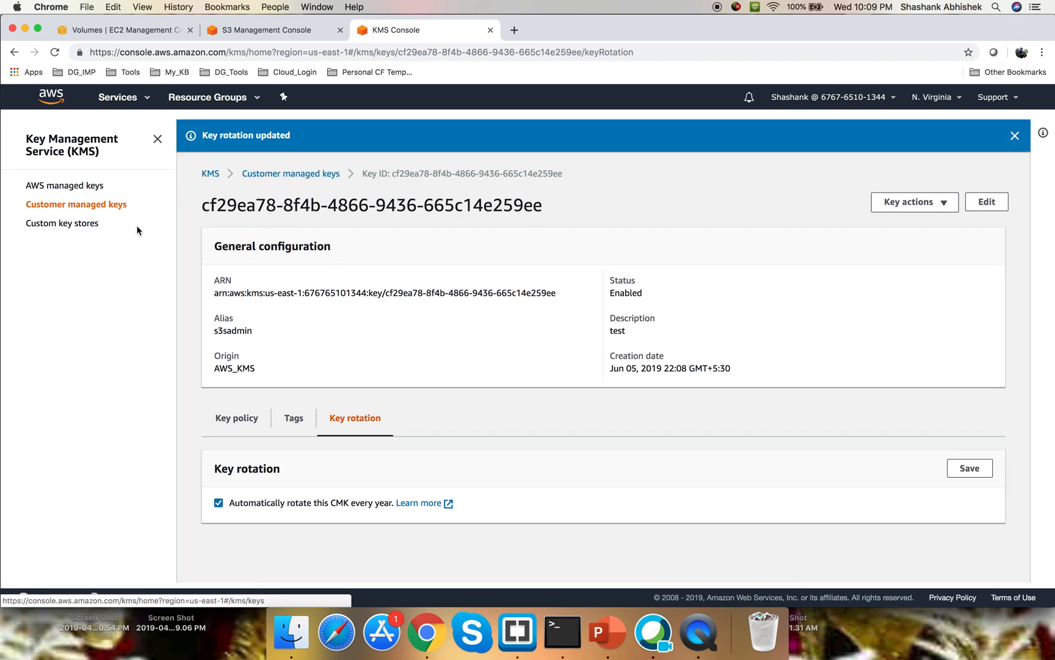
left_click(289, 173)
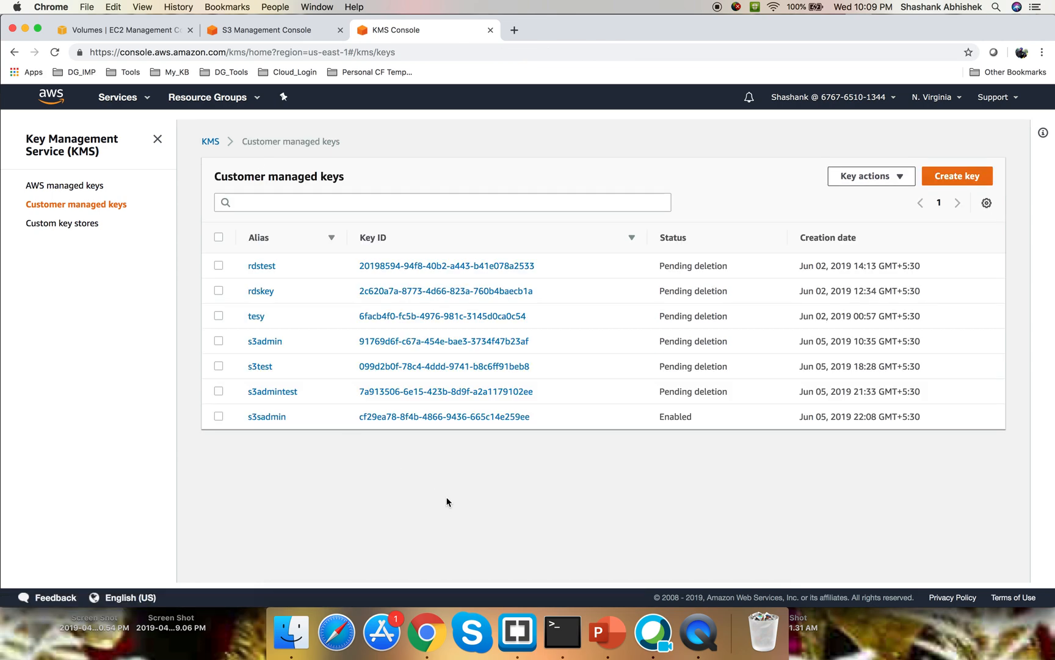
- Upload test.txt from the computer into the configtest20001111 bucket
left_click(272, 29)
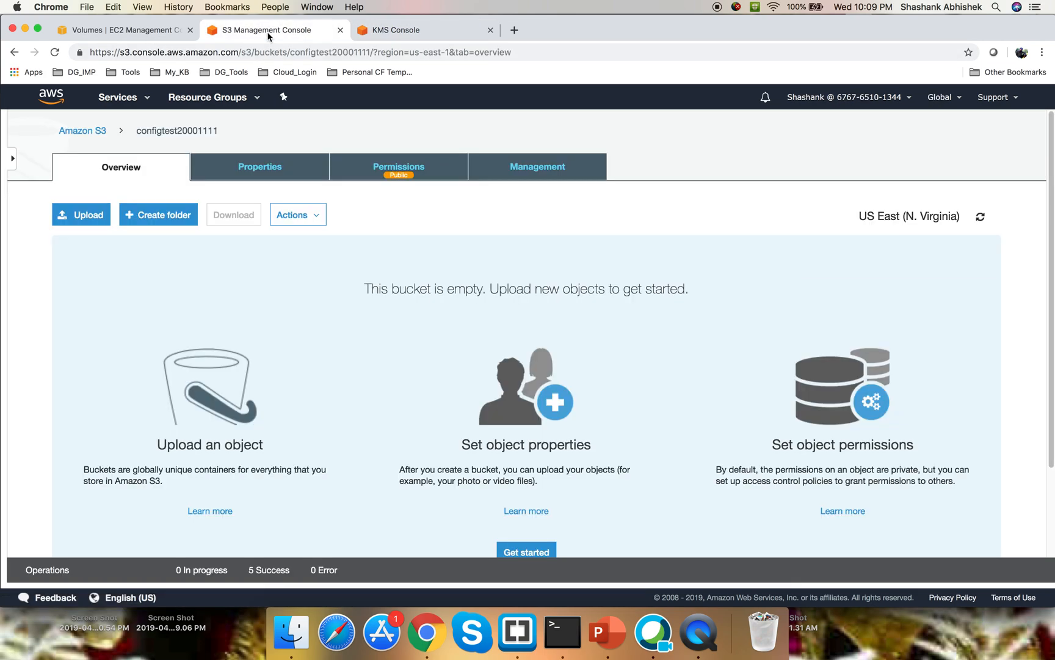
mouse_move(80, 214)
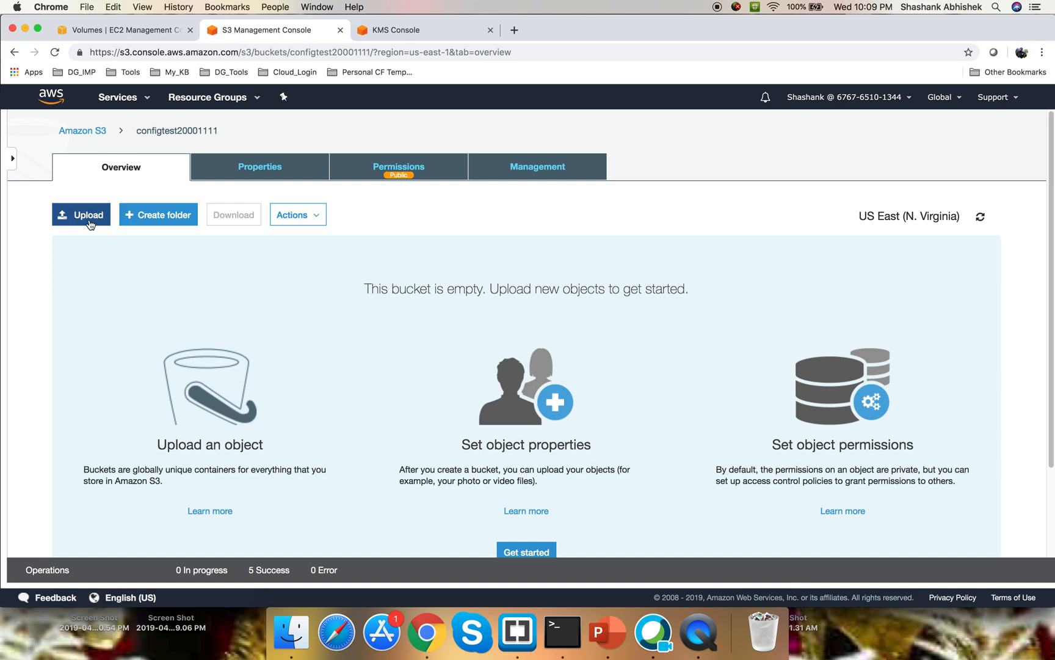
left_click(80, 213)
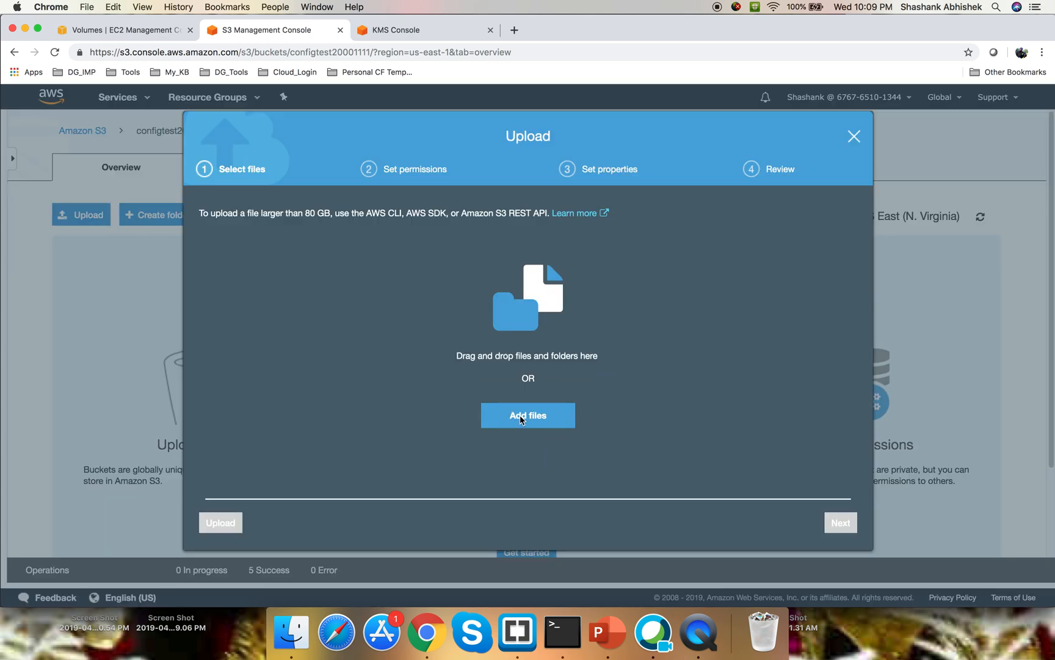
left_click(528, 415)
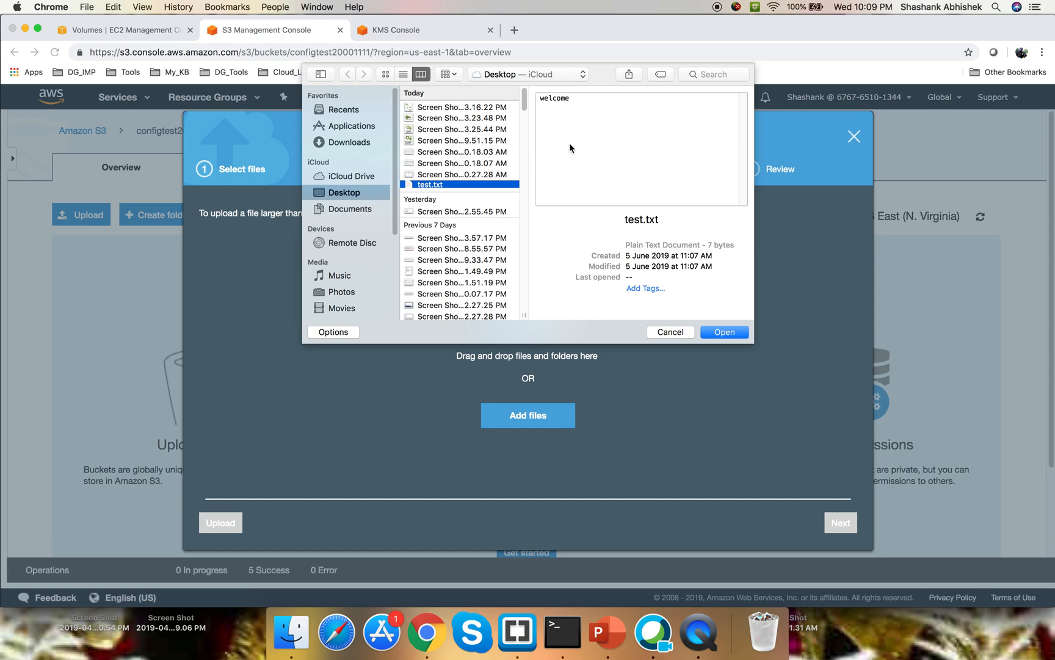
left_click(670, 332)
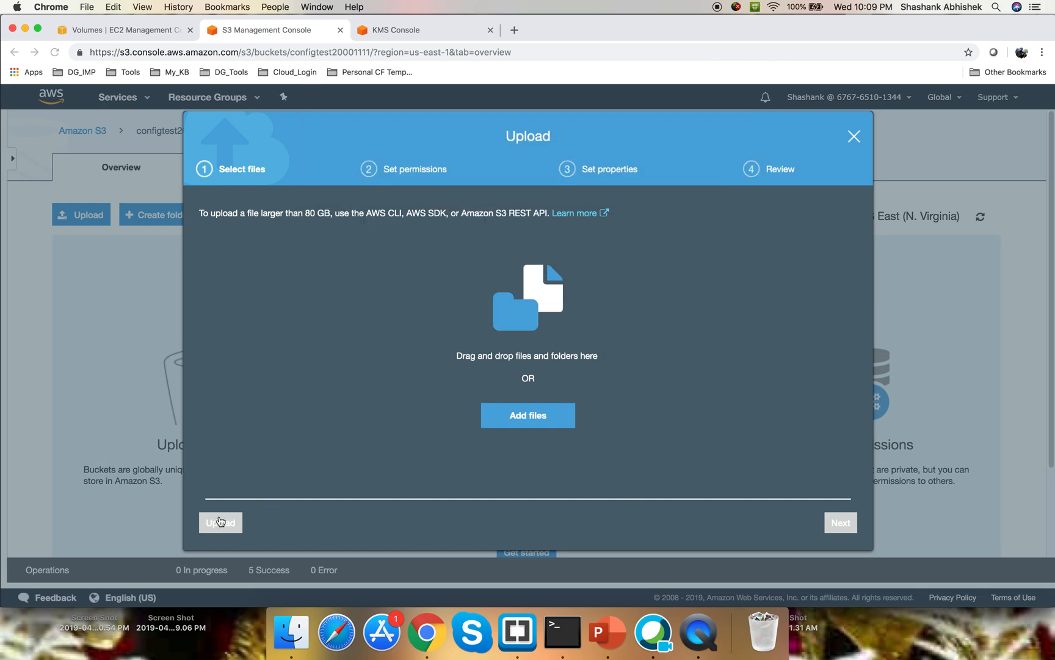
left_click(527, 414)
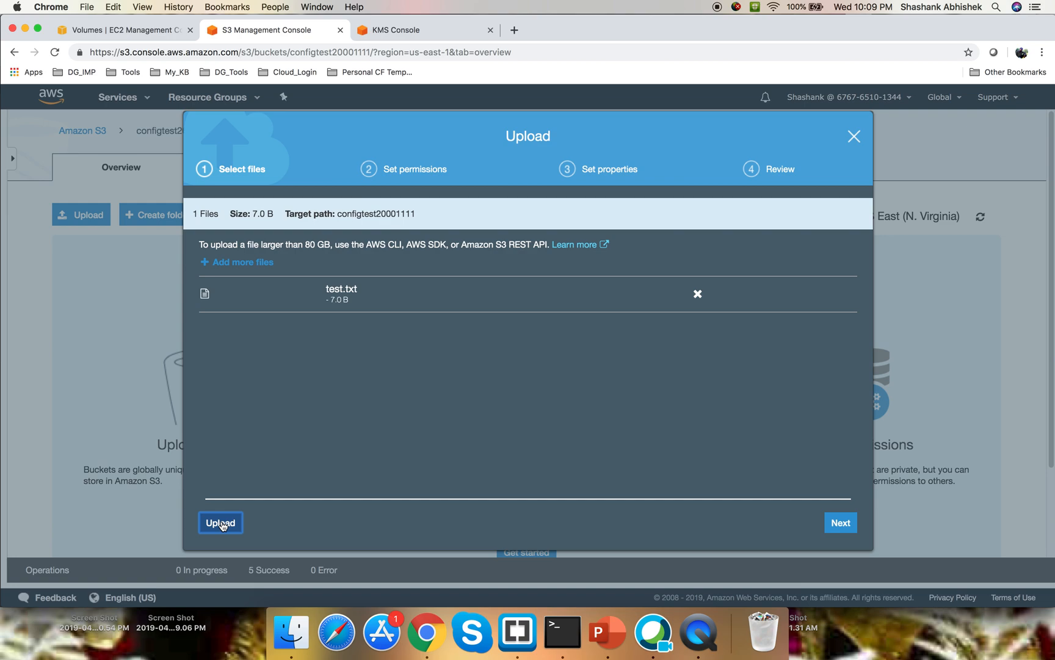
left_click(220, 522)
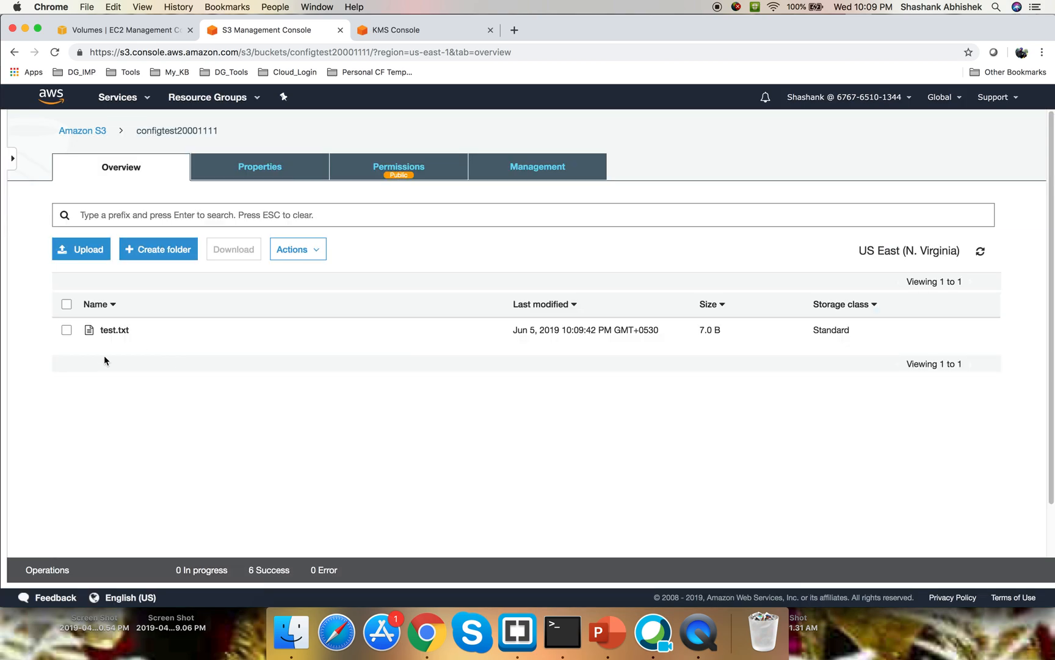
- Grant Everyone public read access on test.txt and switch to its object URL tab
left_click(114, 328)
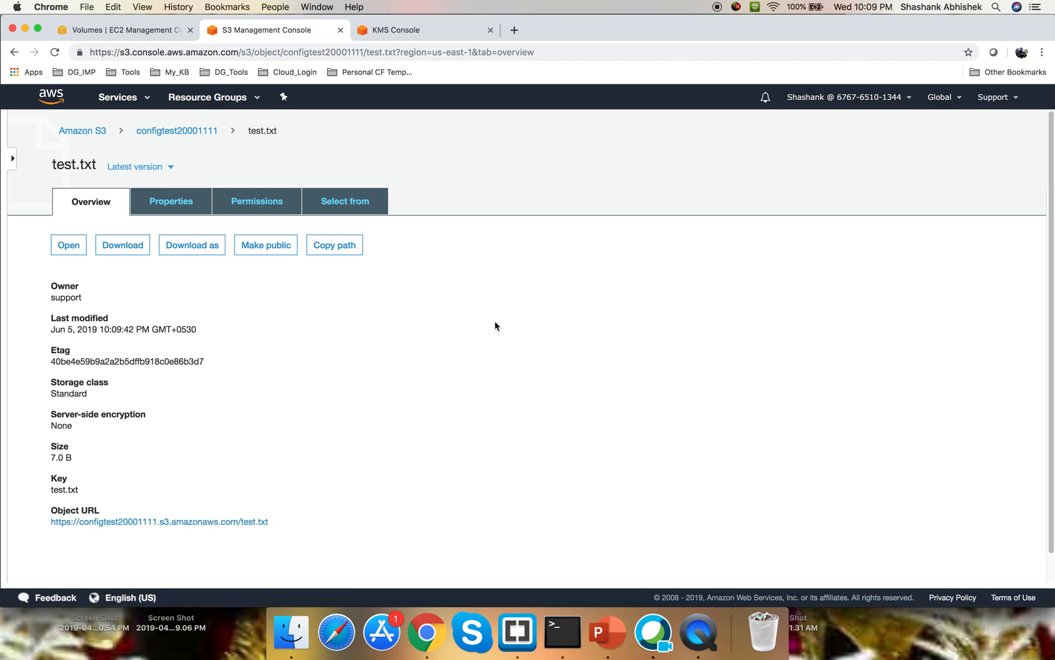
right_click(159, 520)
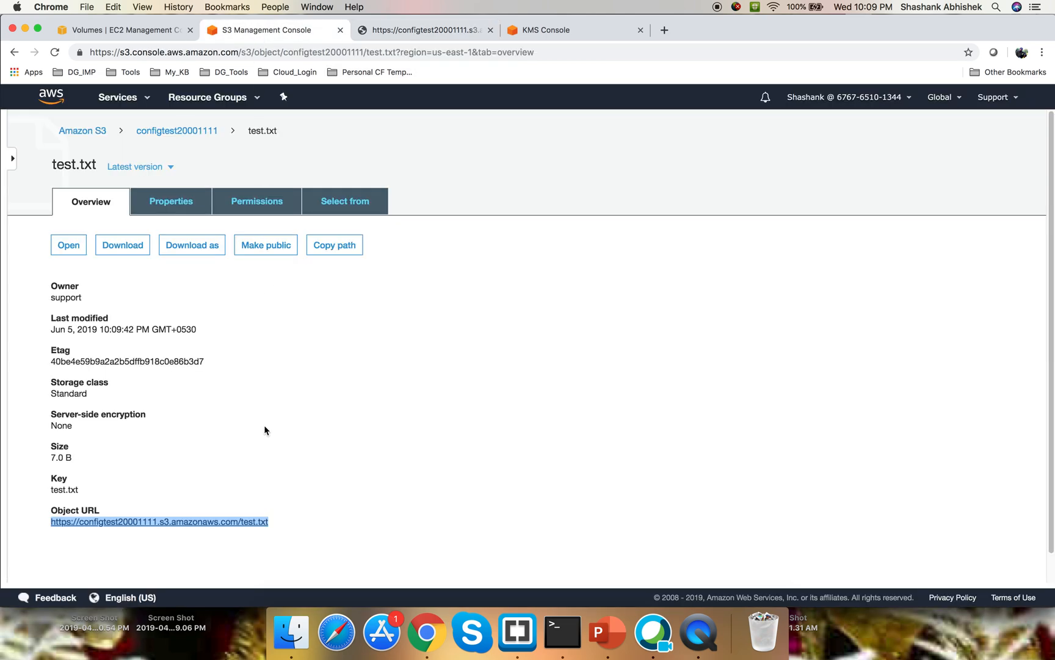
left_click(256, 201)
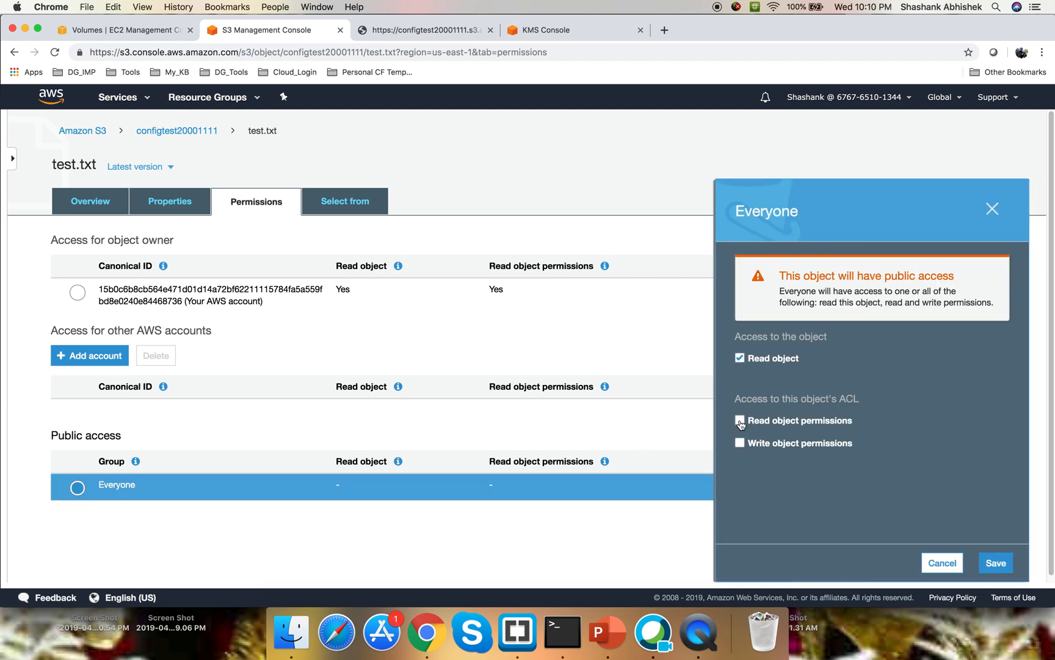
left_click(740, 421)
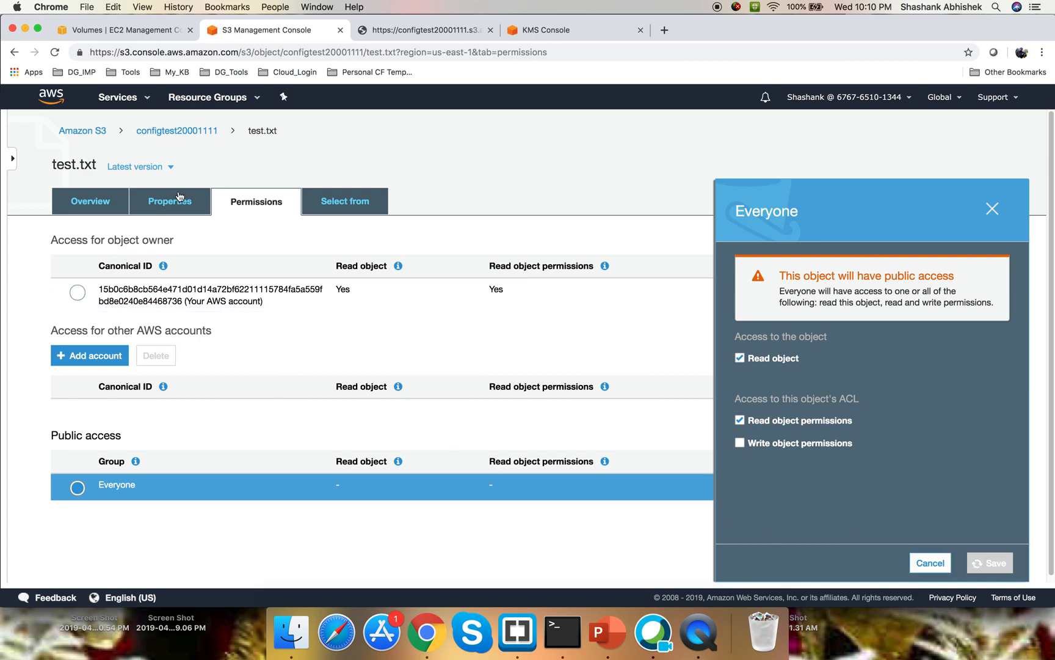
left_click(989, 563)
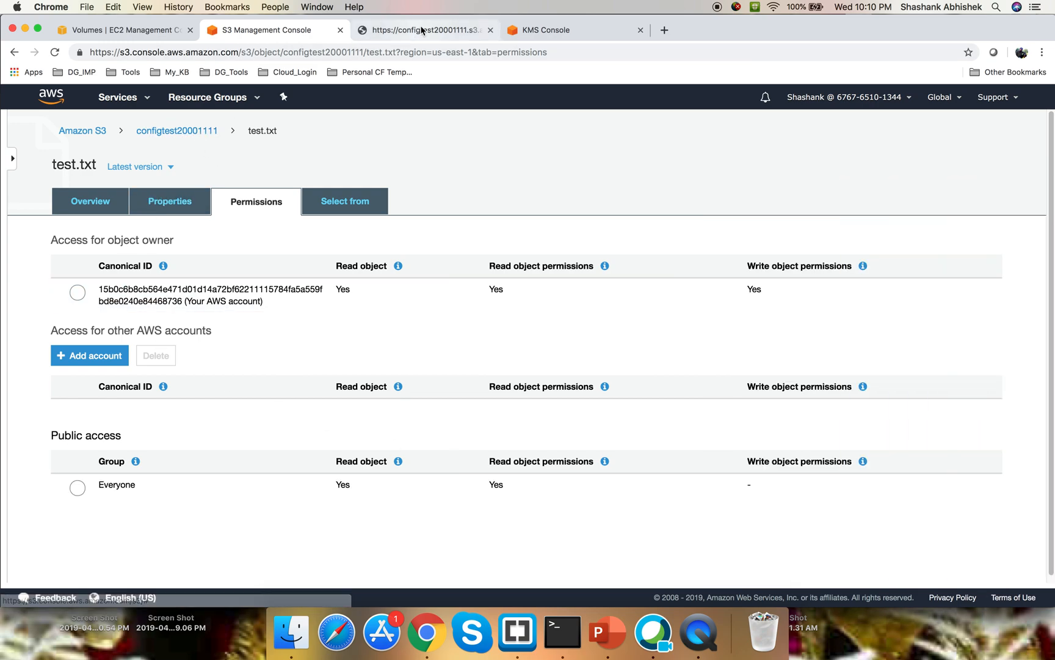
left_click(424, 29)
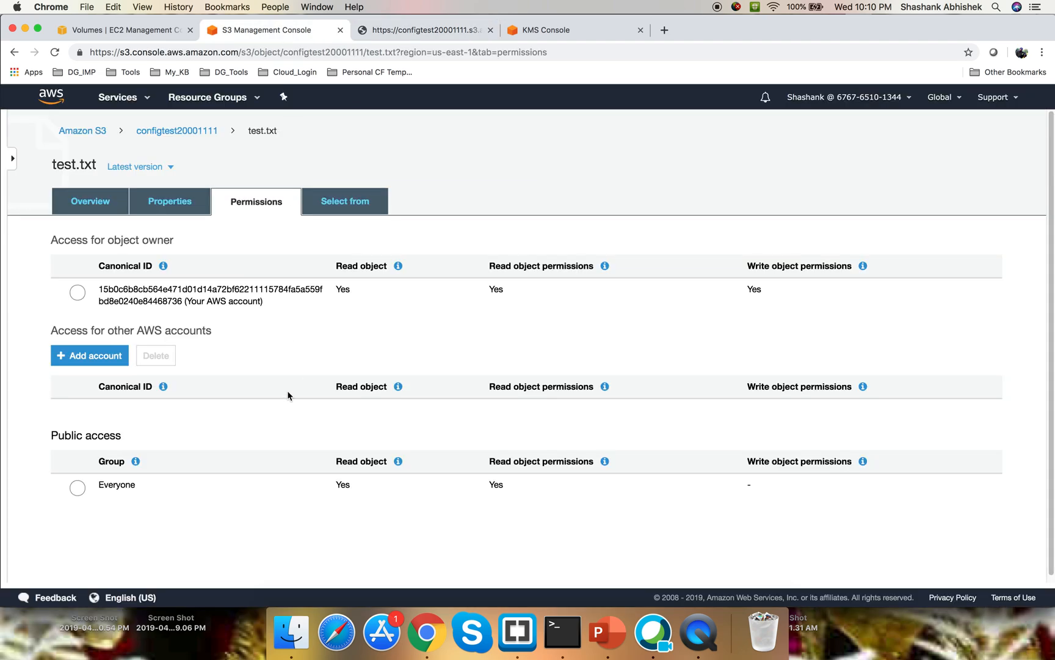
mouse_move(189, 384)
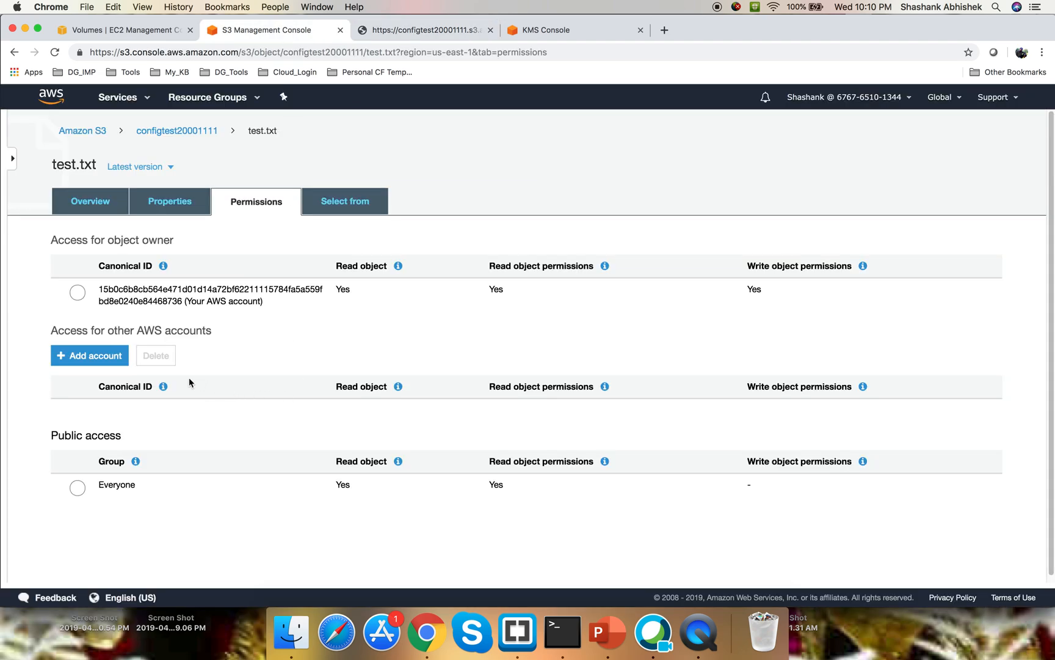
mouse_move(188, 345)
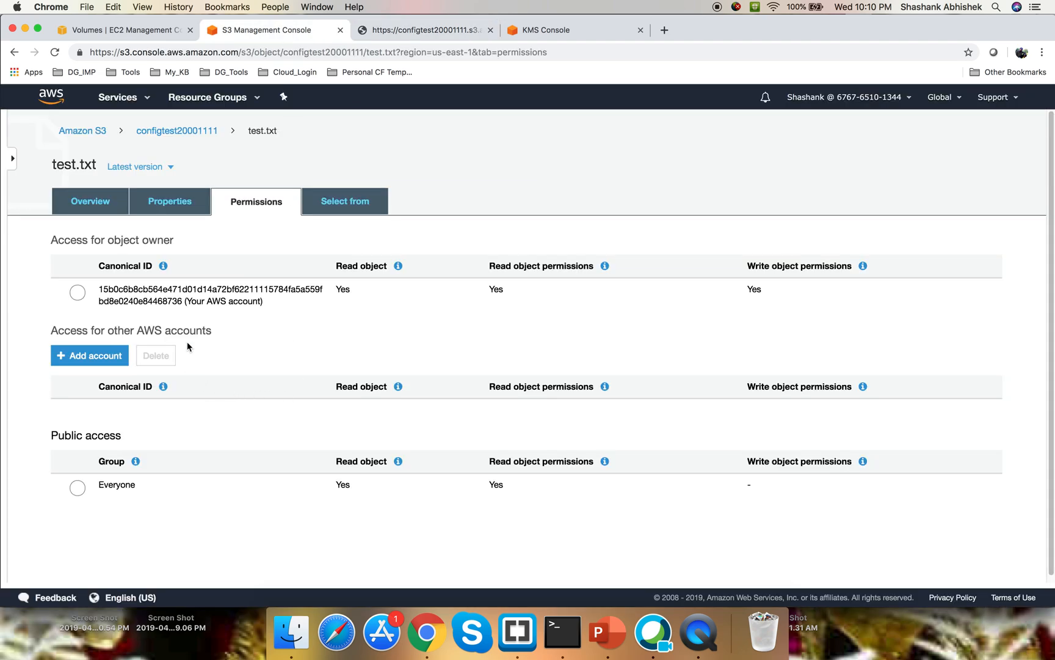
- Set test.txt's server-side encryption to AWS-KMS with the s3sadmin key and save
left_click(170, 202)
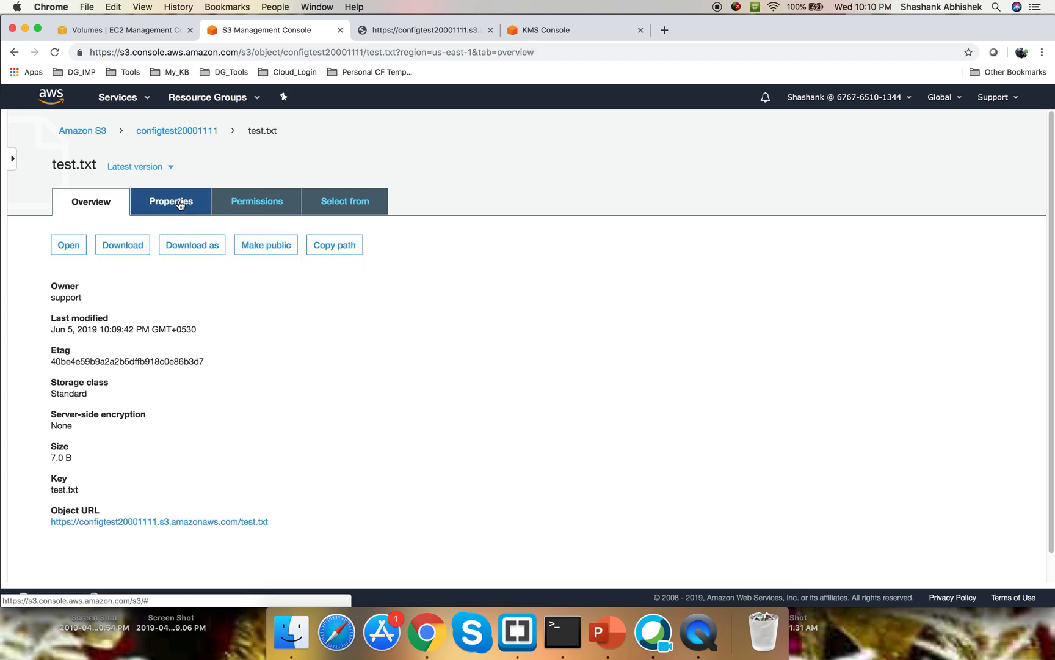
left_click(170, 202)
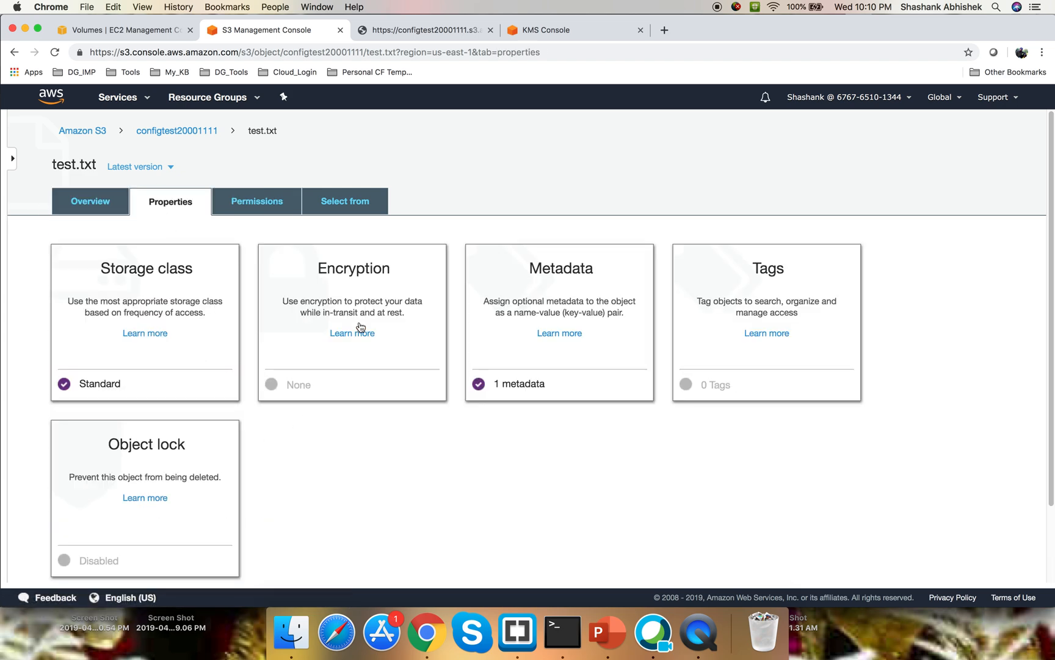
mouse_move(346, 282)
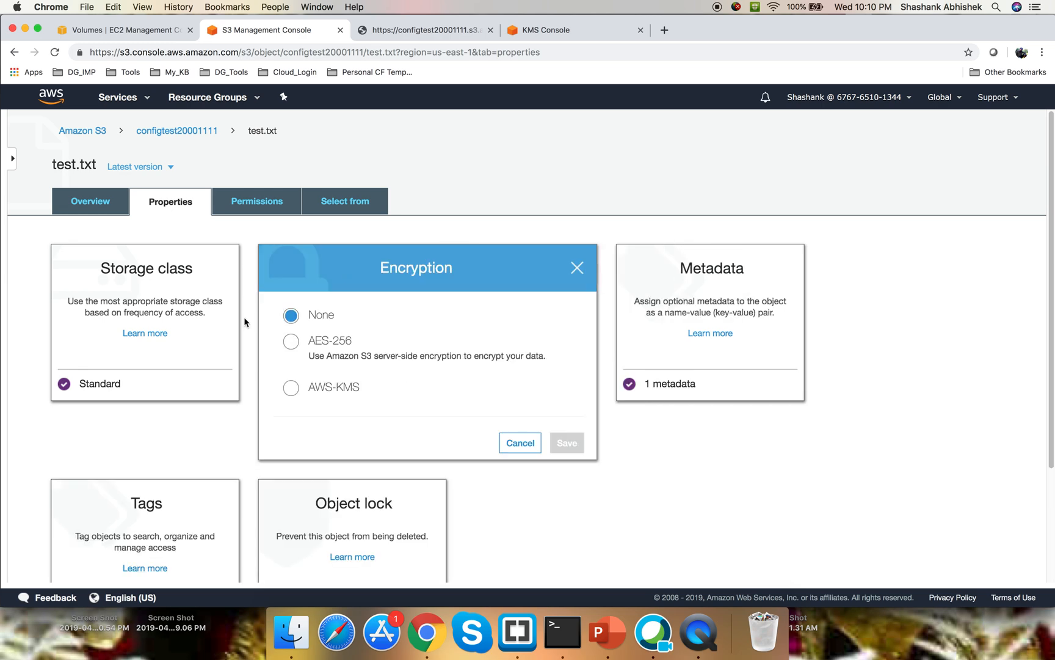
mouse_move(370, 357)
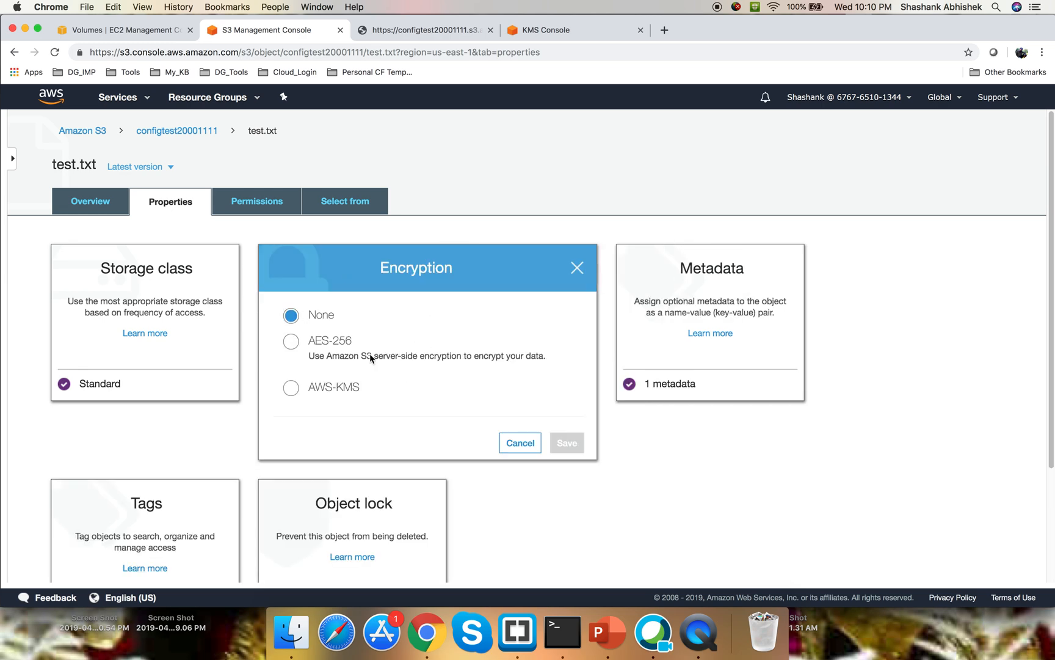
mouse_move(397, 339)
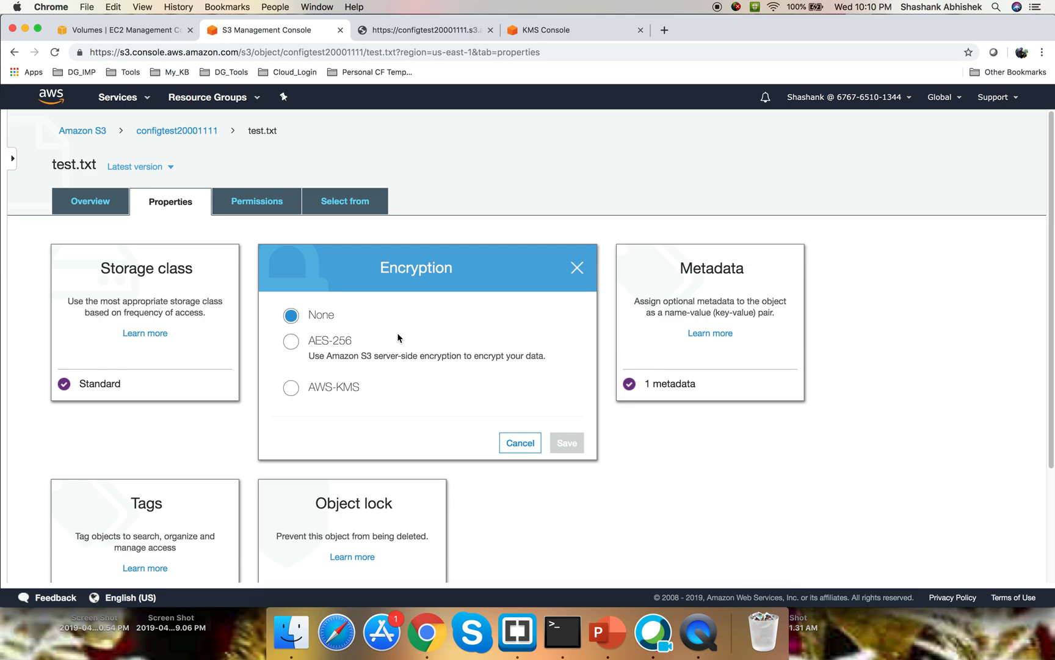
left_click(291, 387)
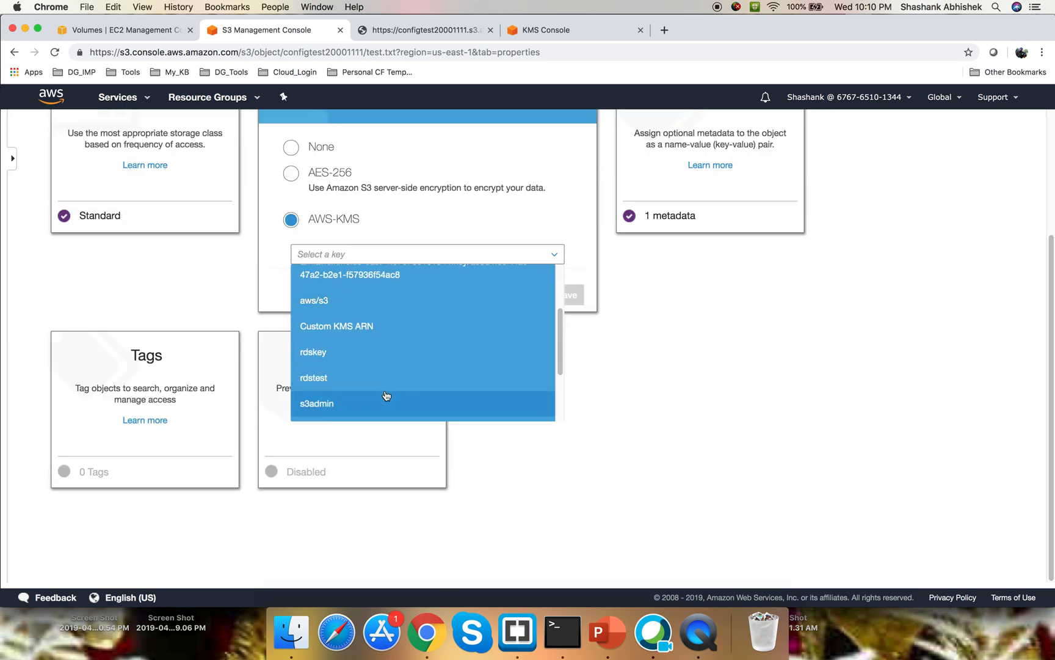
scroll("down", 3)
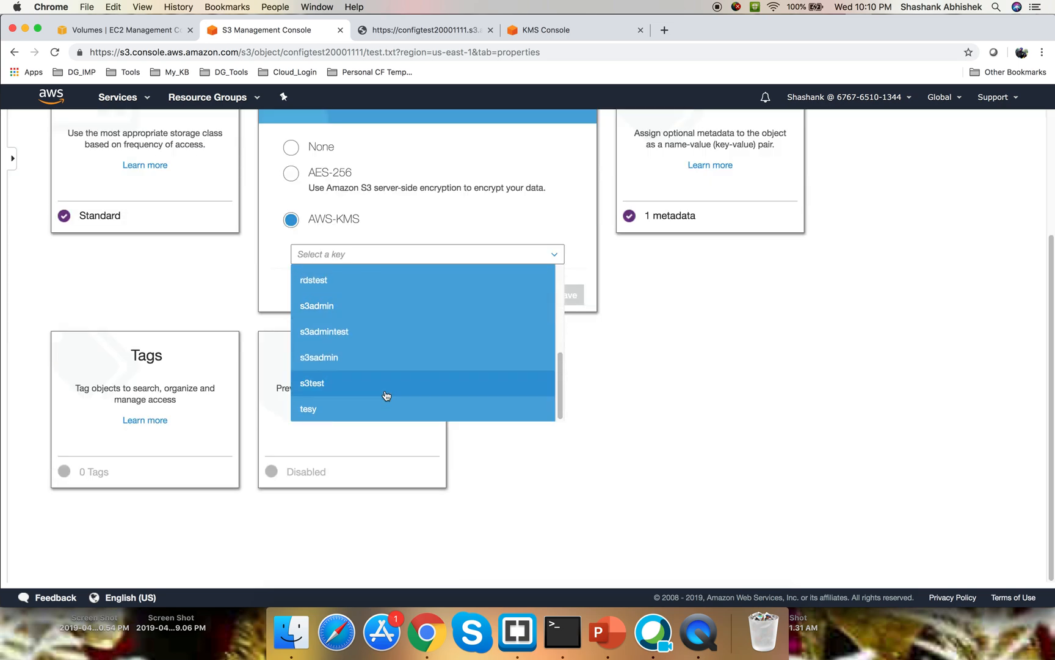
left_click(318, 357)
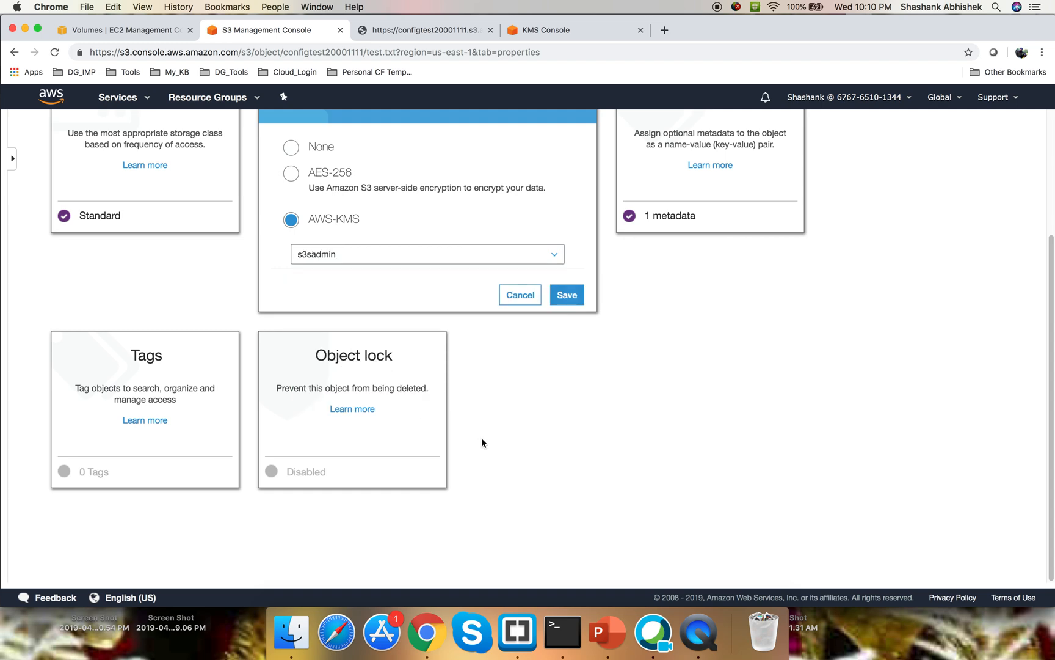
left_click(567, 294)
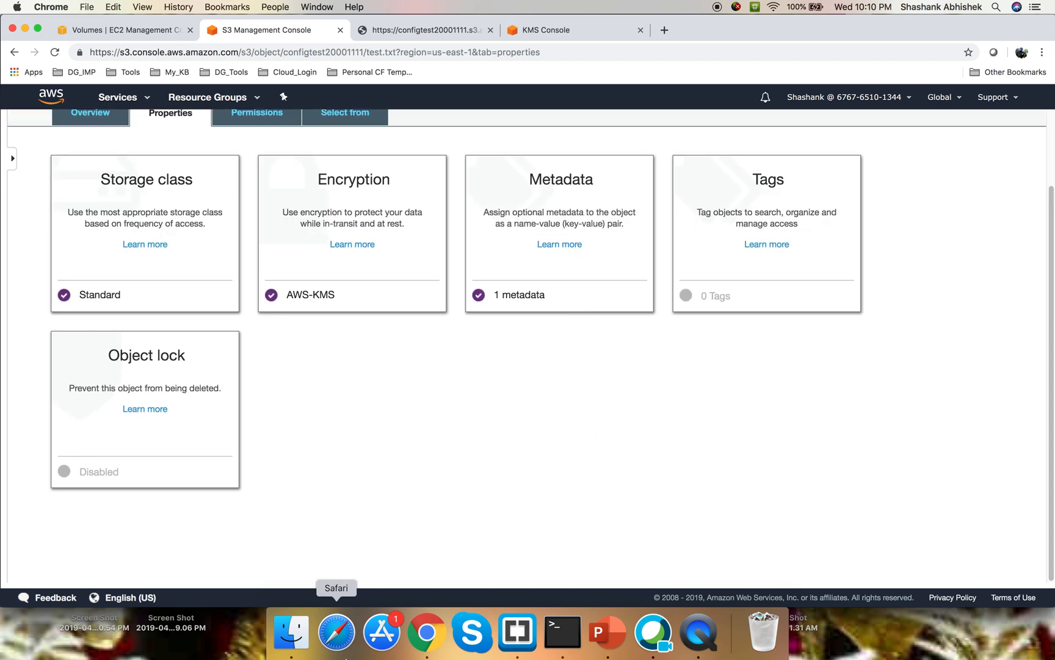
- Check the overview of test.txt to confirm the KMS encryption details
scroll("up", 3)
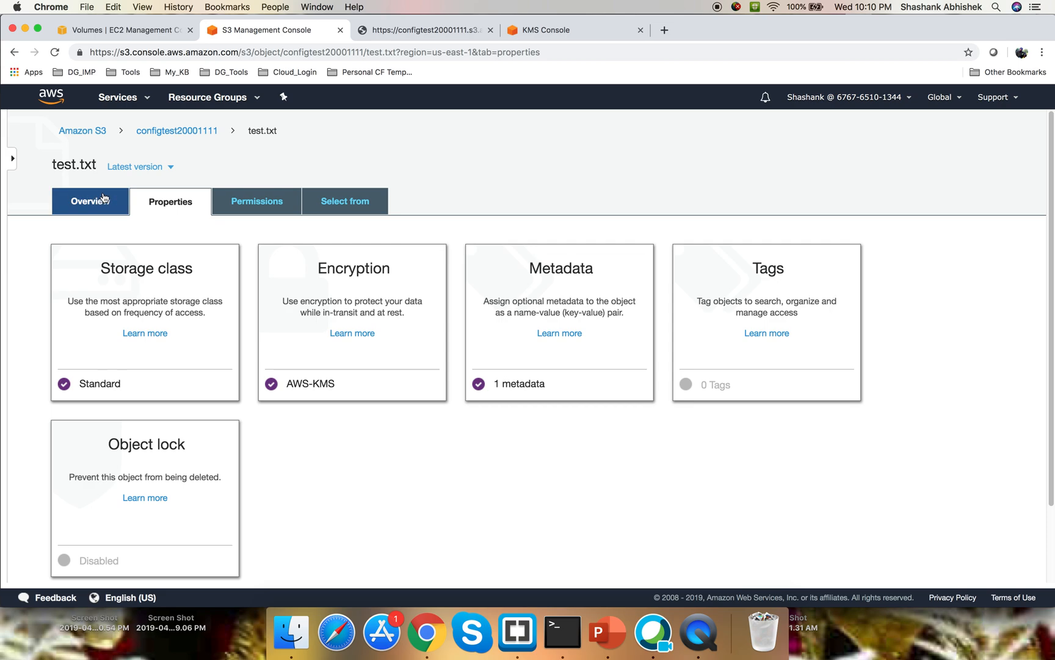
left_click(91, 201)
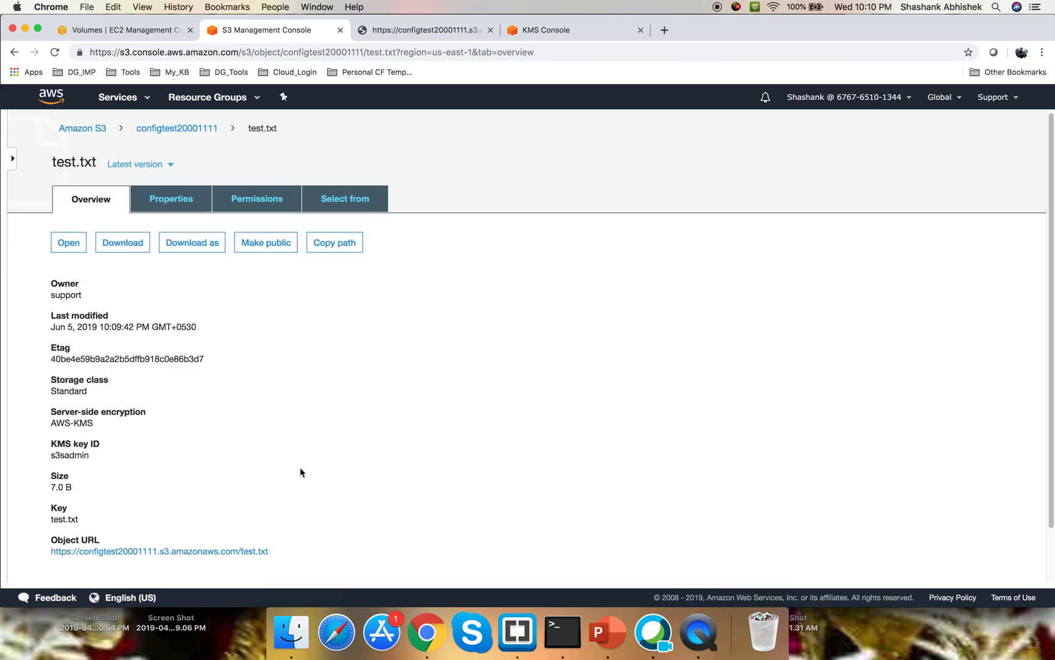
scroll("down", 3)
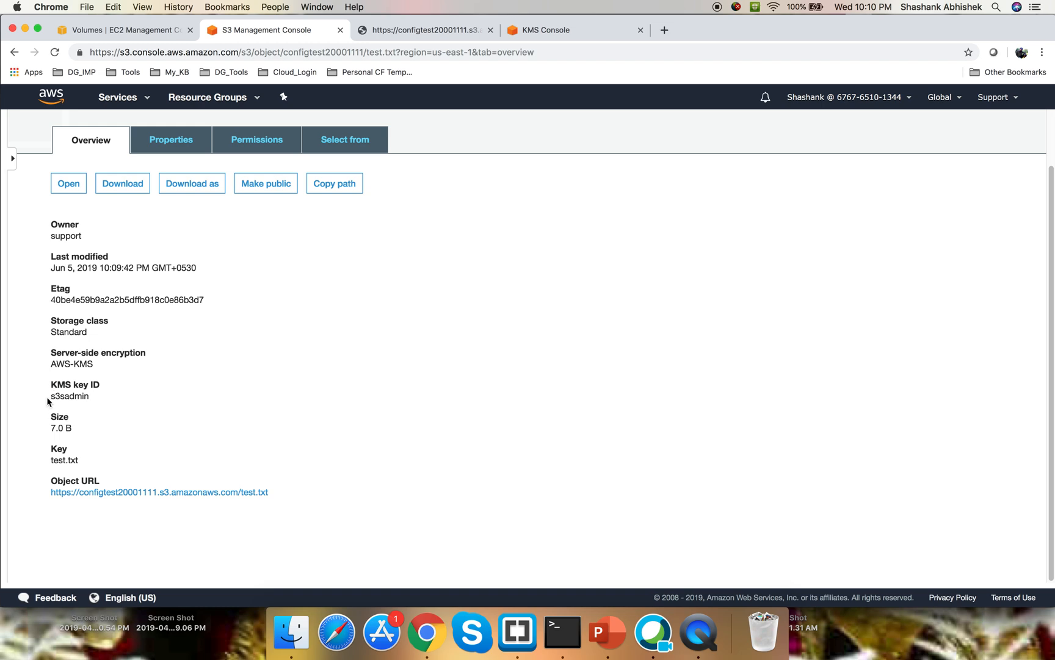
mouse_move(106, 216)
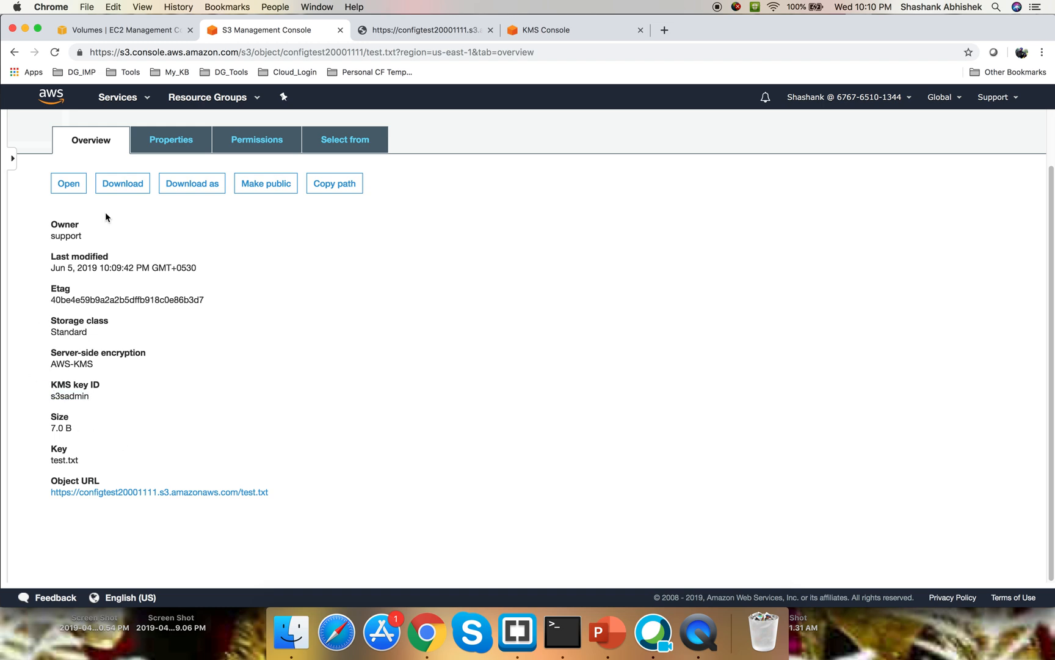
- View the object URL response showing the Signature Version 4 InvalidArgument error
left_click(160, 493)
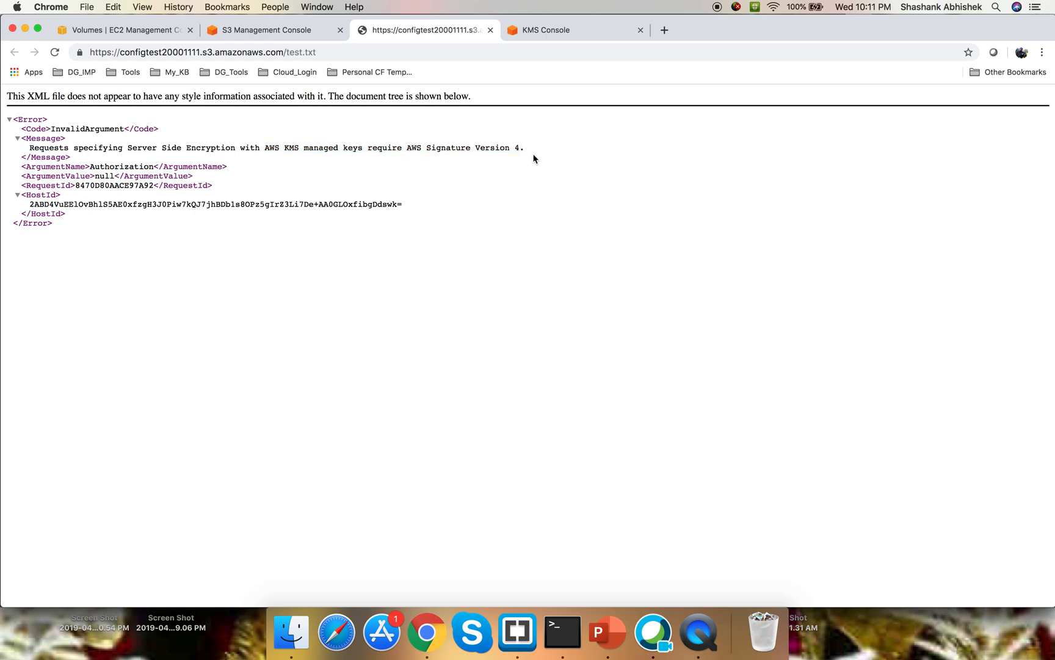
mouse_move(254, 315)
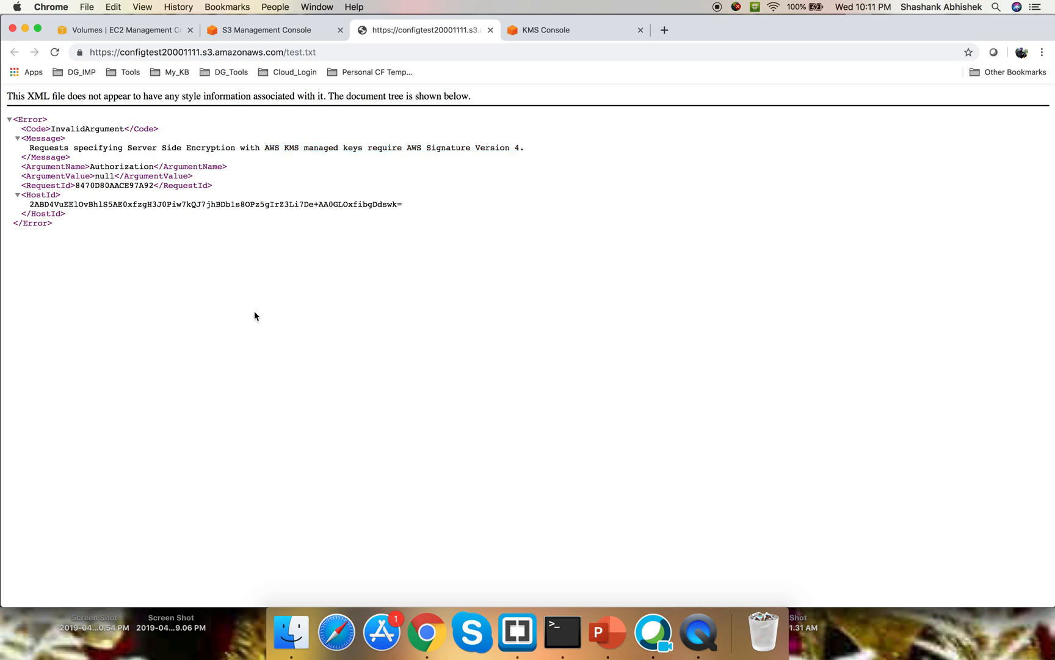
mouse_move(516, 631)
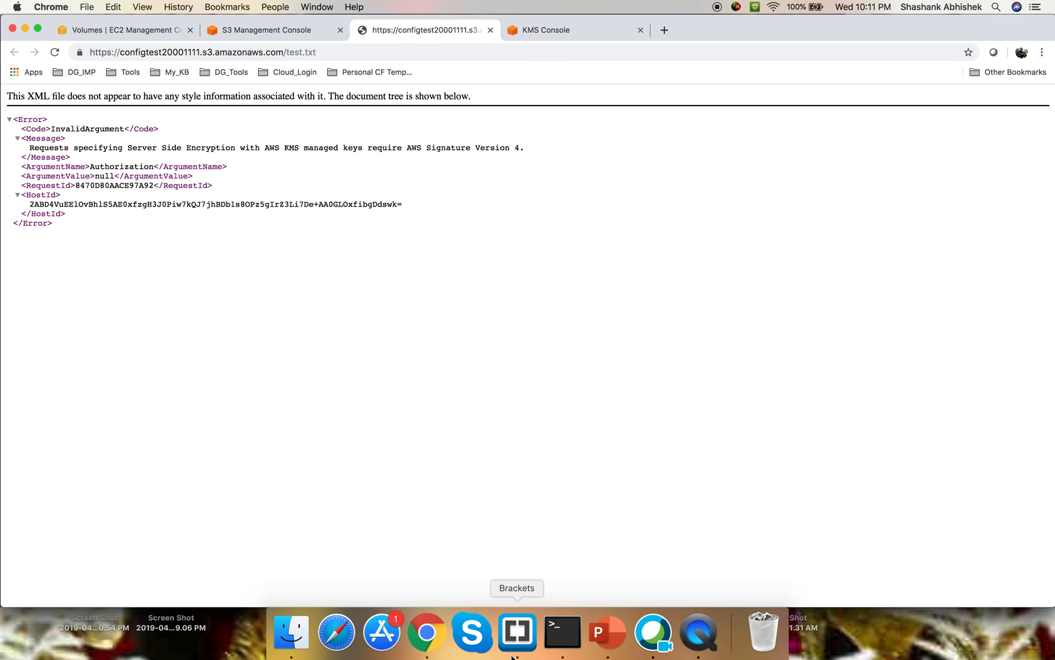
- Review the Terminal output and bring up the Brackets note with the KMS commands
left_click(561, 631)
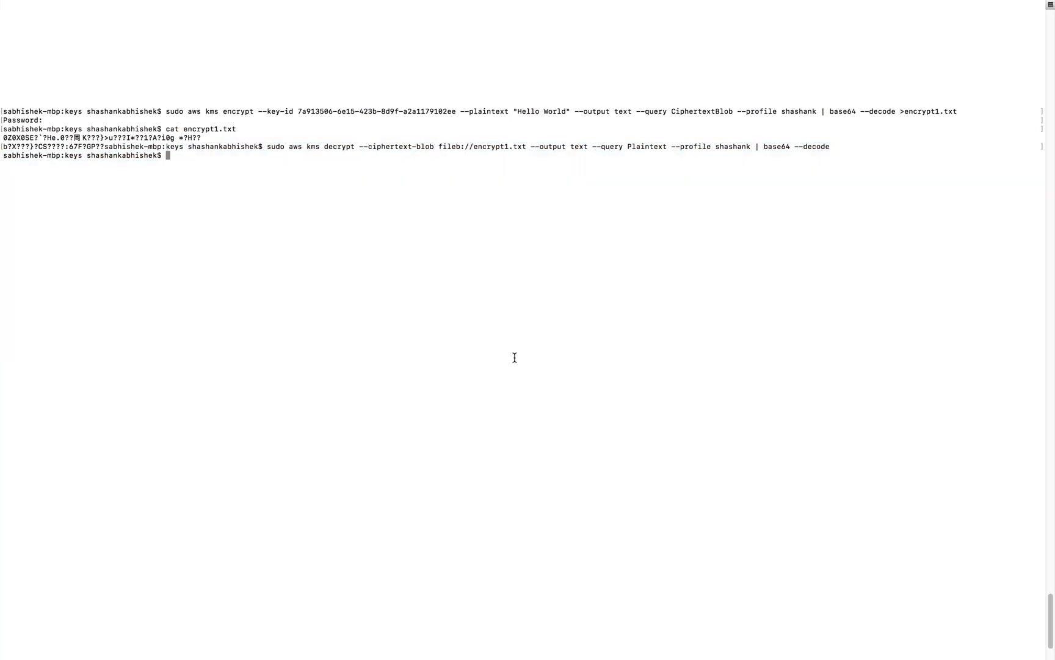
mouse_move(400, 294)
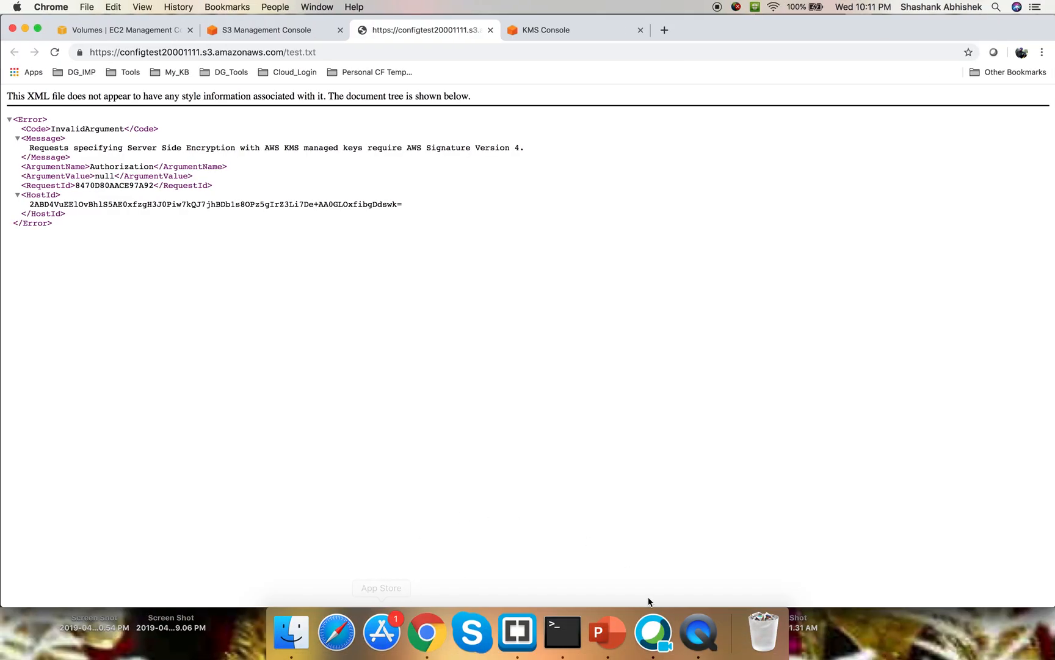
left_click(516, 632)
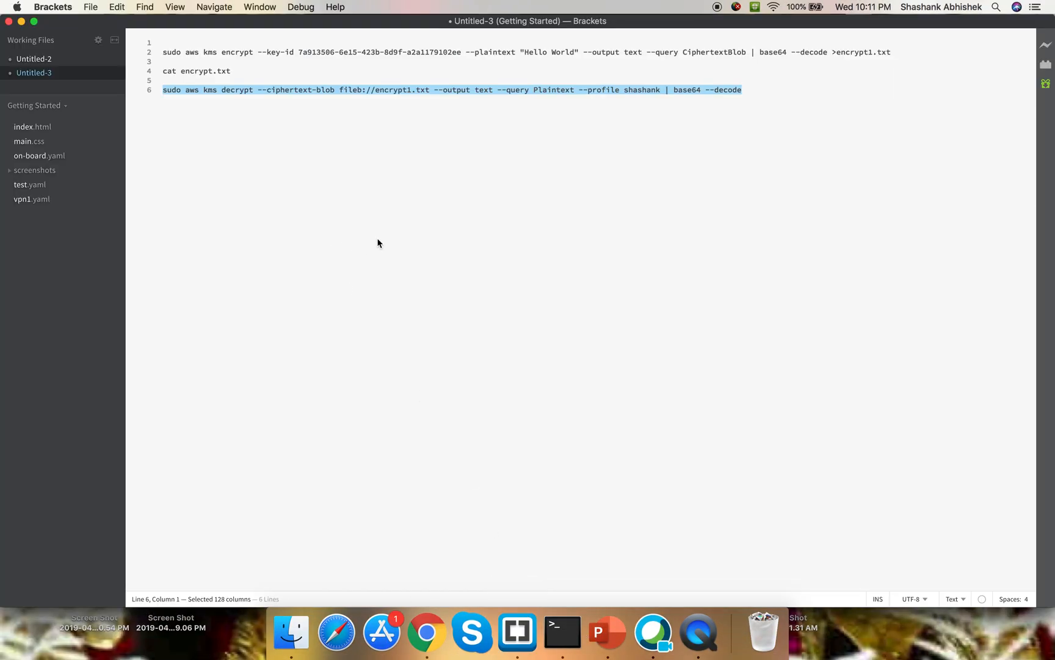
mouse_move(980, 27)
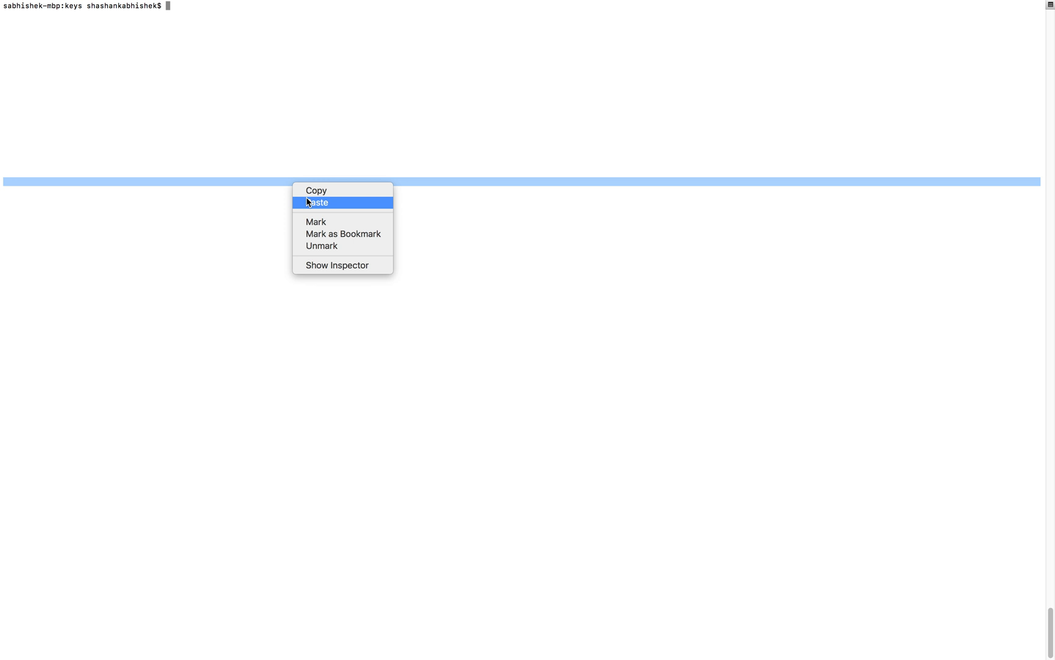
left_click(317, 202)
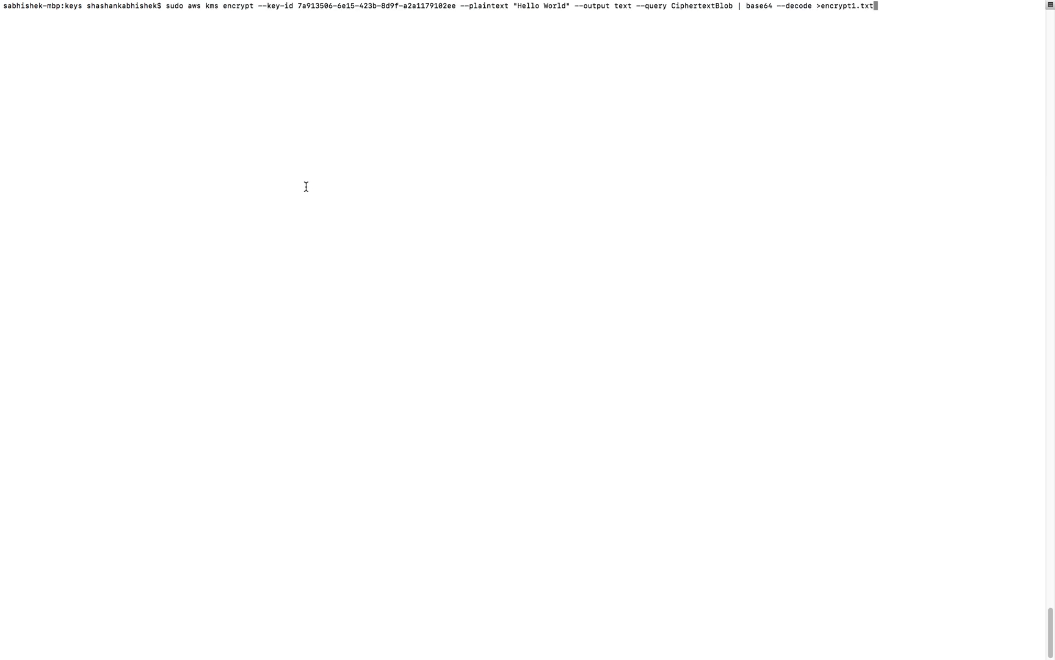
left_click(516, 631)
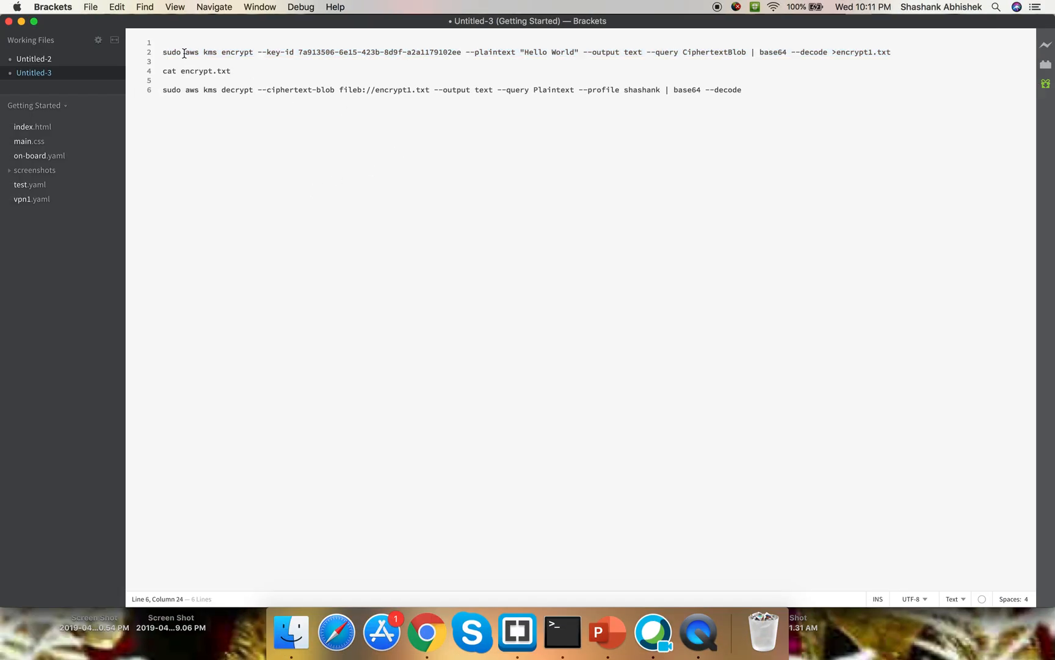
double_click(193, 52)
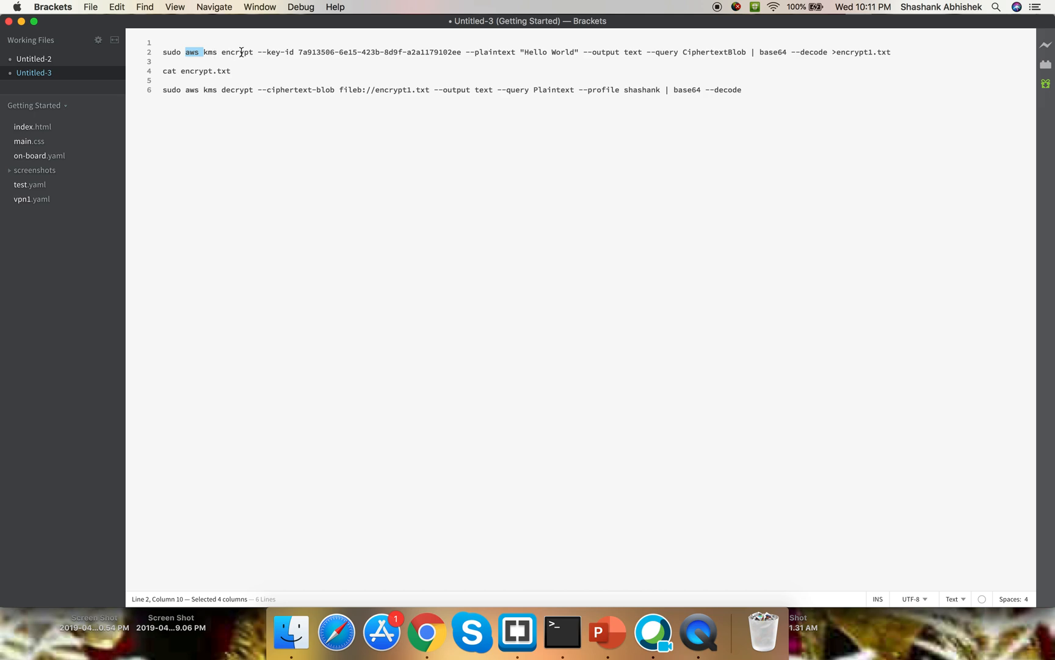
left_click(312, 52)
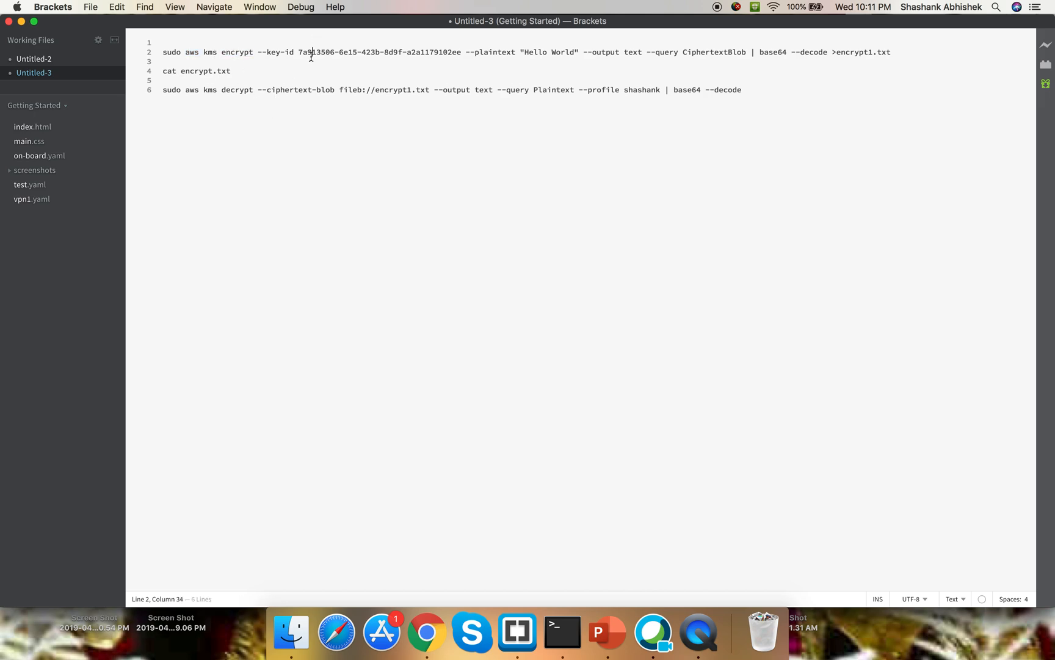
left_click(427, 631)
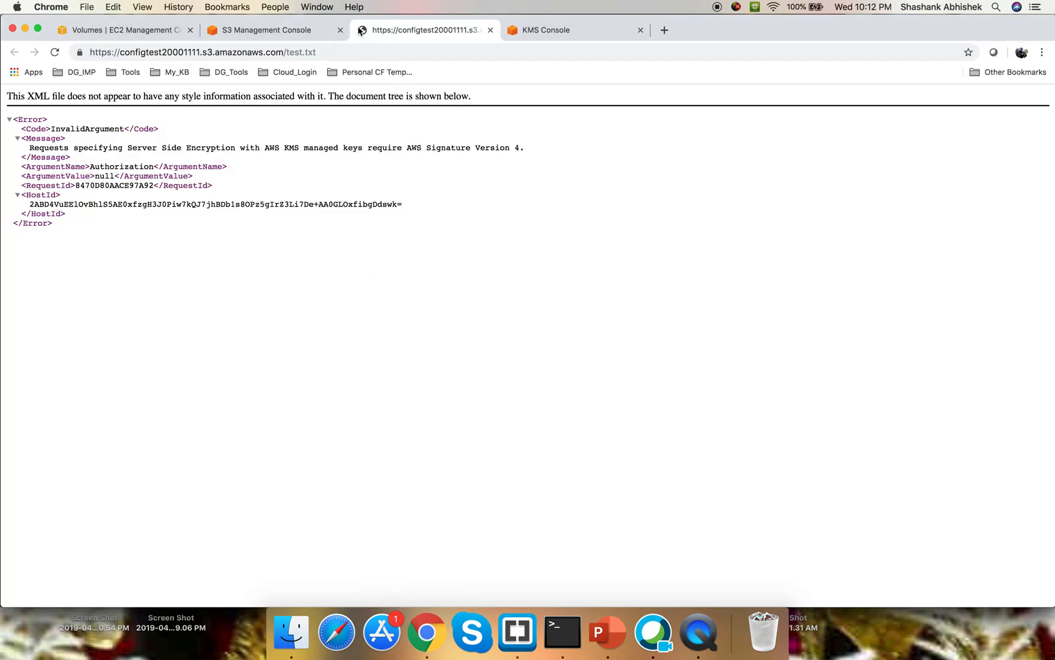
left_click(575, 29)
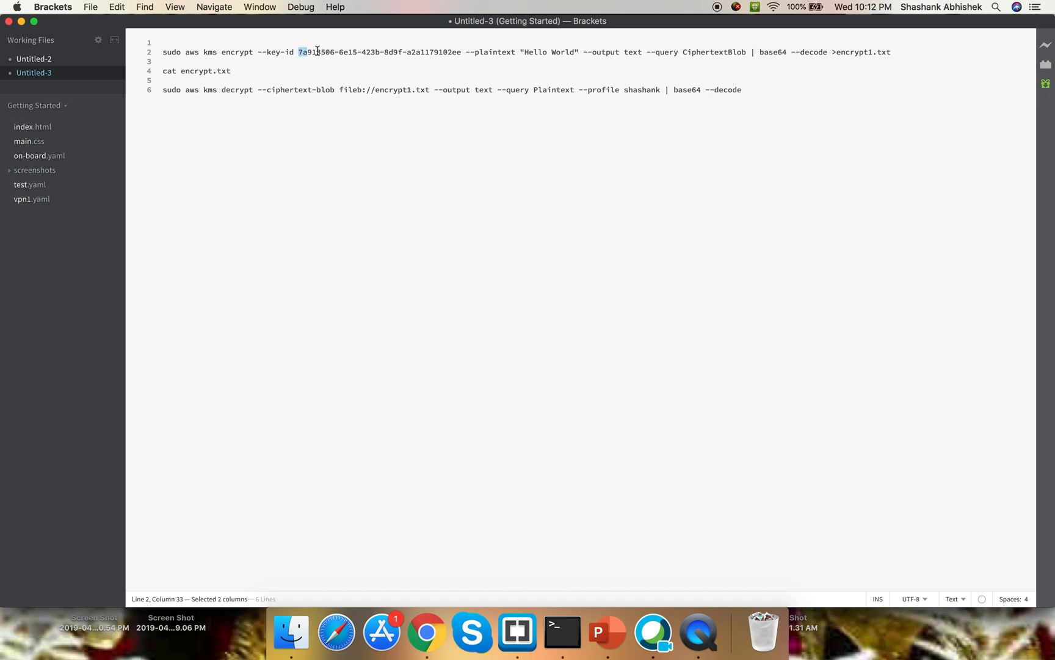
type("cf29ea78-8f4b-4866-9436-665c14e259ee")
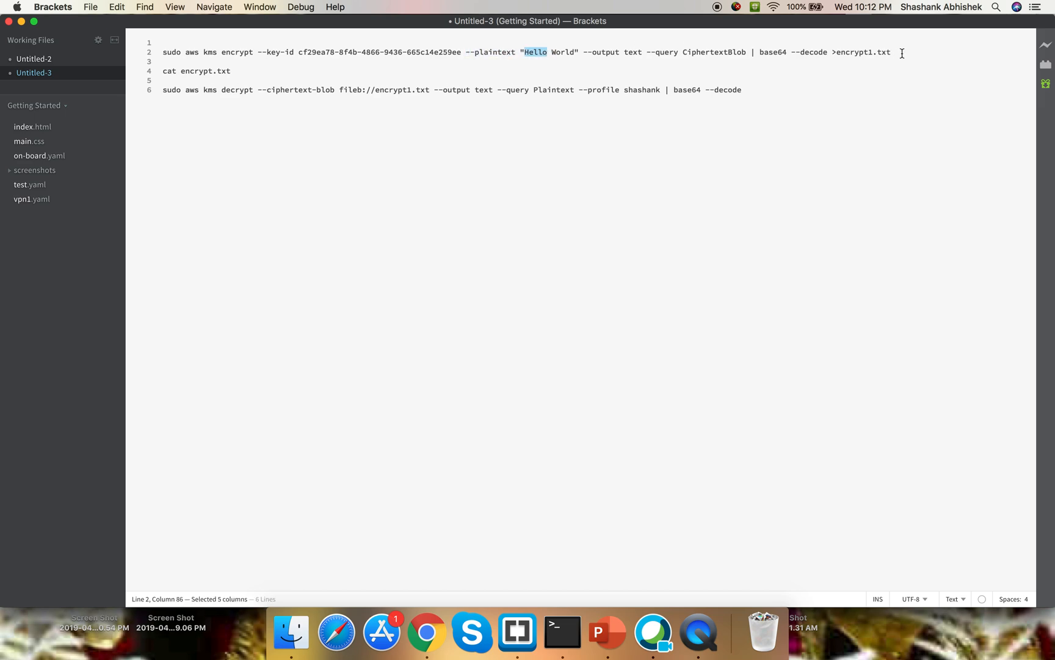
left_click(832, 151)
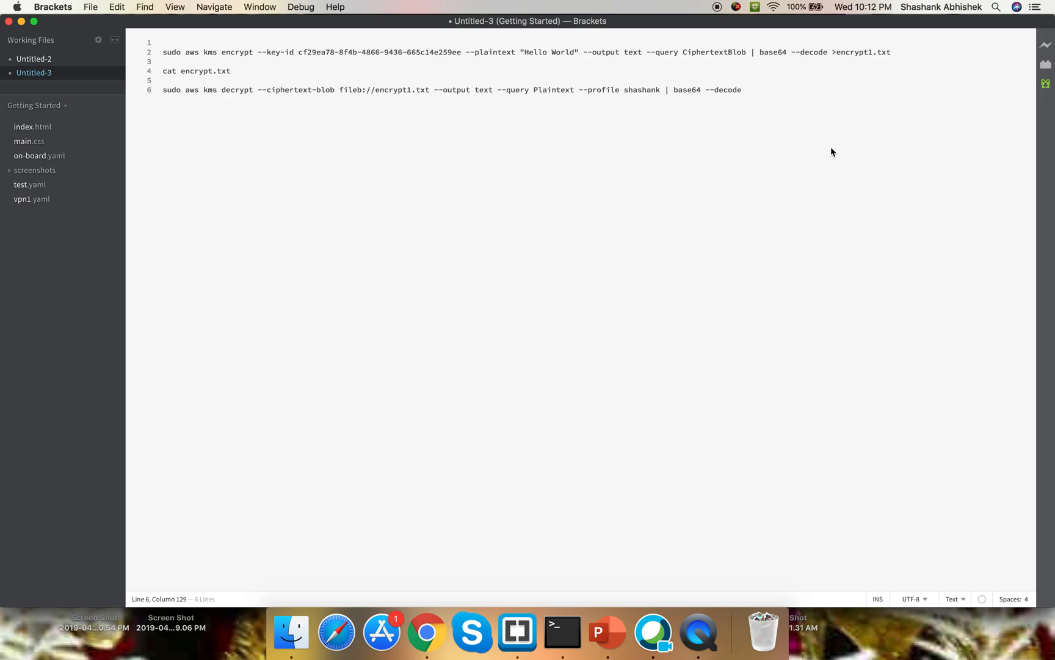
mouse_move(733, 52)
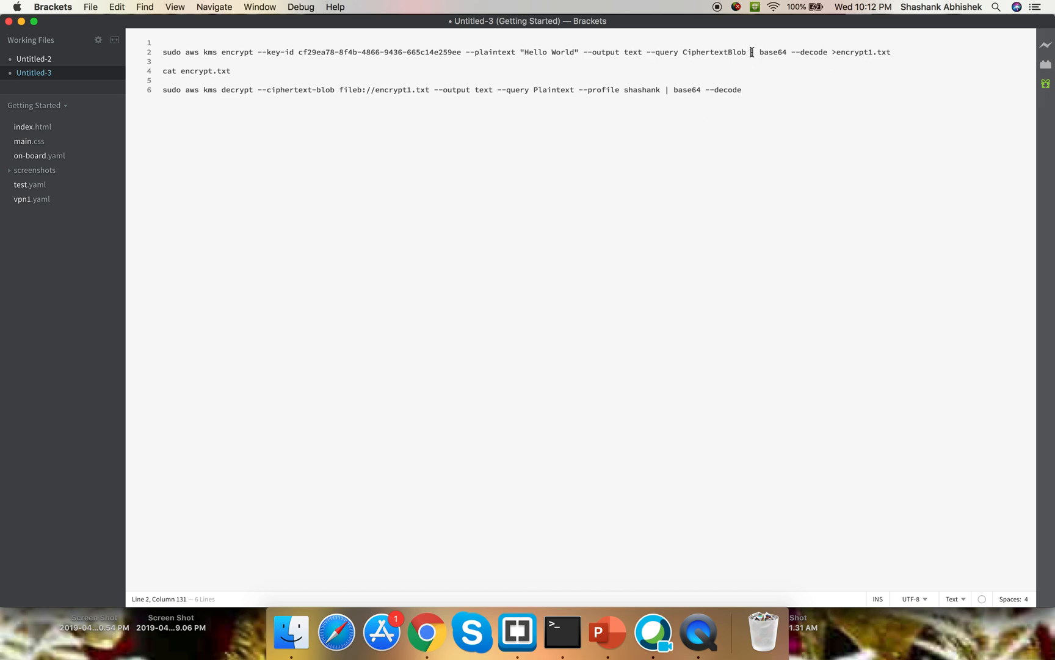
- Add --profile shashank to the encrypt command and copy the line
type("--pr")
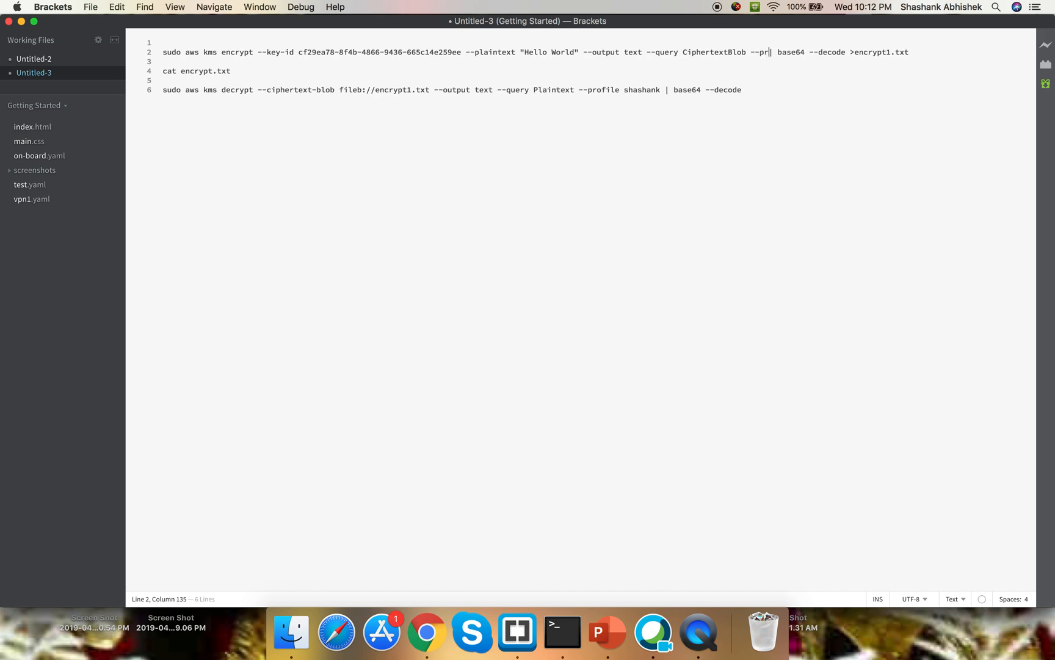
type("ofile shashank |")
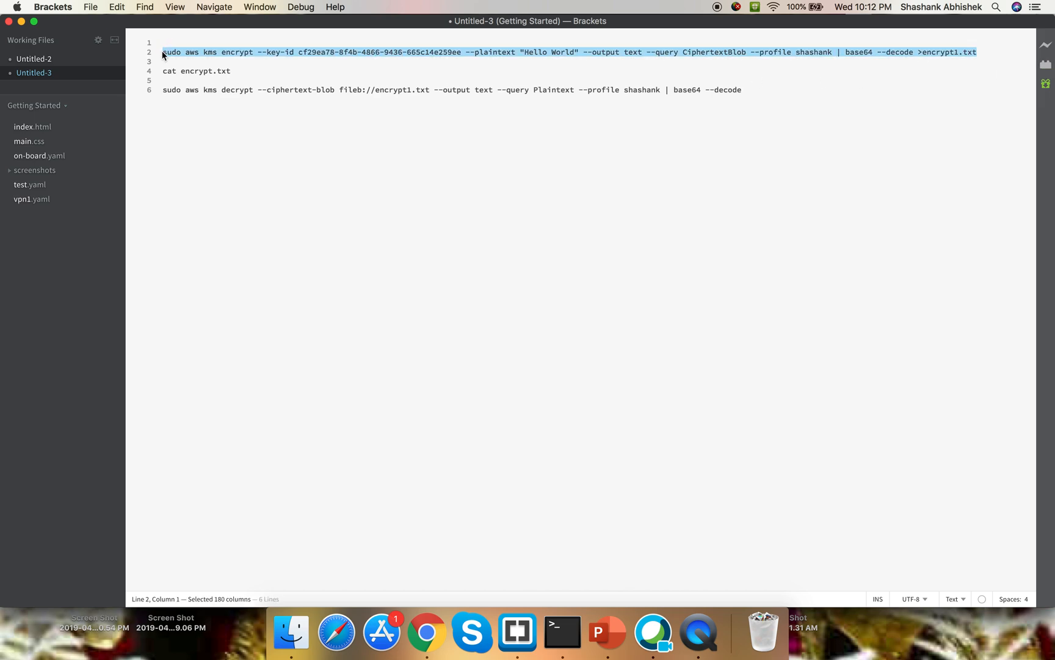
mouse_move(230, 166)
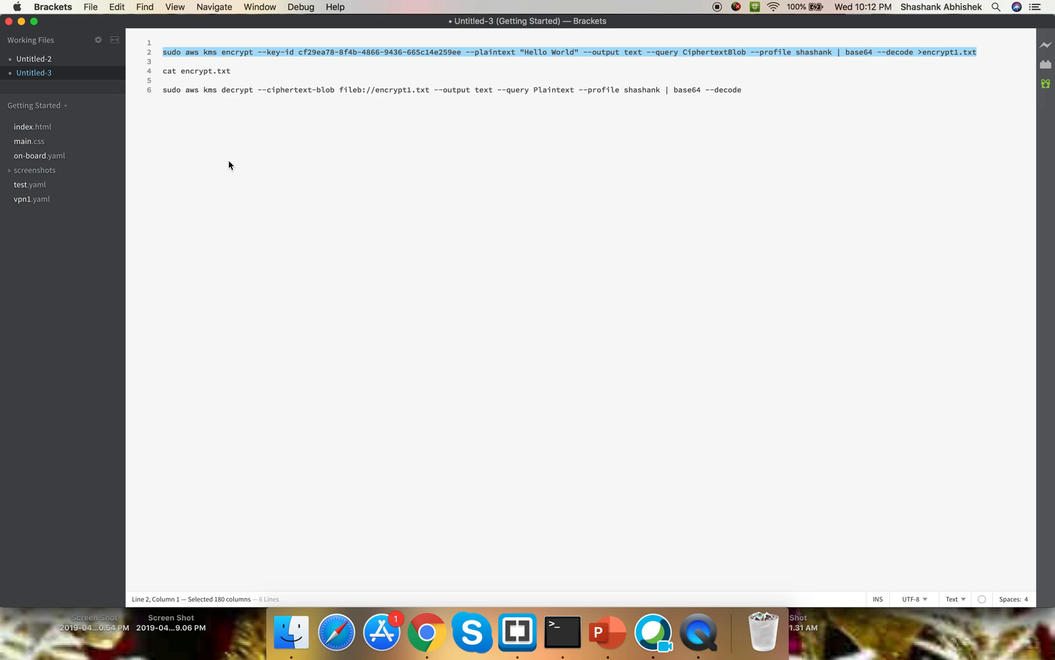
left_click(426, 631)
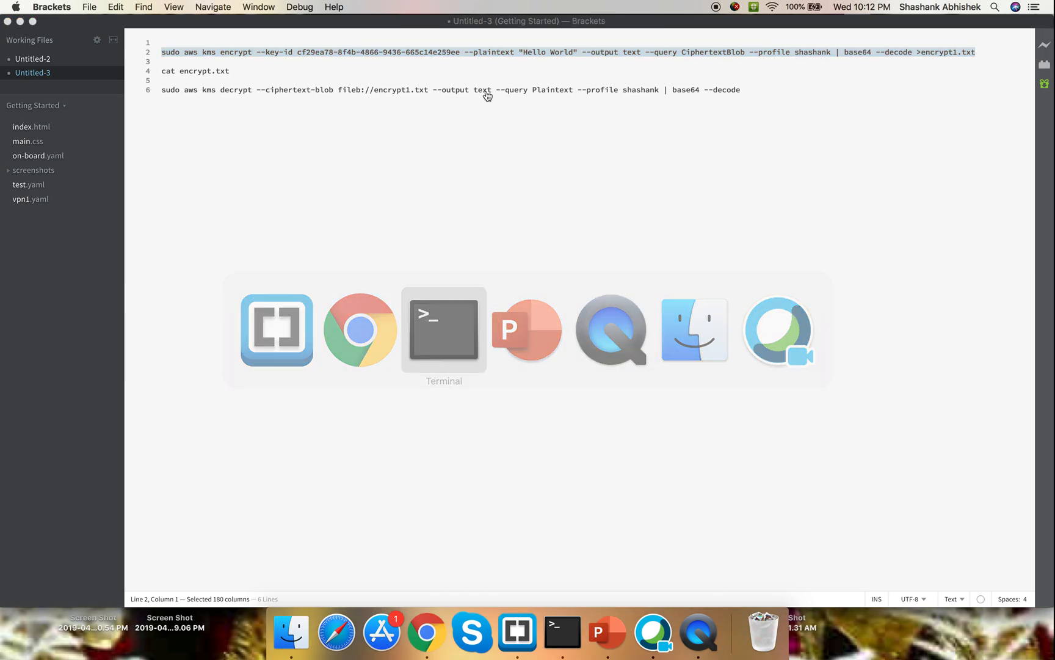
- Run the encrypt command in Terminal with the sudo password, writing Hello World ciphertext to encrypt1.txt
left_click(444, 329)
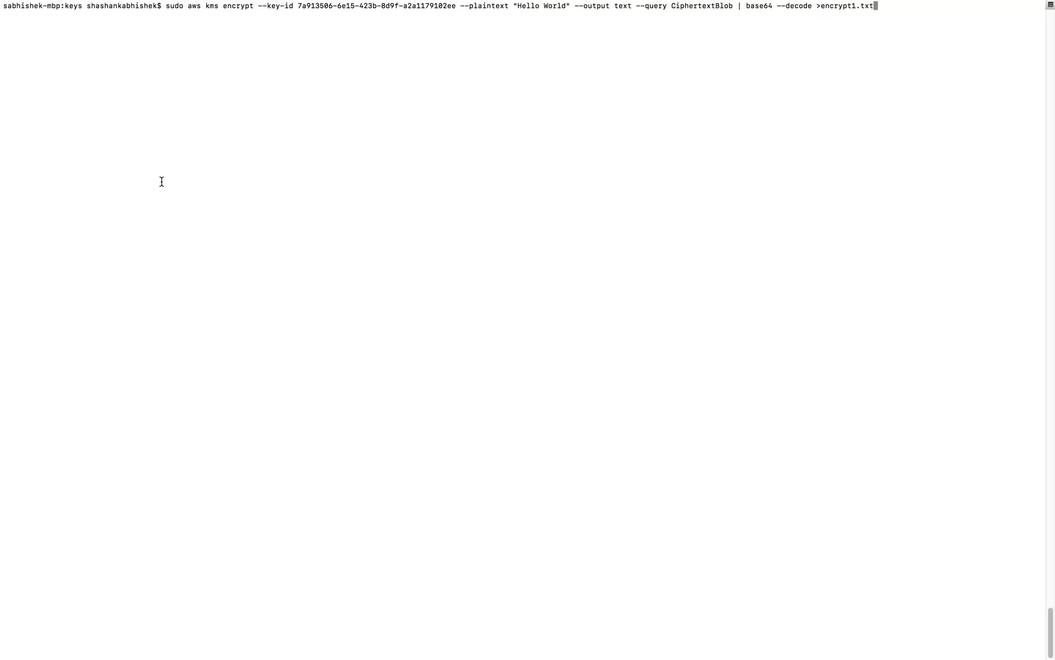
key("Return")
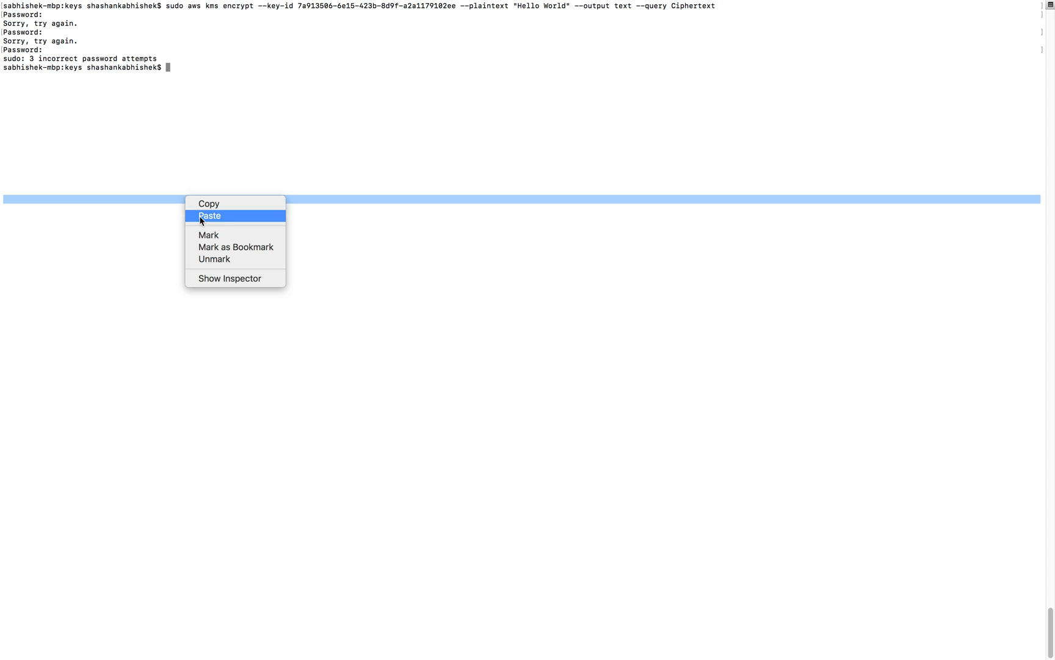
left_click(209, 215)
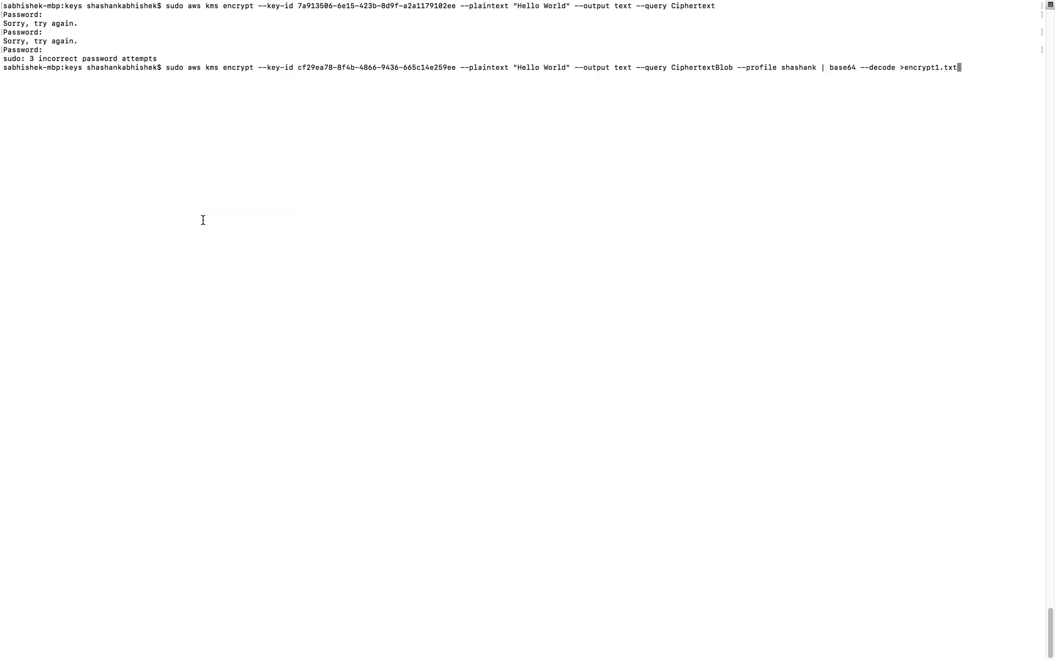
key("Return")
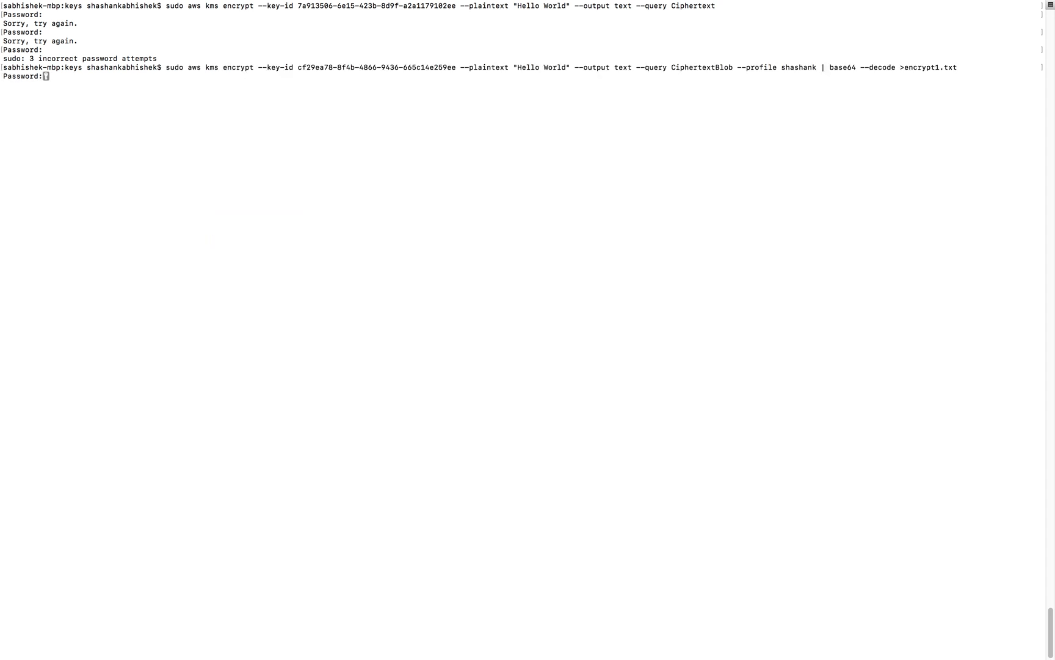
key("Return")
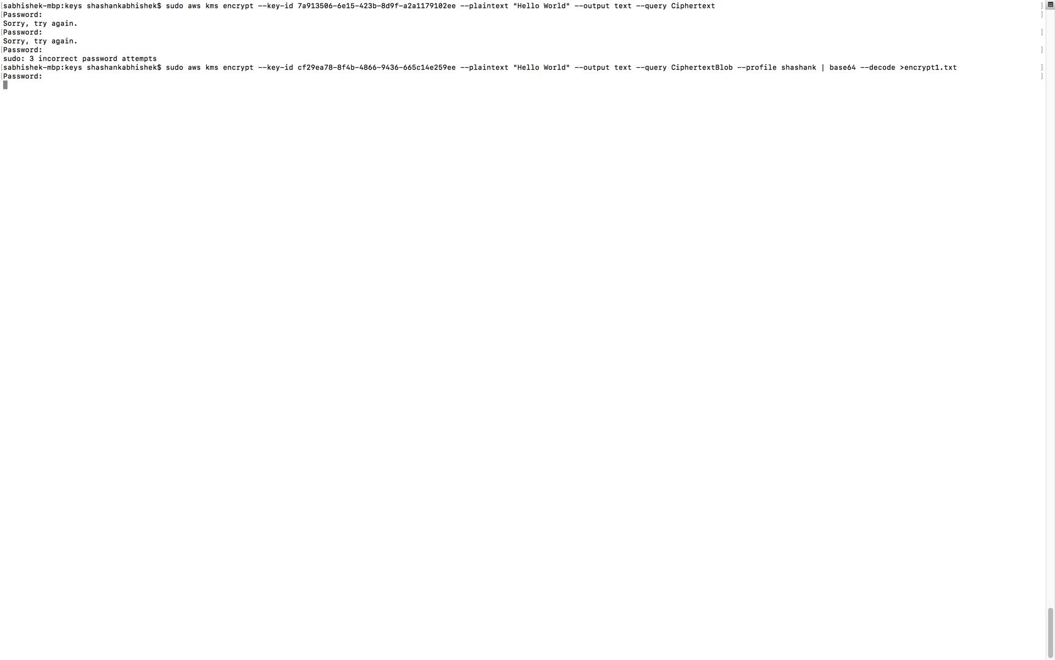
key("Return")
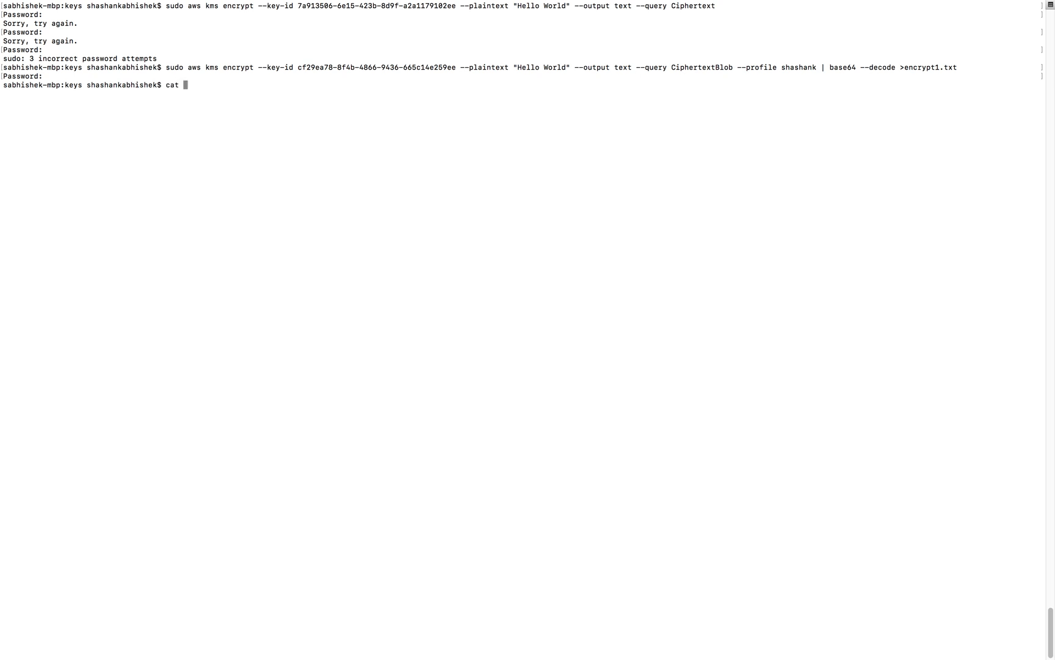
- Display encrypt1.txt with cat and select its scrambled ciphertext output
type("encrypt1.txt")
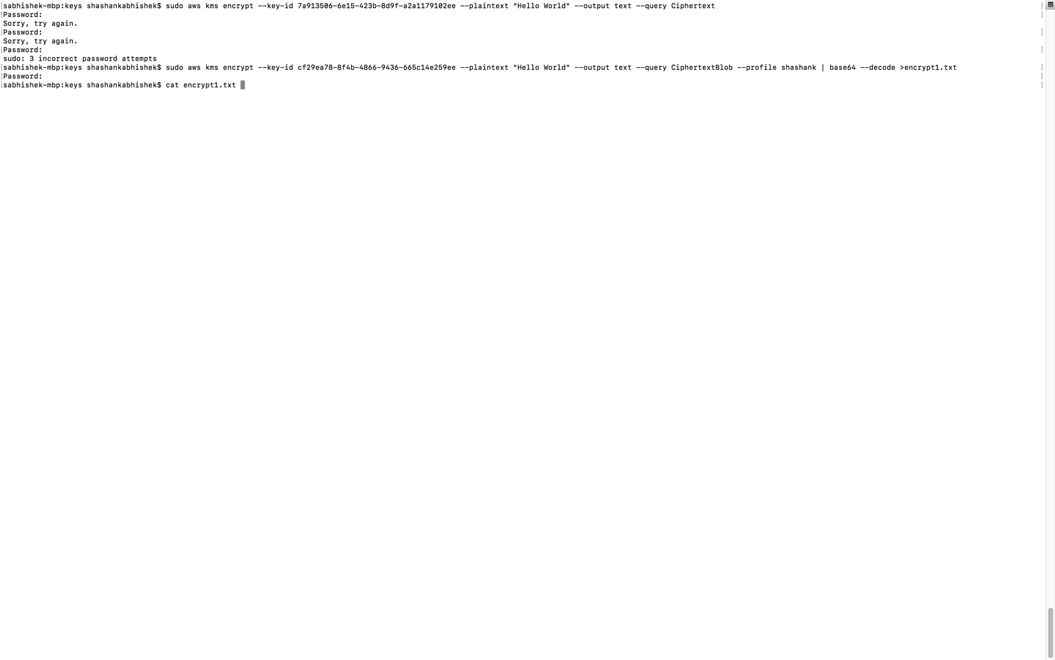
key("Return")
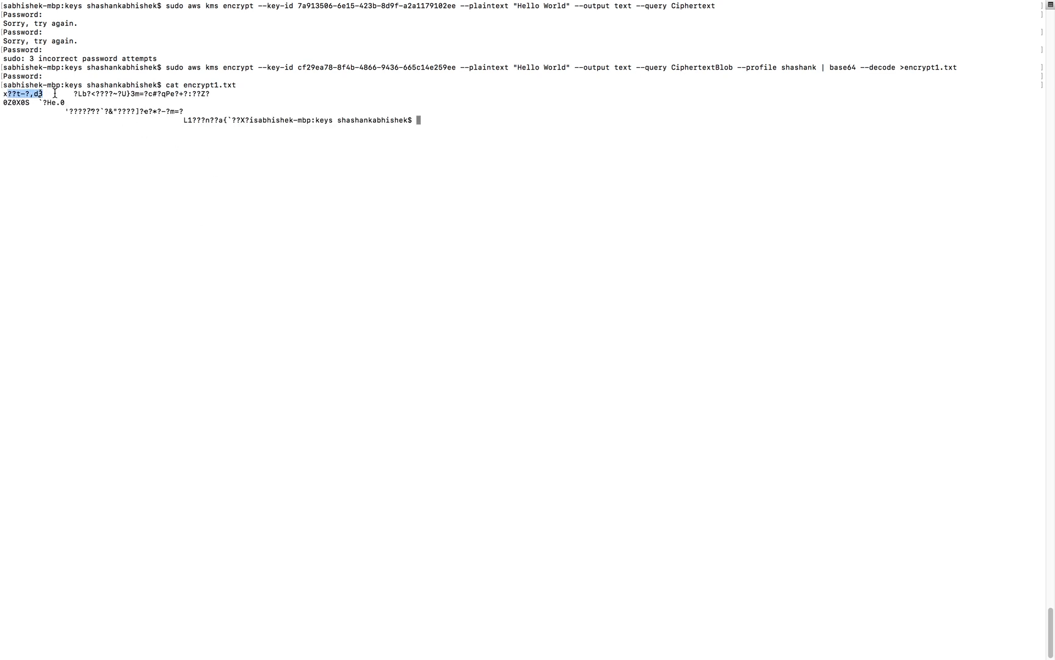
left_click_drag(53, 94, 209, 94)
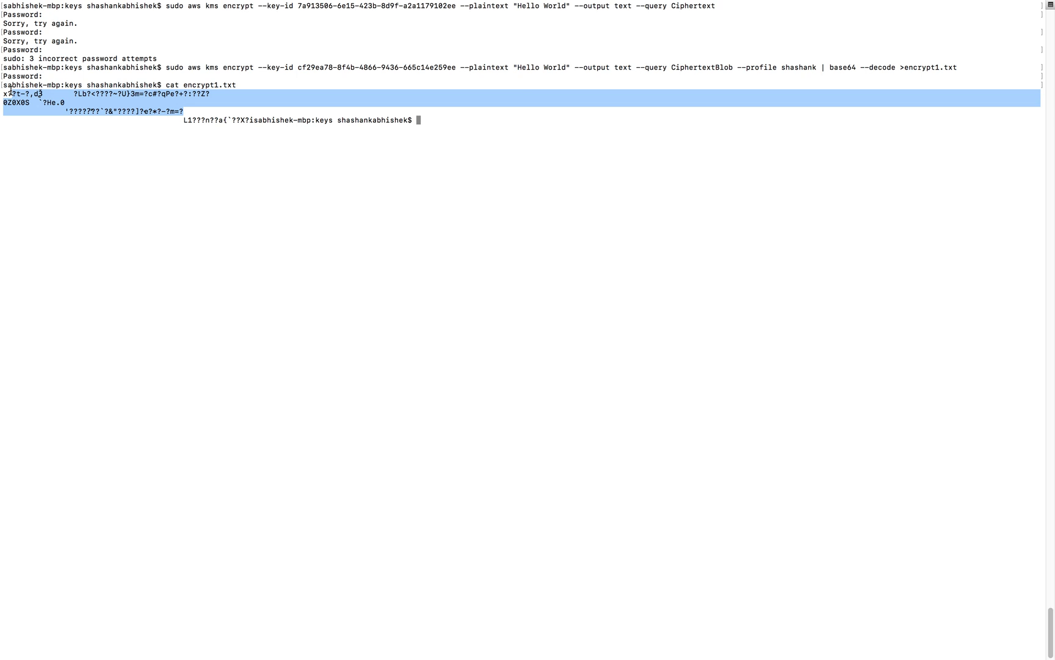
left_click(225, 187)
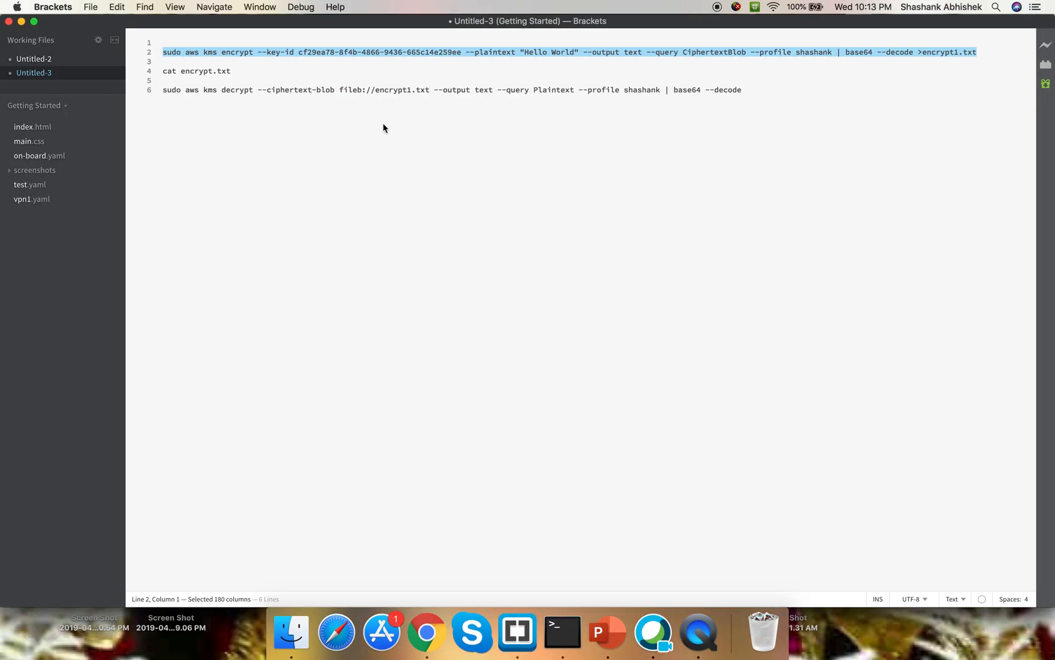
- Run aws kms decrypt on encrypt1.txt with the shashank profile, printing Hello World
left_click(744, 89)
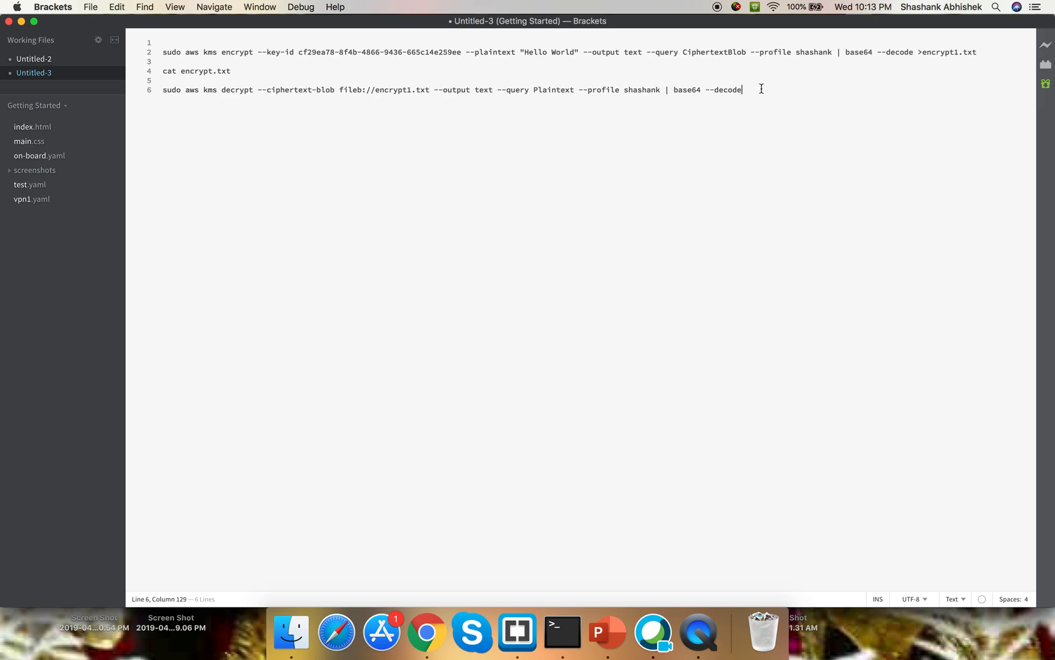
left_click(249, 89)
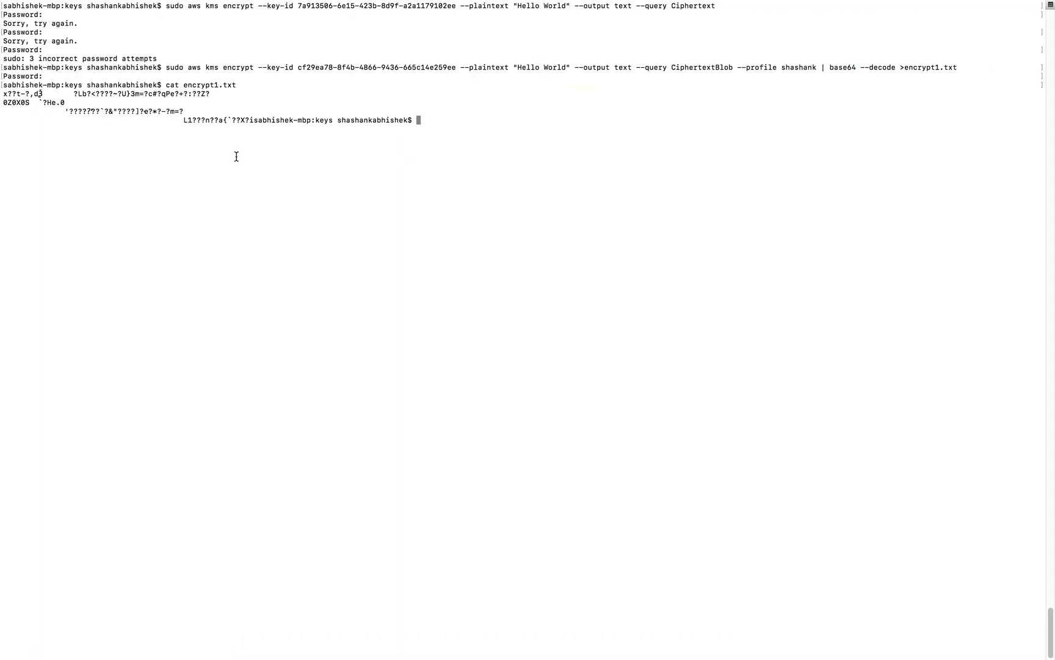
type("sudo aws kms decrypt --ciphertext-blob fileb://encrypt1.txt --output text --query Plaintext --profile shashank | base64 --decode")
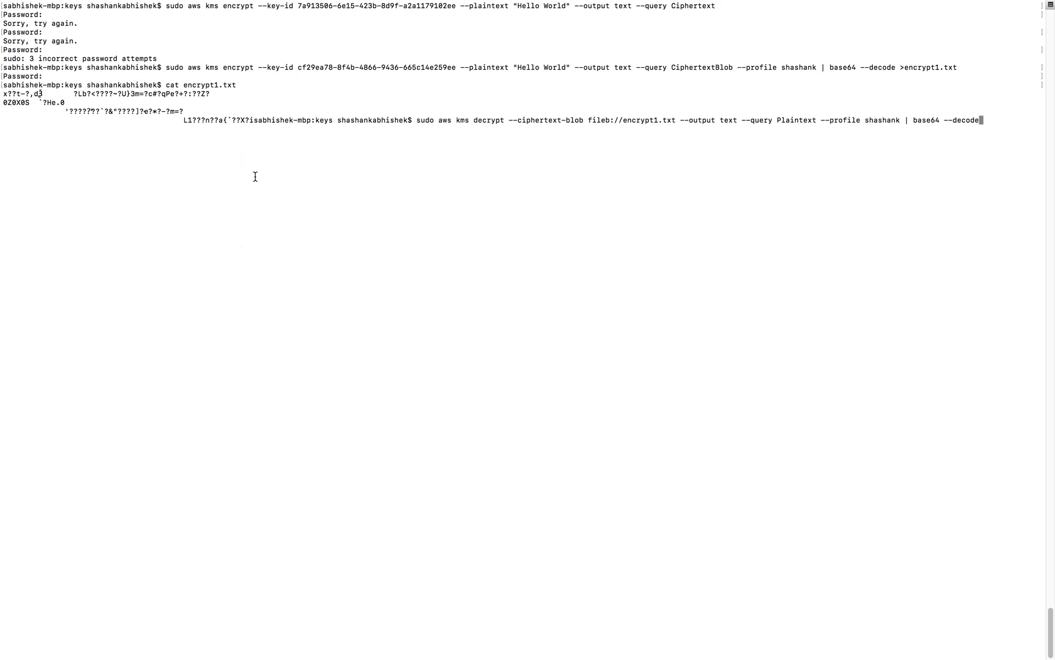
key("Return")
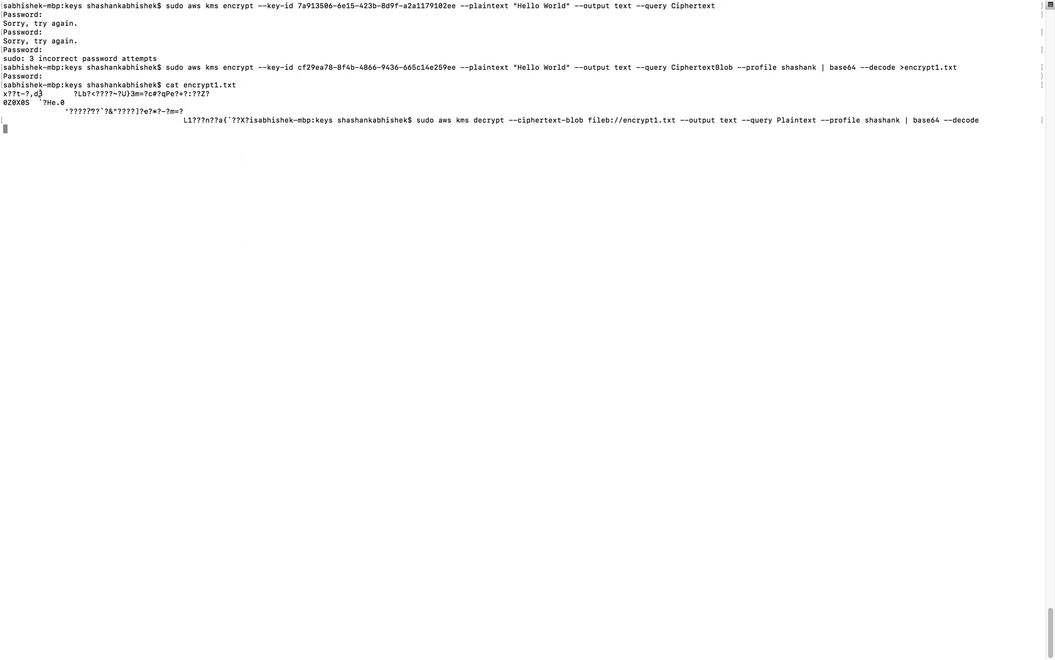
key("Return")
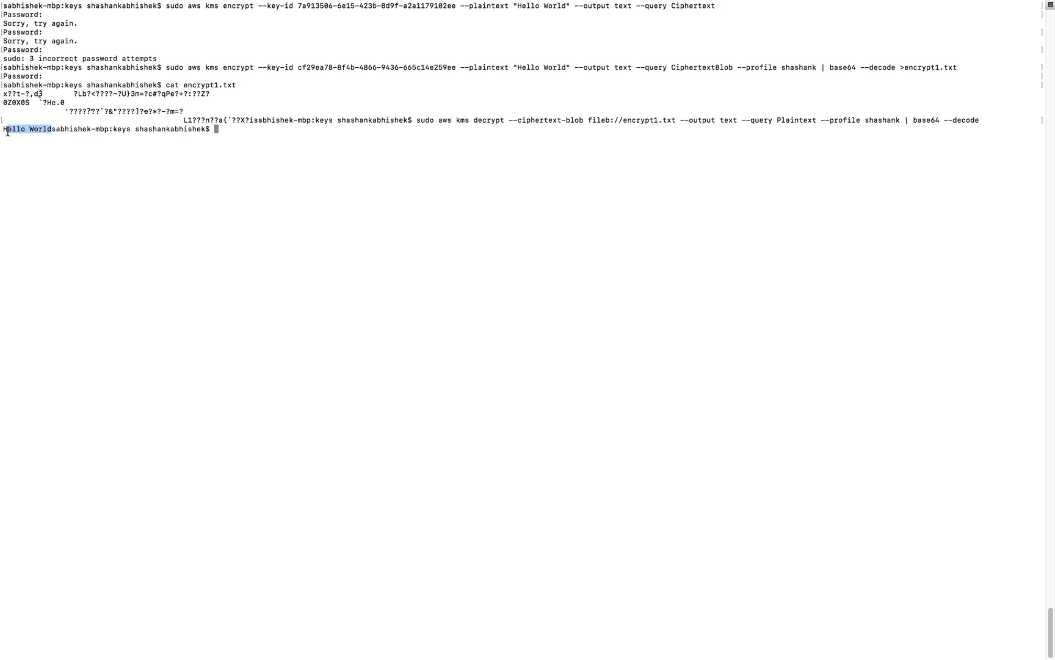
mouse_move(854, 74)
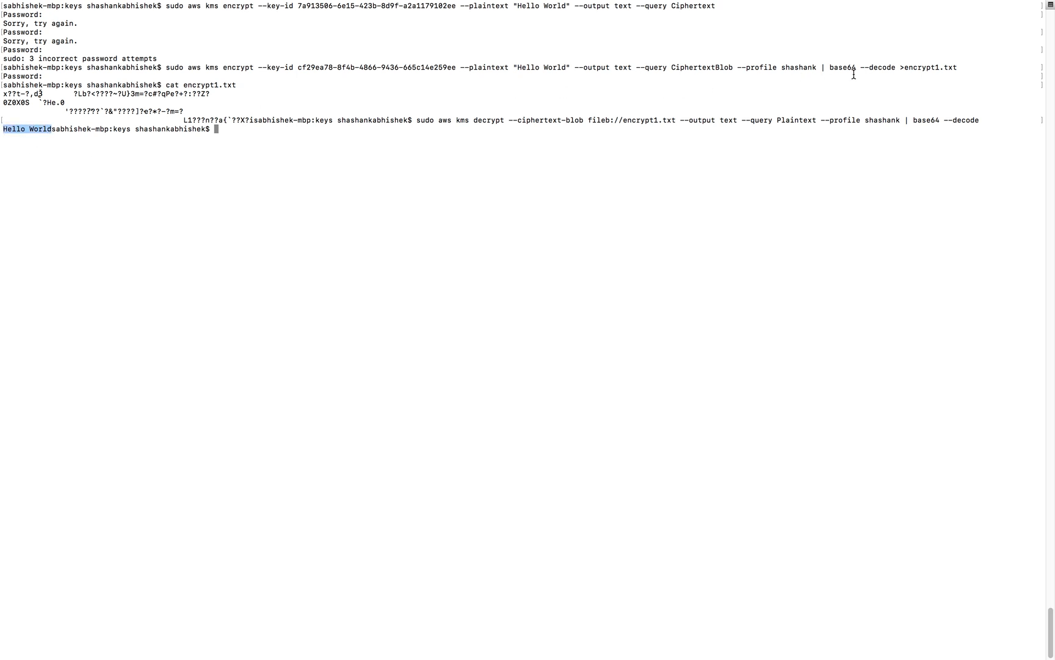
mouse_move(61, 171)
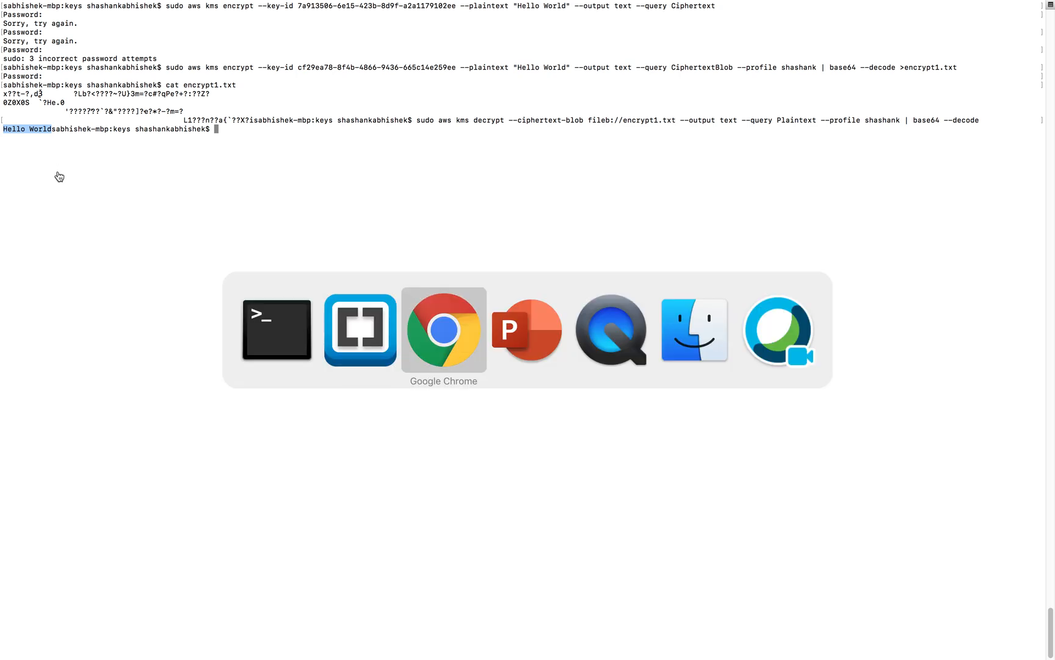
- Revisit the KMS keys and test.txt overview, then show the object URL's InvalidArgument error
left_click(443, 330)
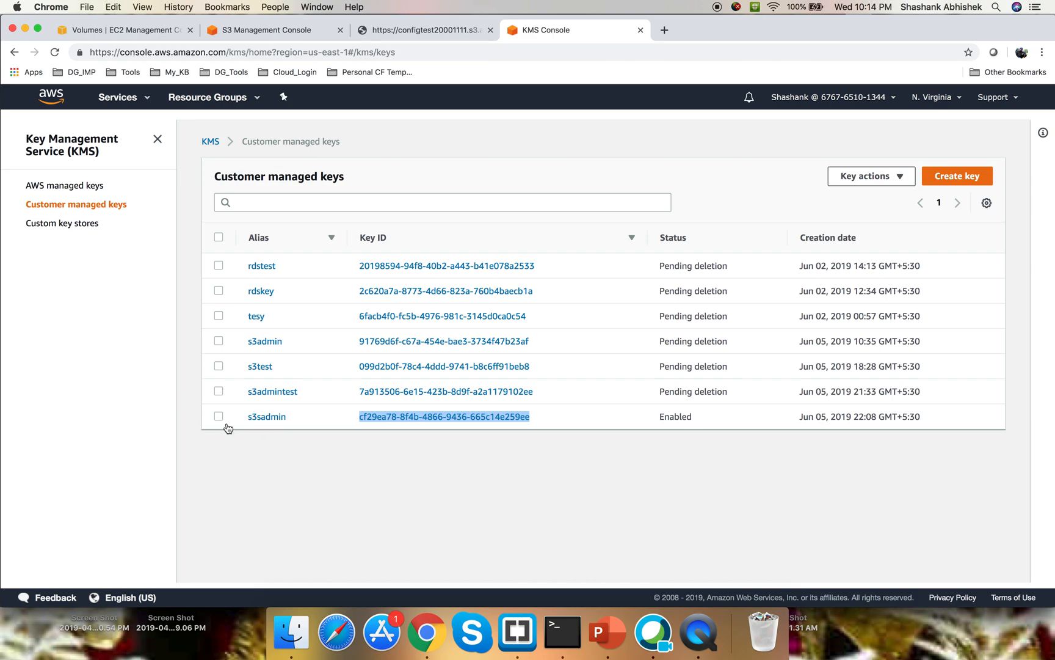
mouse_move(239, 492)
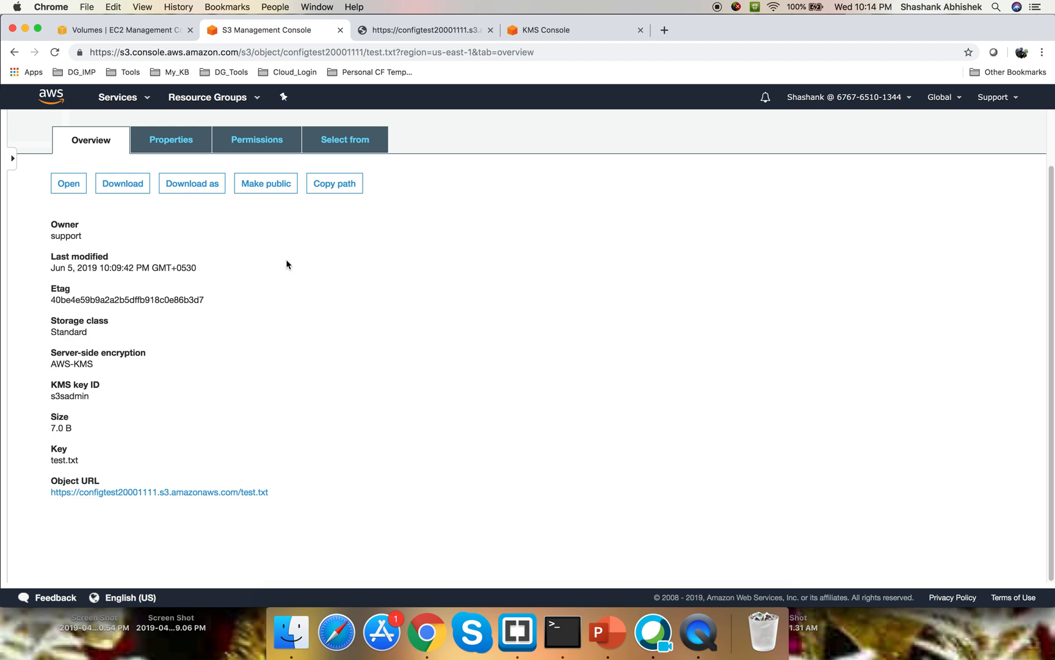
mouse_move(306, 45)
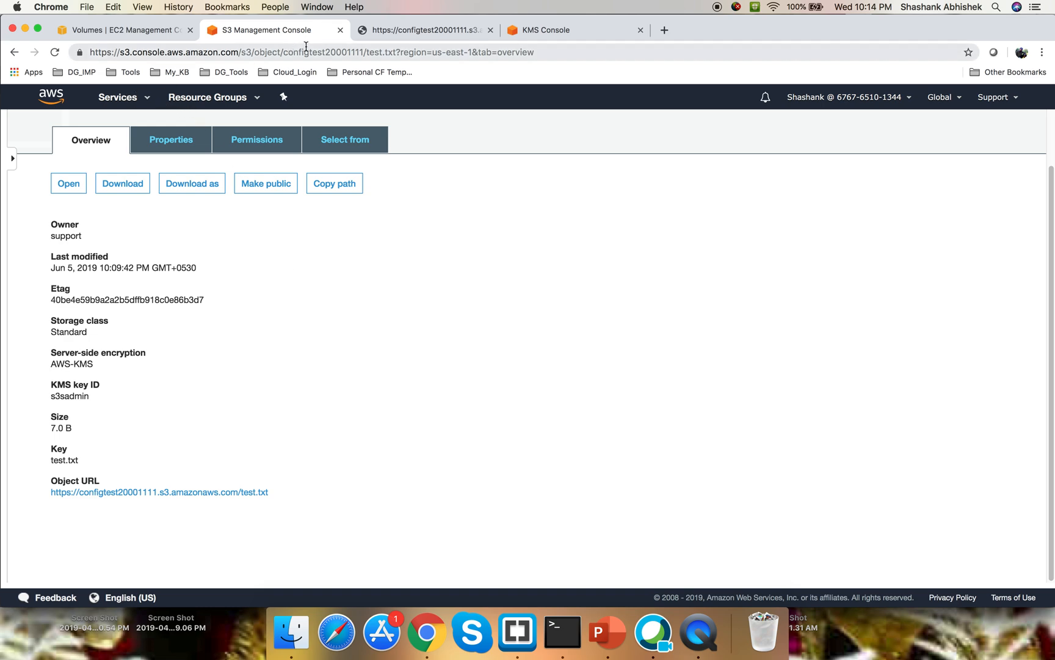
left_click(574, 29)
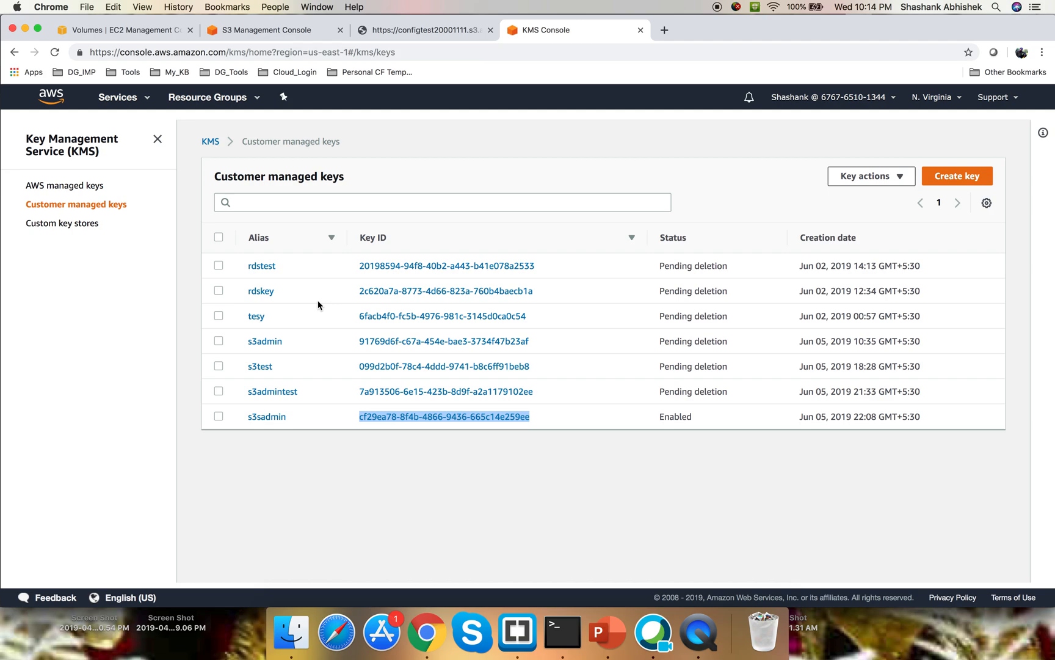
left_click(423, 29)
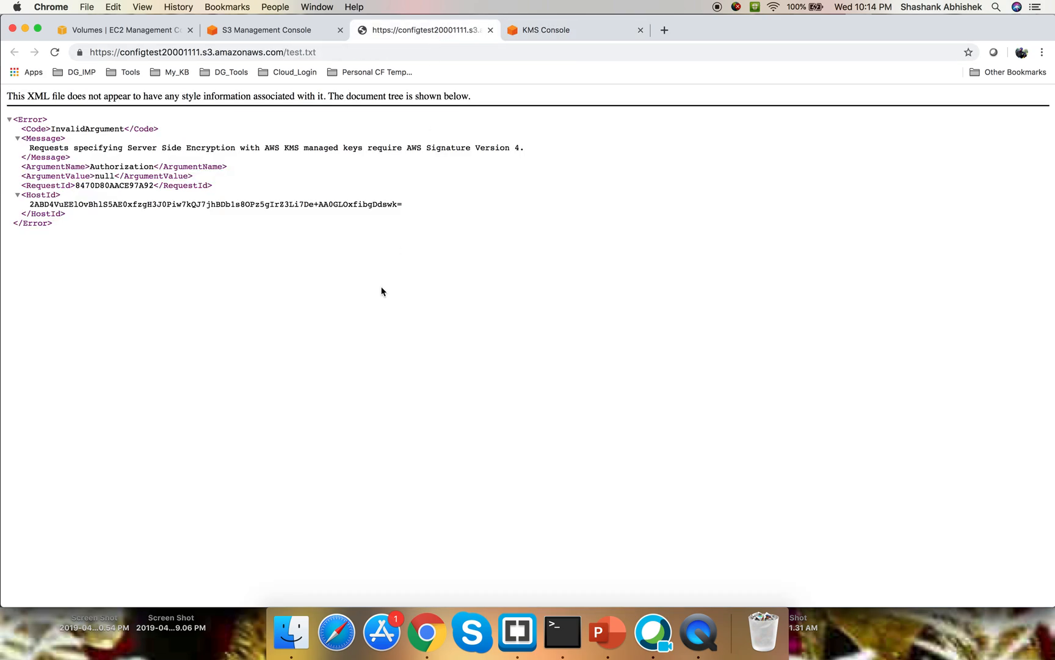
mouse_move(387, 282)
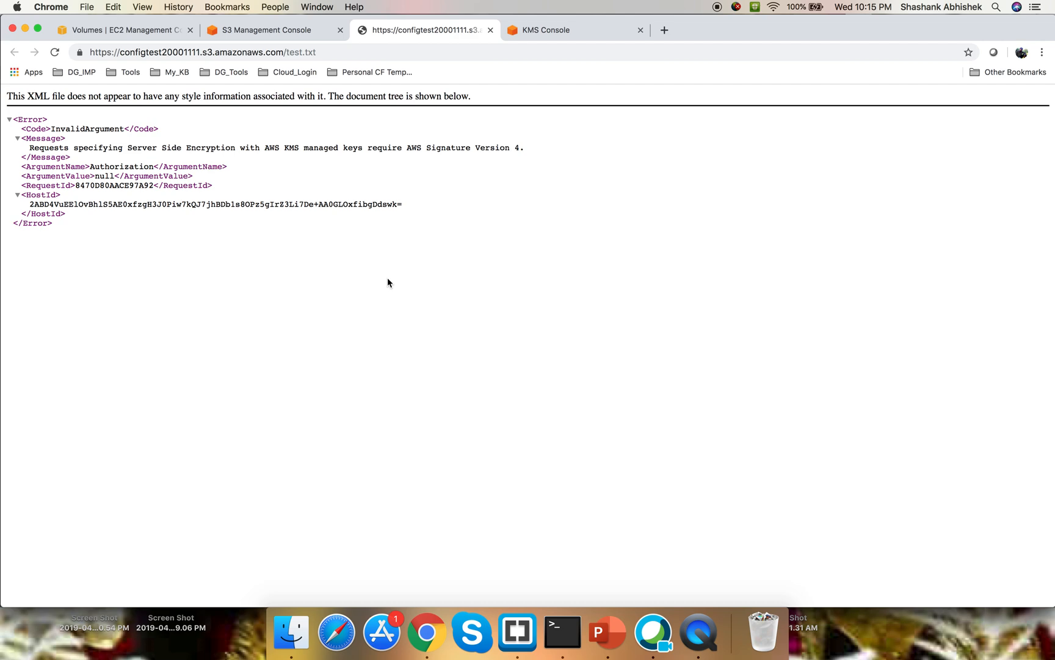
mouse_move(382, 292)
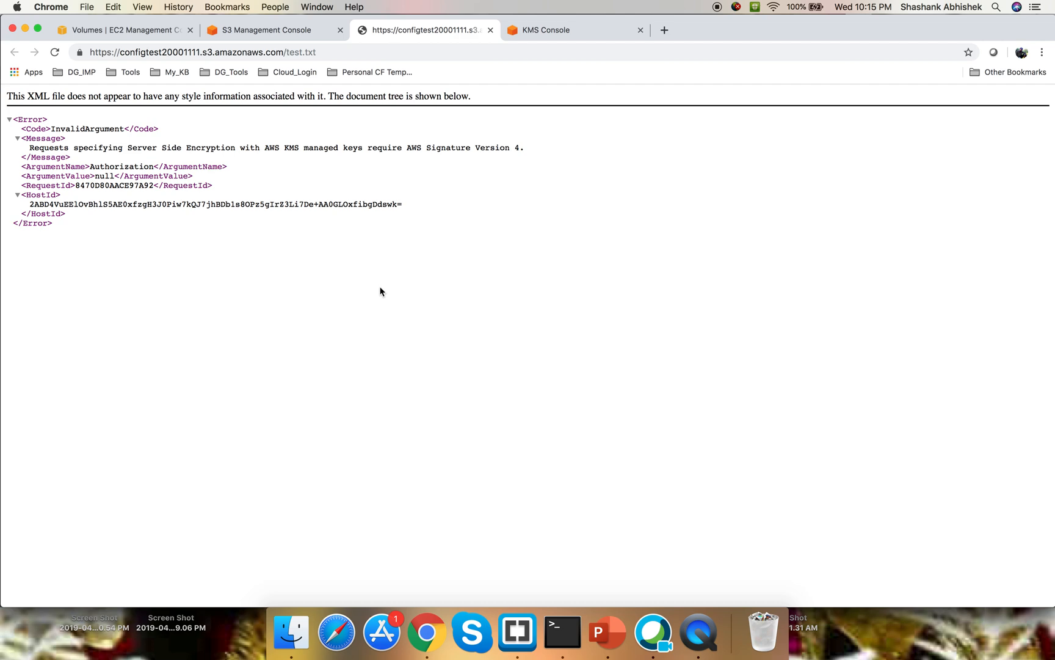
mouse_move(757, 78)
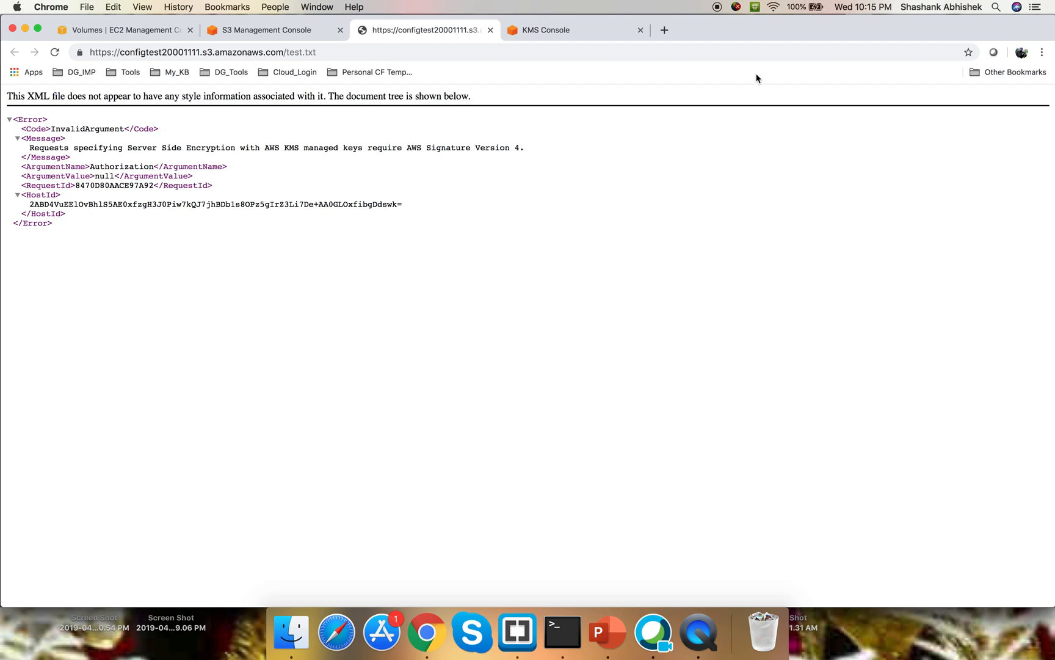